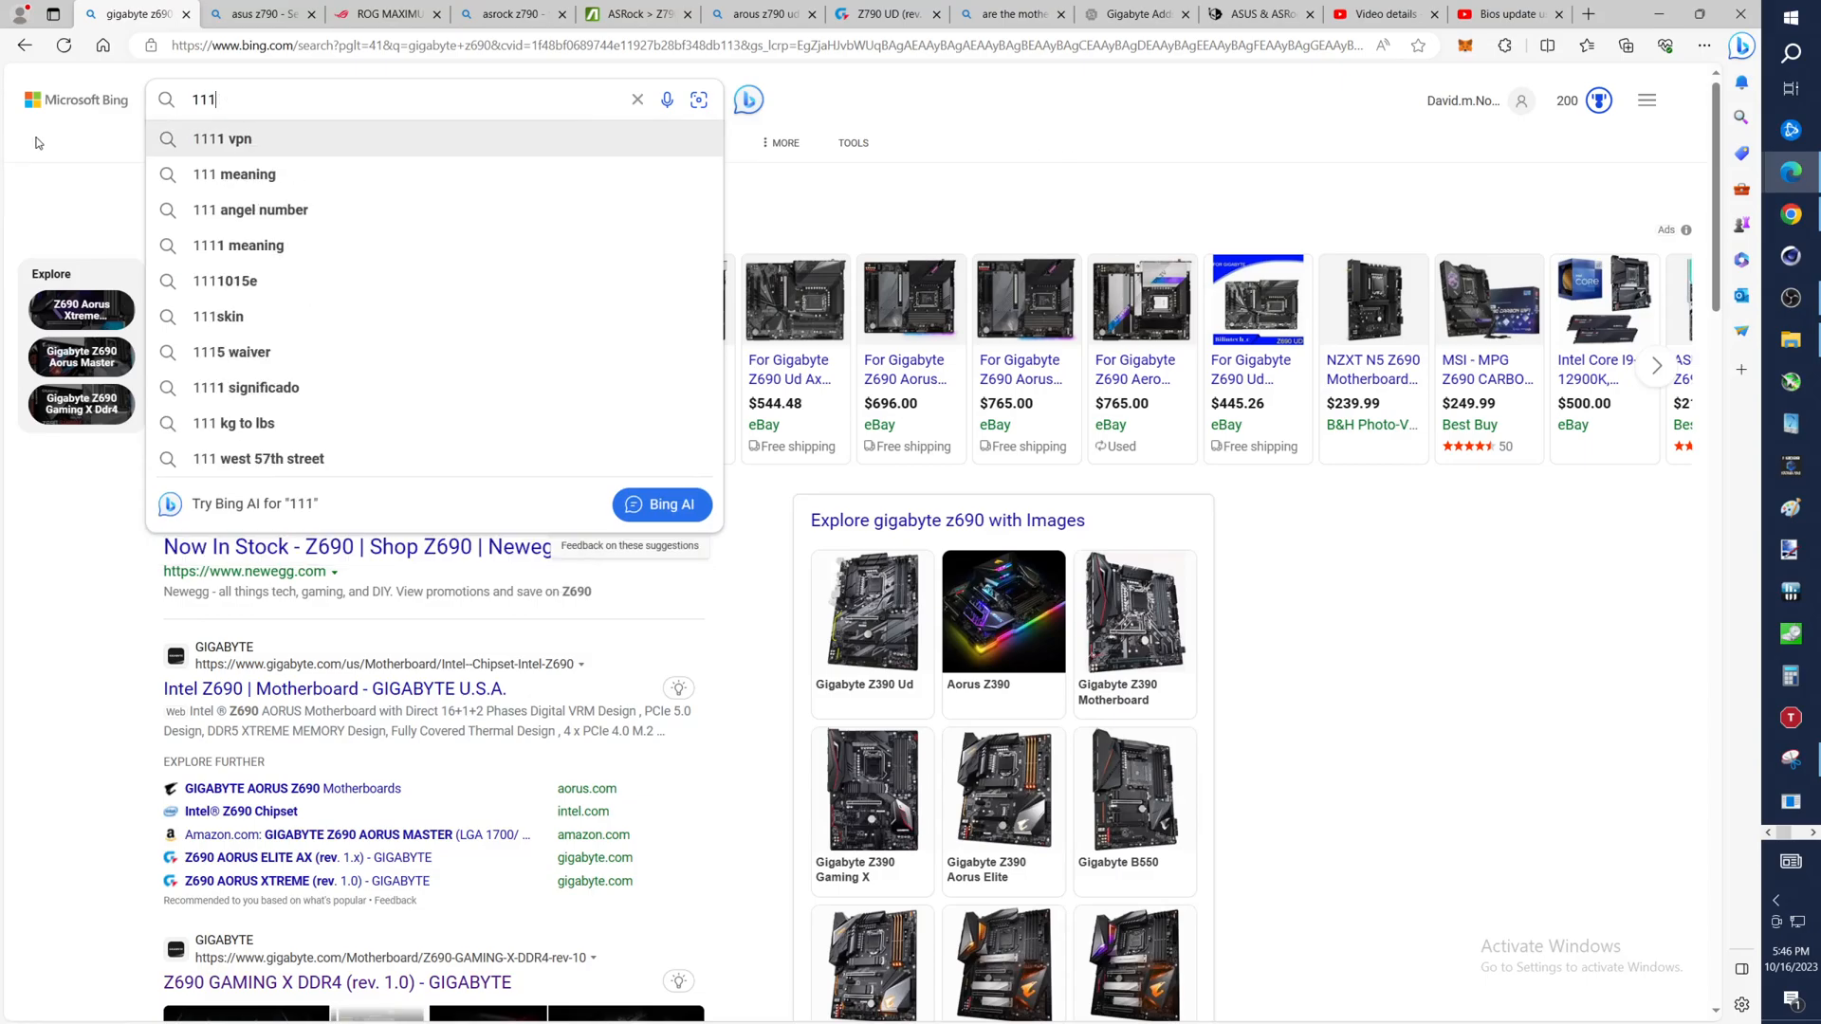
mouse_move(38, 163)
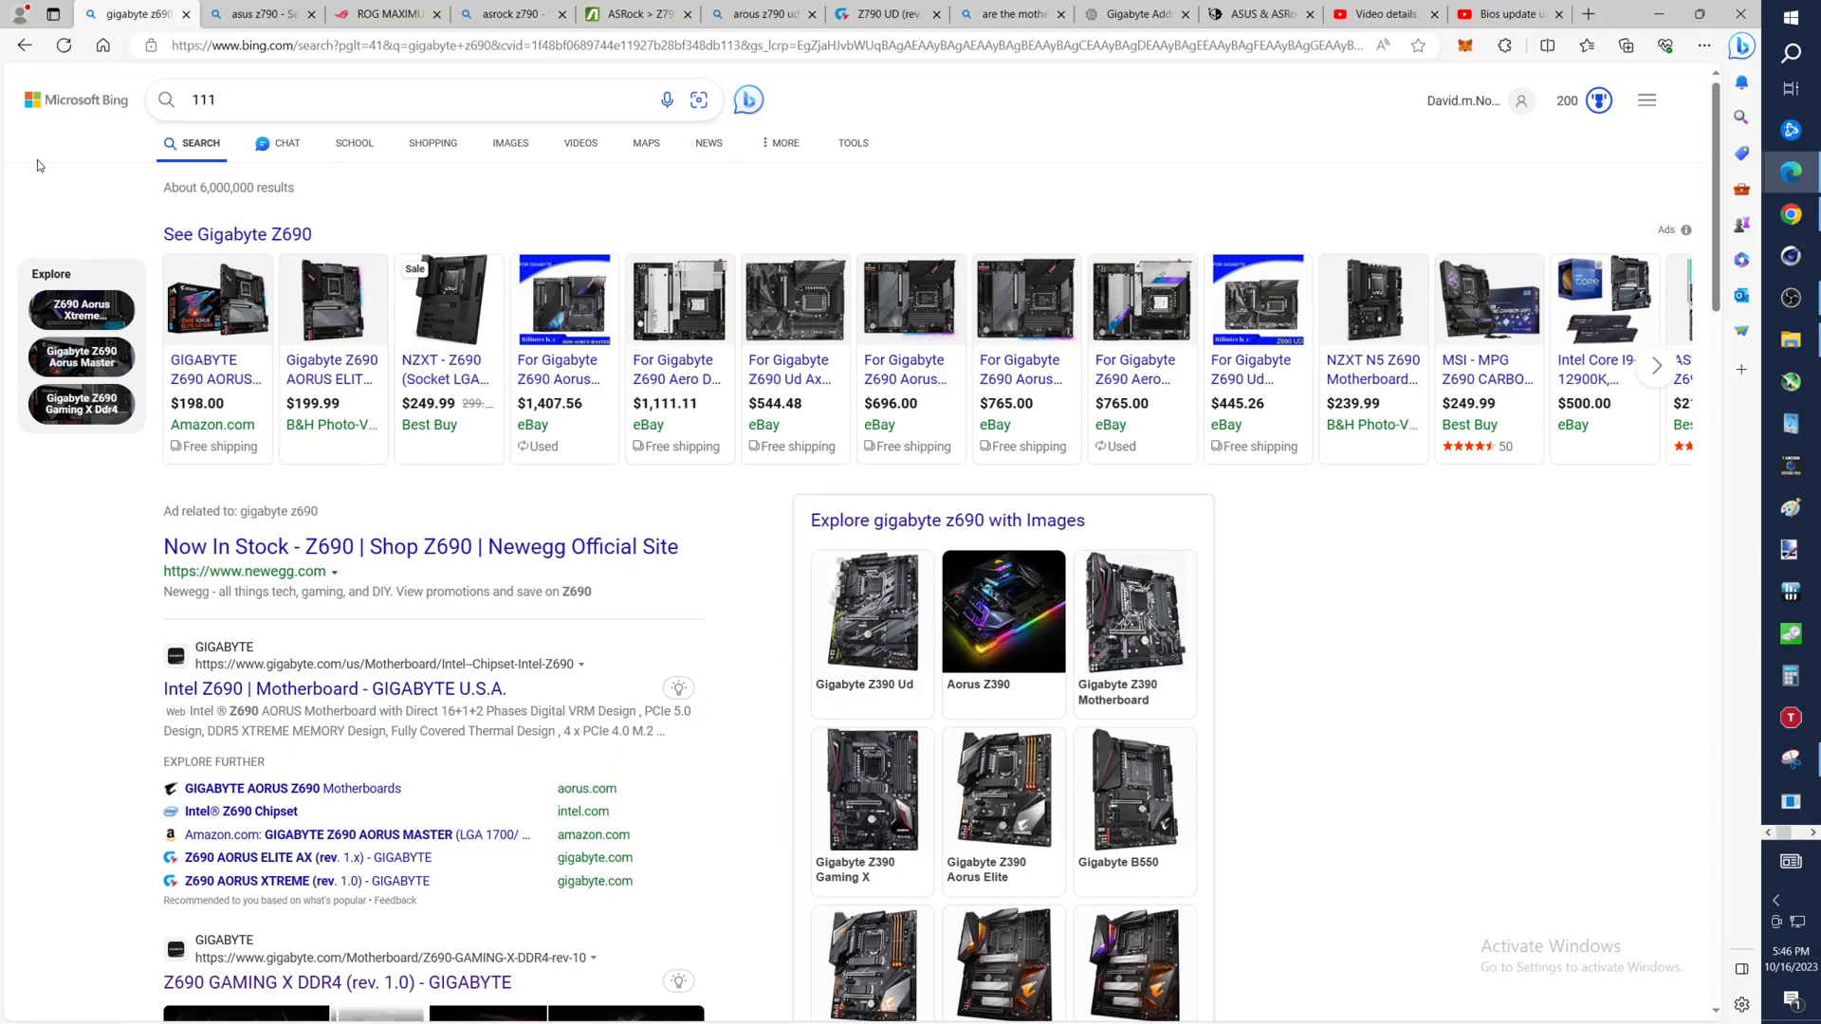
mouse_move(61, 186)
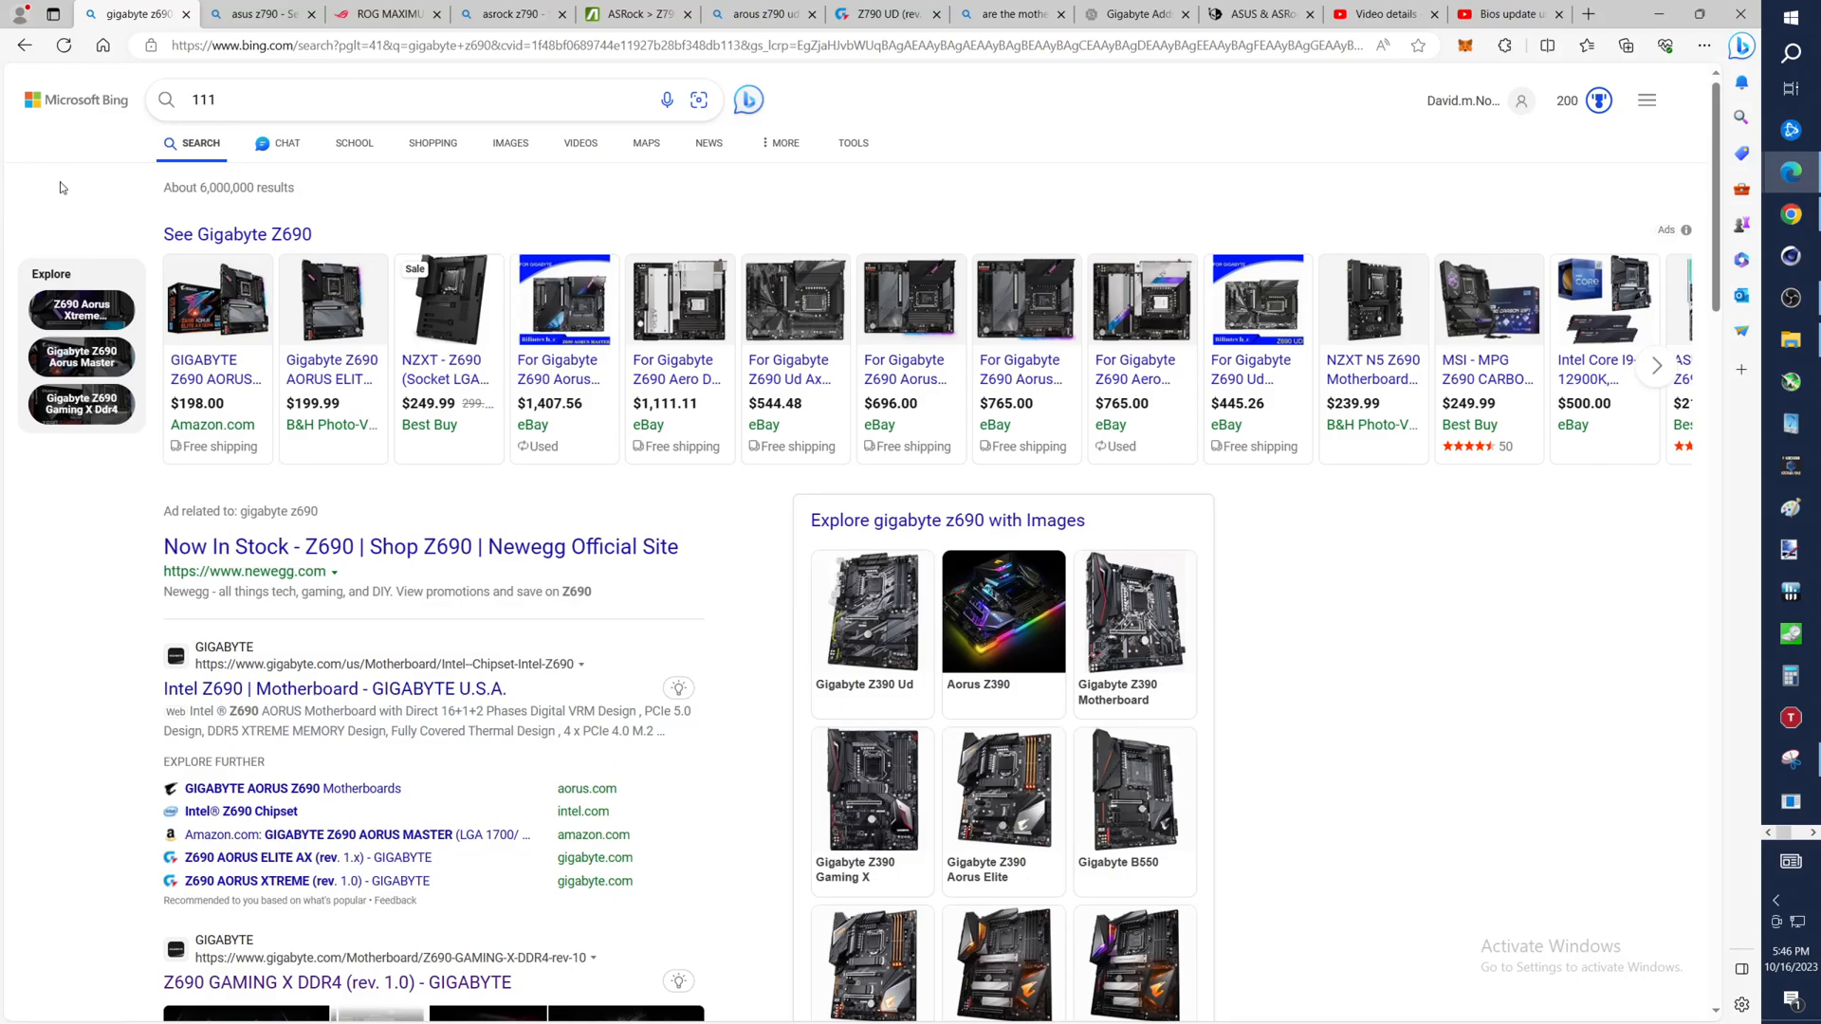
mouse_move(67, 188)
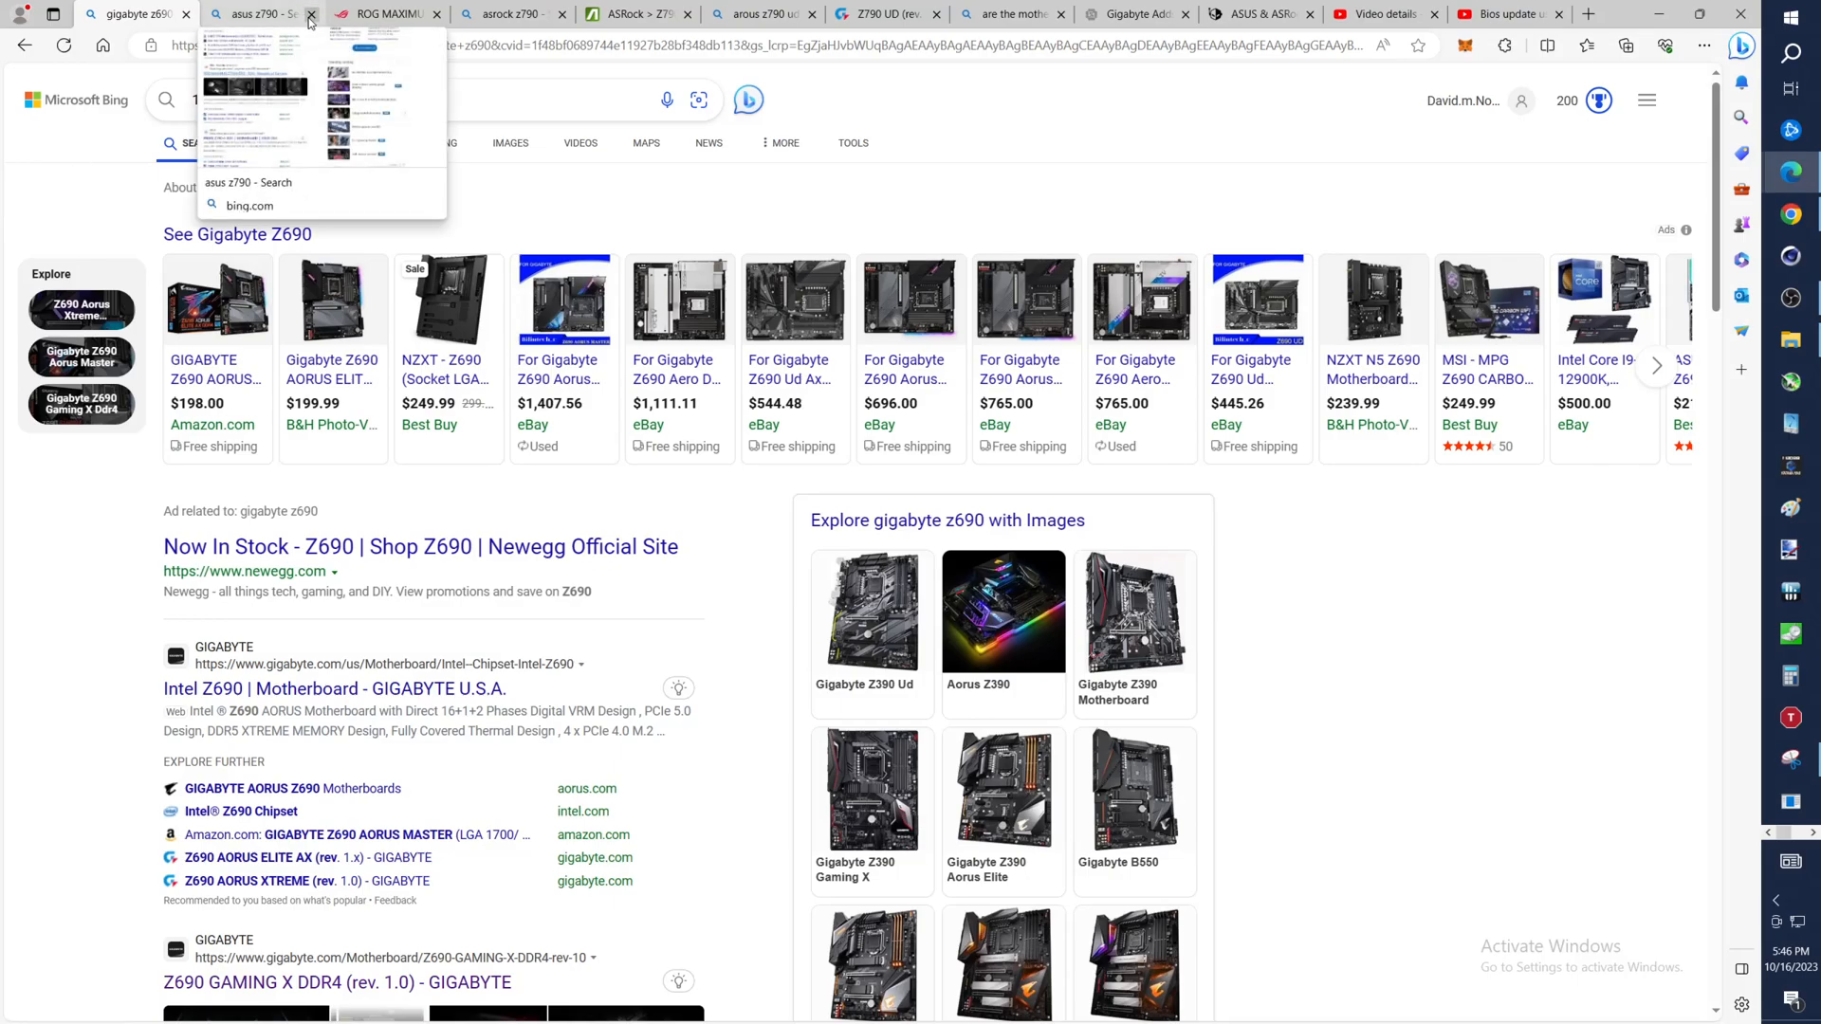
Review the ROG MAXIMUS Z790 HERO BIOS list from 1402 (2023/10/06) down to 1303, 1202 and 0904
left_click(256, 13)
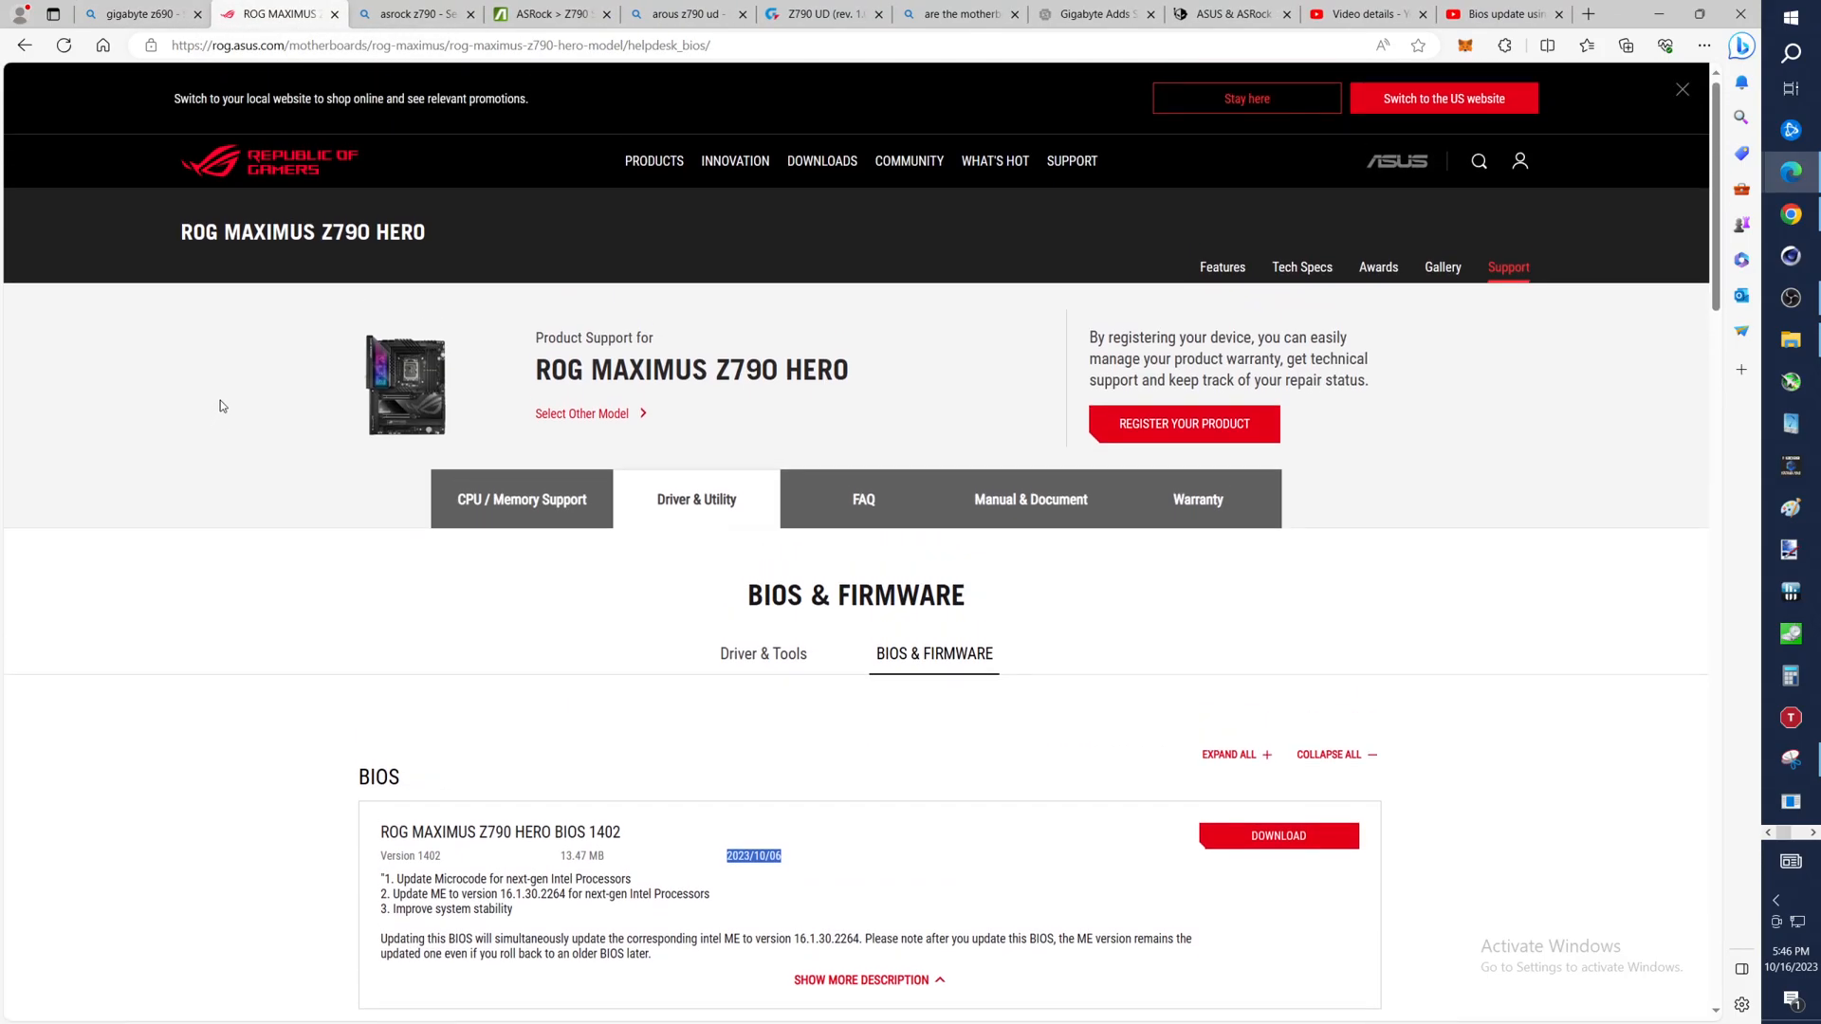
mouse_move(343, 254)
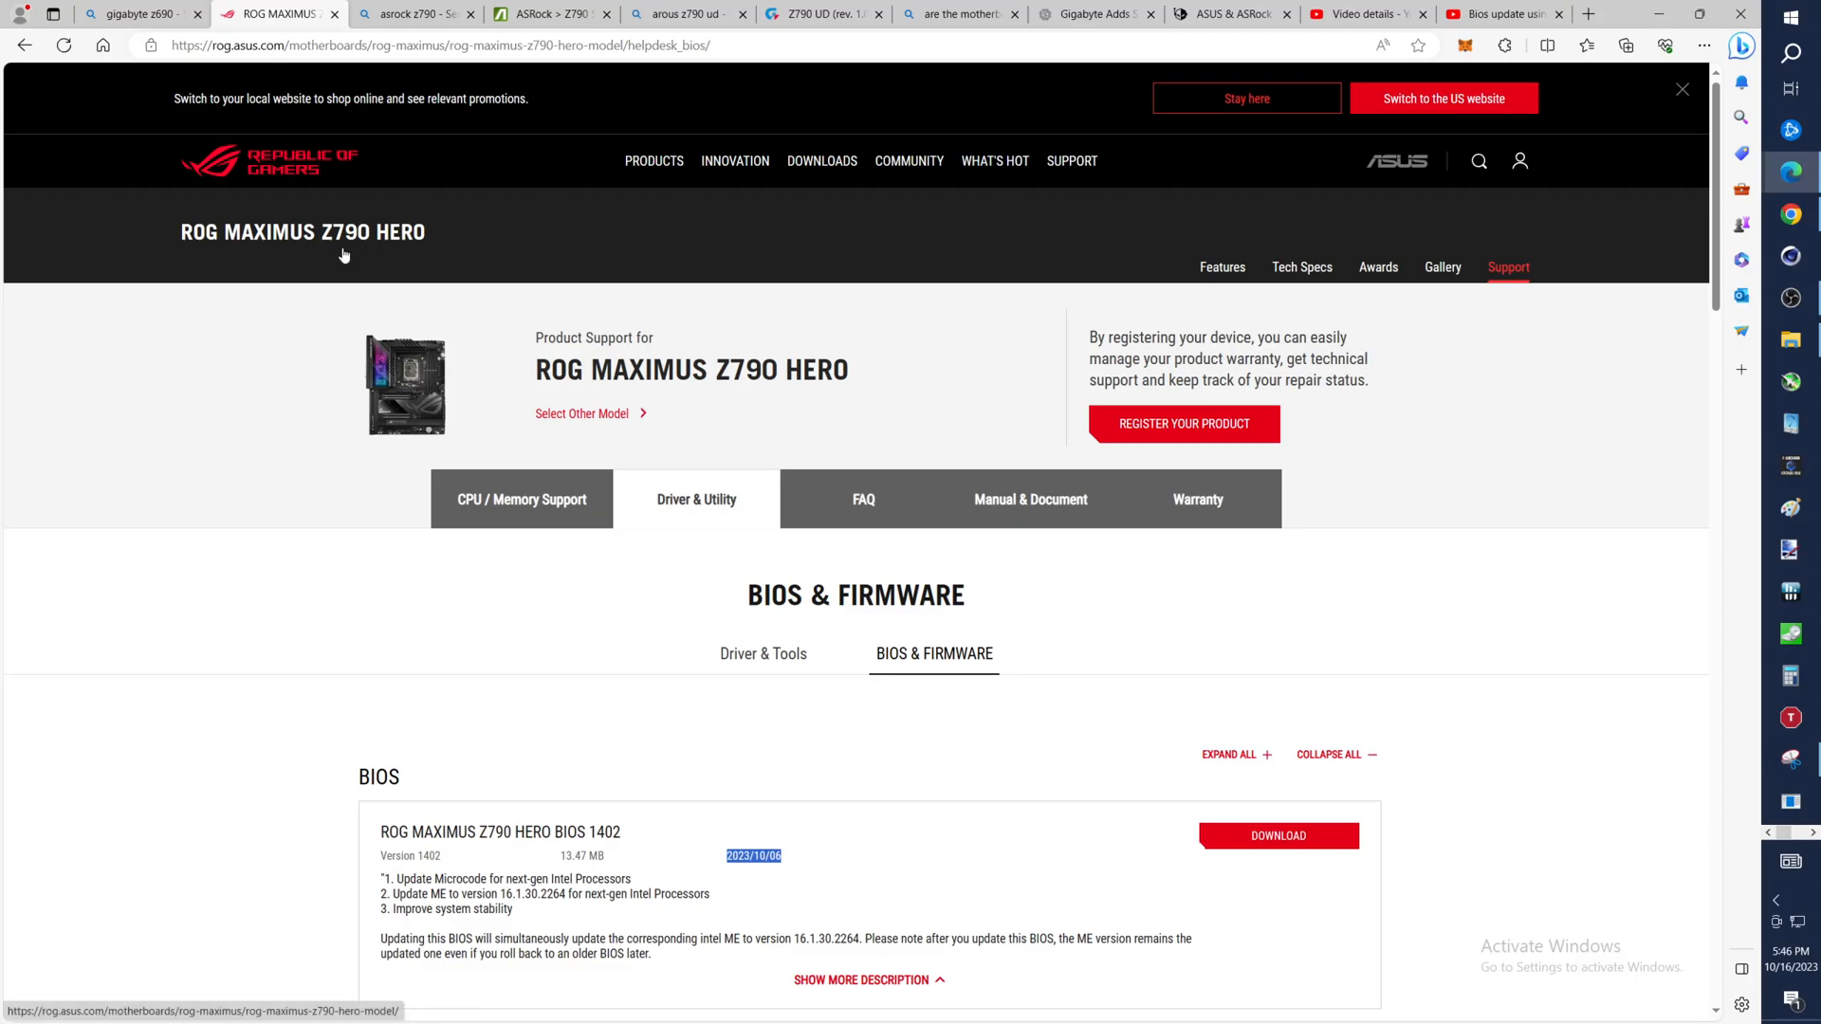
mouse_move(275, 563)
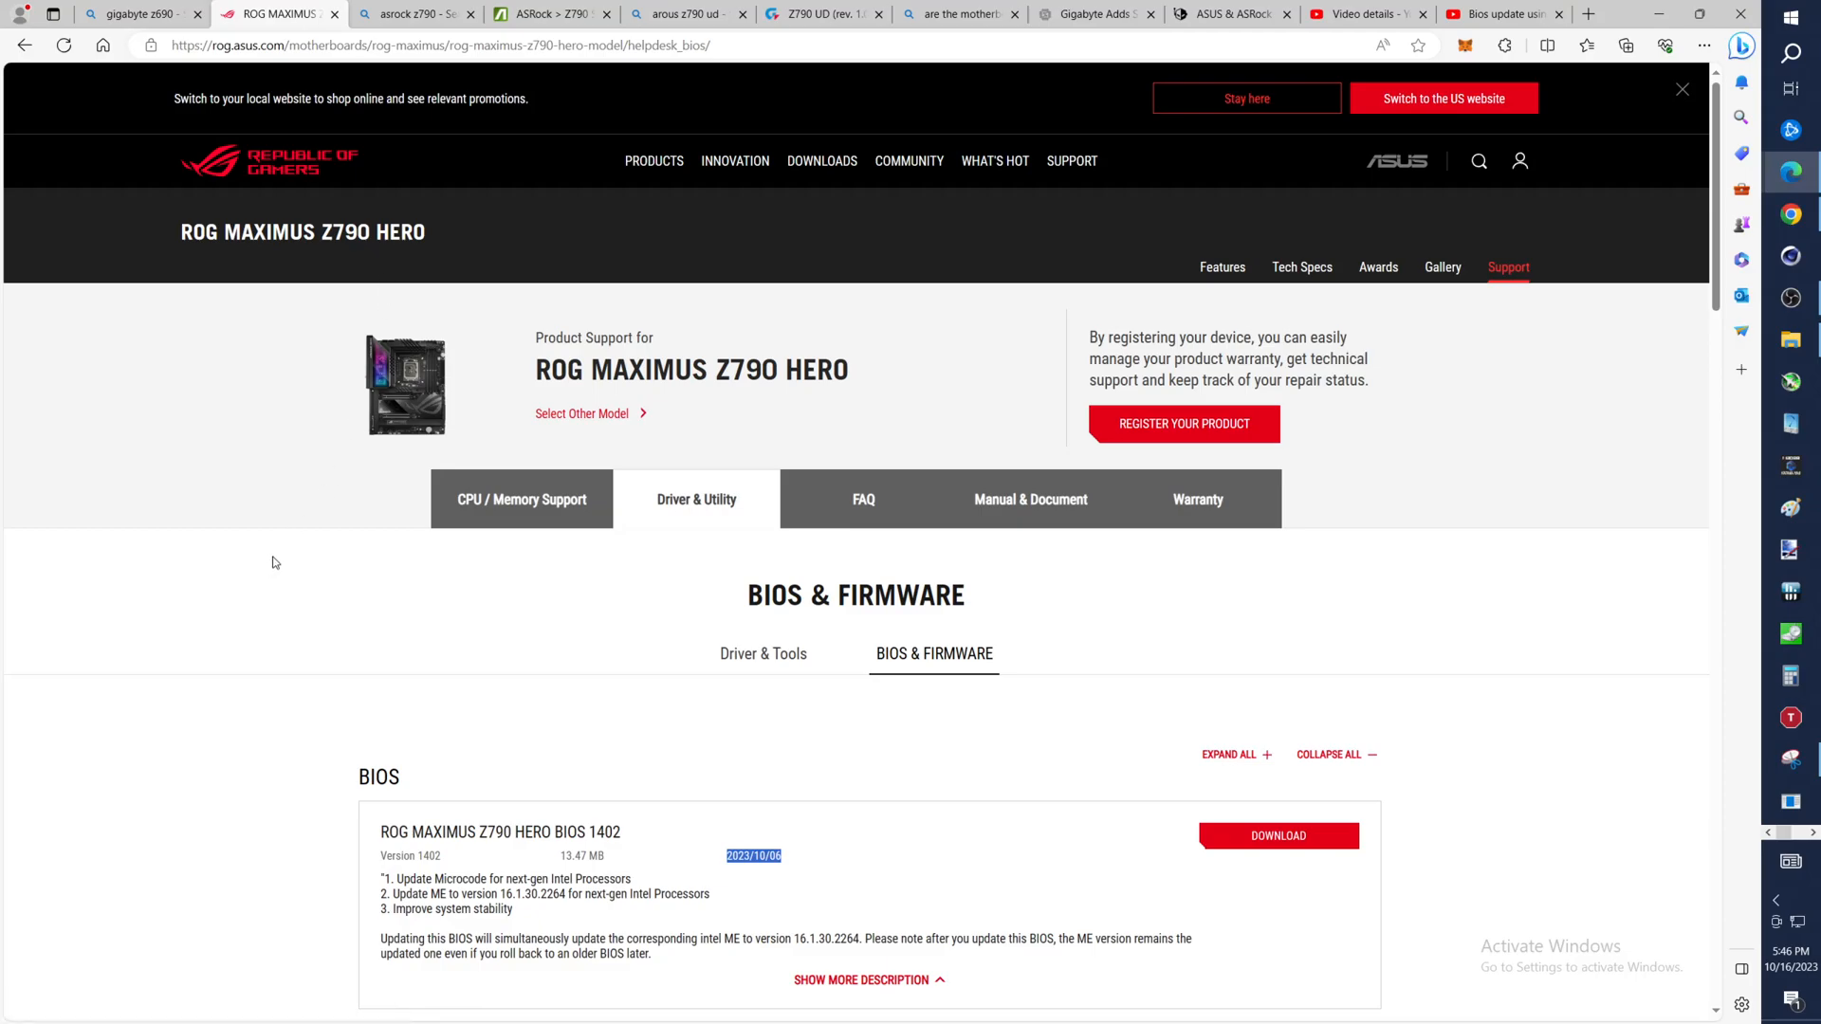
mouse_move(764, 443)
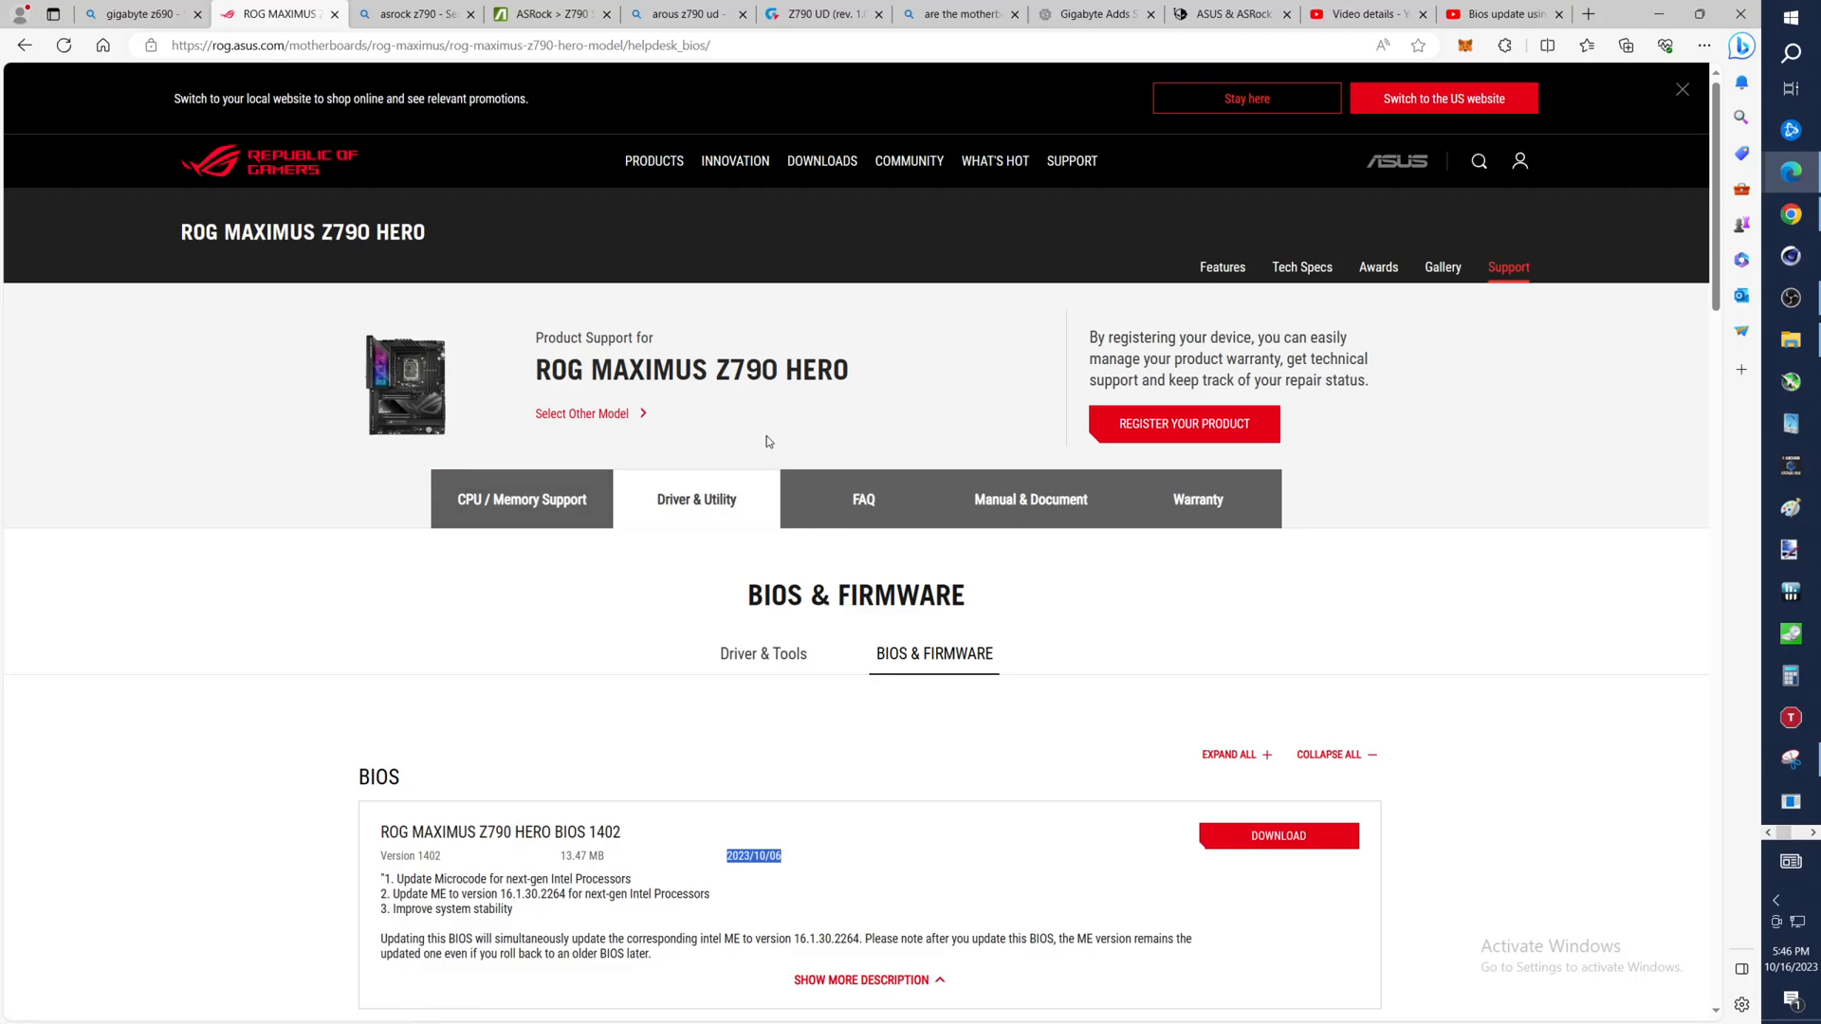
mouse_move(1482, 322)
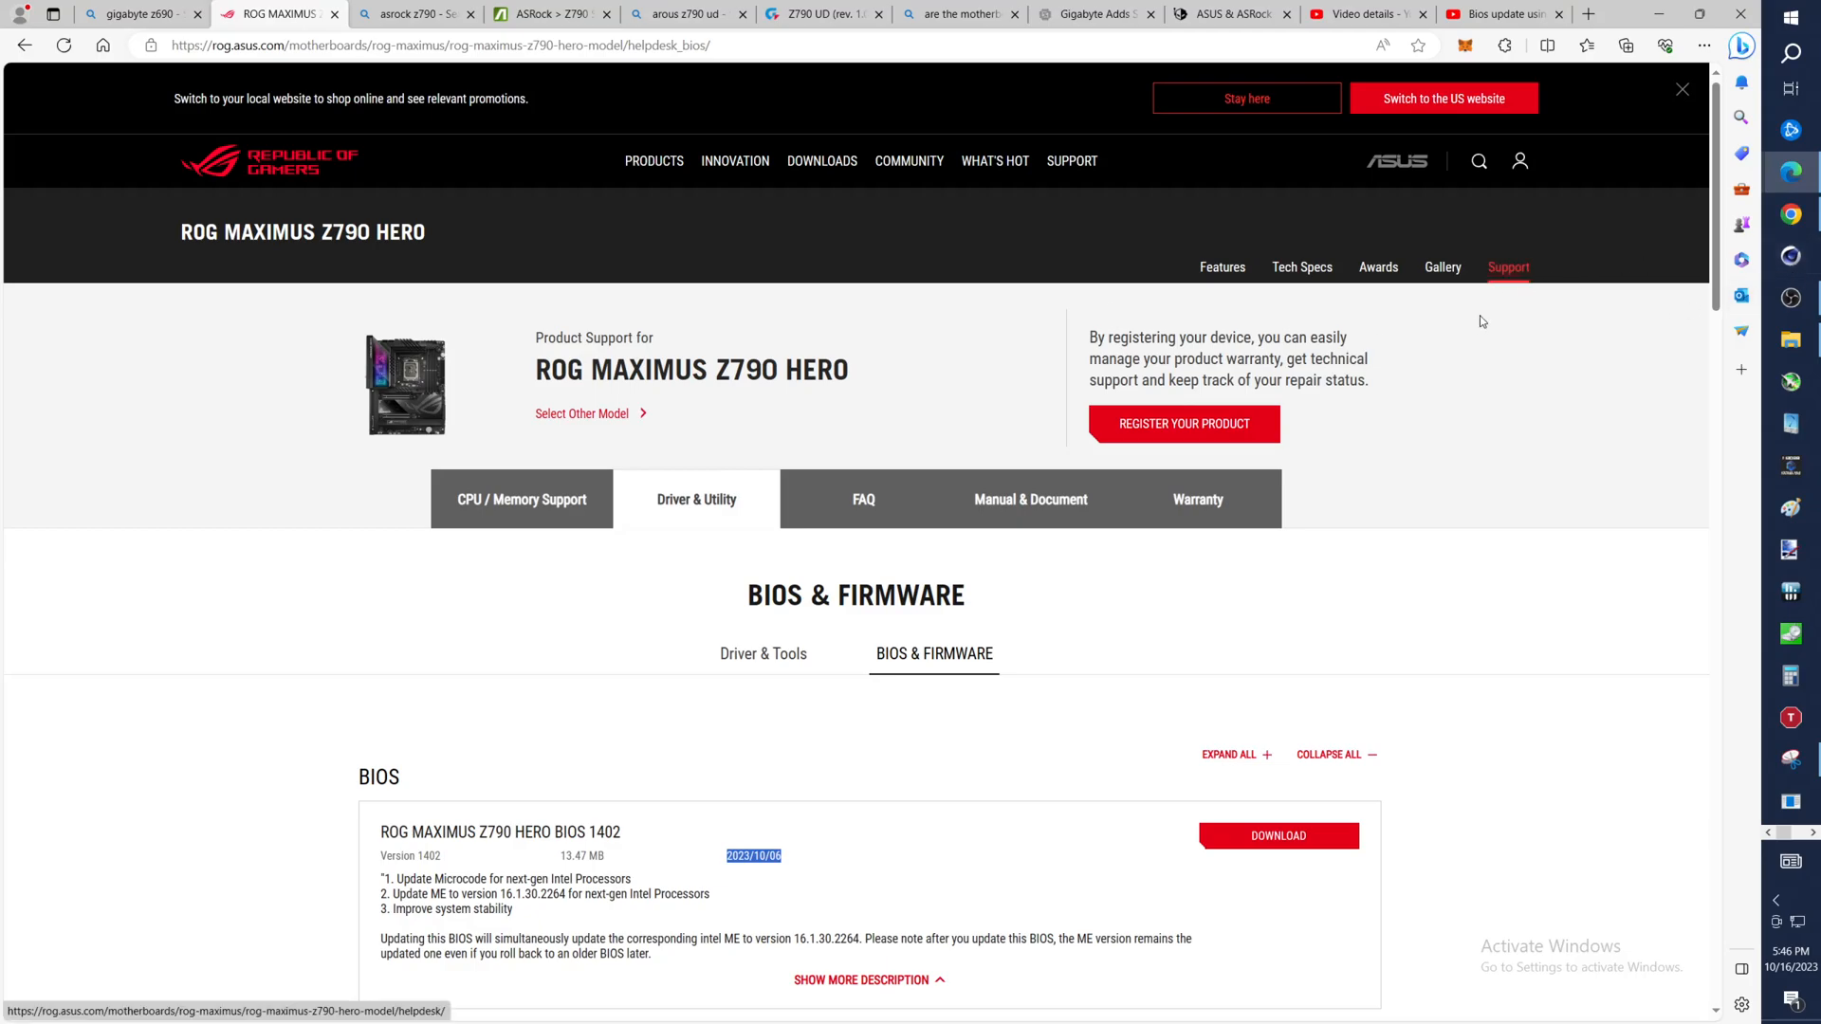
scroll("down", 3)
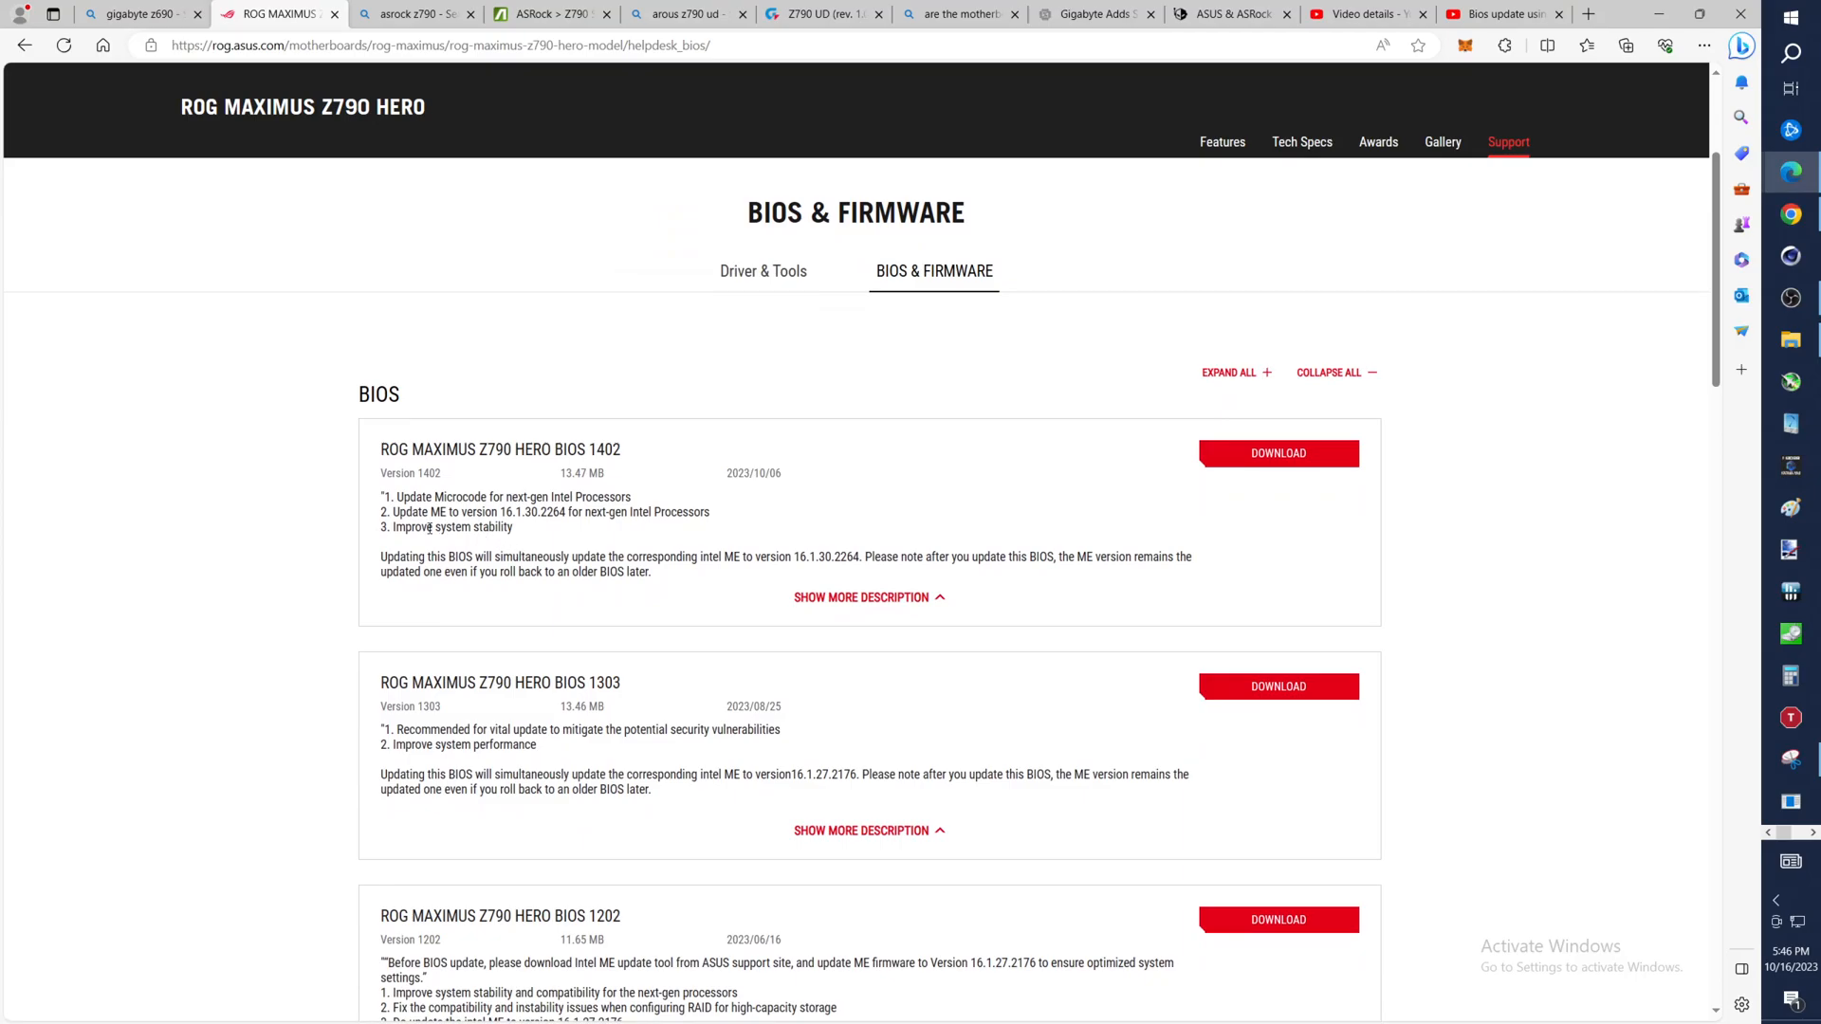
mouse_move(467, 490)
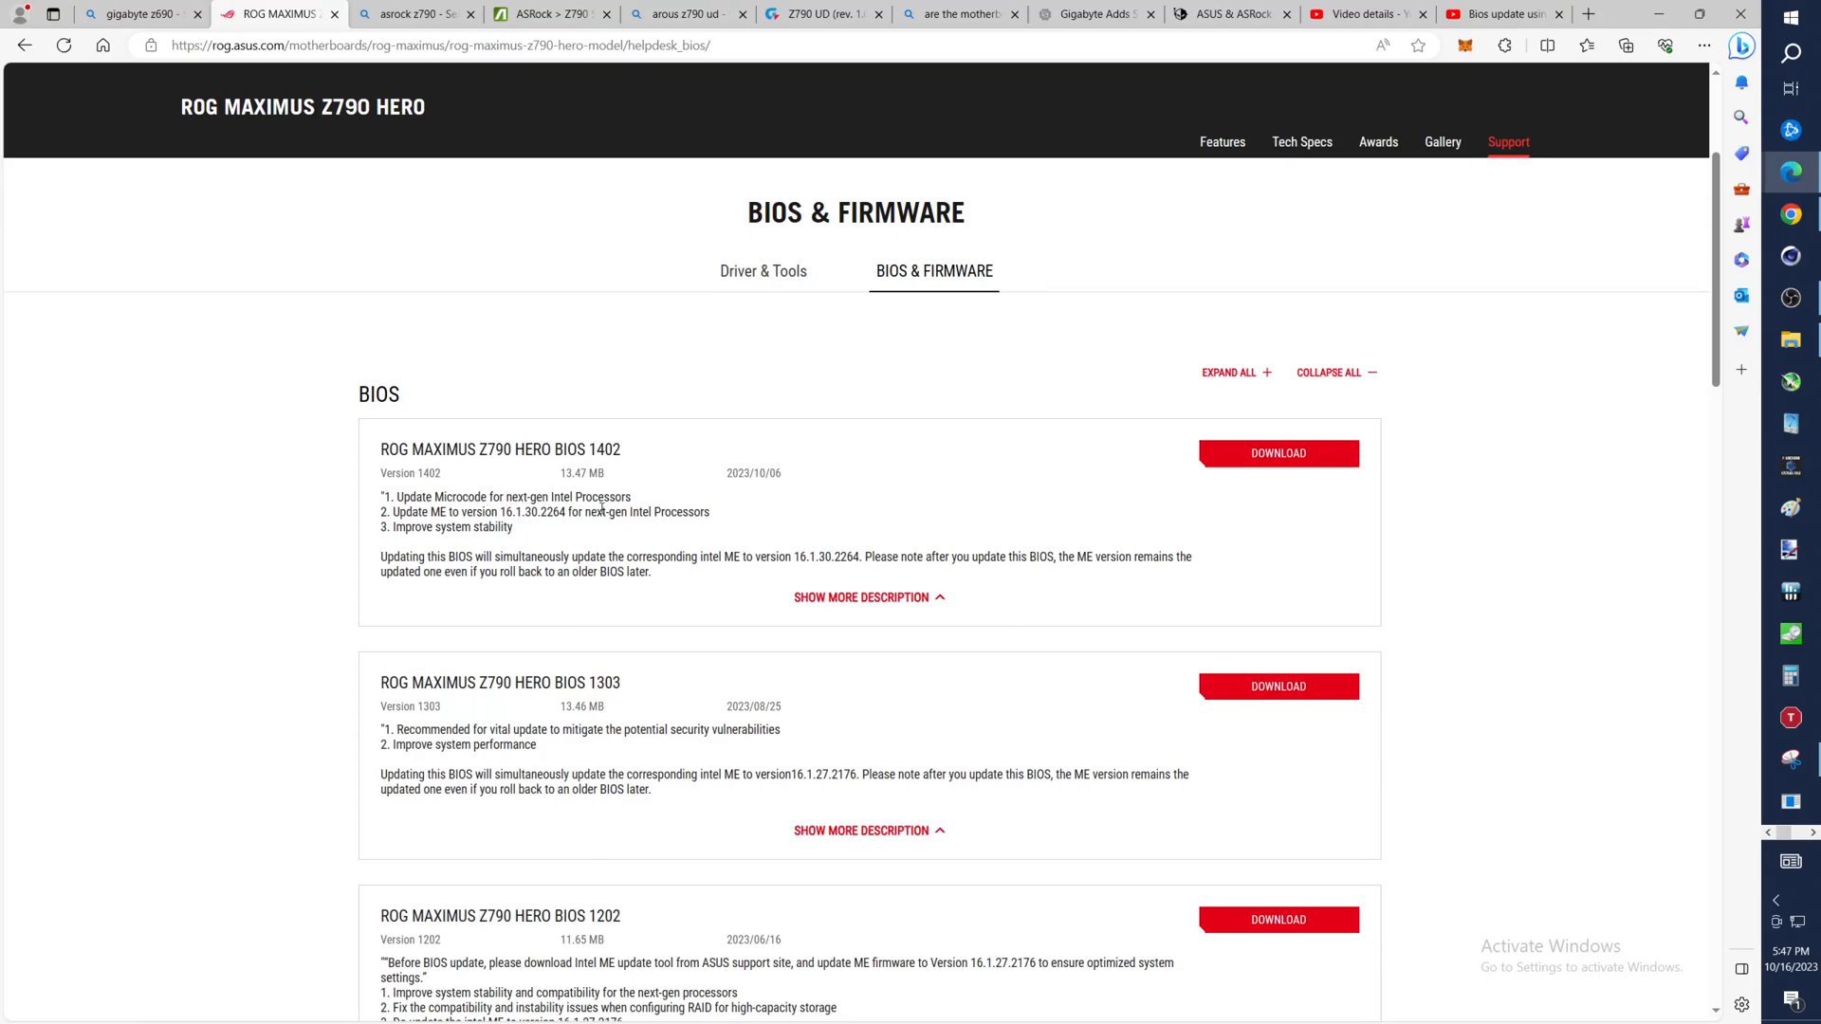
scroll("down", 3)
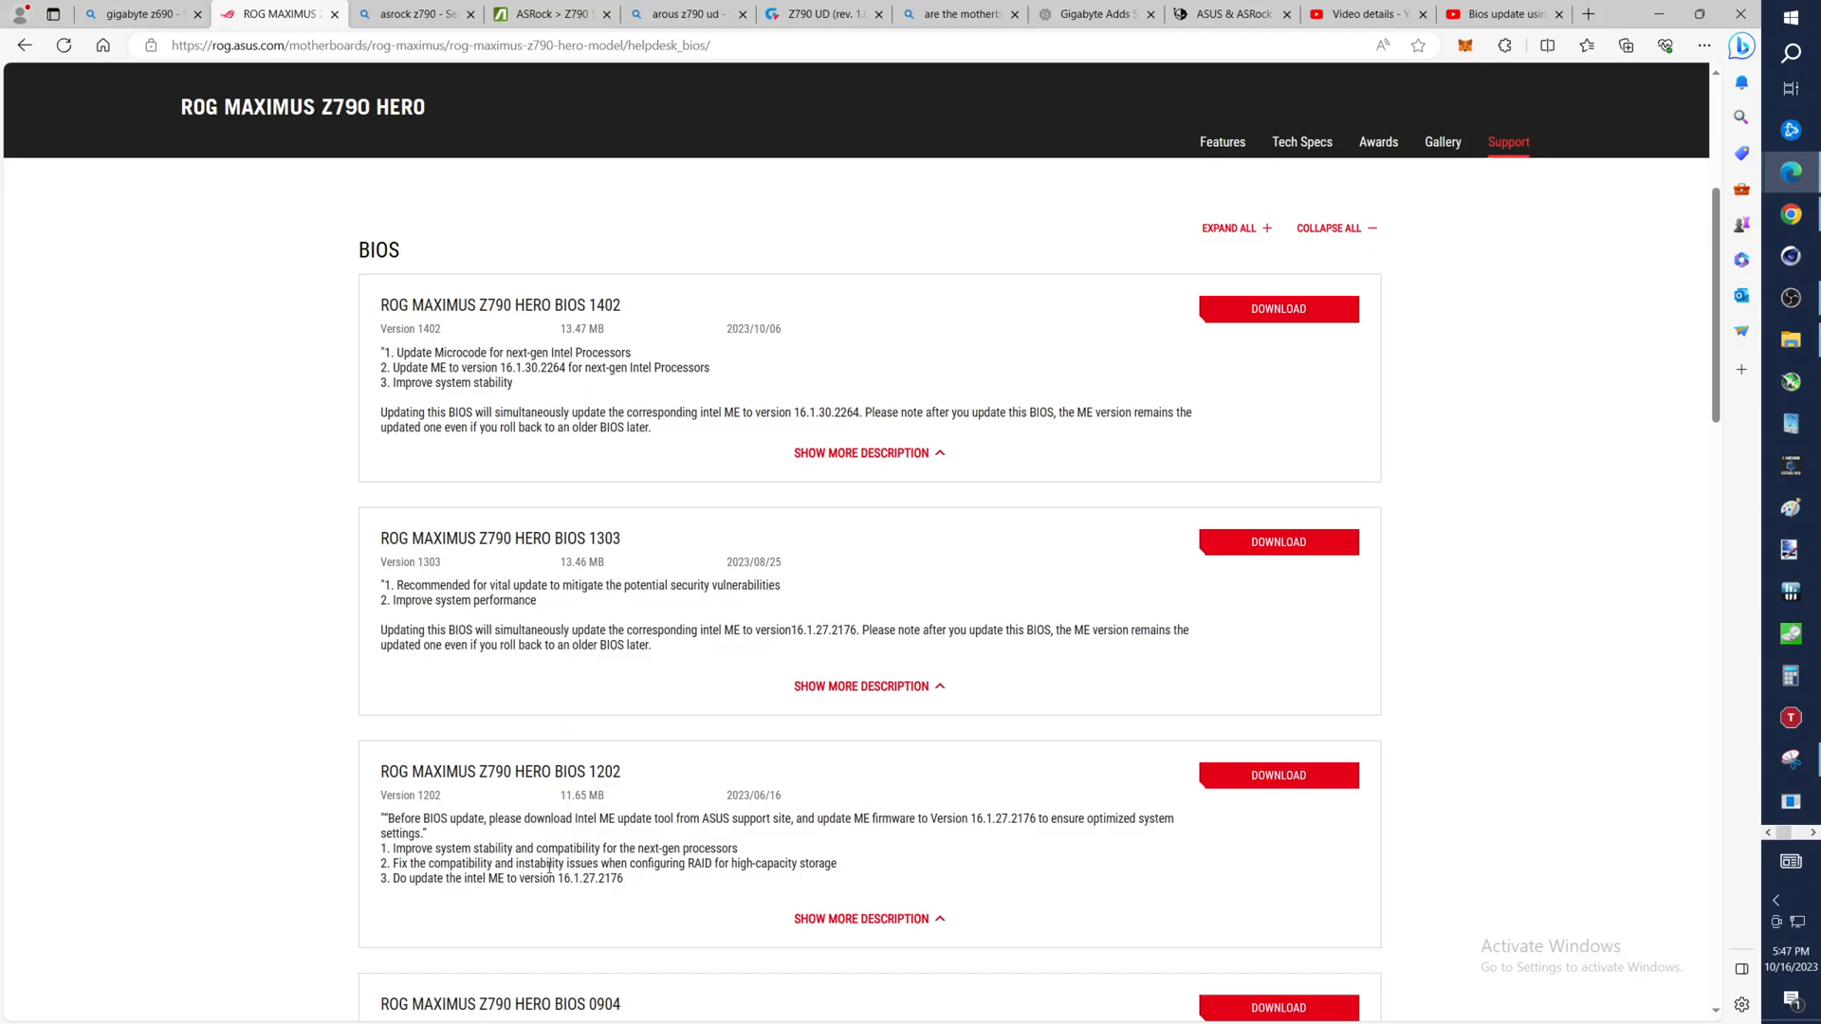
scroll("down", 3)
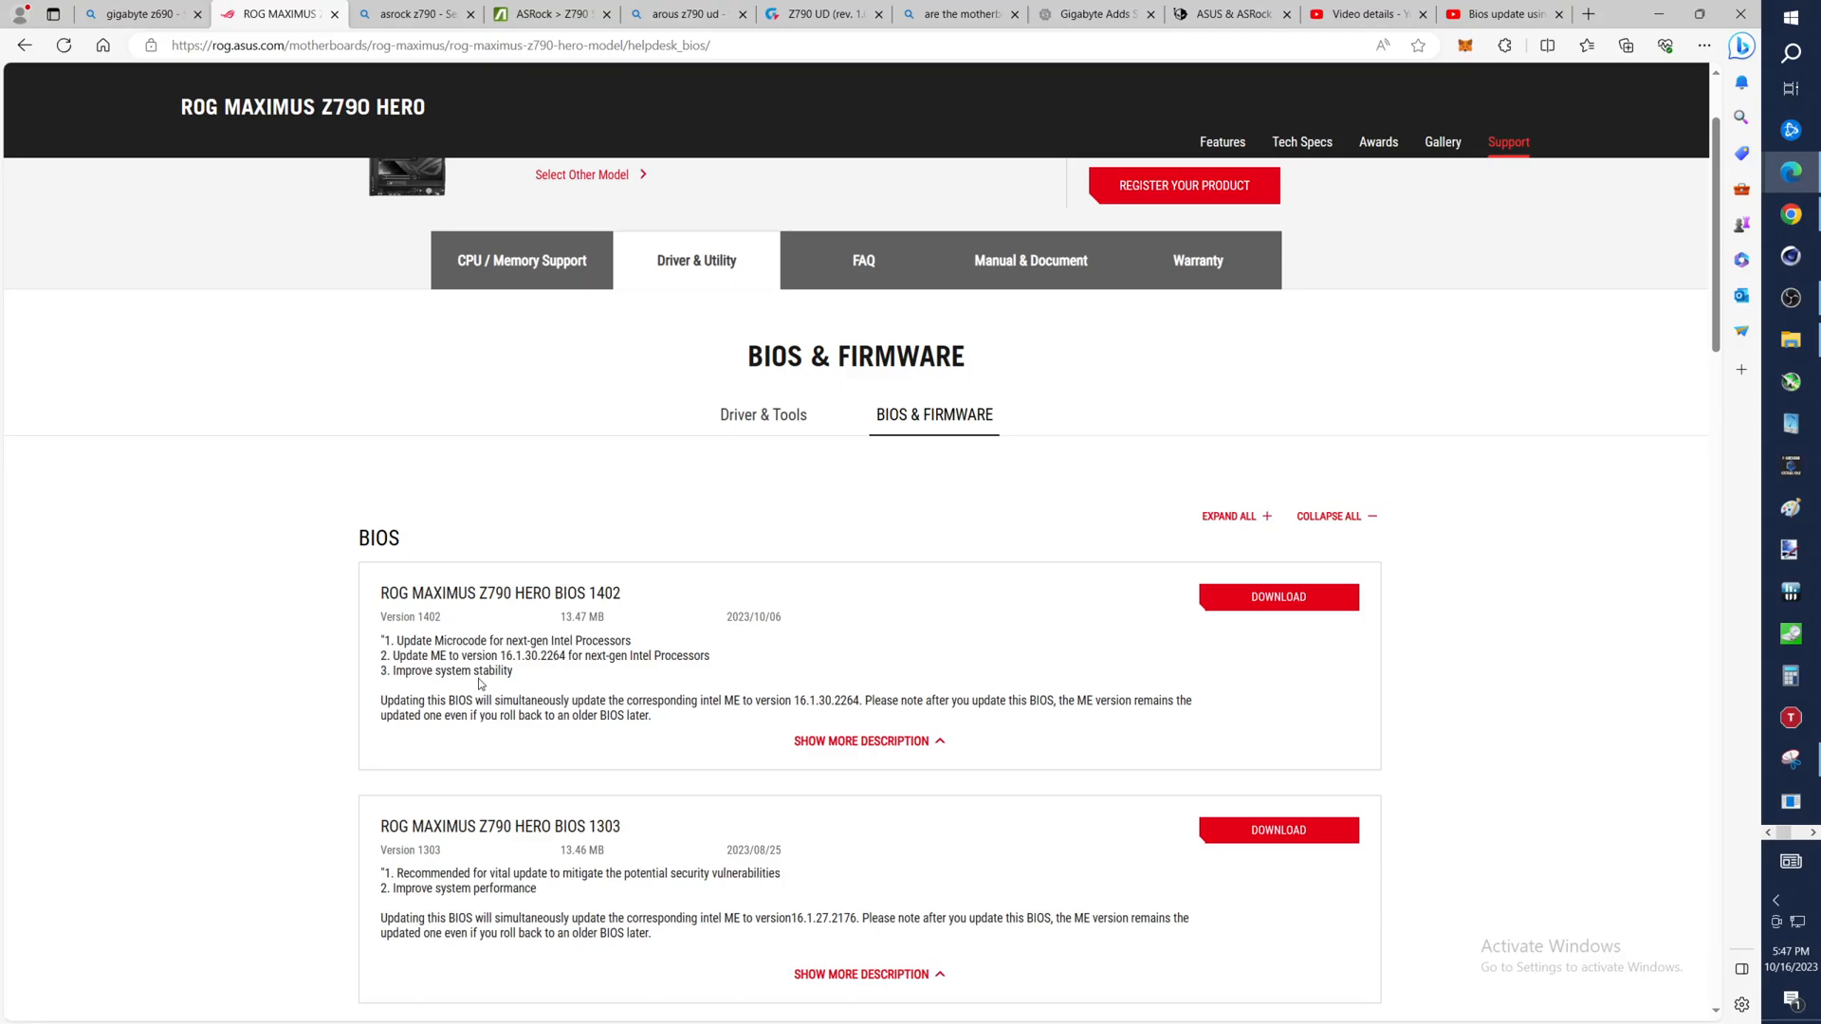
mouse_move(645, 672)
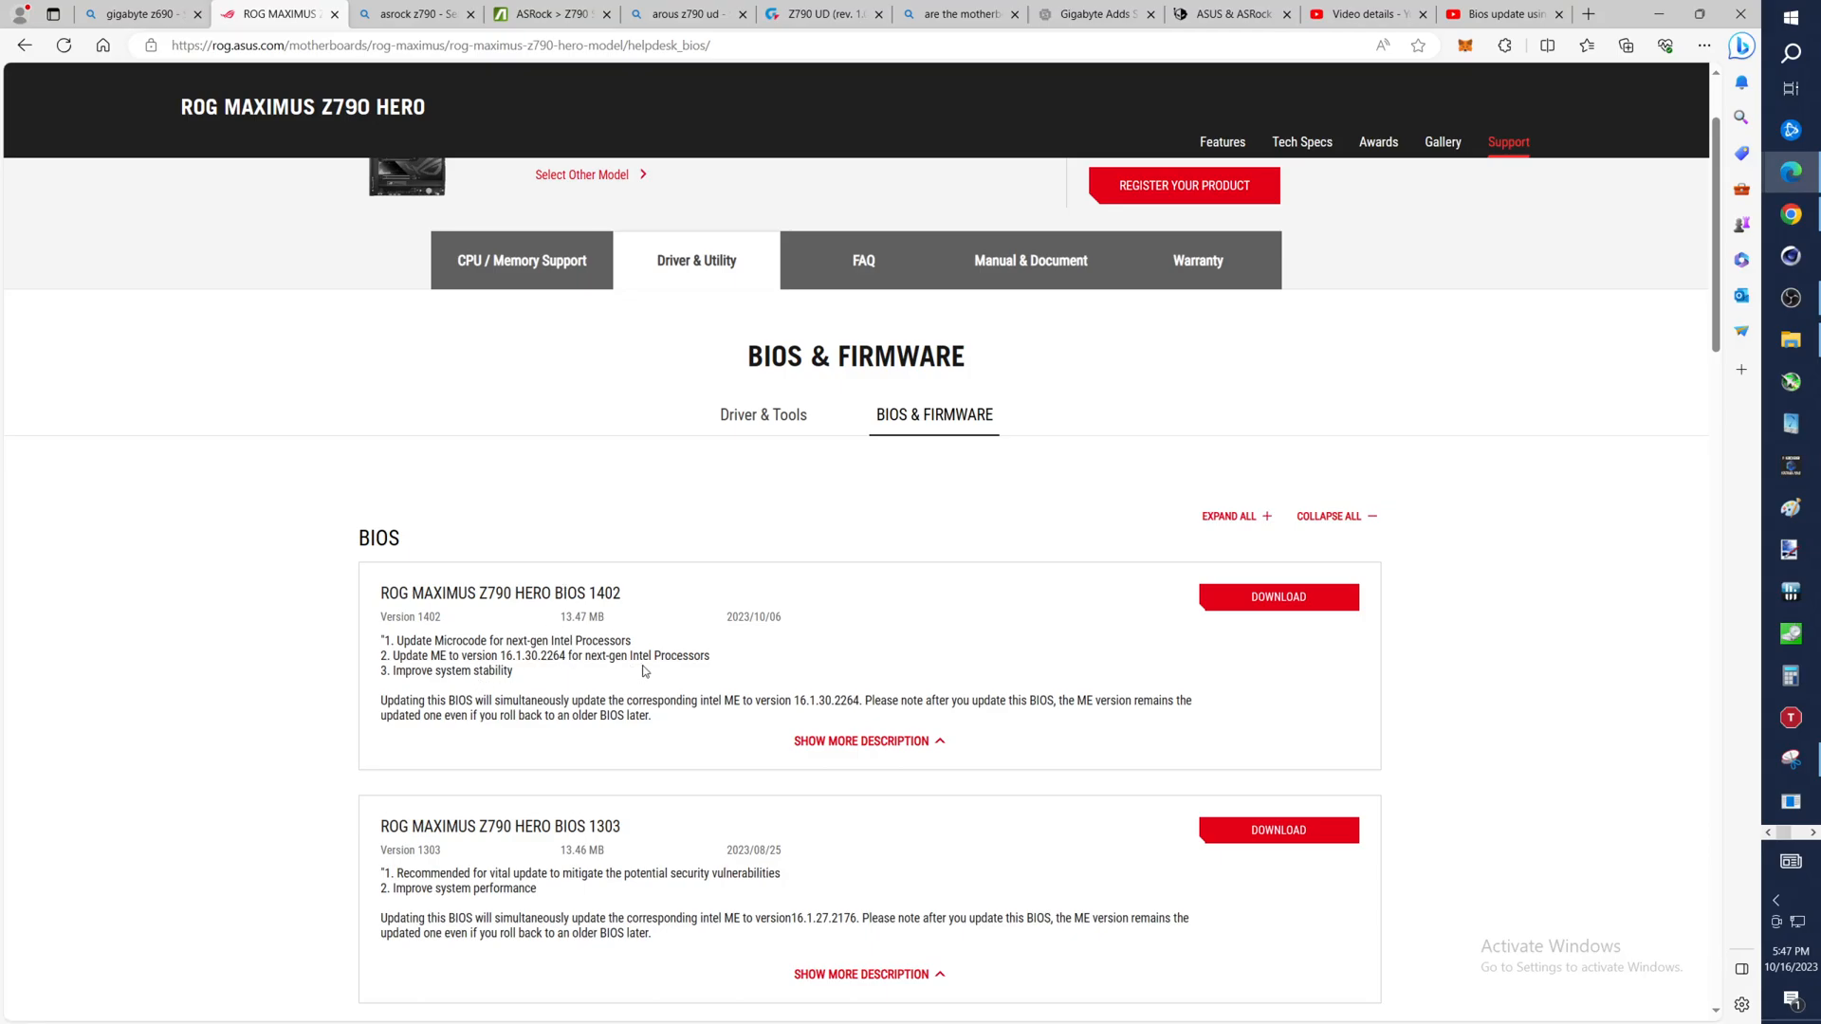
scroll("down", 3)
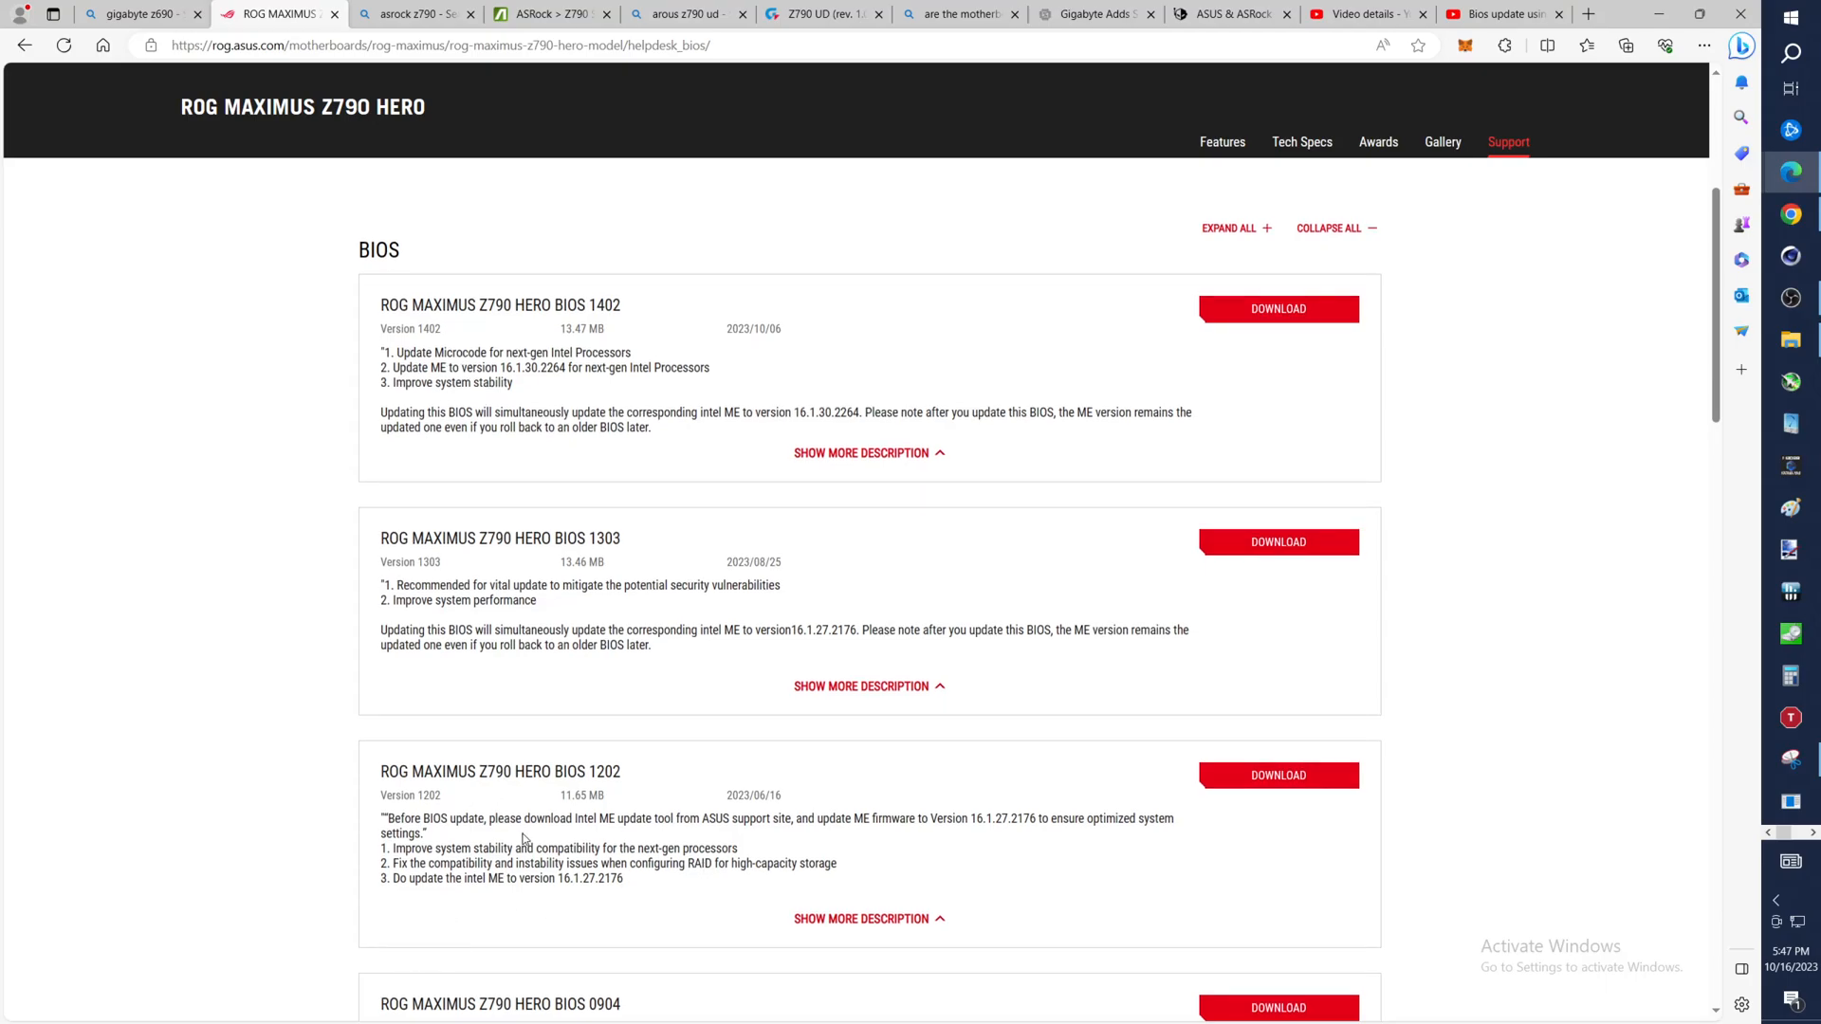
mouse_move(1026, 475)
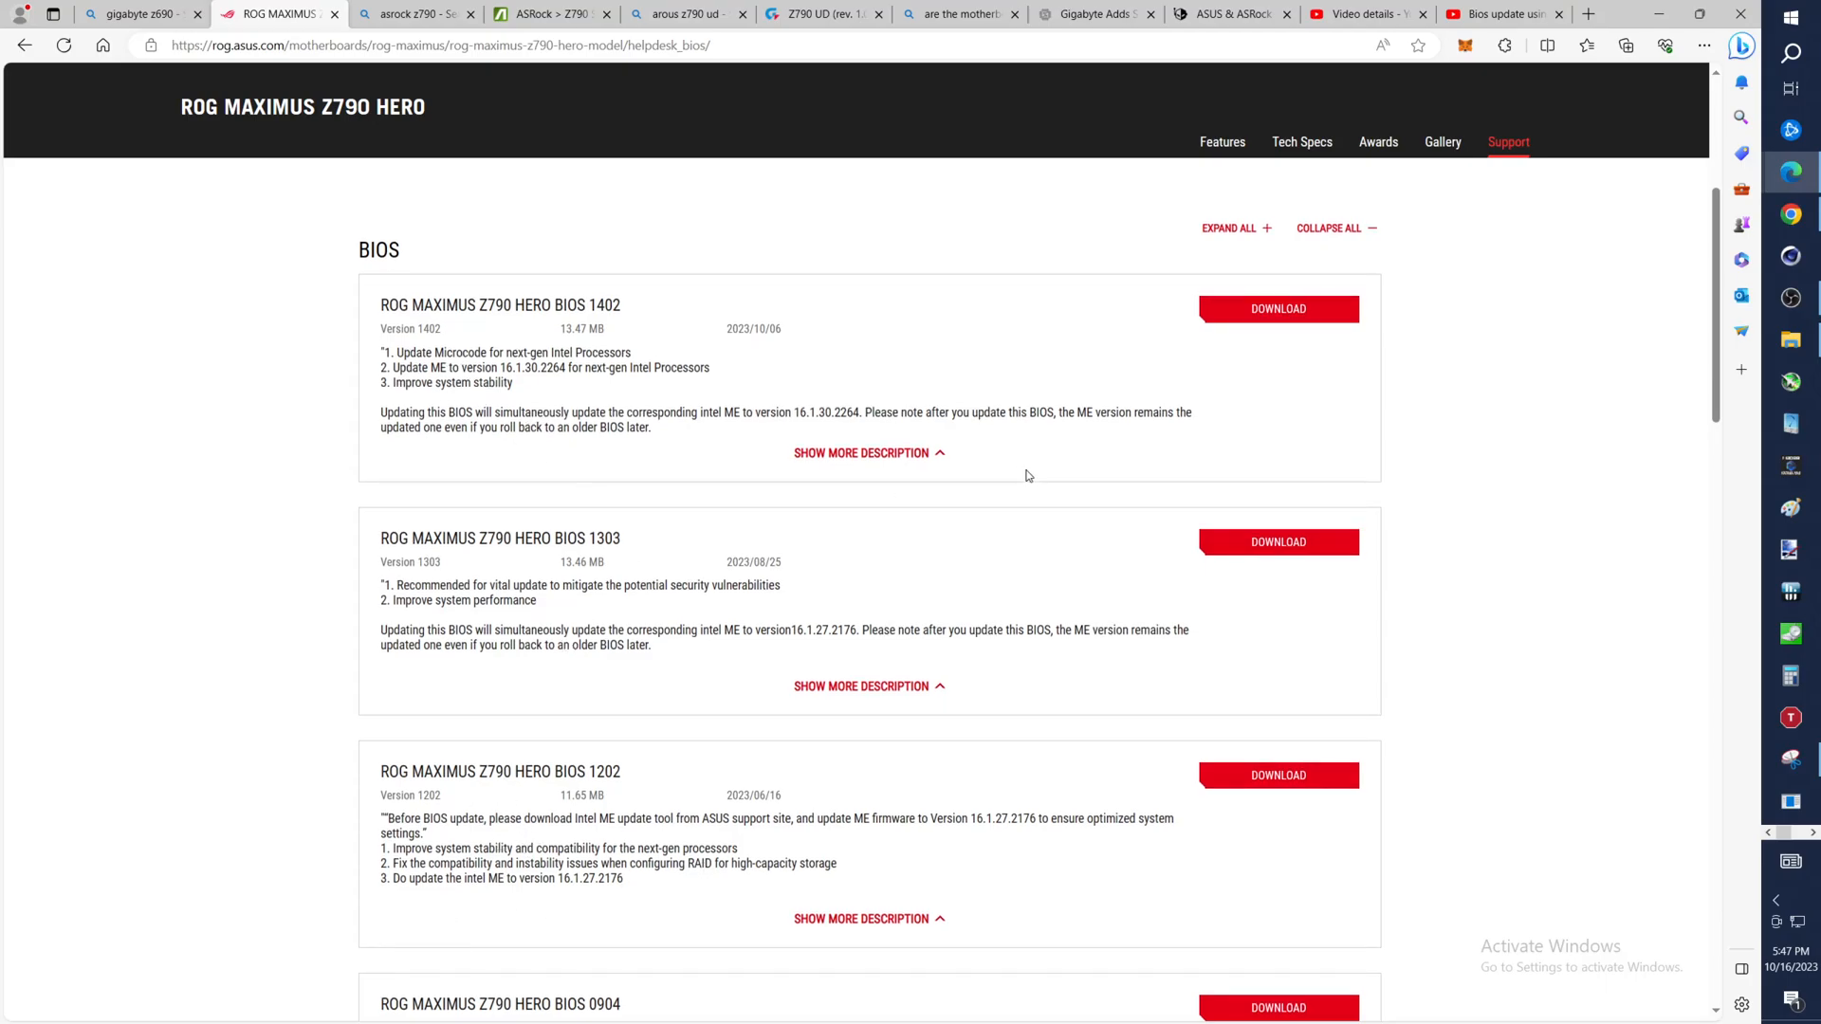
mouse_move(1279, 309)
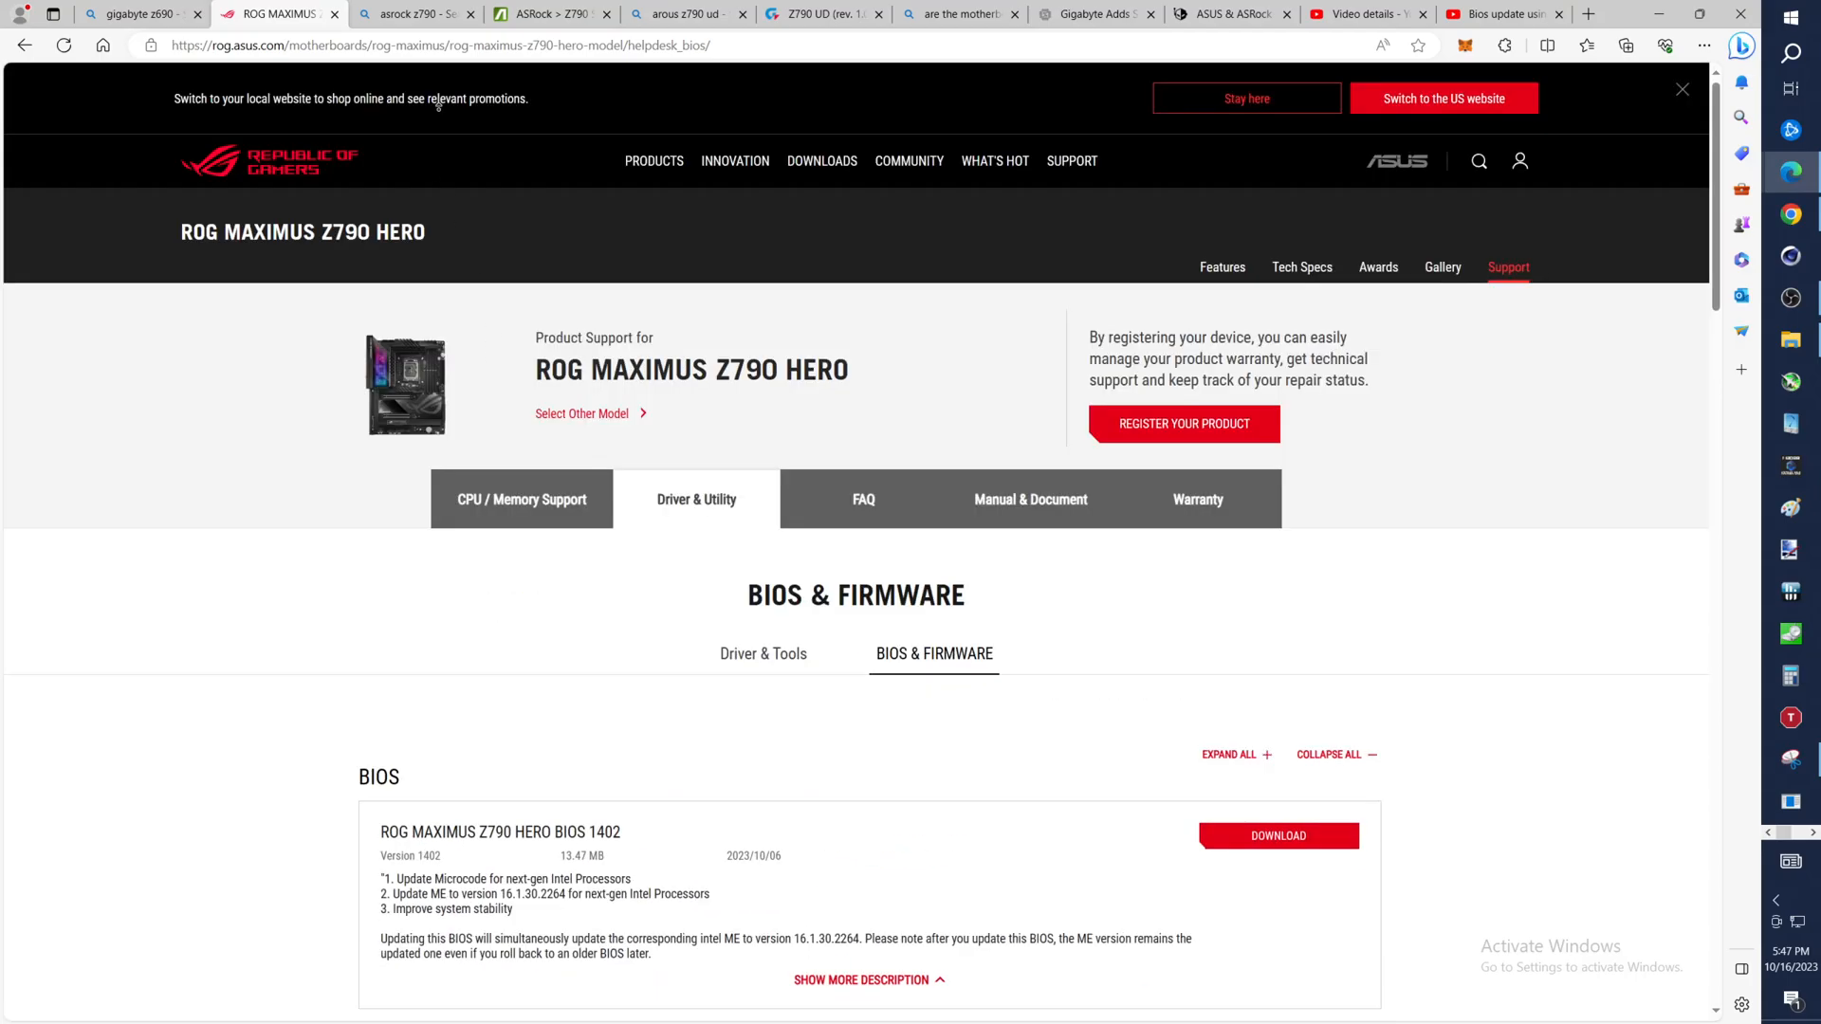
Review the ASRock Z790 Steel Legend WiFi BIOS table running from 11.02 (2023/10/13) to 1.11
left_click(415, 13)
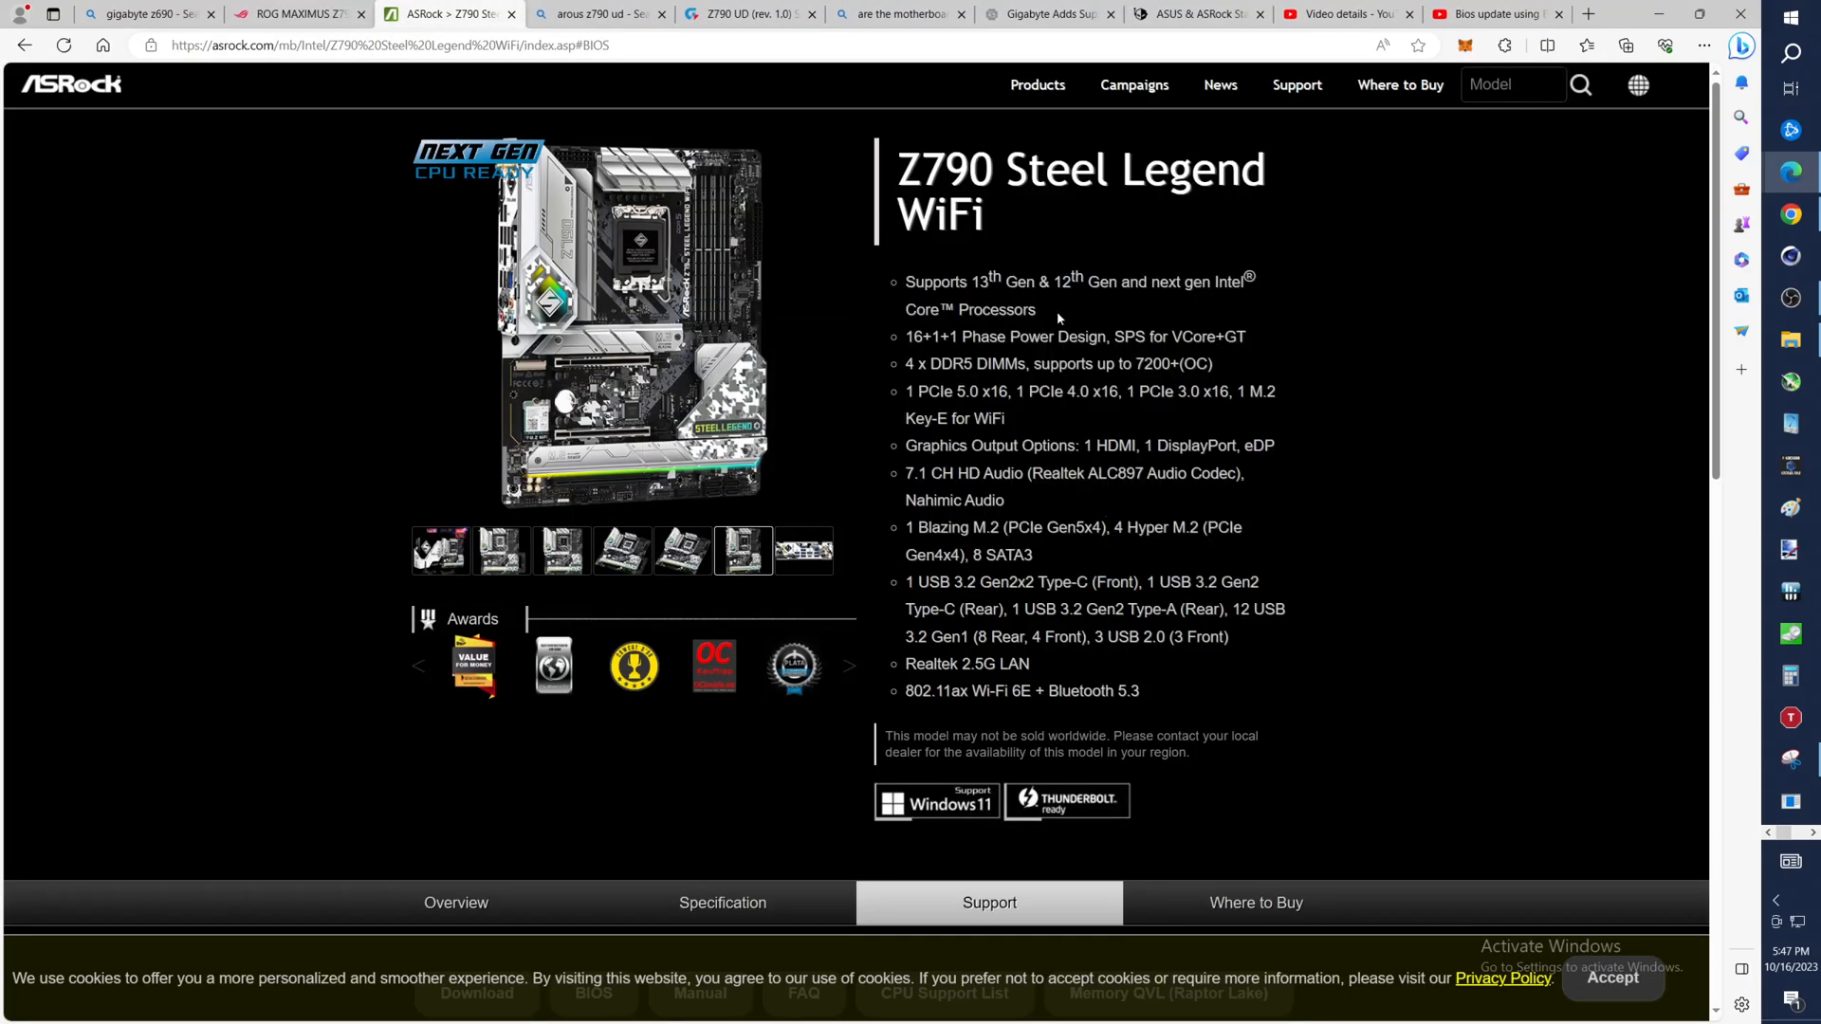
scroll("down", 3)
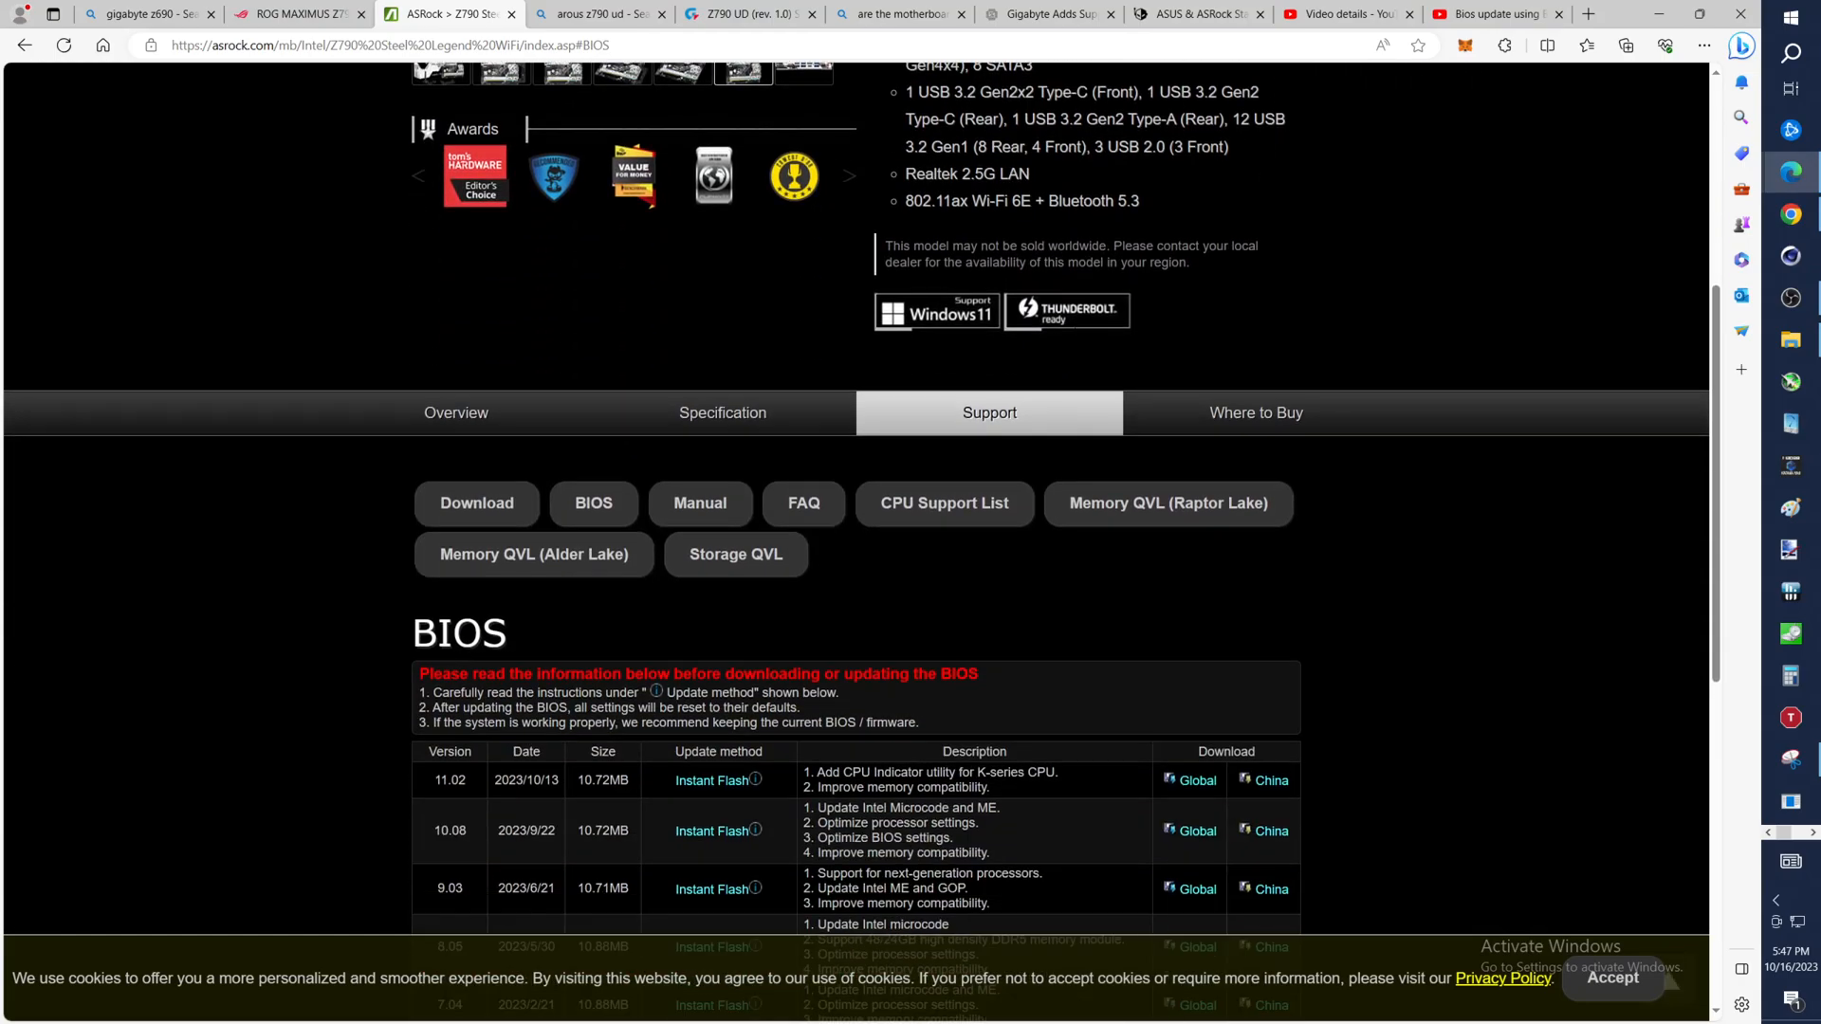
scroll("down", 3)
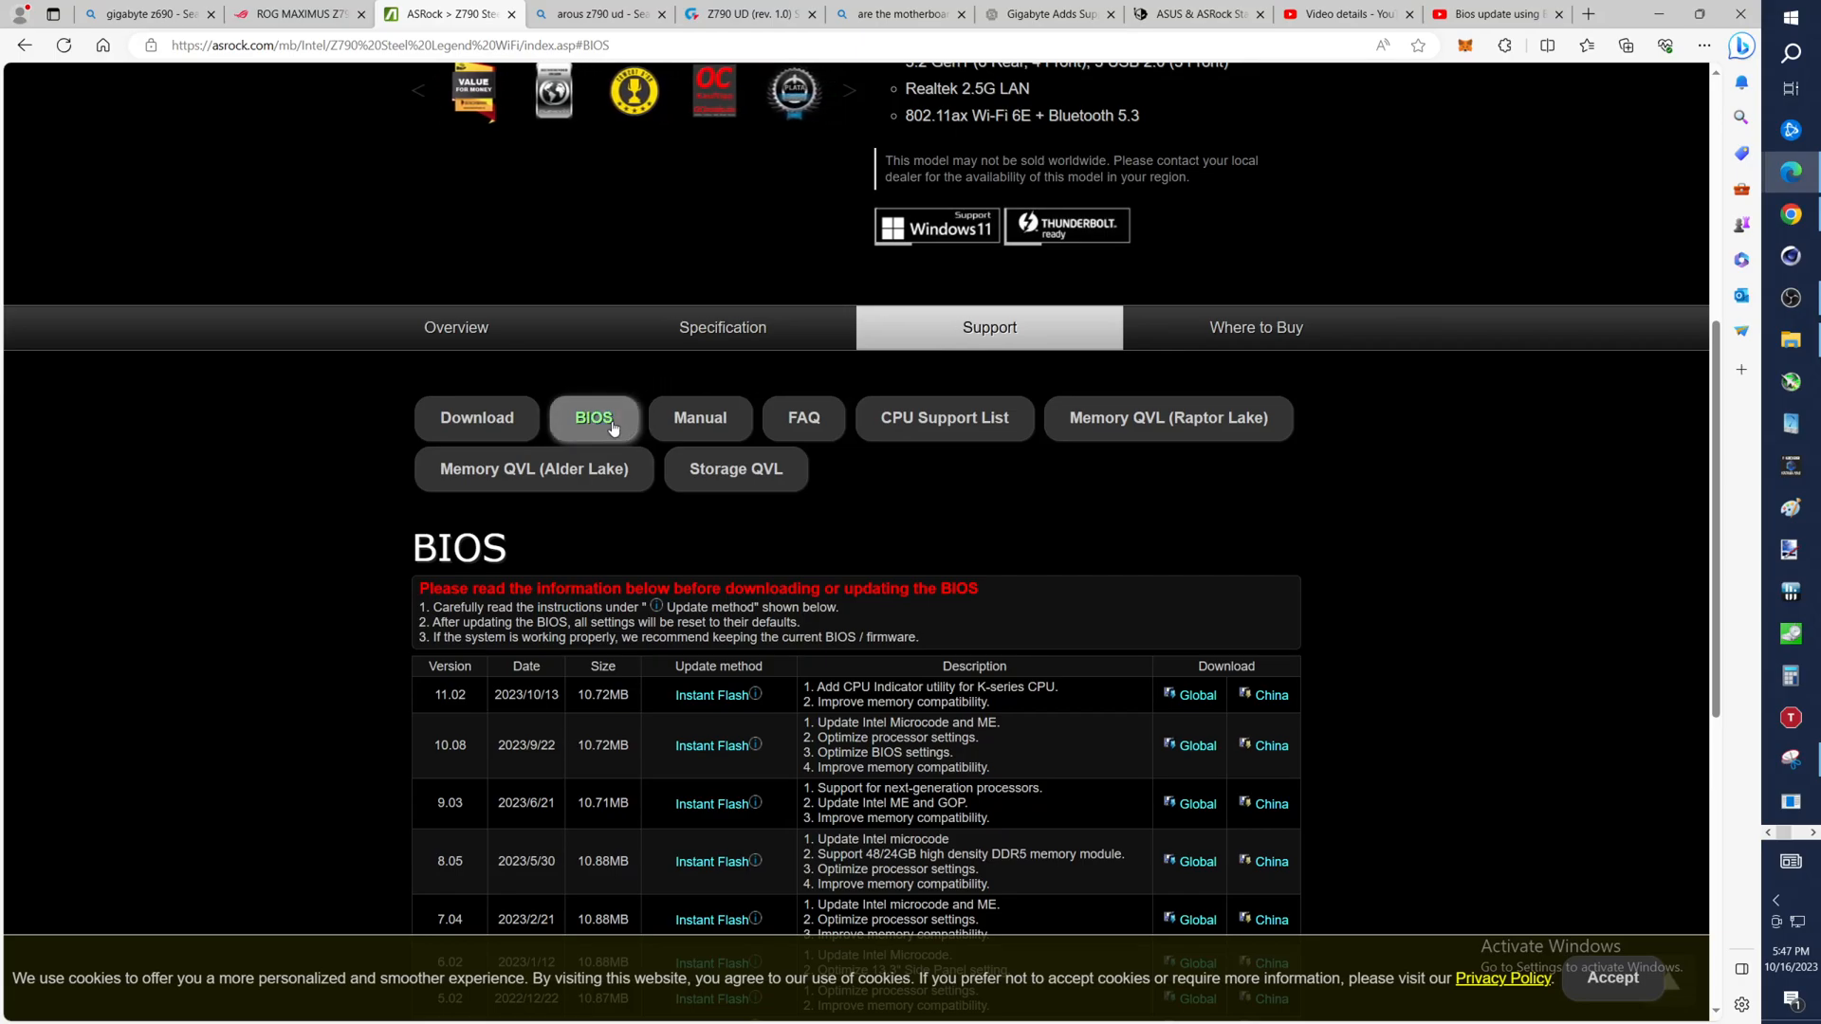
scroll("down", 3)
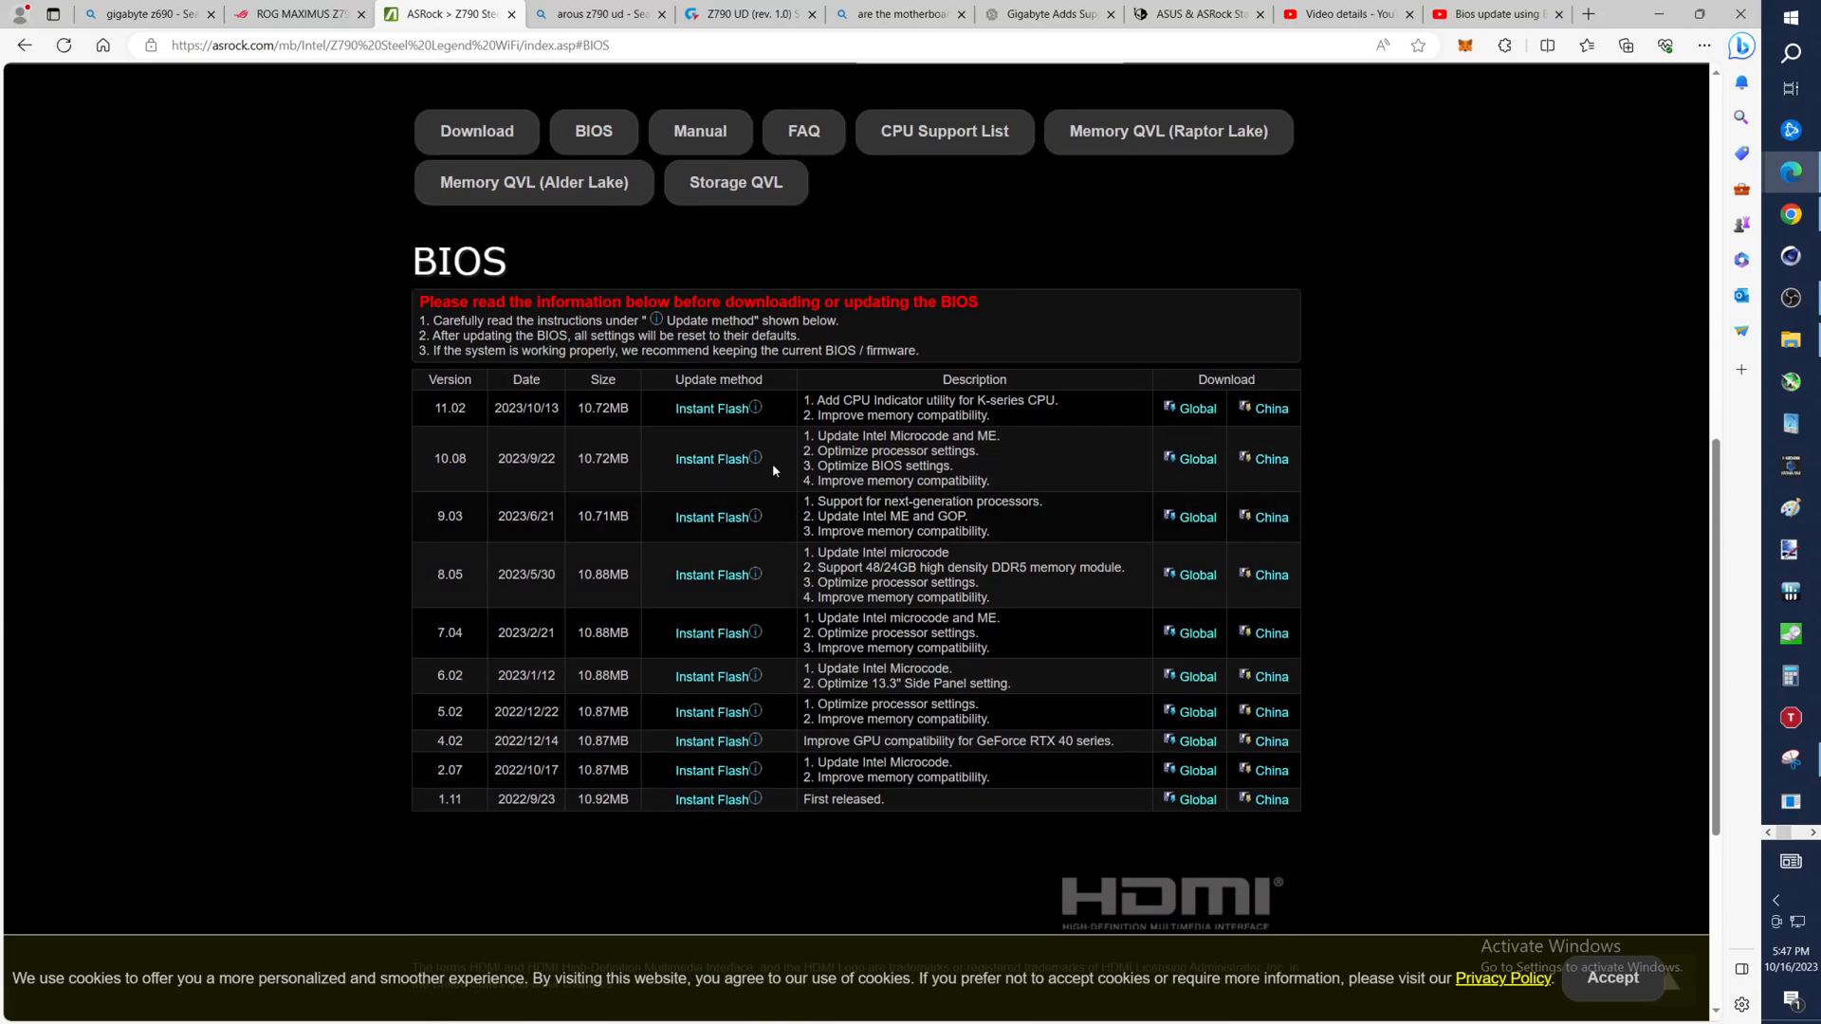
mouse_move(649, 509)
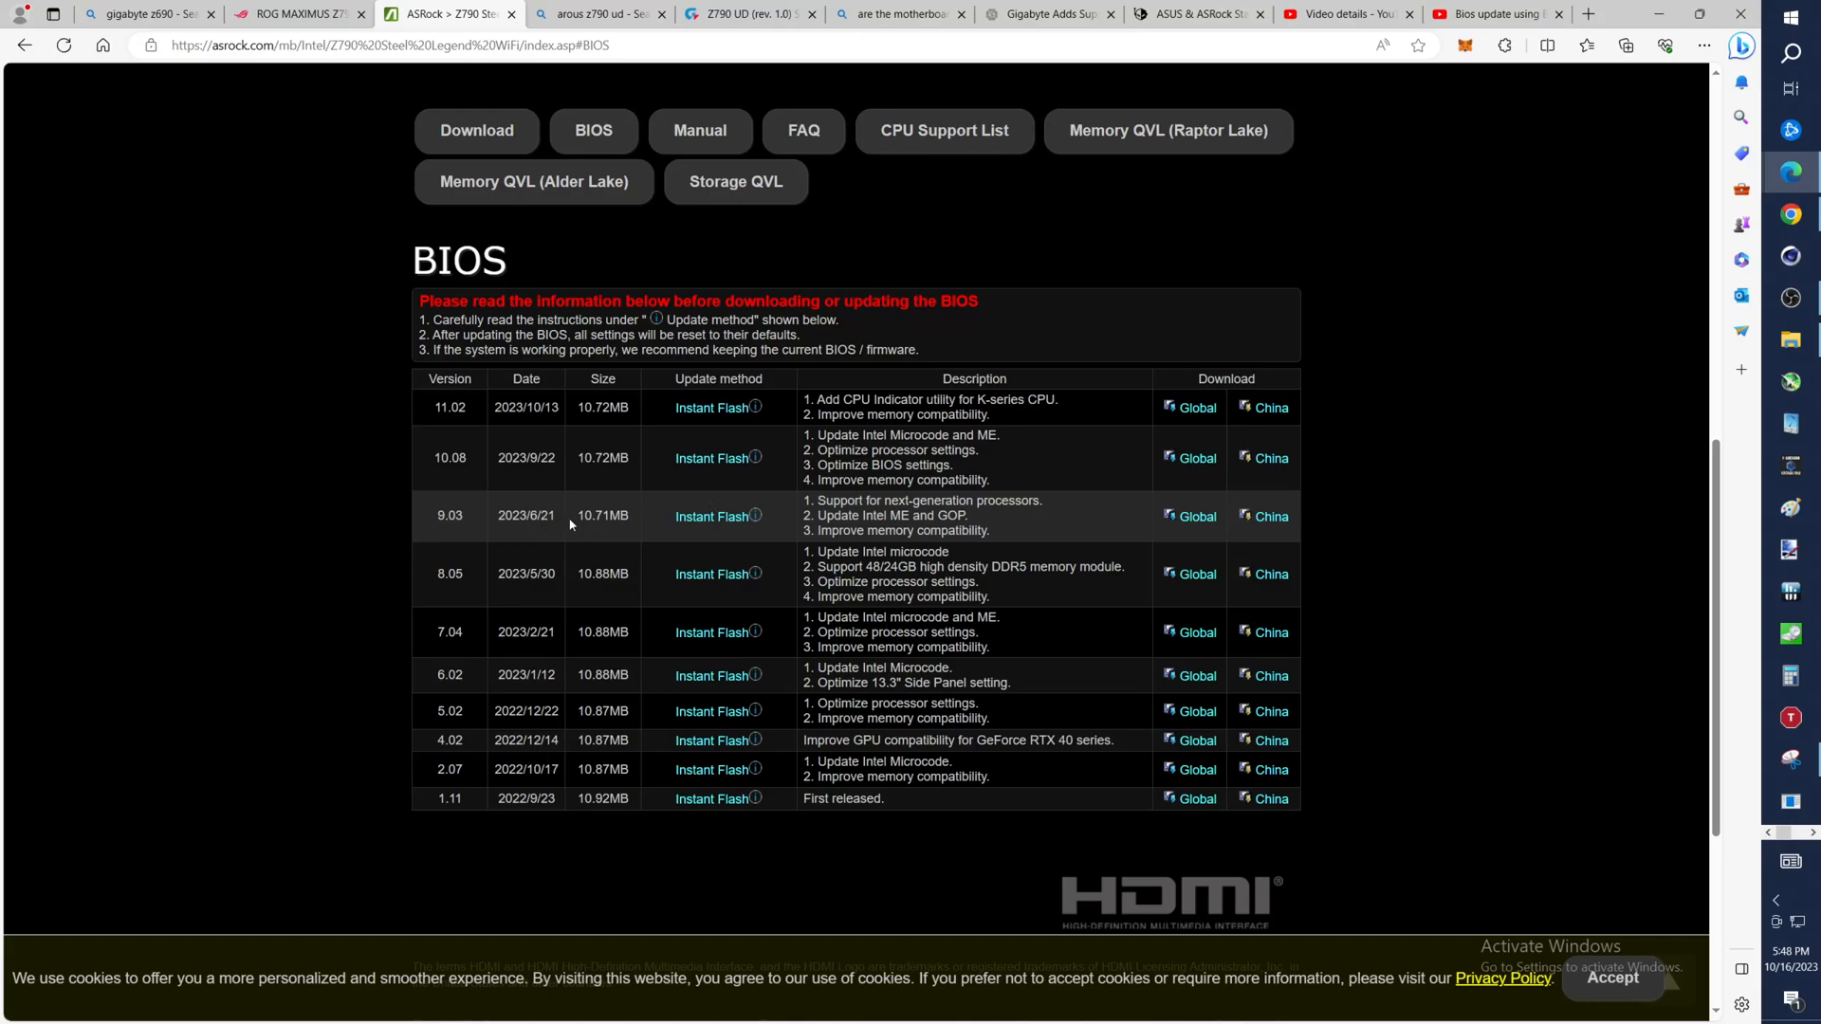
mouse_move(1023, 528)
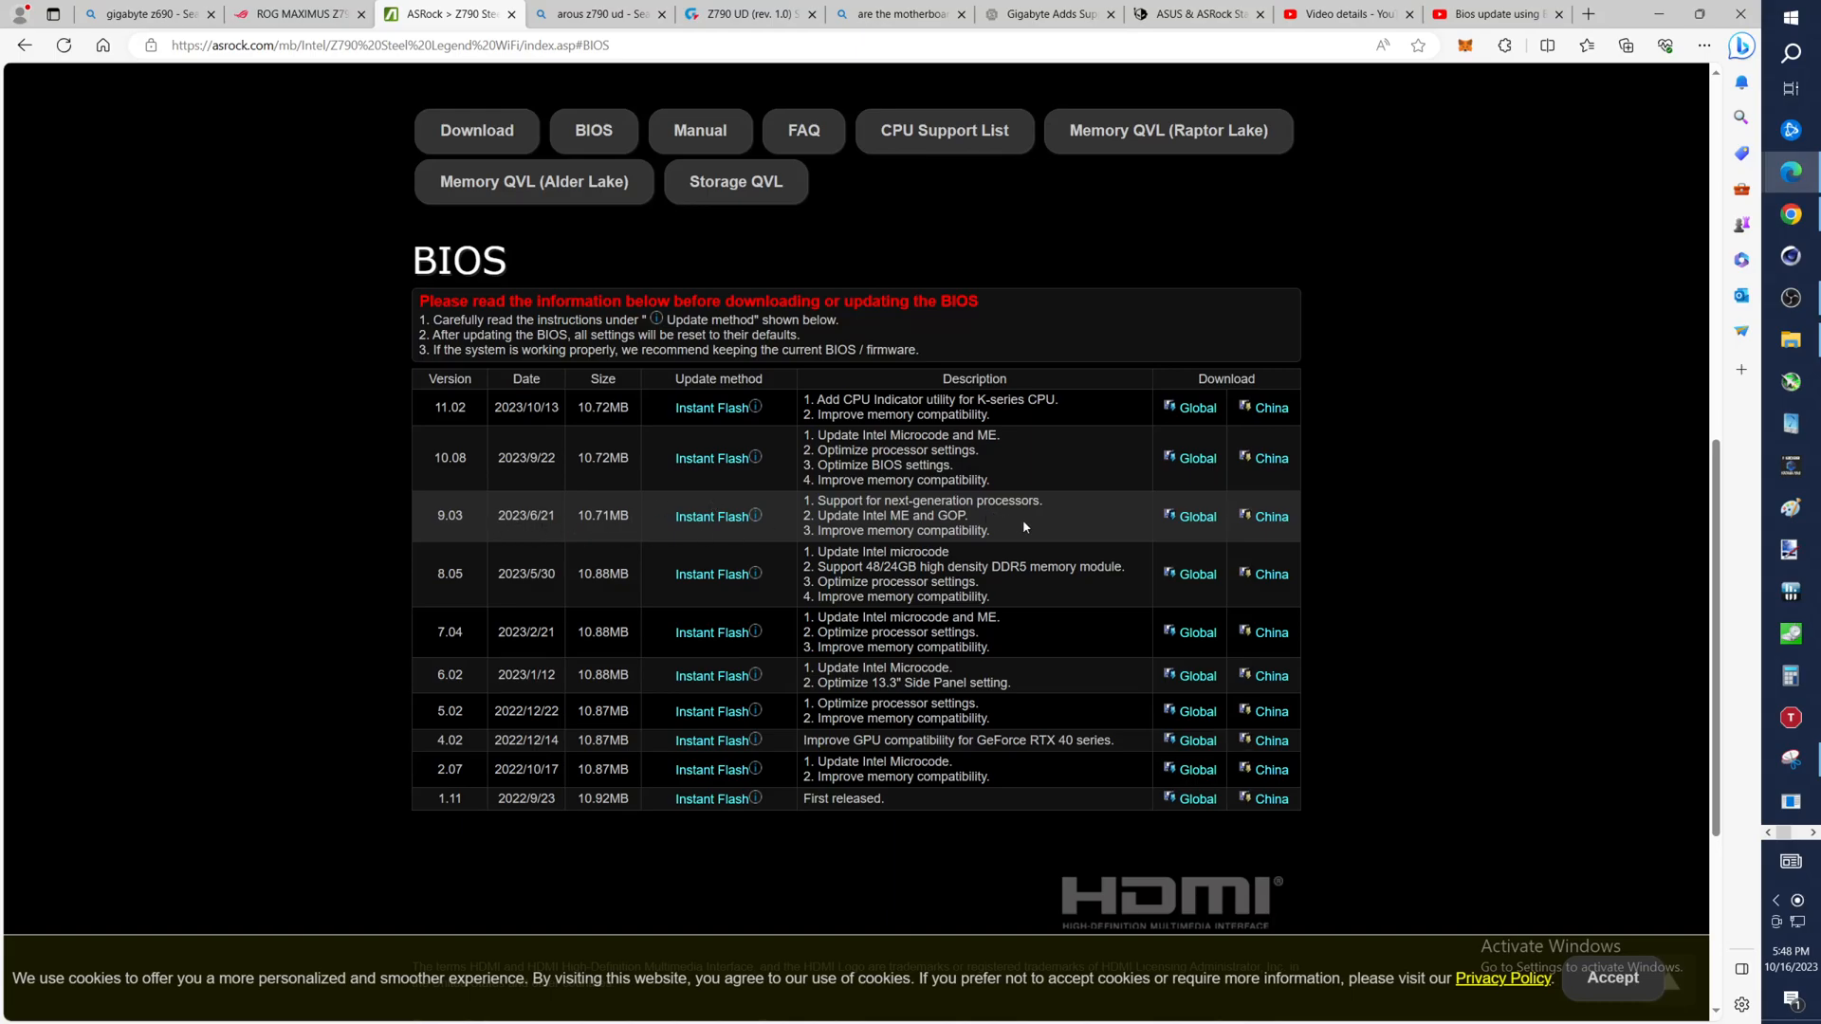
mouse_move(1197, 516)
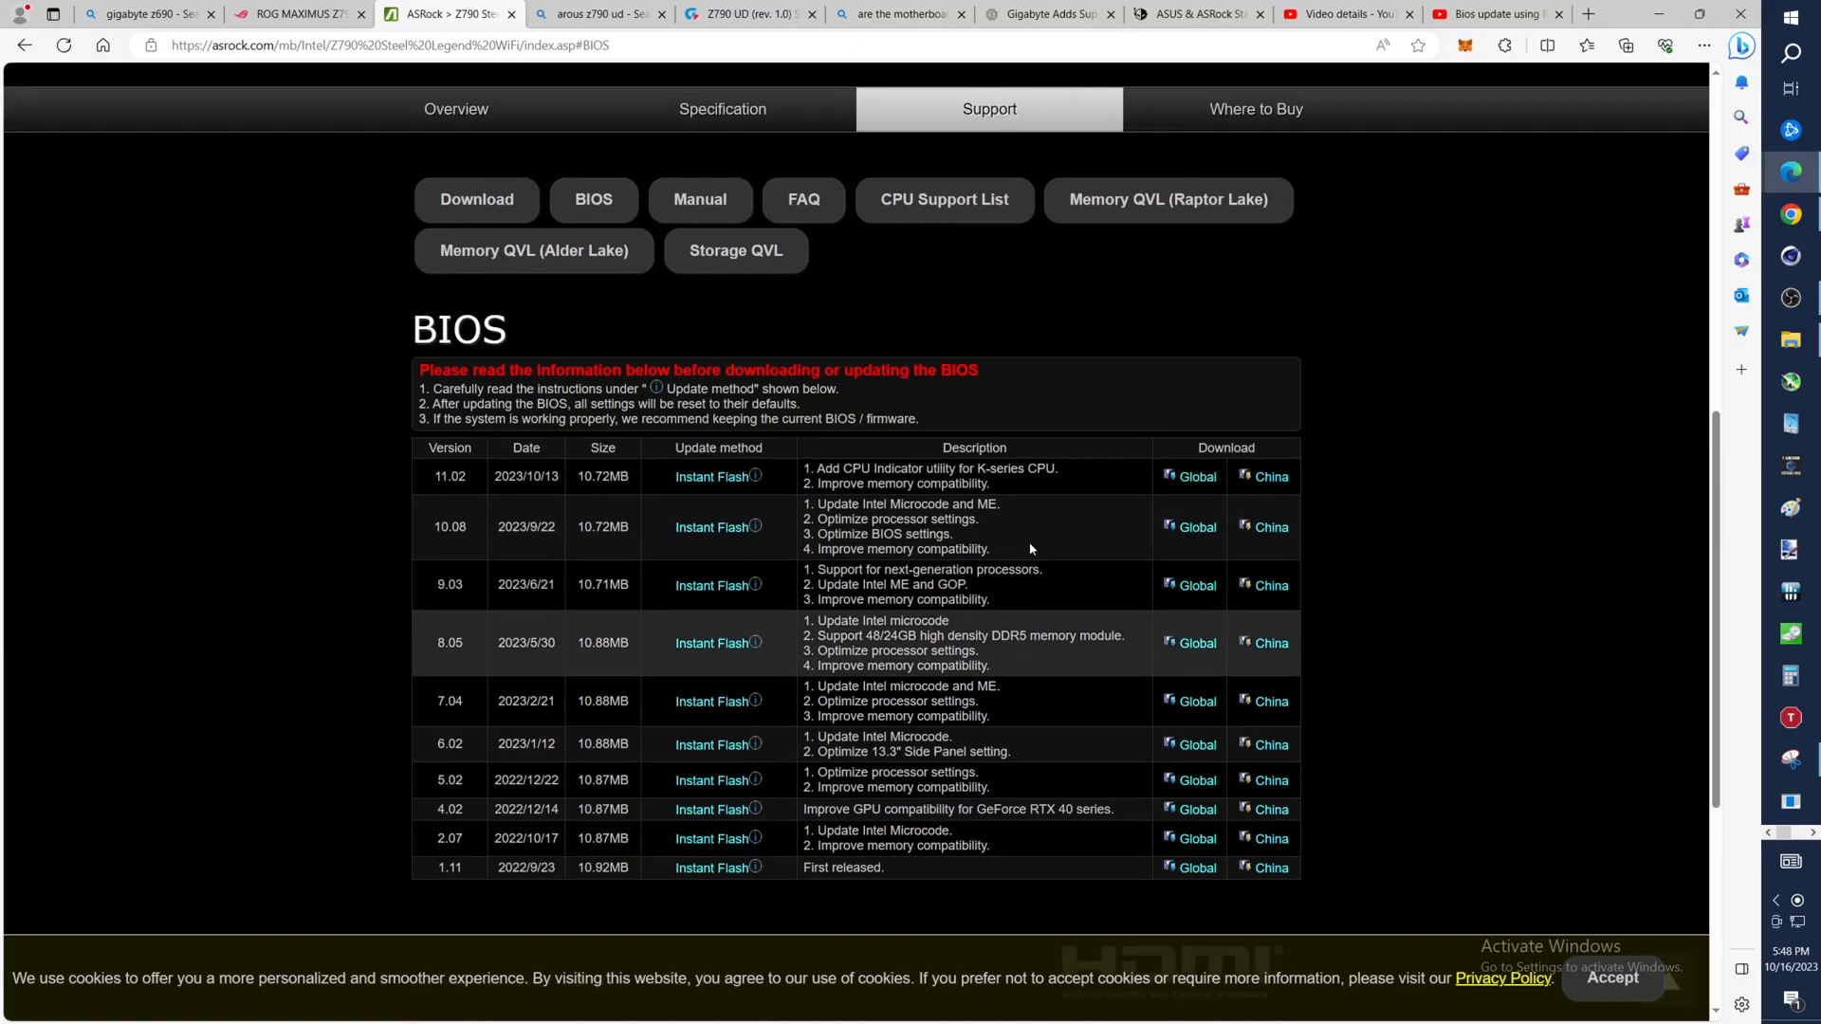
scroll("down", 3)
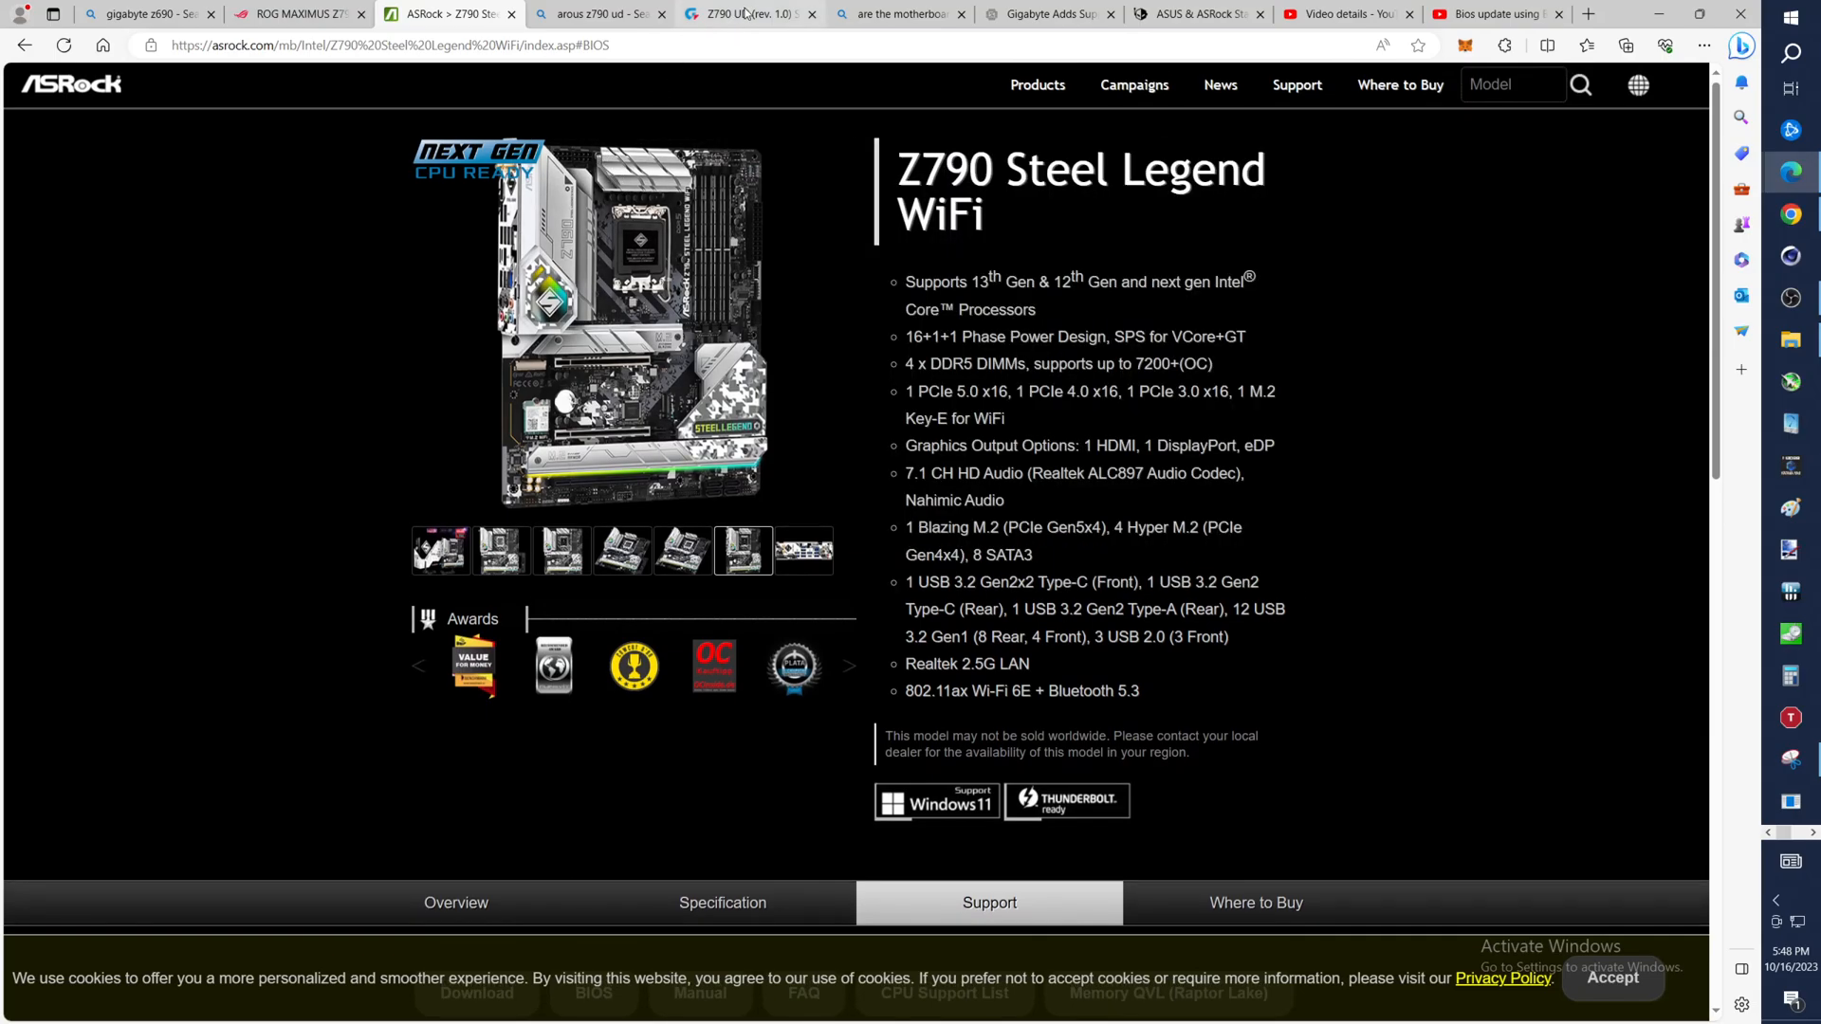
Review the GIGABYTE Z790 UD (rev. 1.0) BIOS list, F9 (Sep 12, 2023) through F6
left_click(744, 13)
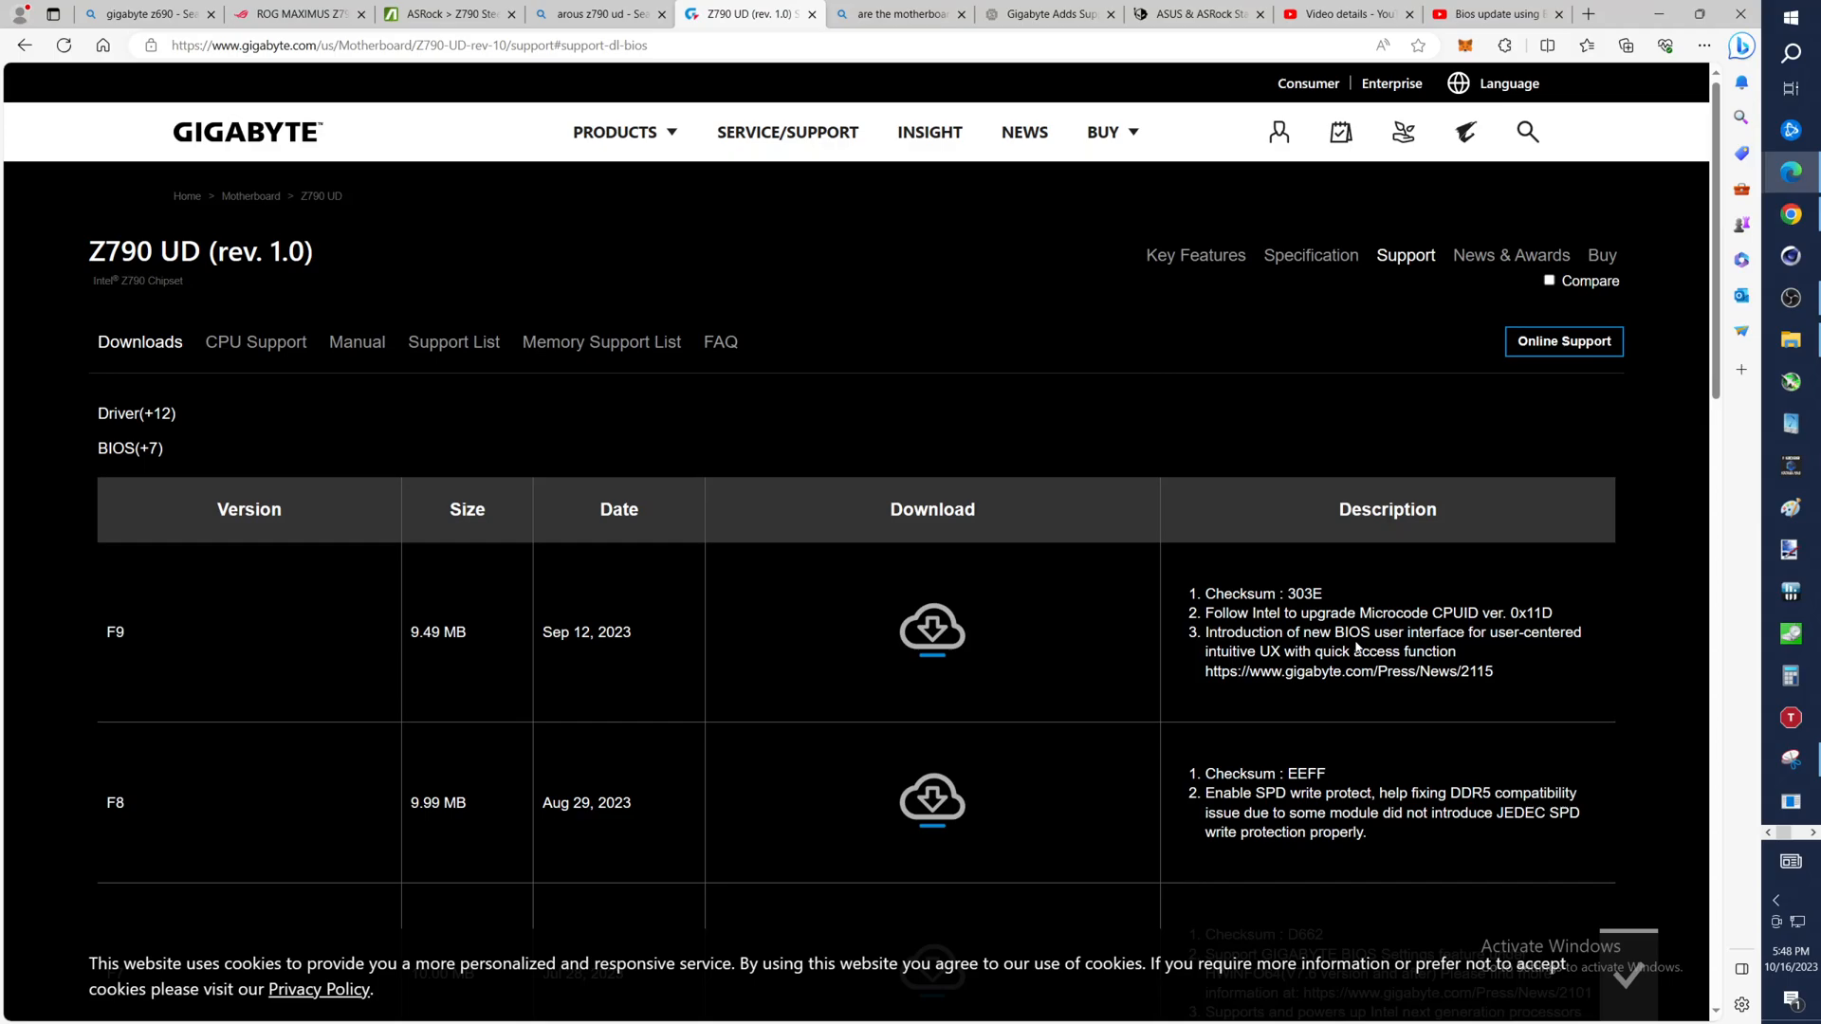
scroll("down", 3)
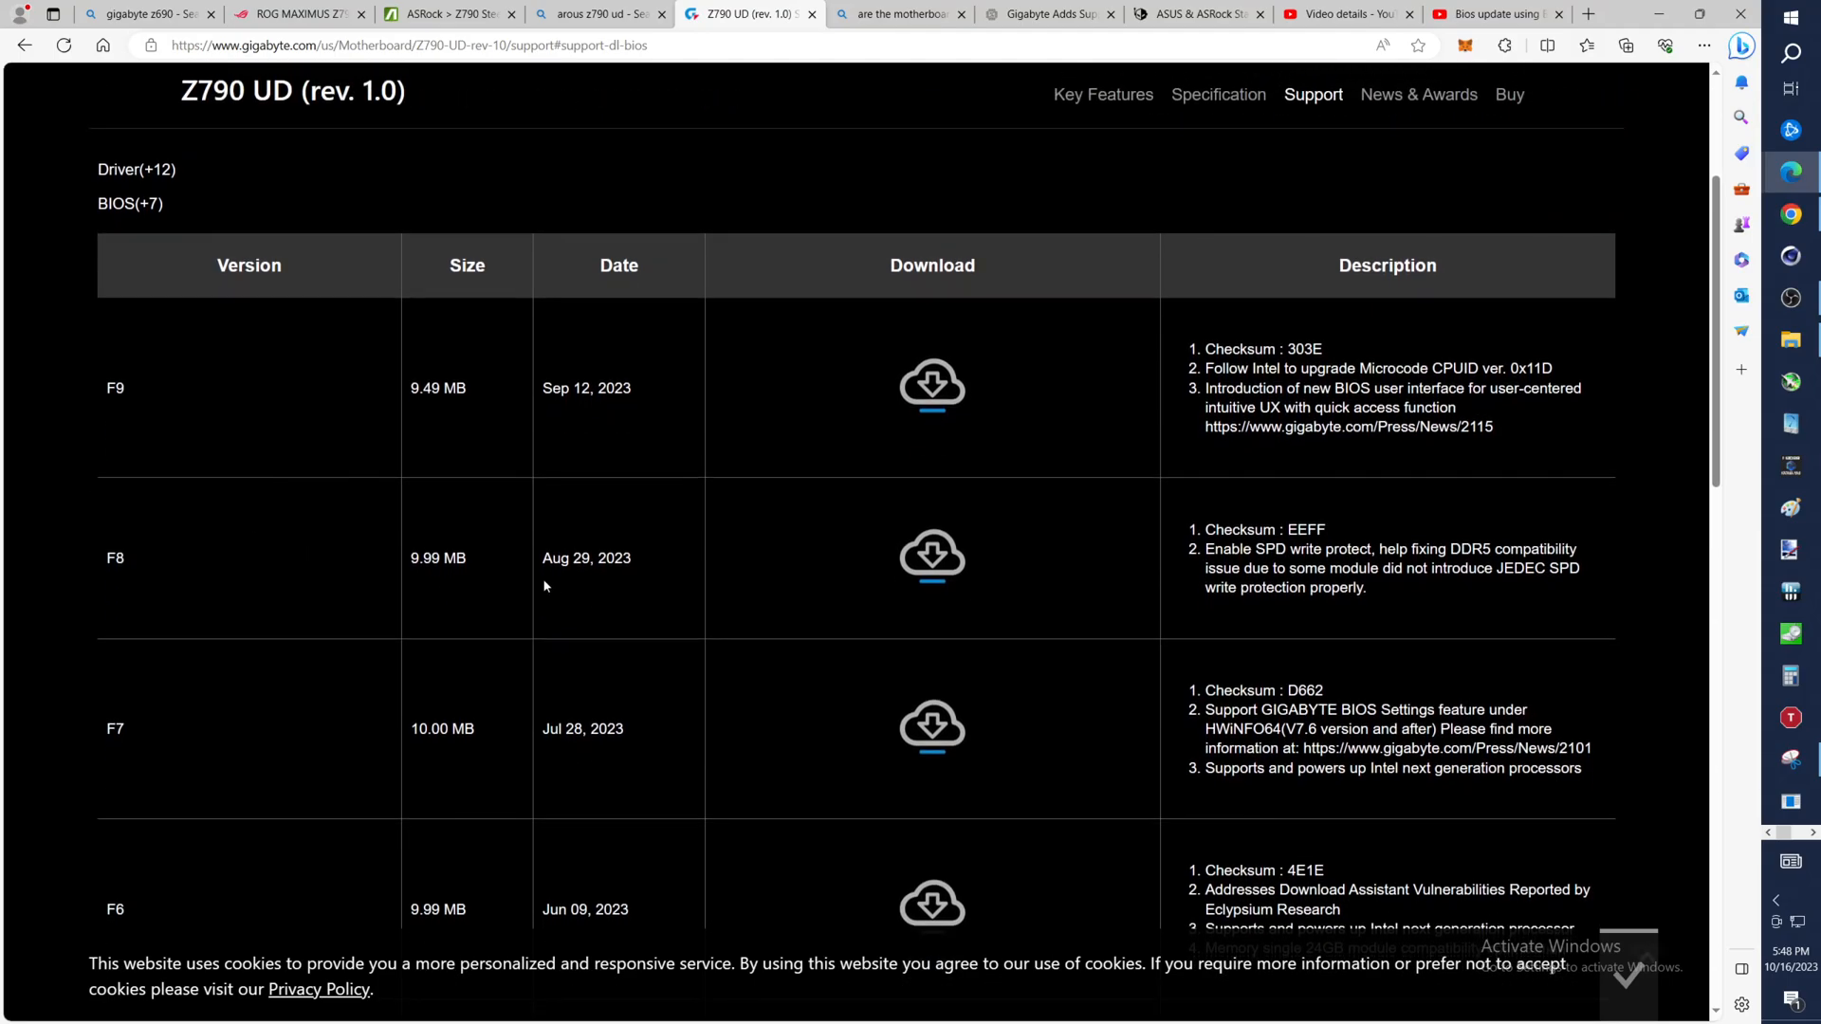
mouse_move(717, 753)
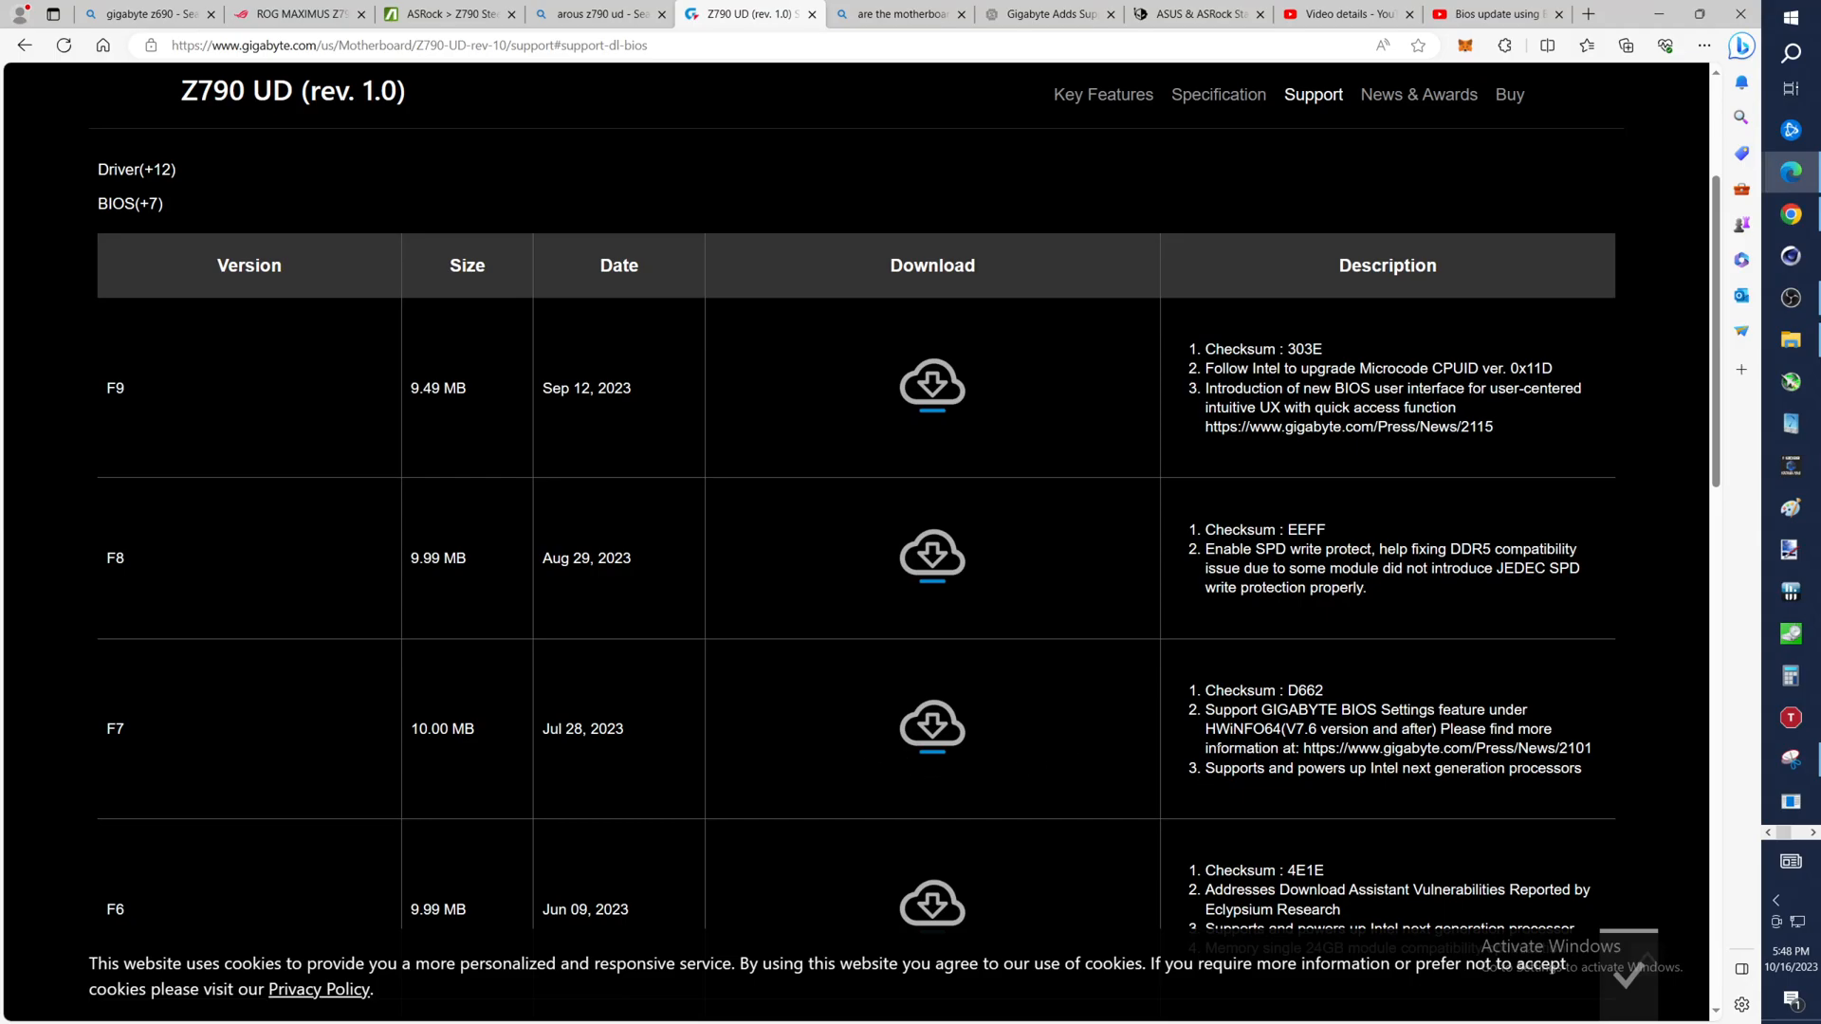
mouse_move(1452, 748)
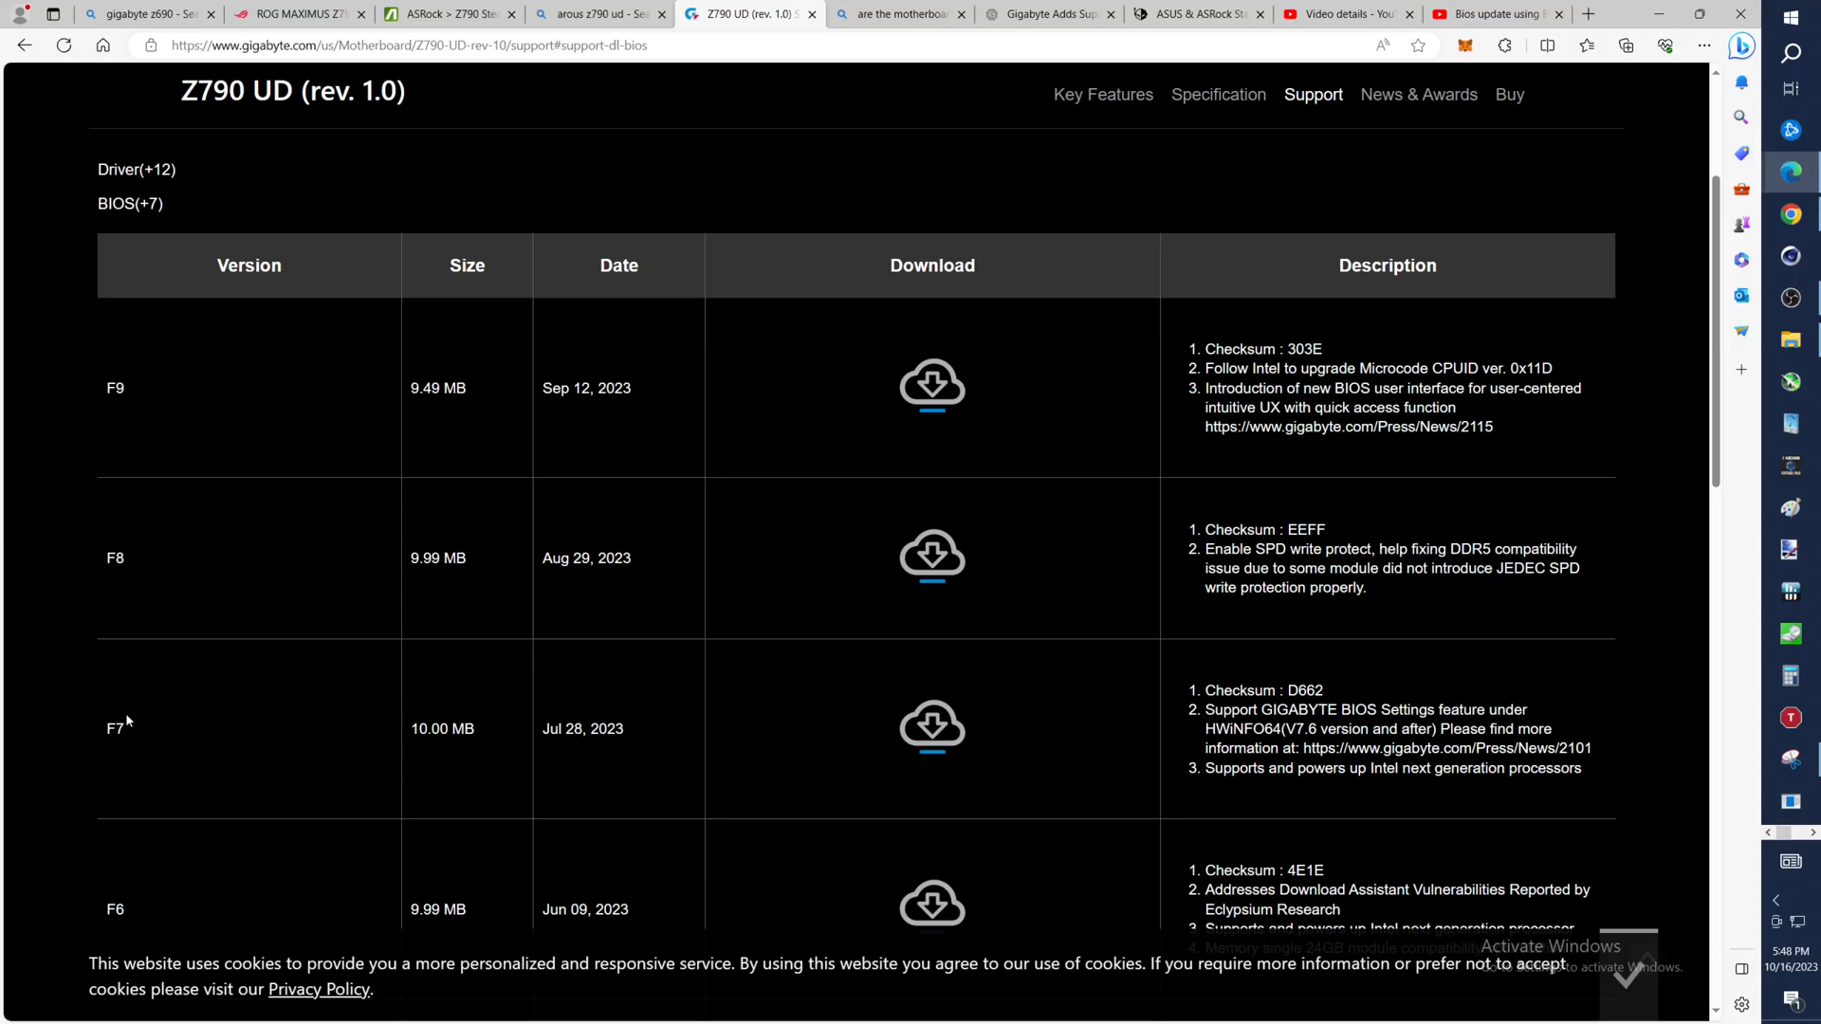
mouse_move(106, 400)
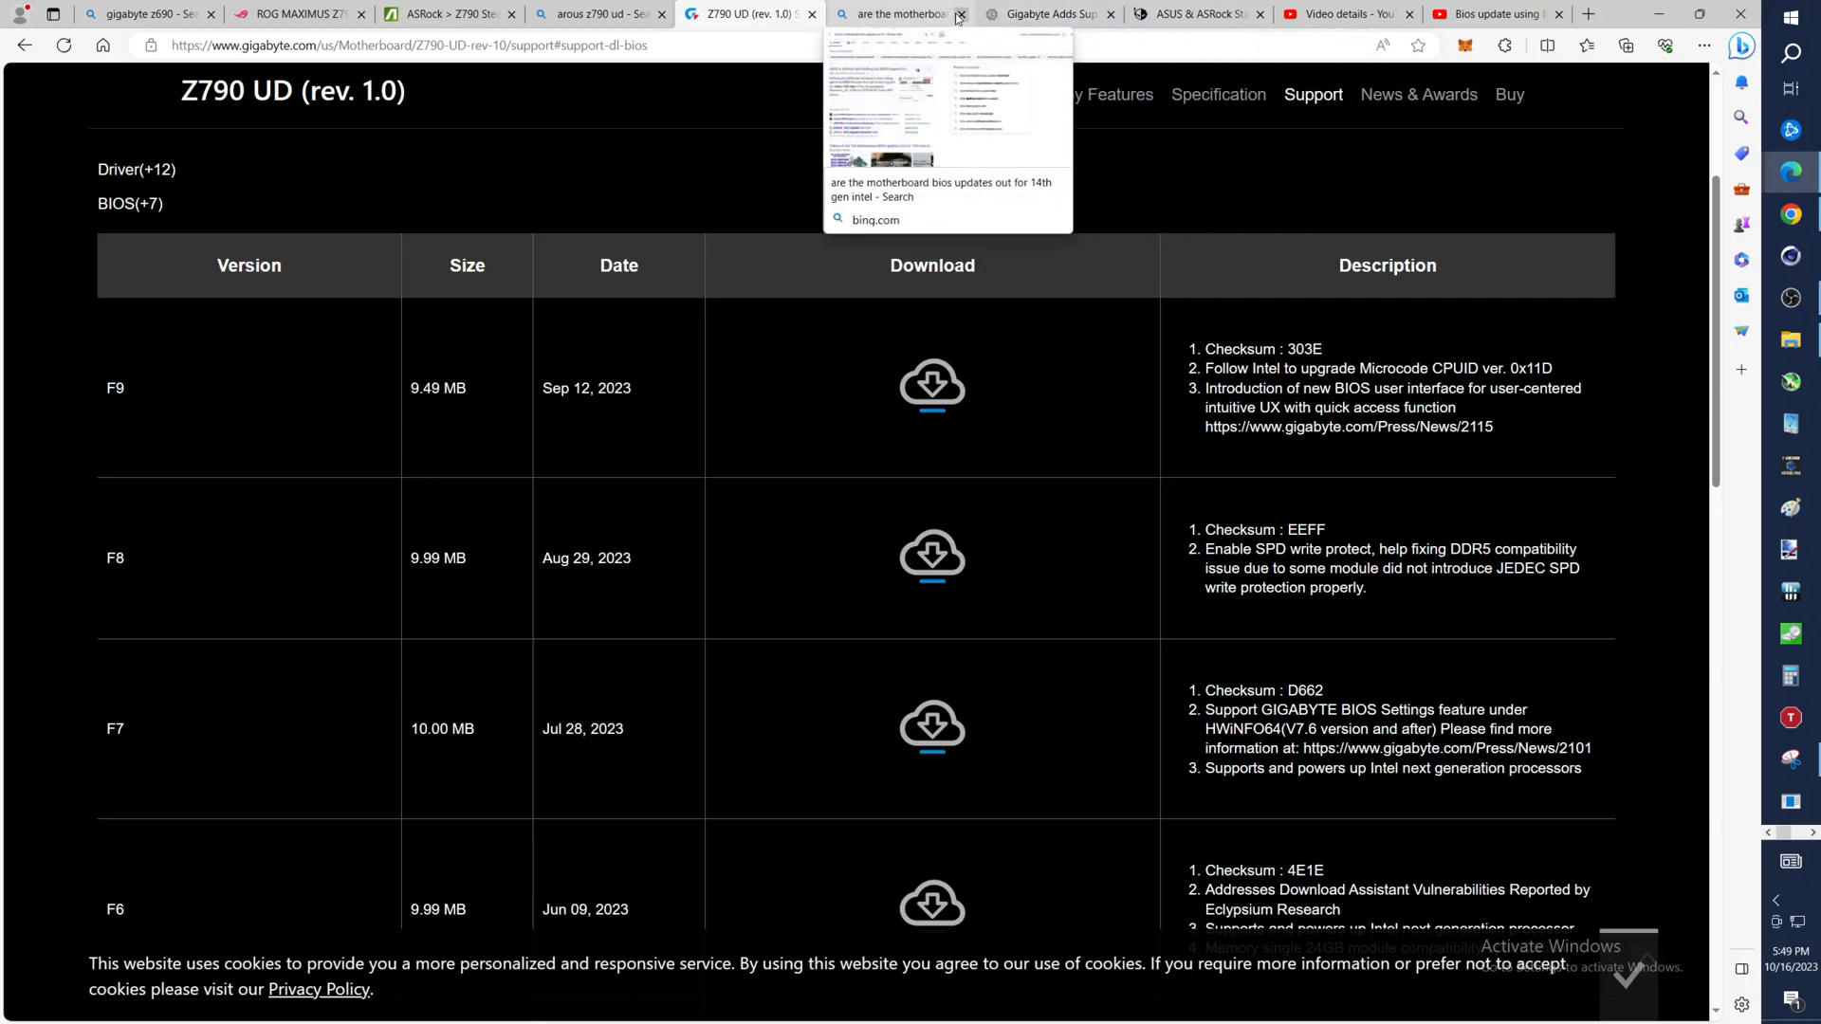
mouse_move(1053, 14)
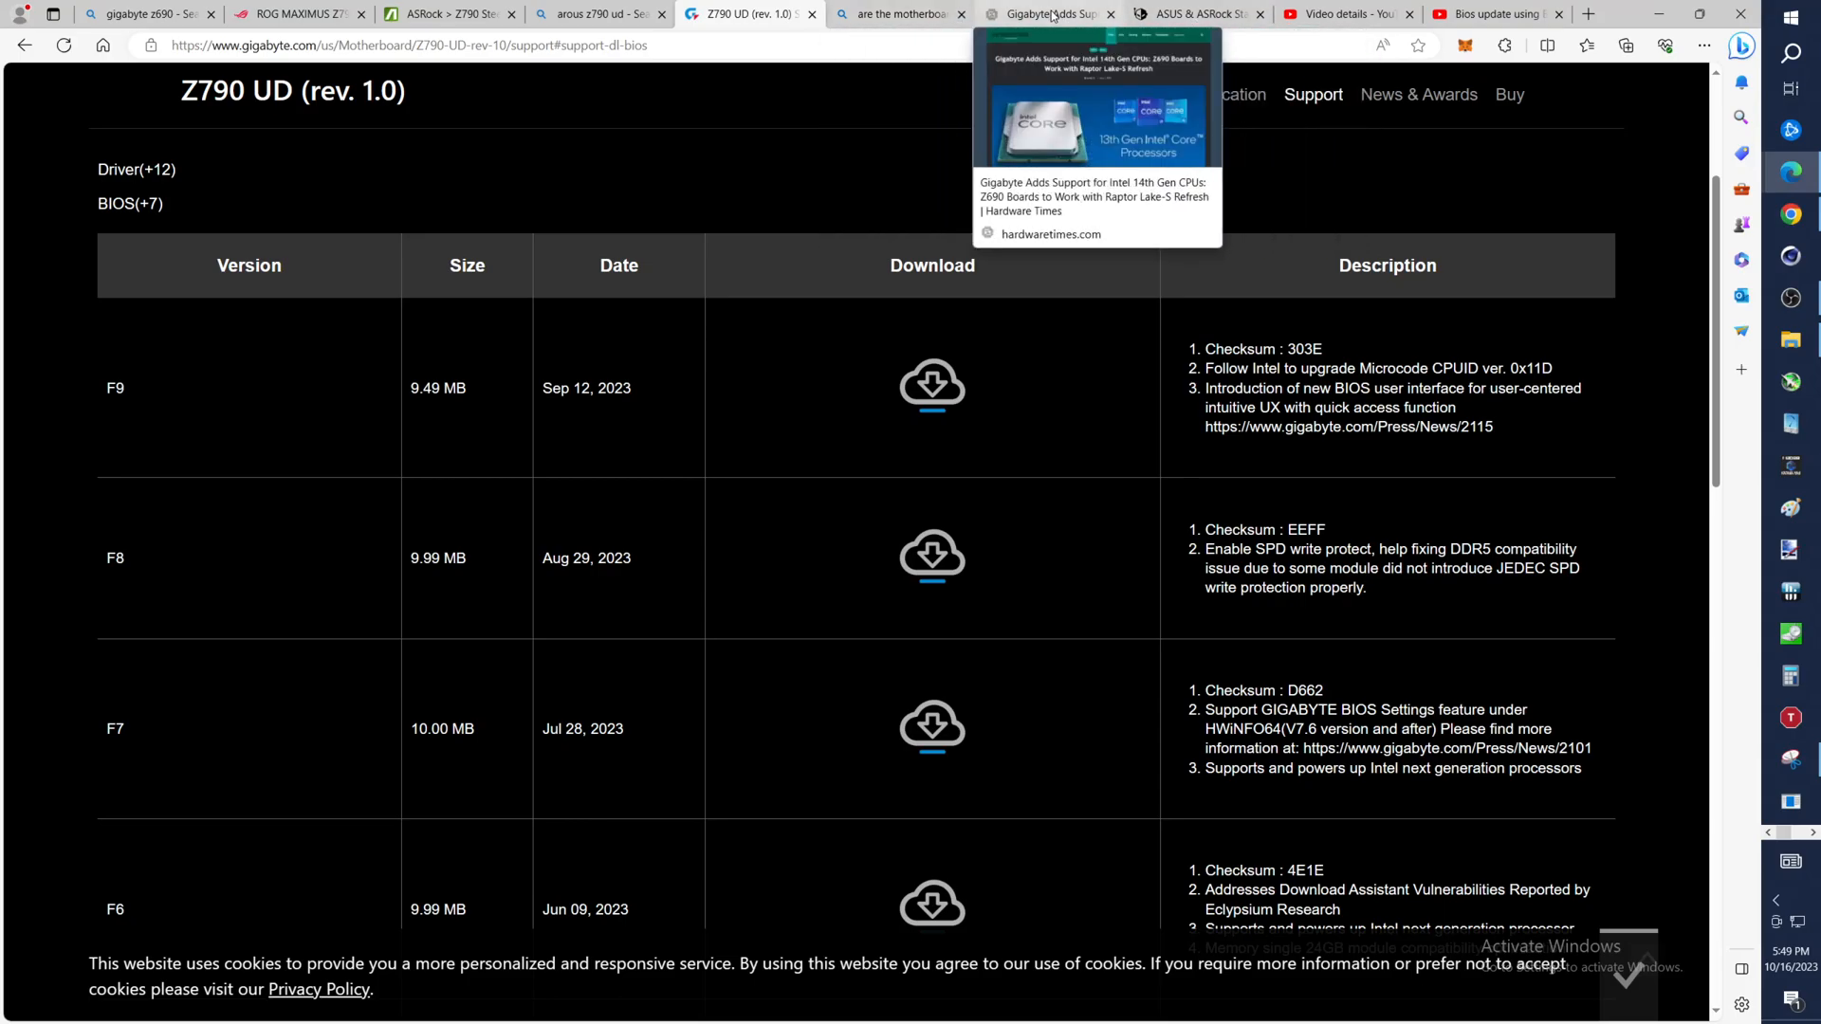
mouse_move(899, 13)
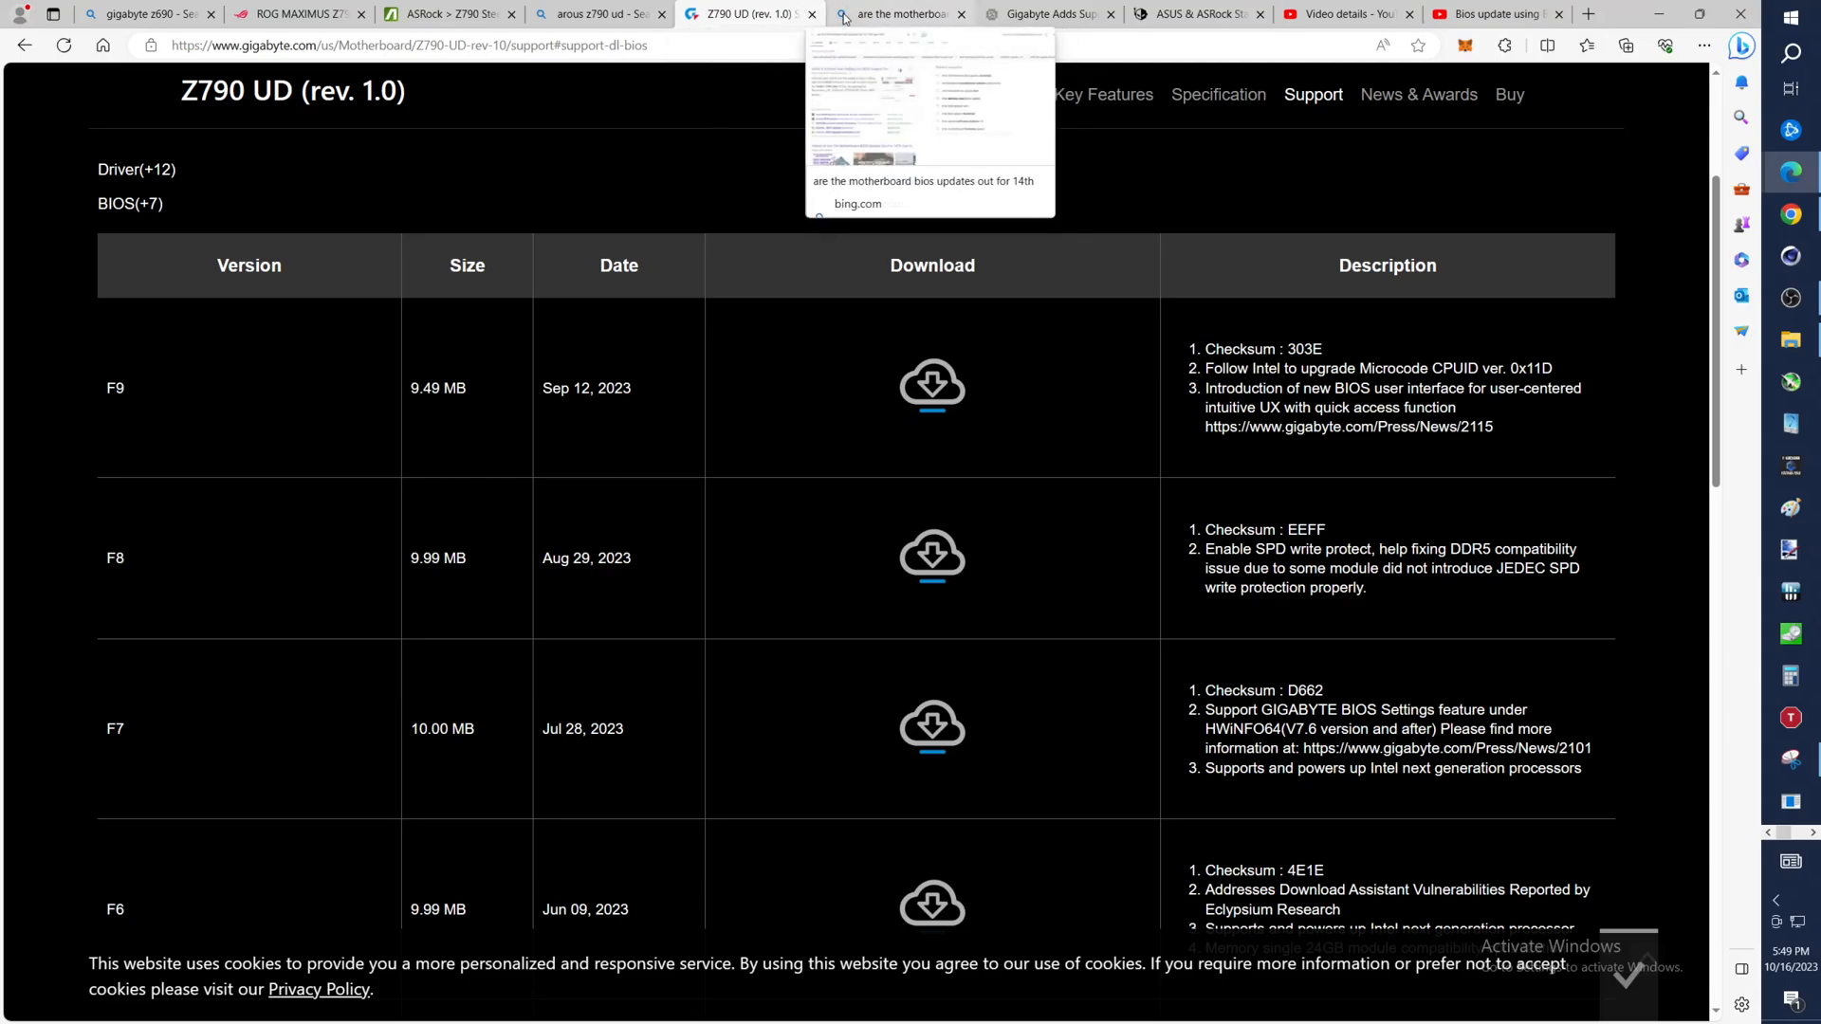
mouse_move(865, 21)
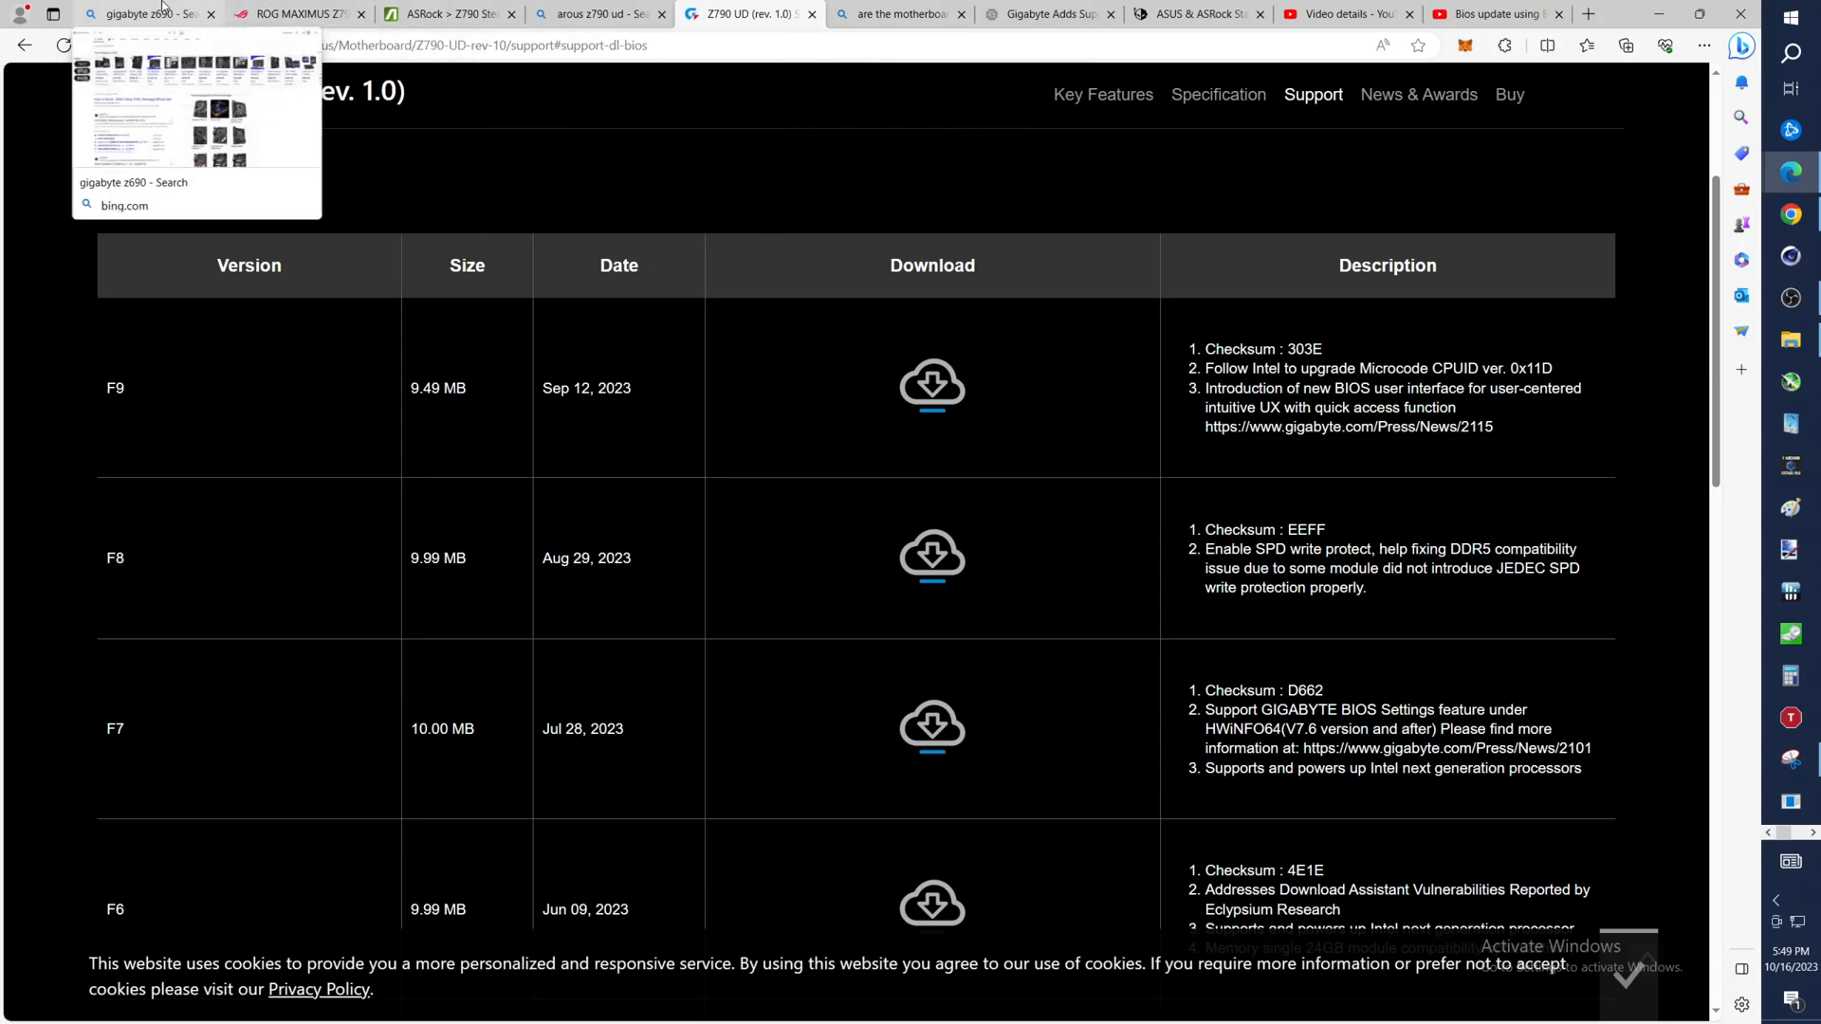
From the 'gigabyte z690' Bing results, open the Z690 AORUS PRO (rev. 1.x) product page
left_click(139, 14)
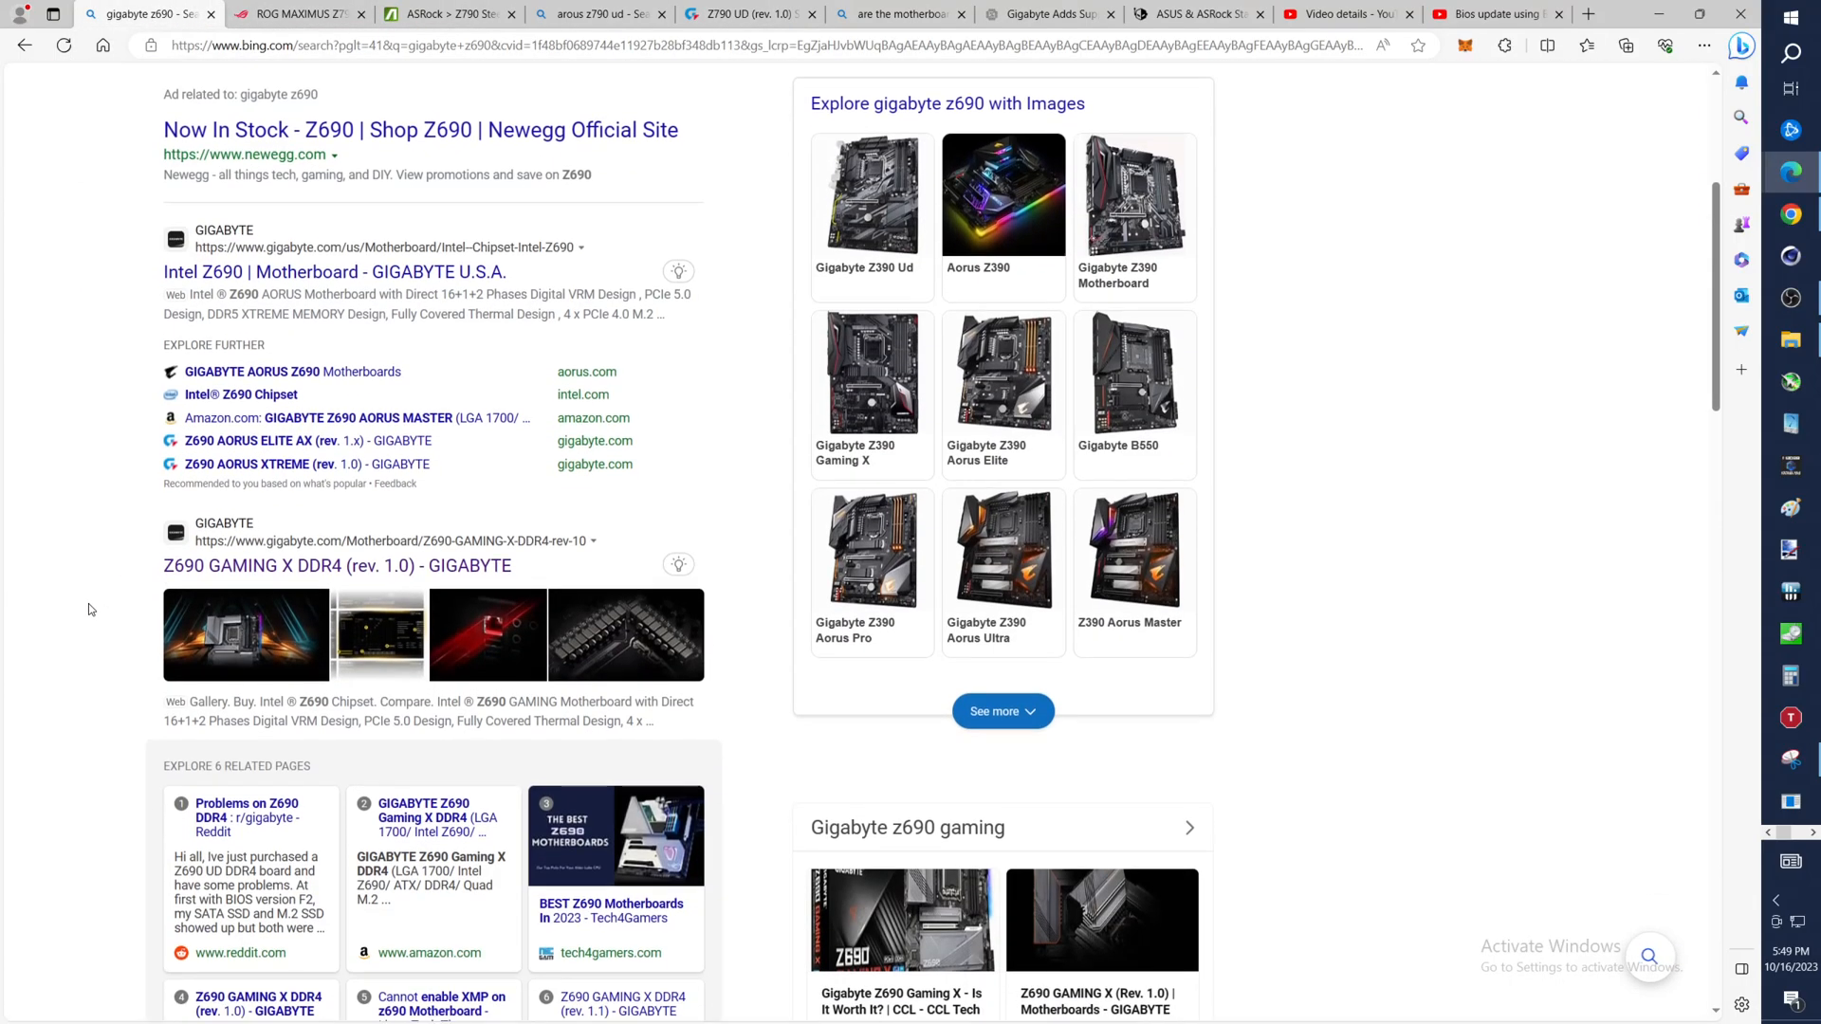
scroll("down", 3)
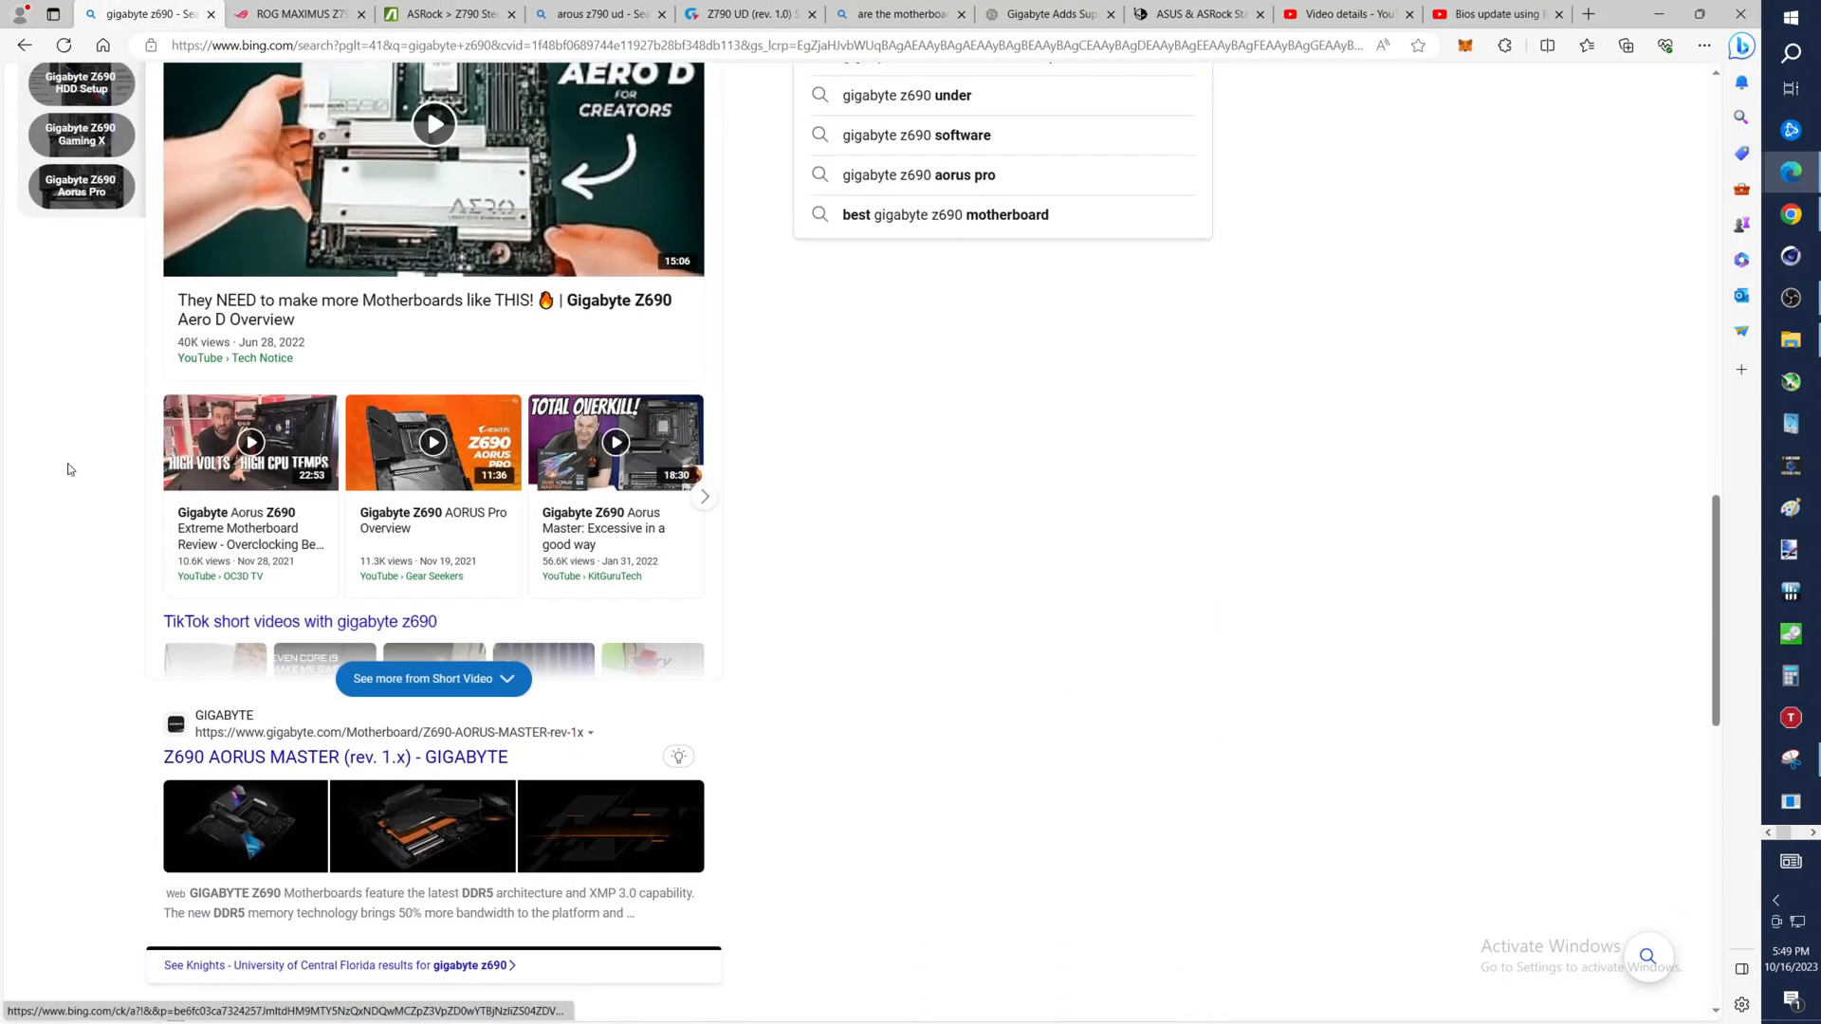
scroll("down", 3)
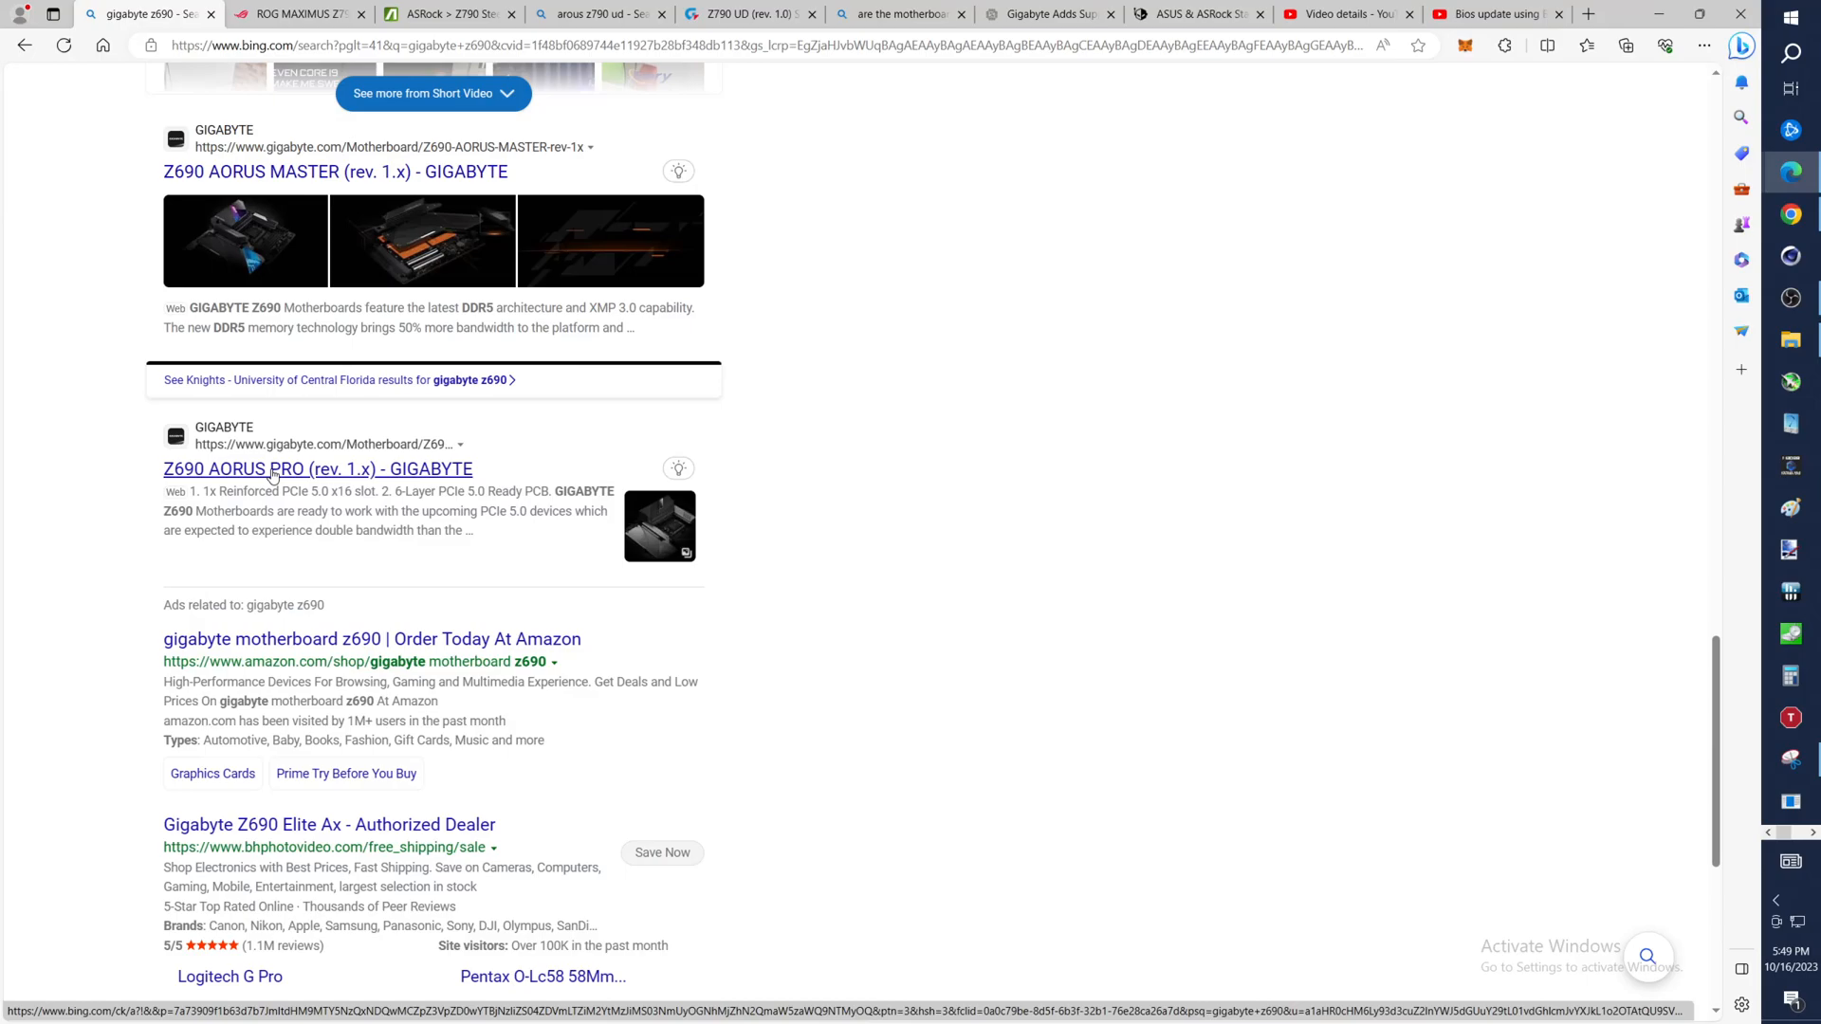
left_click(317, 468)
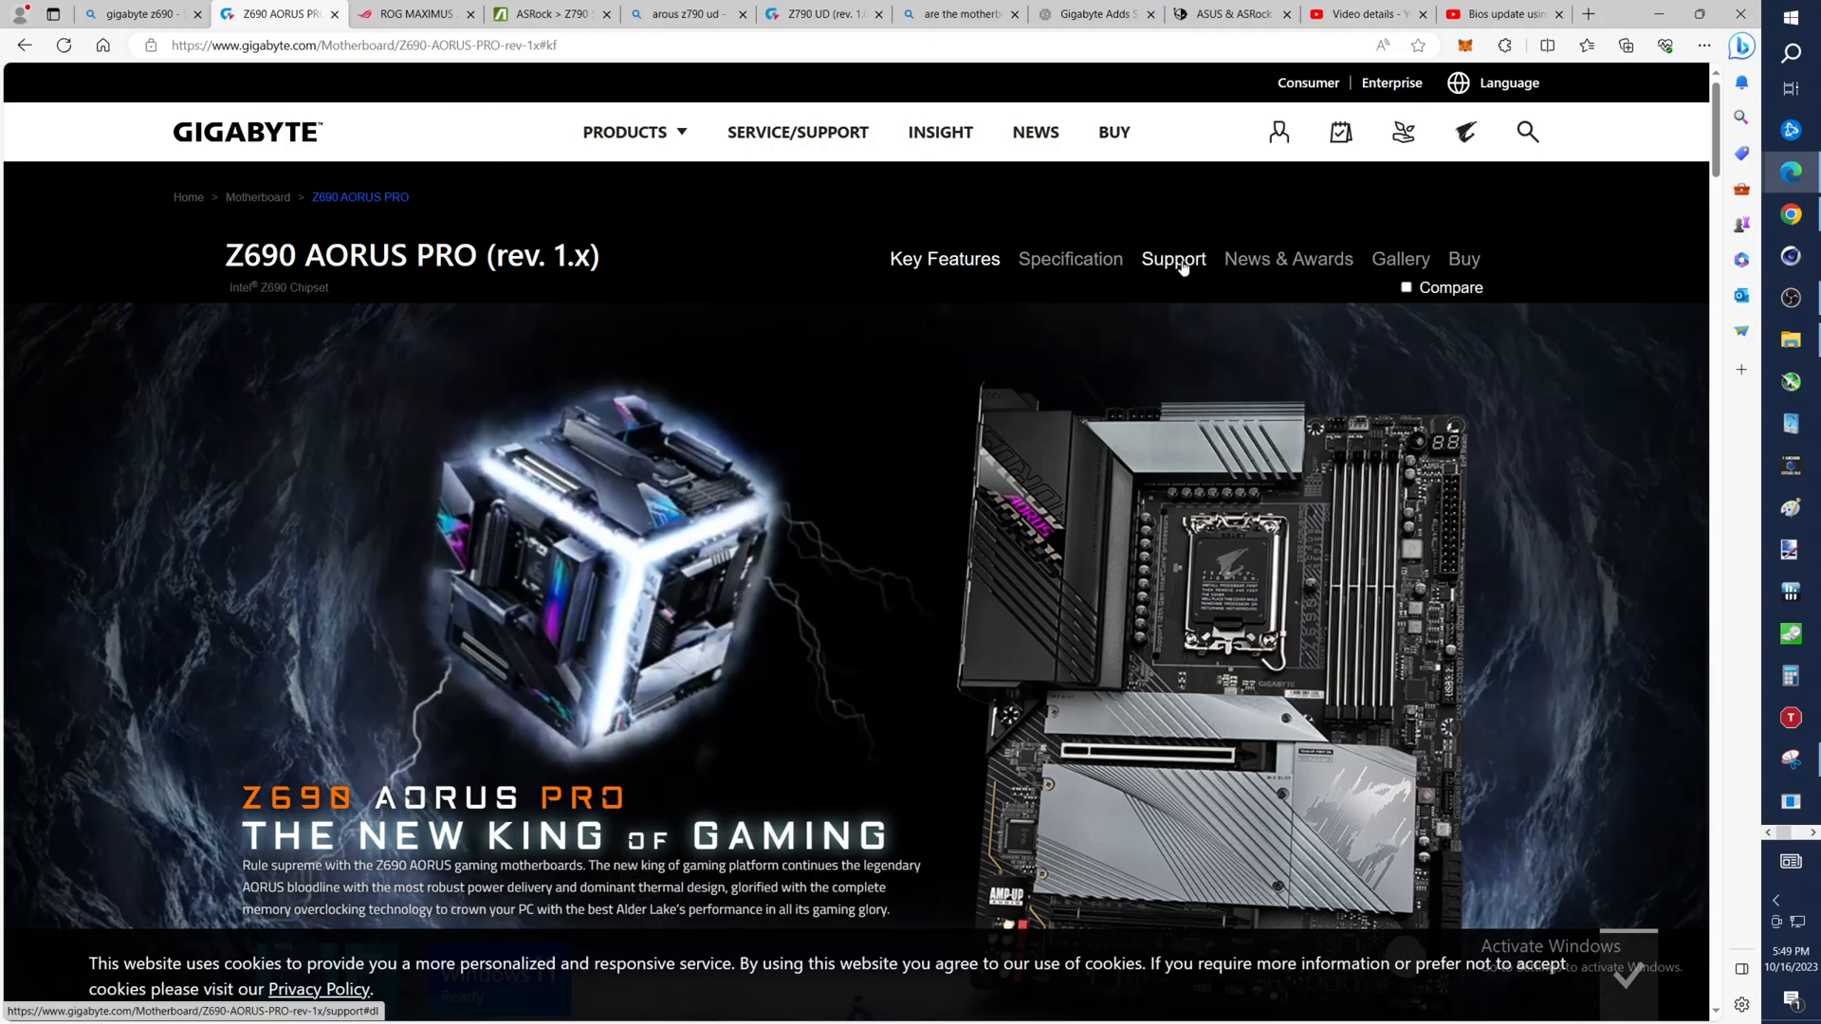
Review the Z690 AORUS PRO BIOS downloads, newest F27 (Sep 22, 2023), then return to the ASRock page
left_click(1173, 258)
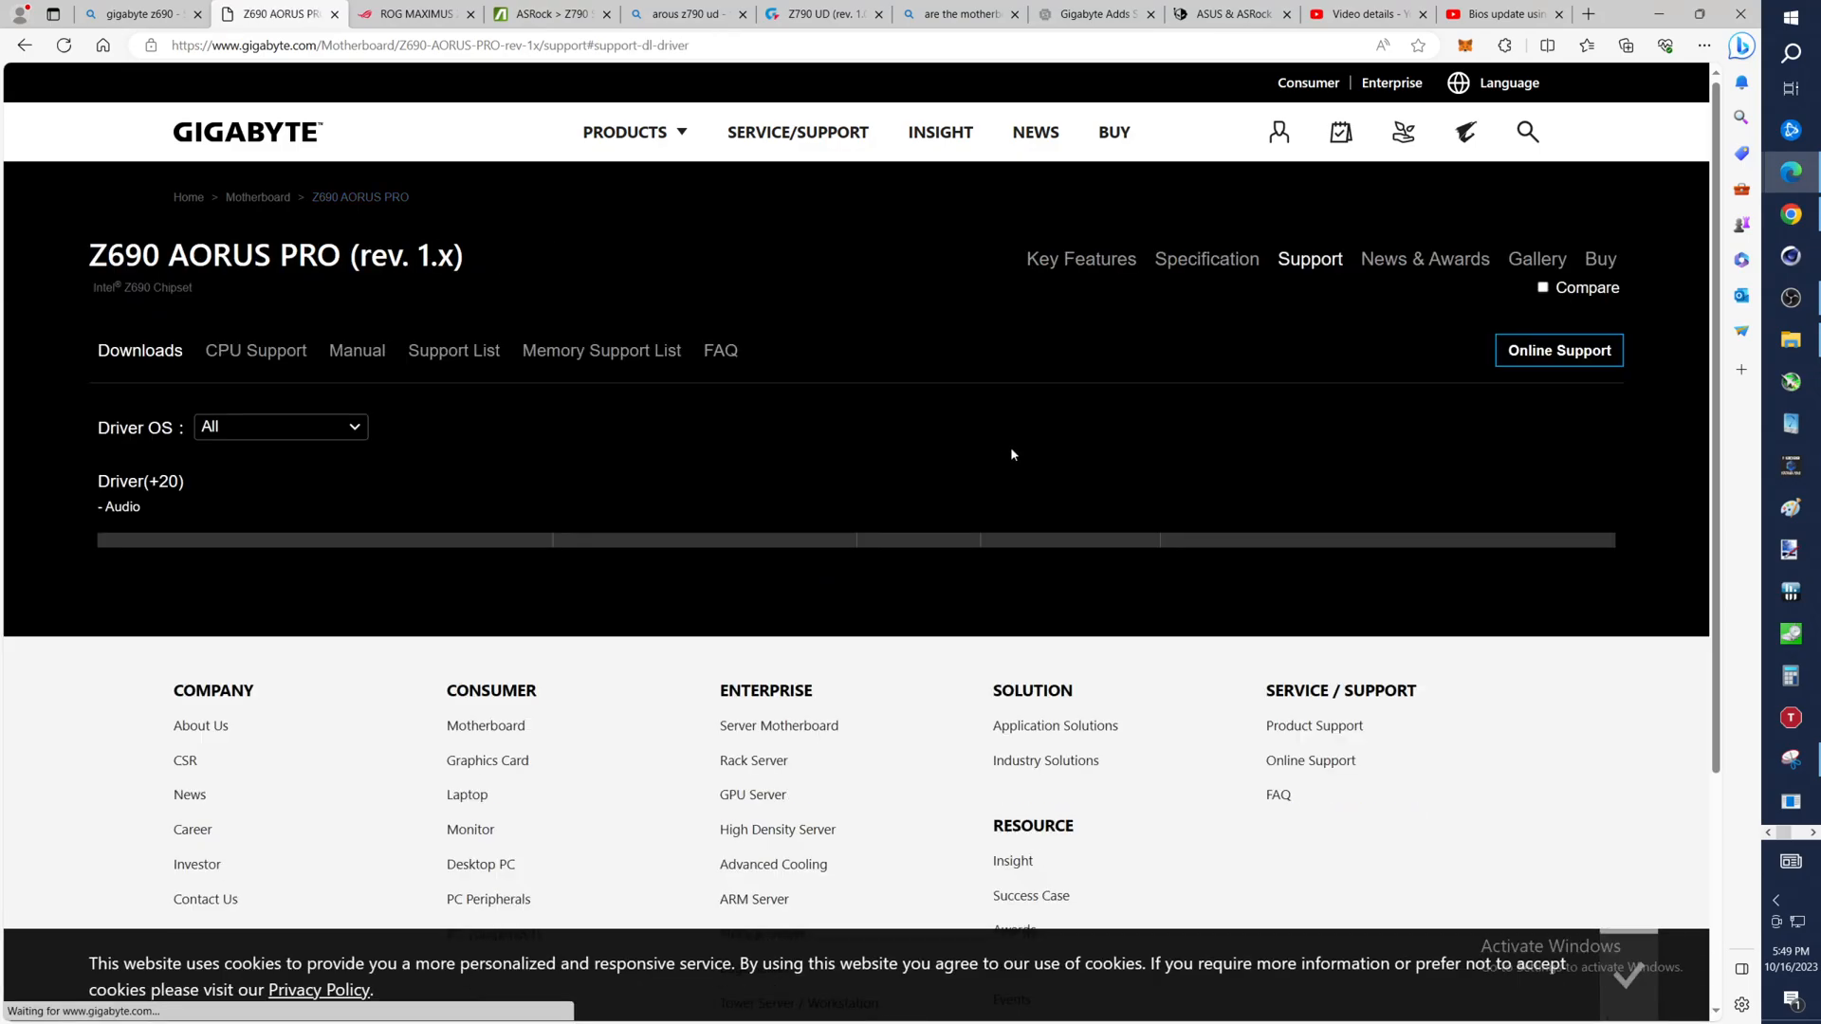
left_click(118, 507)
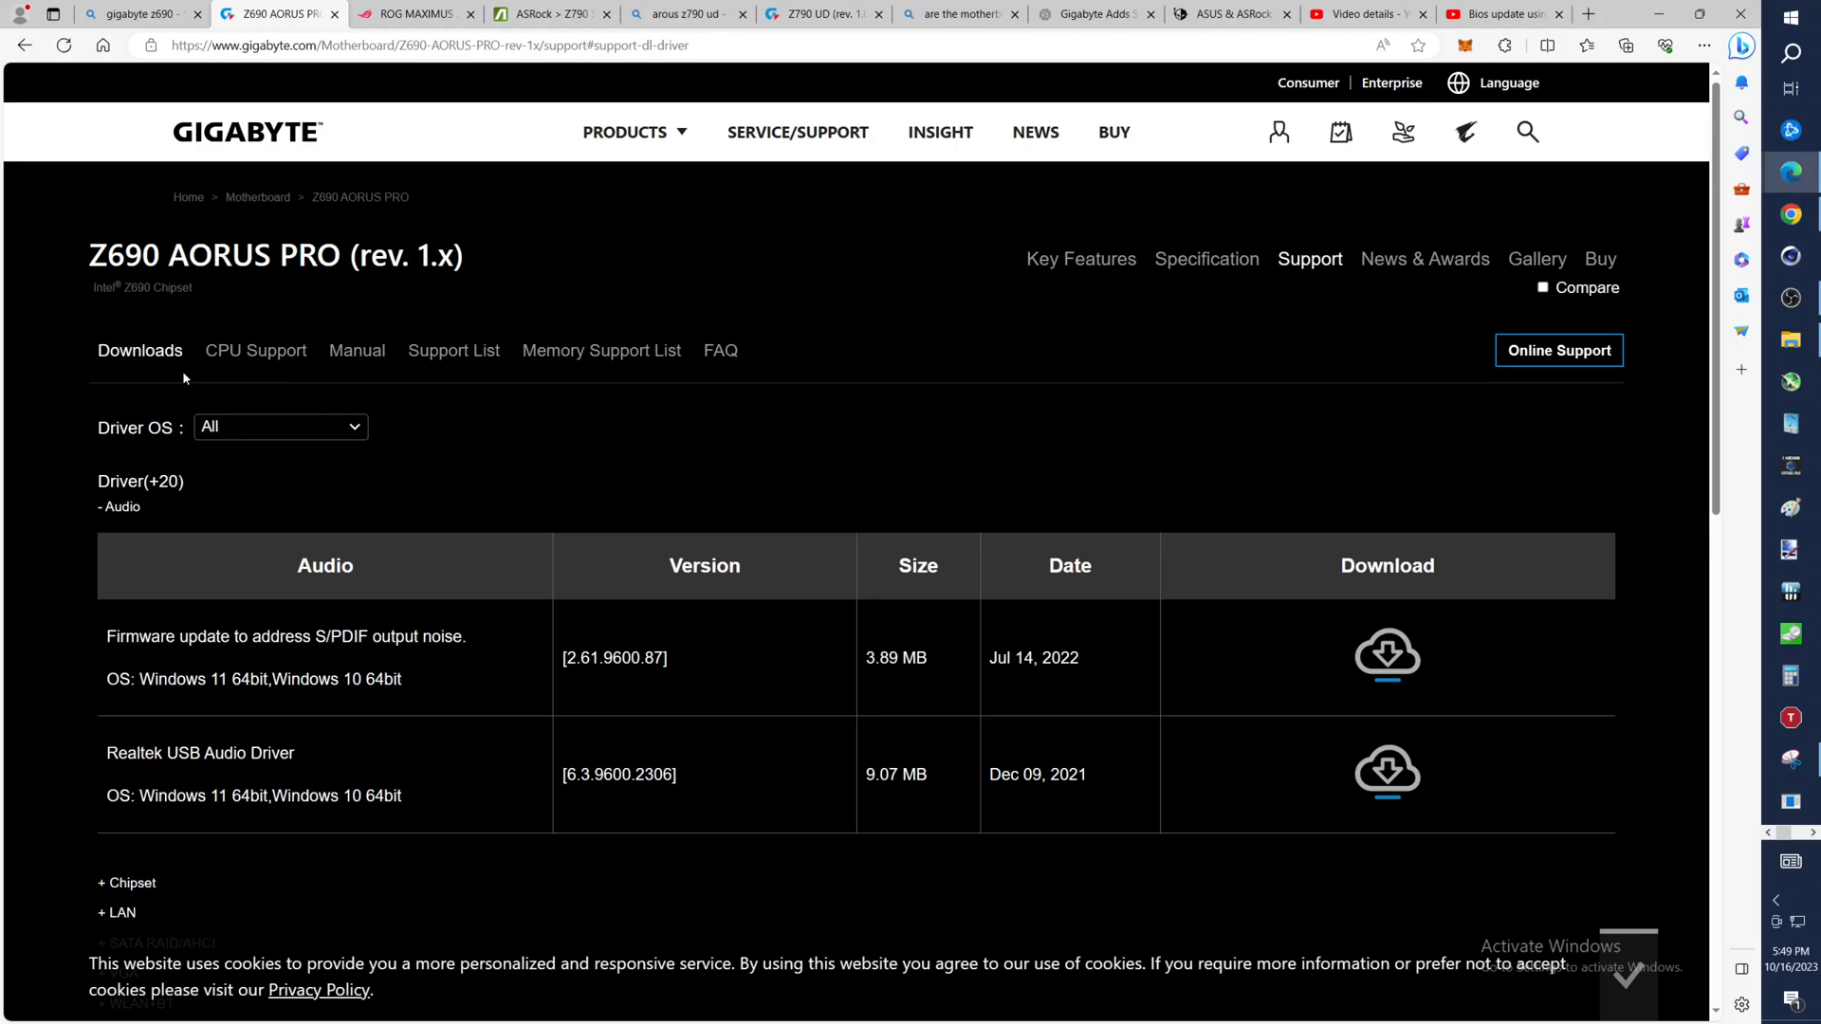
scroll("down", 3)
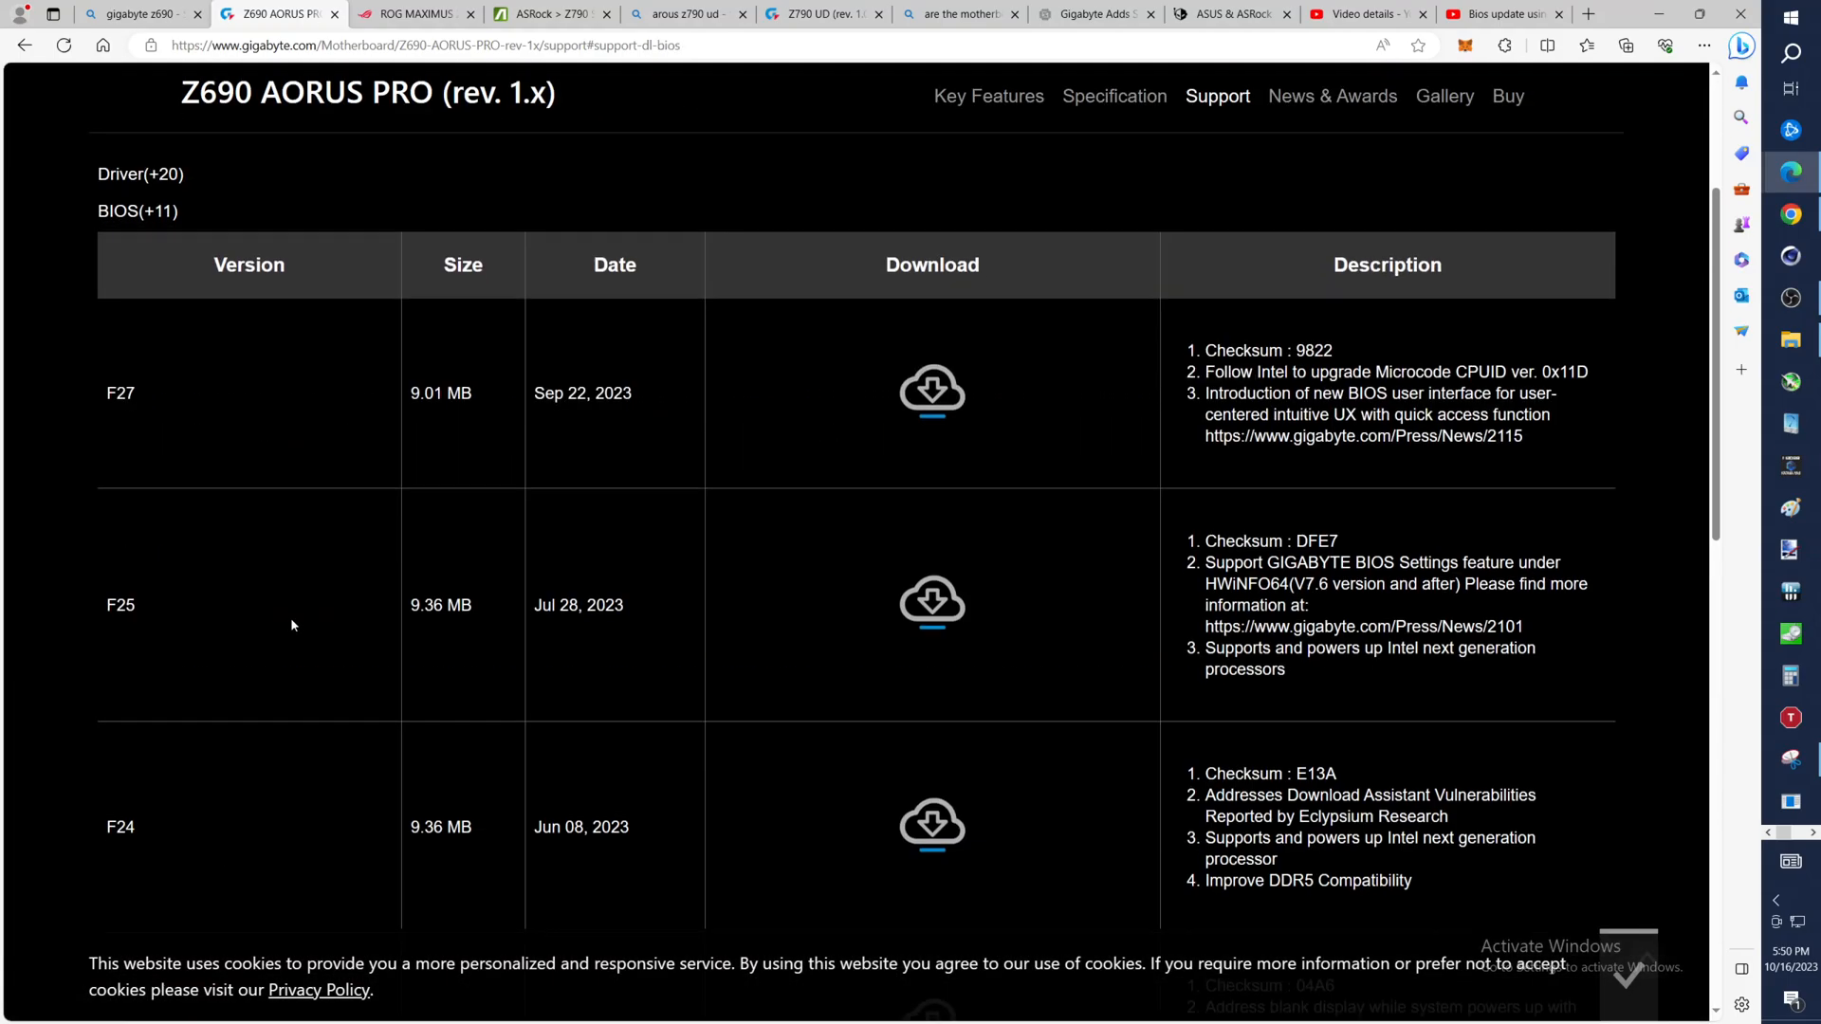
scroll("down", 3)
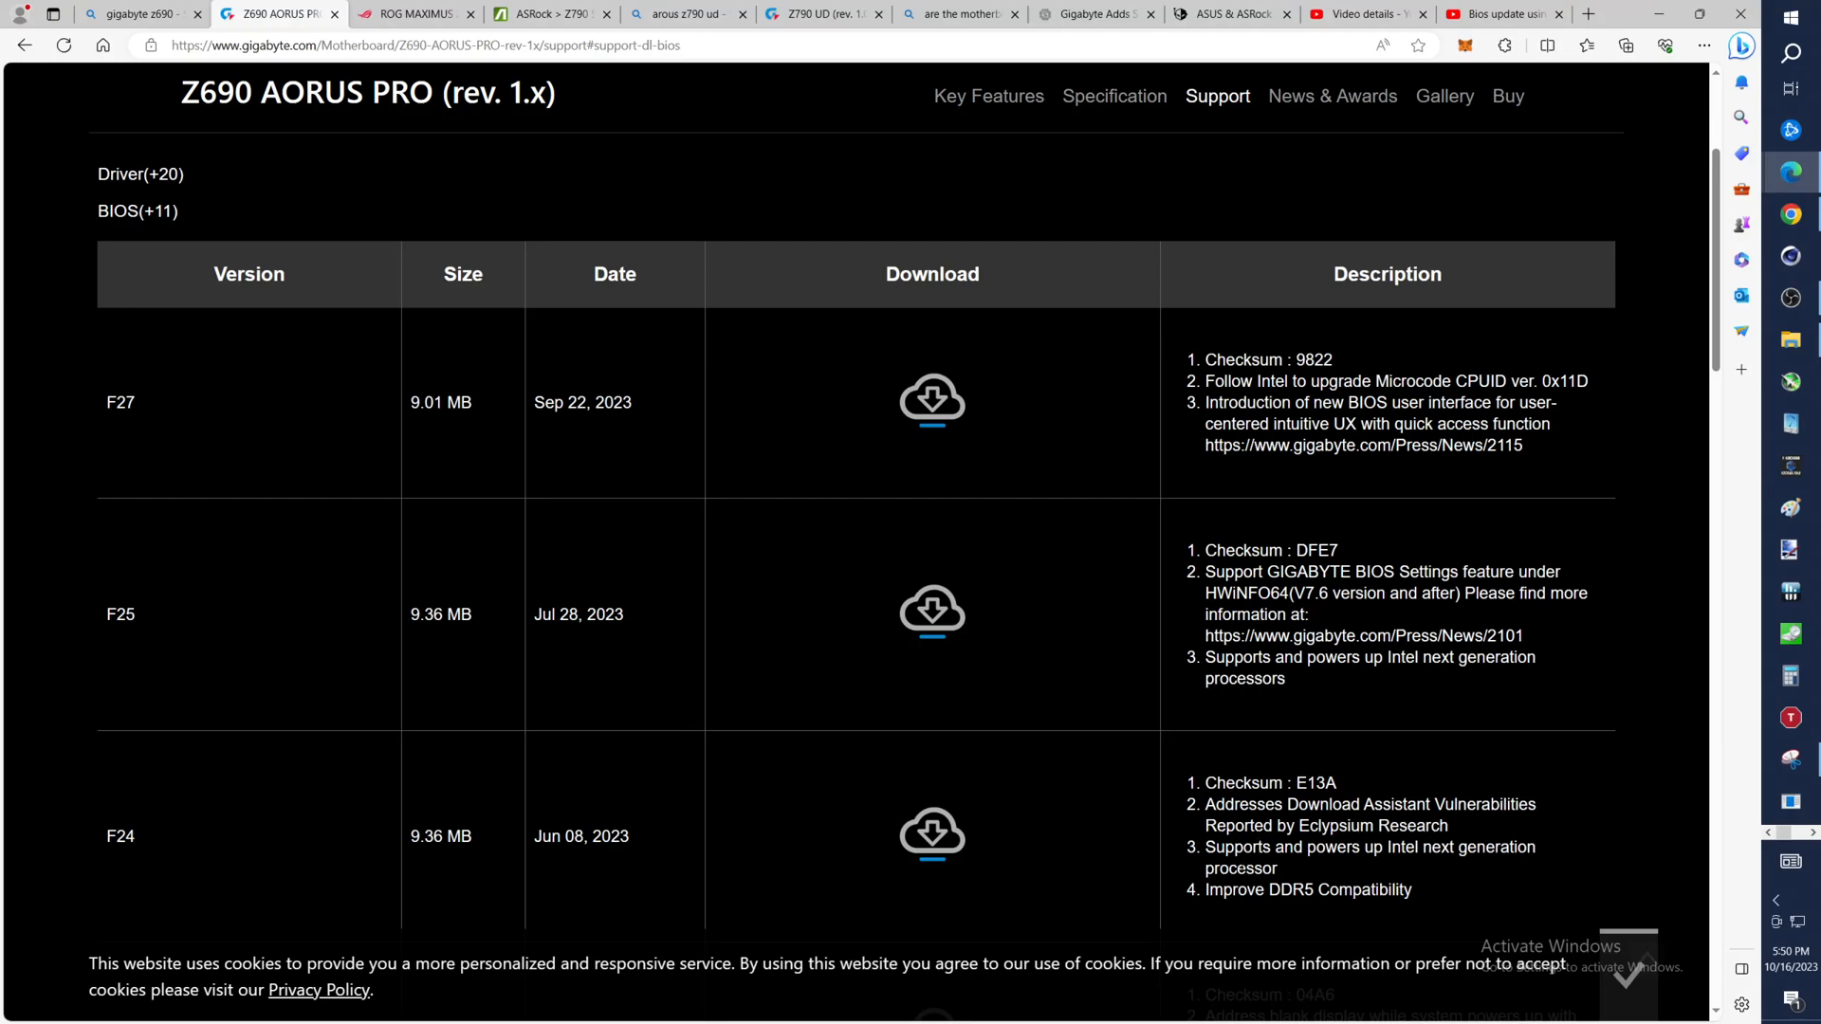
mouse_move(1362, 635)
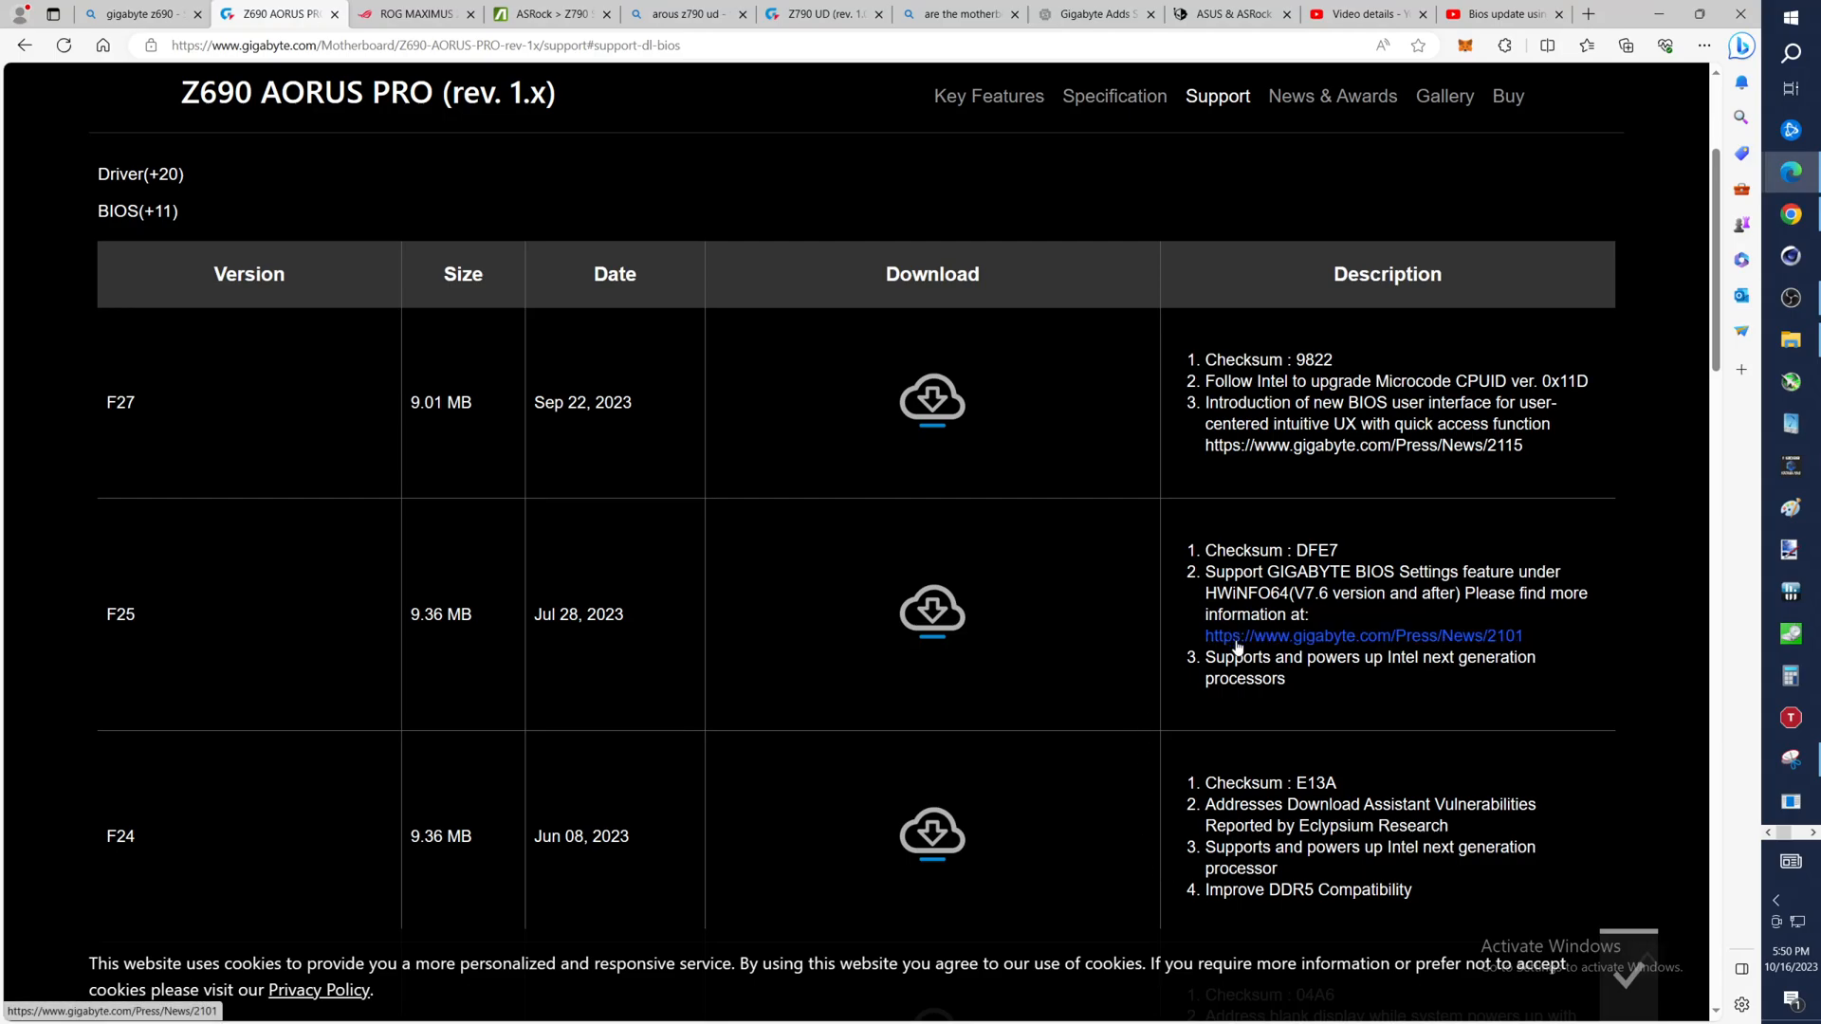
scroll("up", 3)
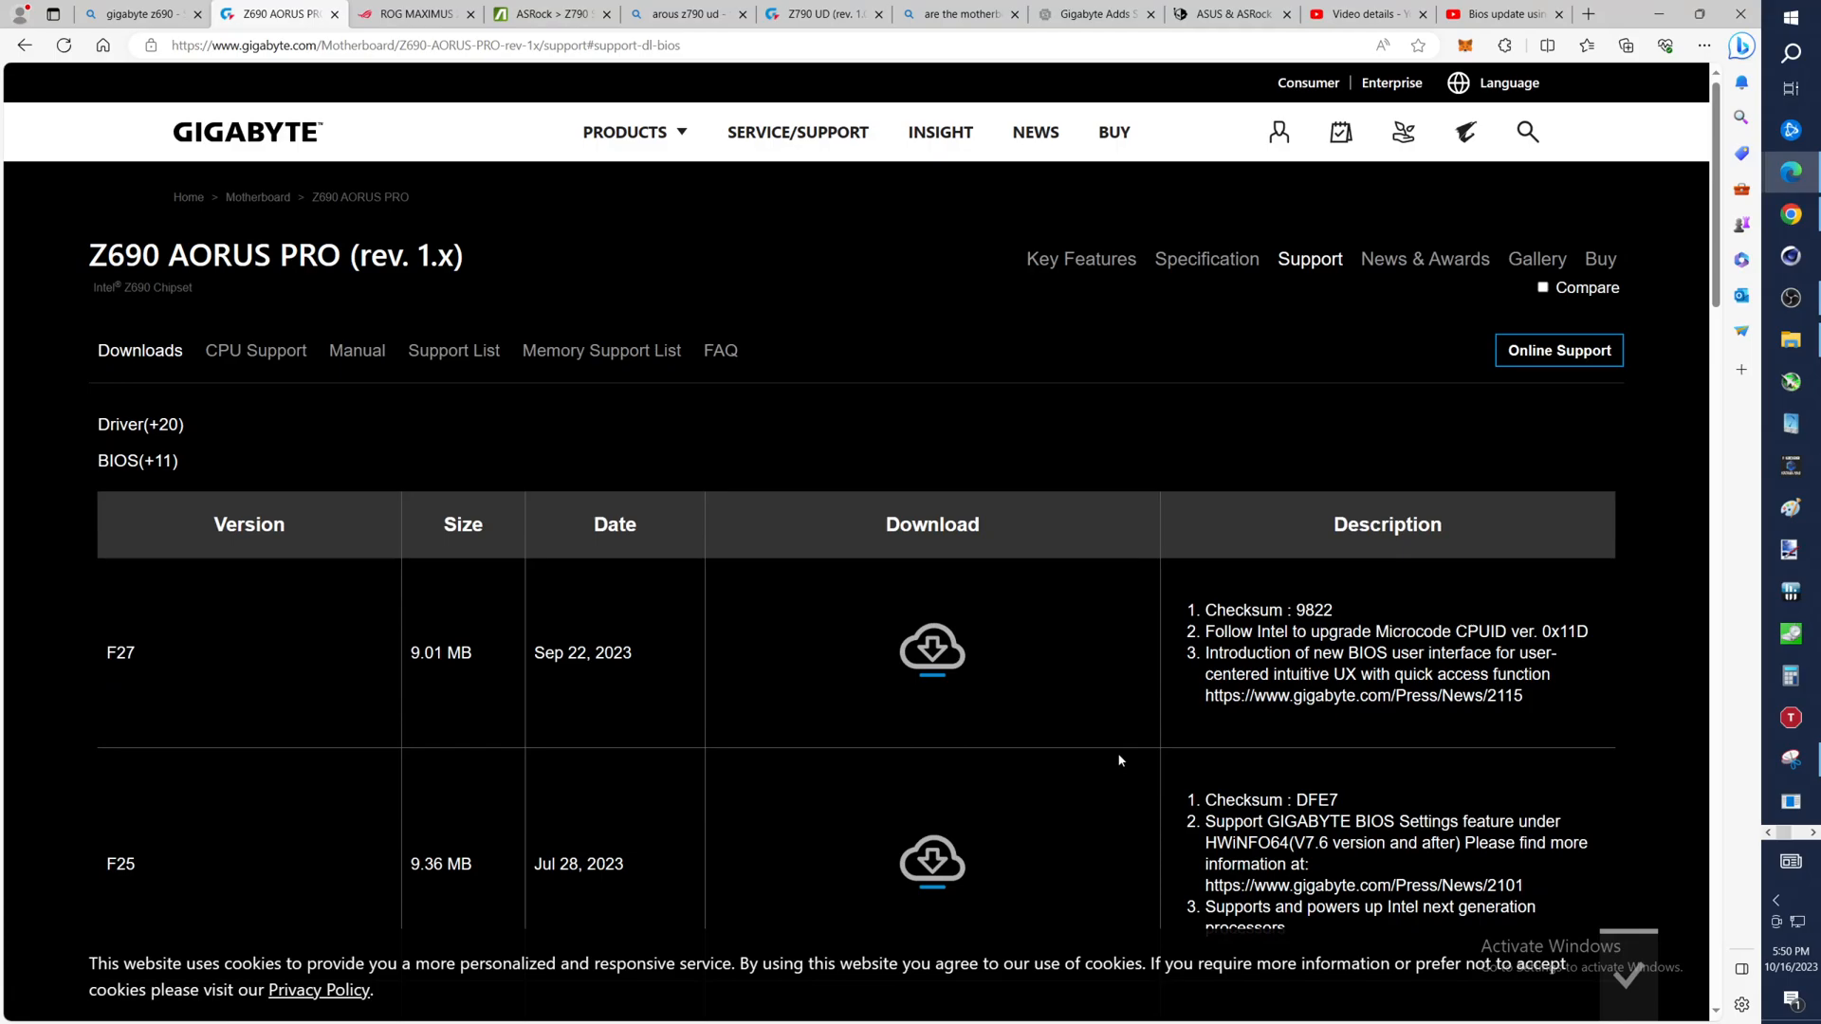
mouse_move(1085, 402)
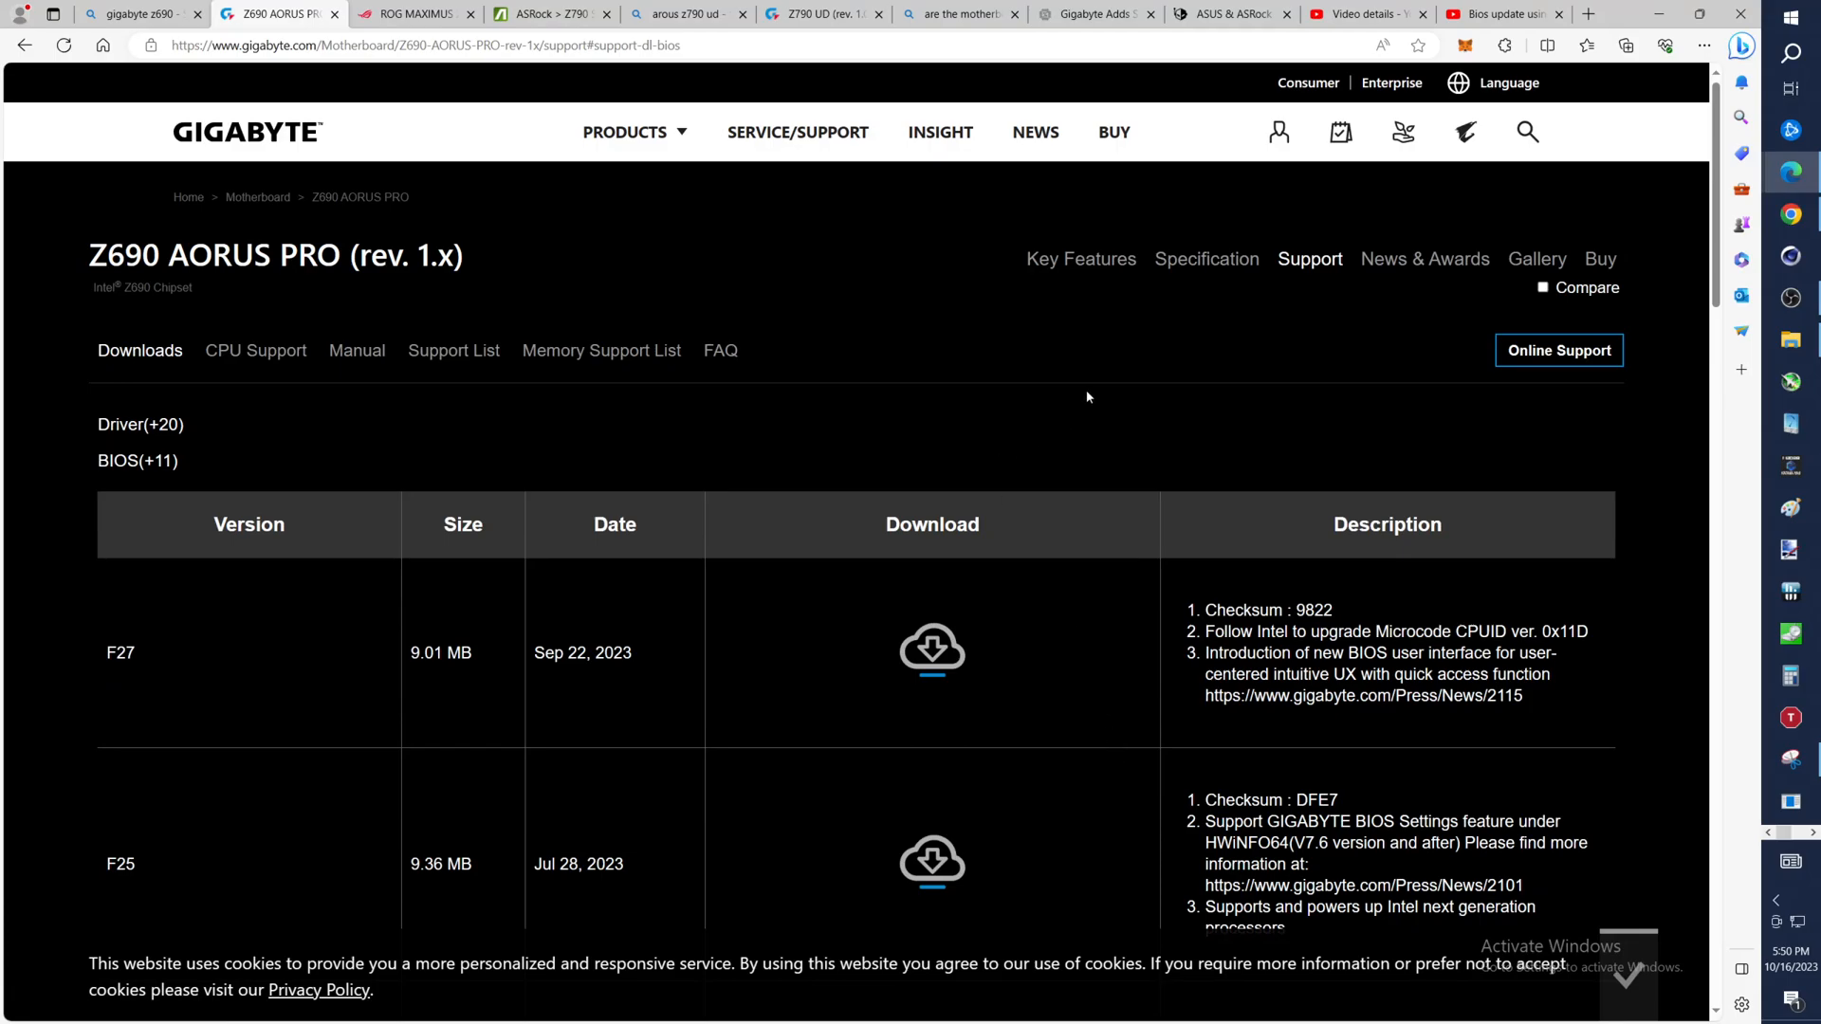
mouse_move(1083, 404)
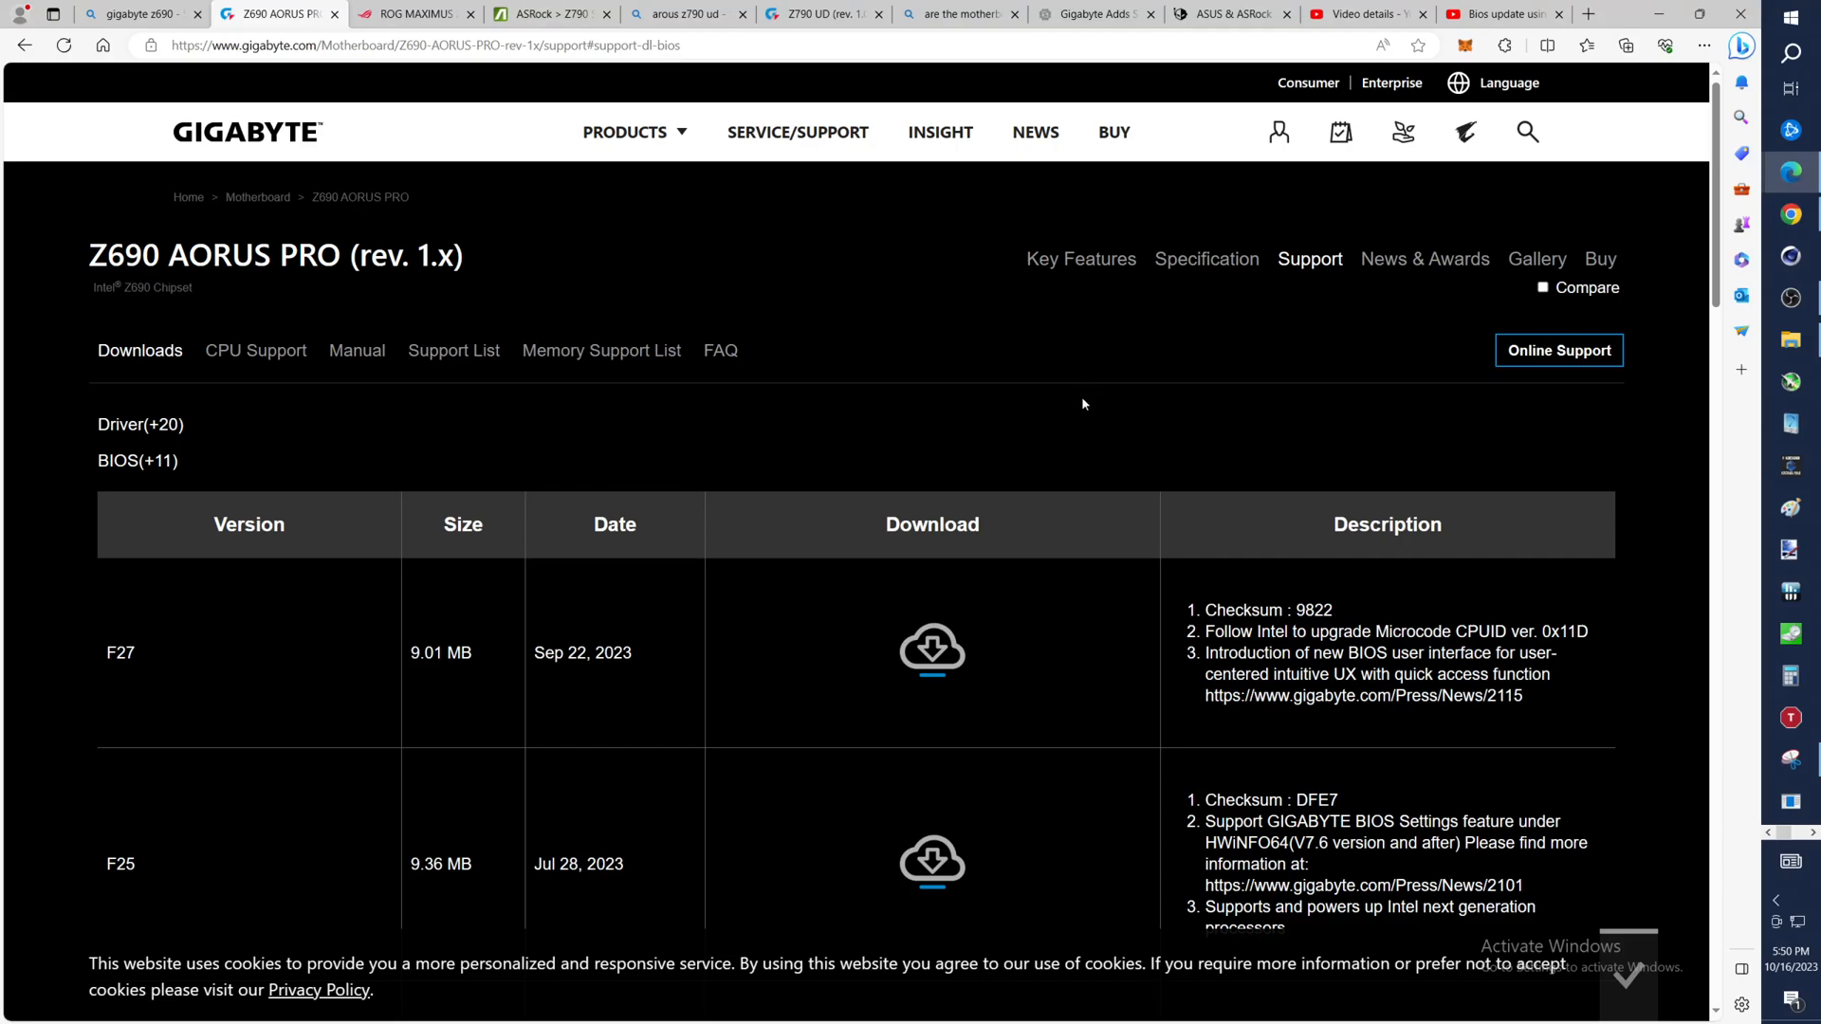
mouse_move(1124, 392)
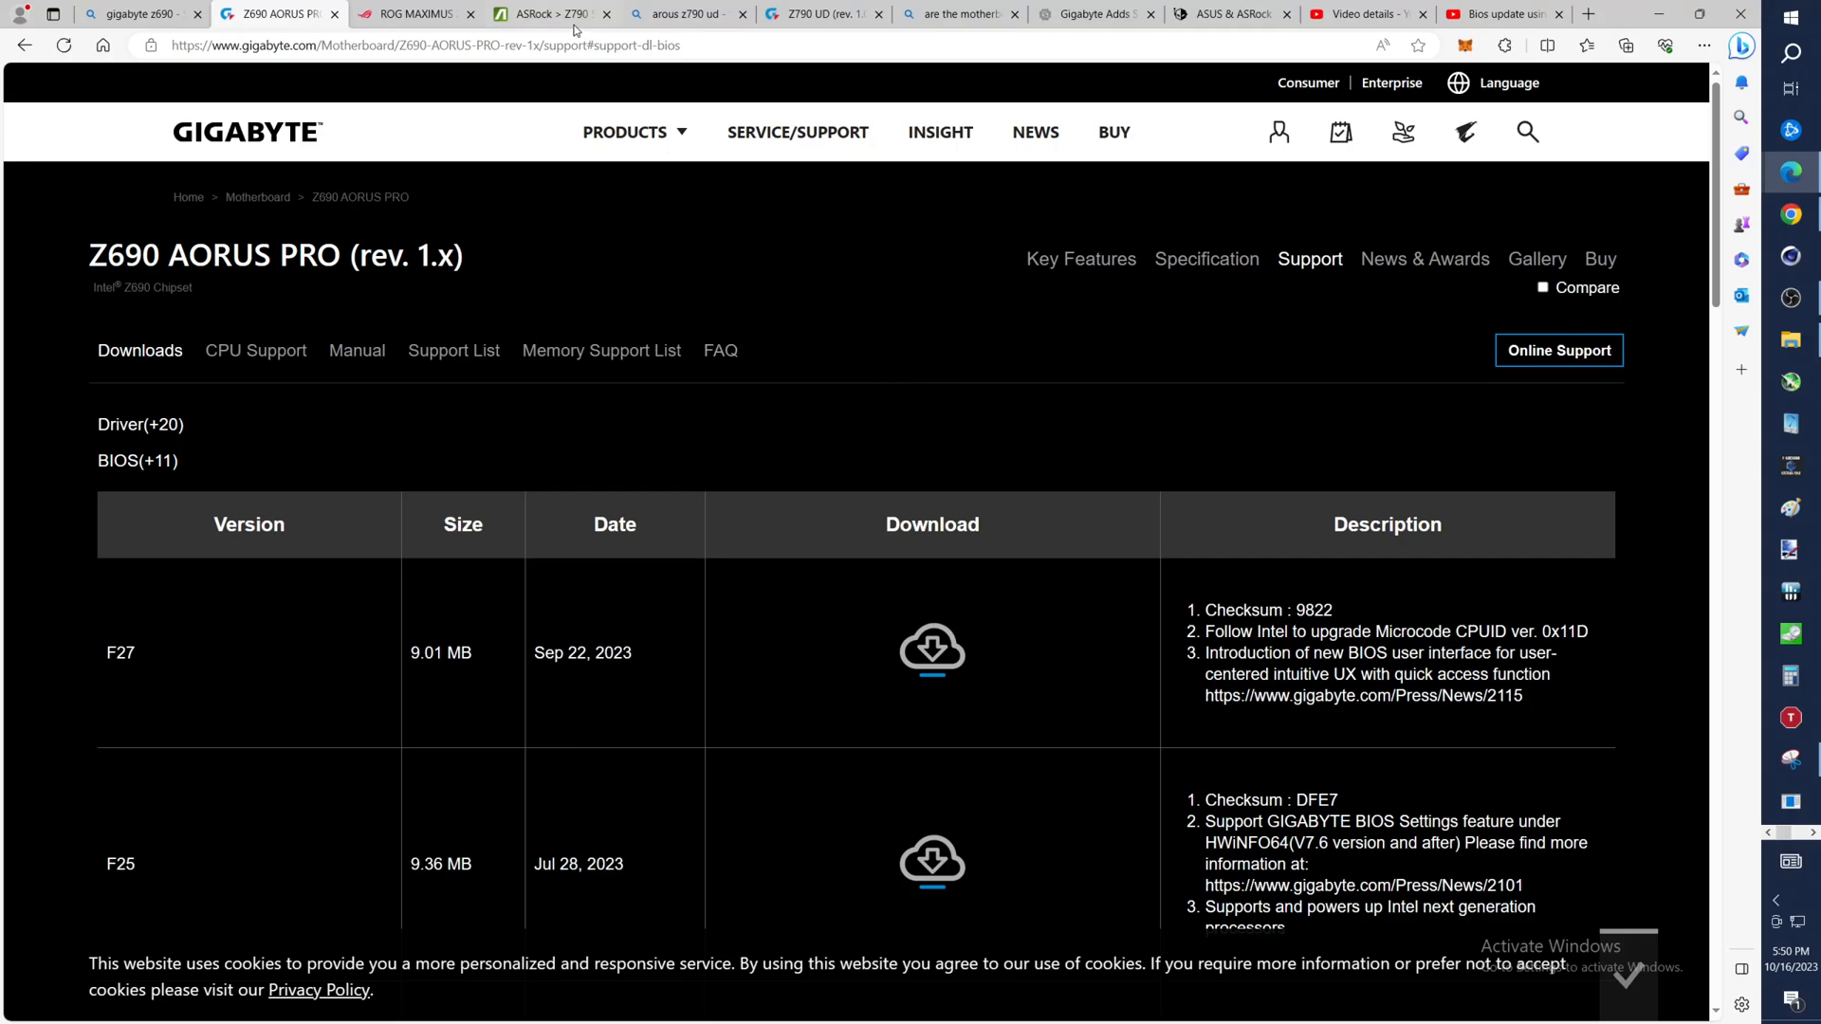
left_click(547, 13)
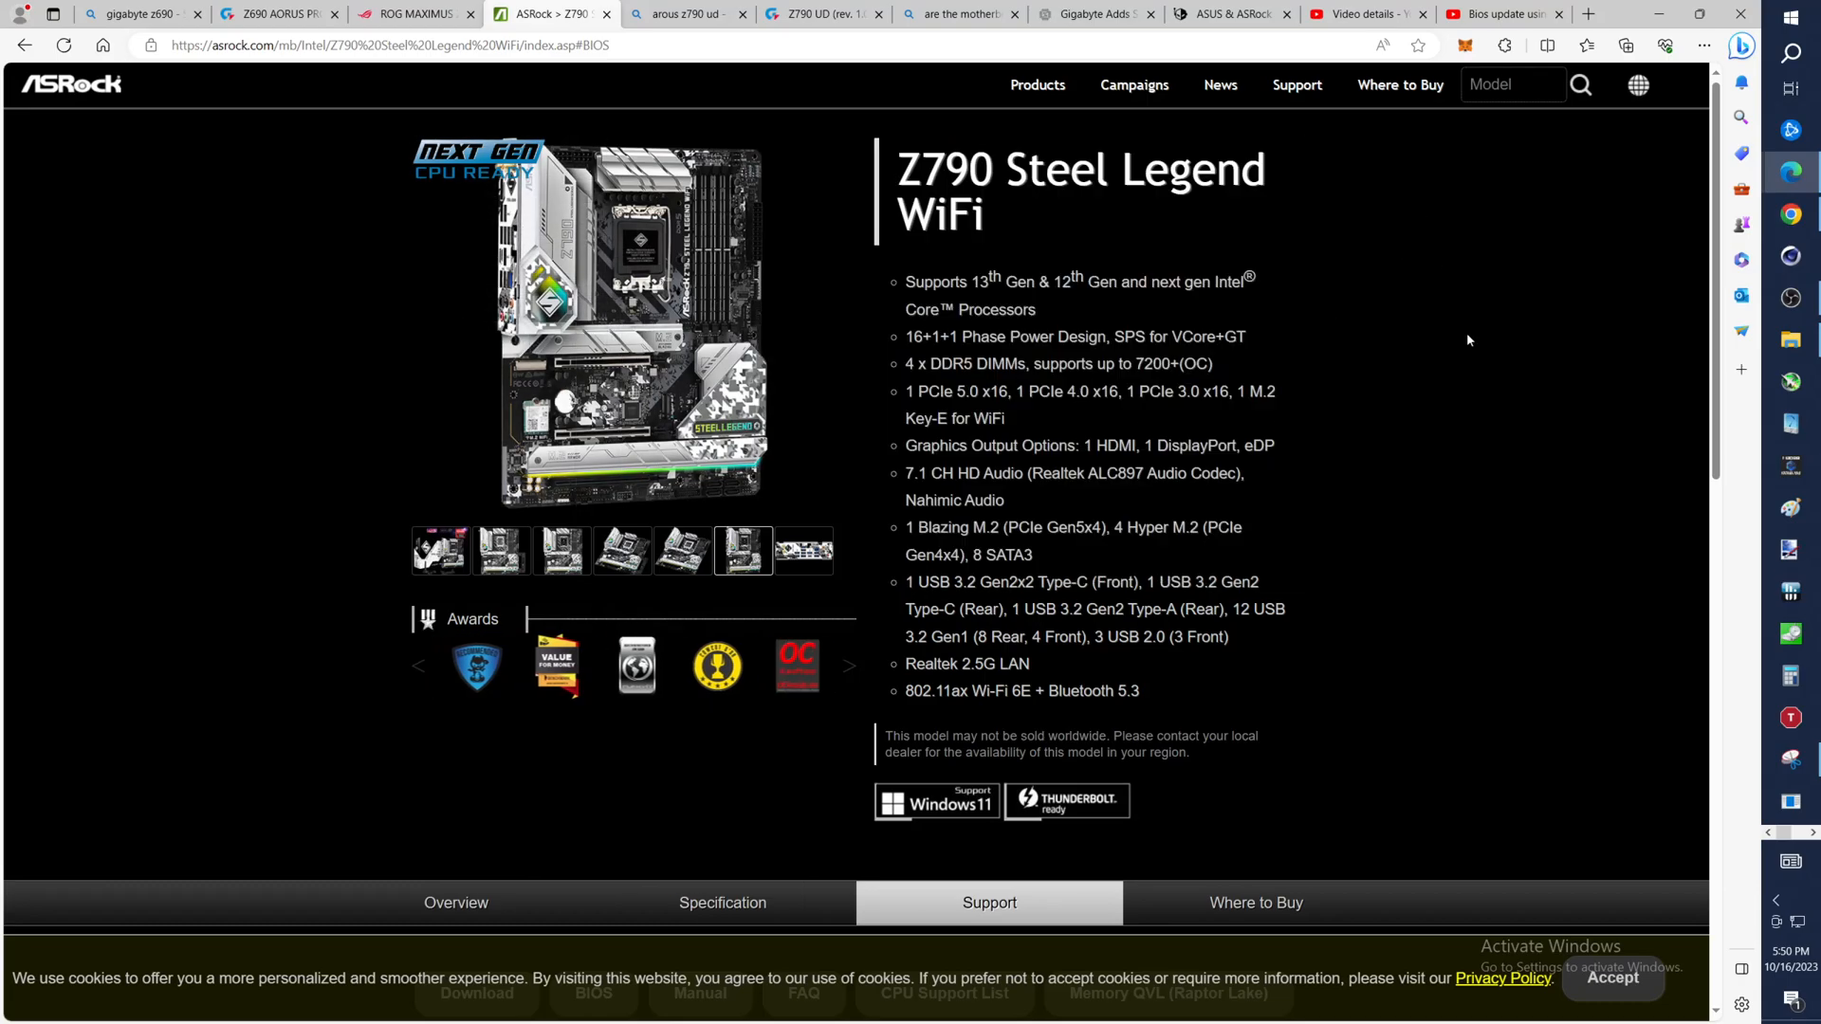
Pause the Aorus Ultra Z690 BIOS flashback video around 10:09 on the rear I/O panel shot
left_click(1499, 13)
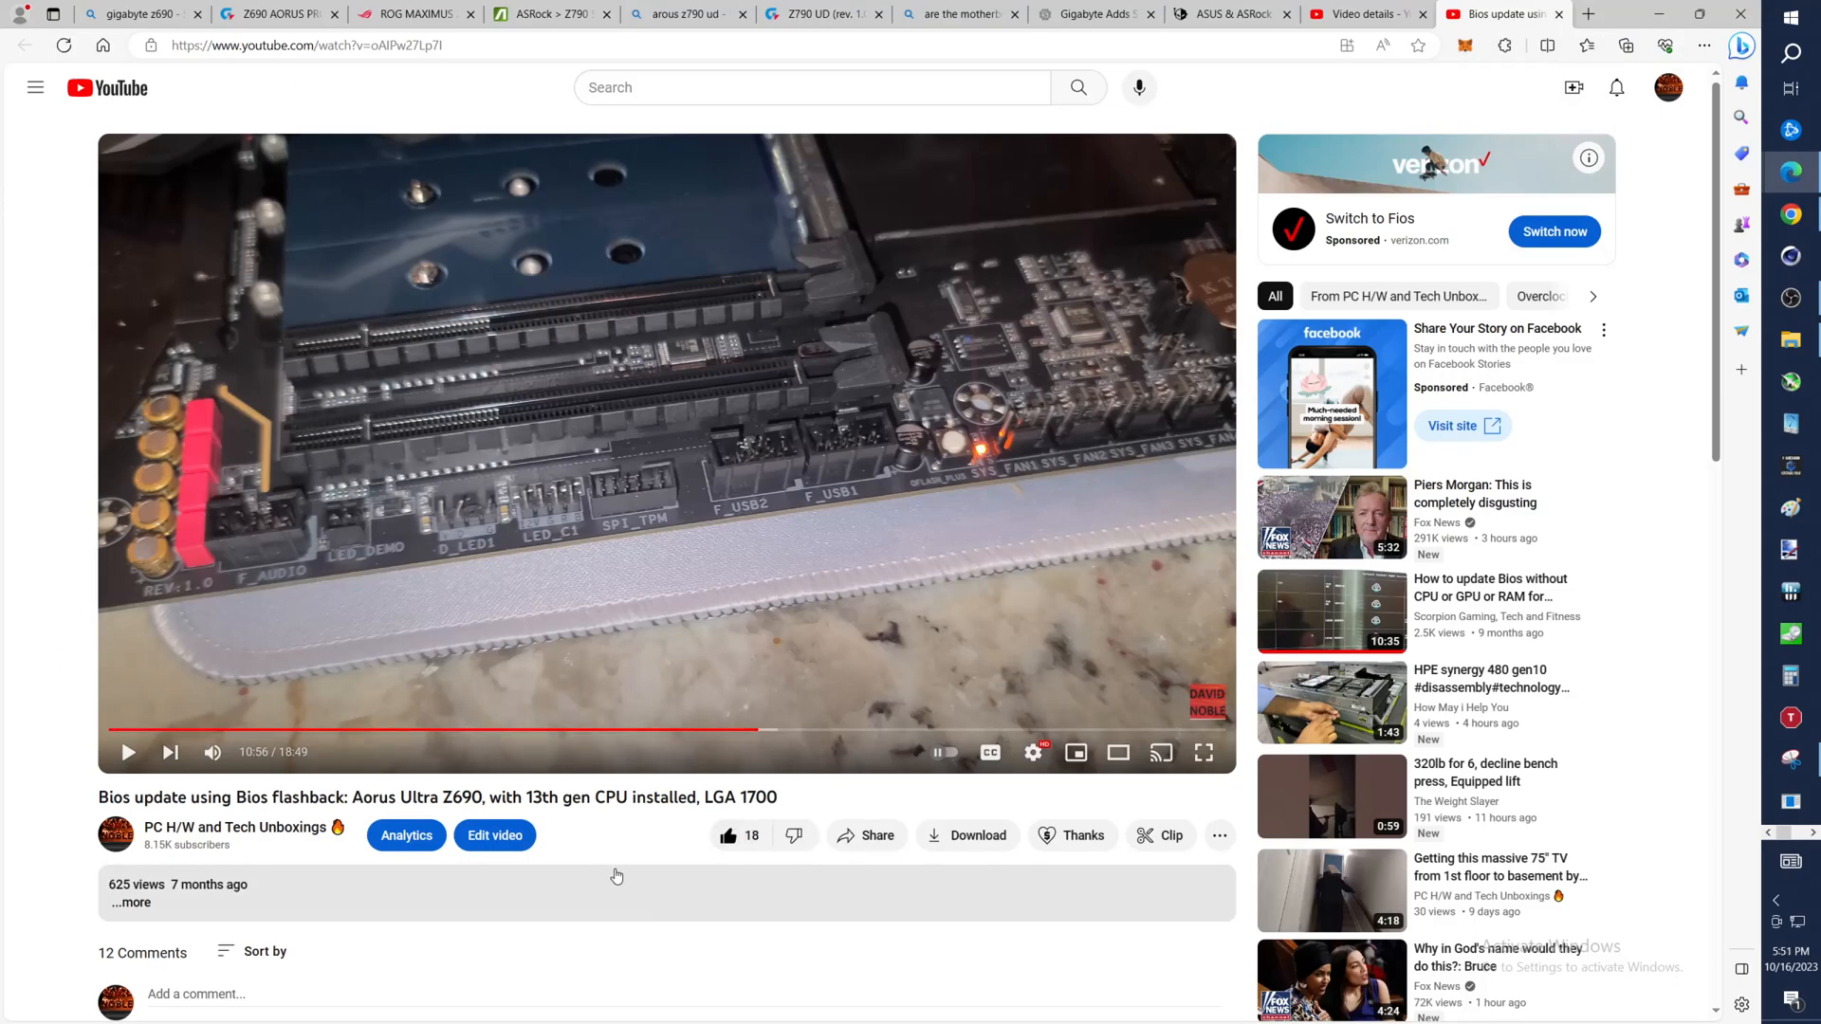
left_click(727, 837)
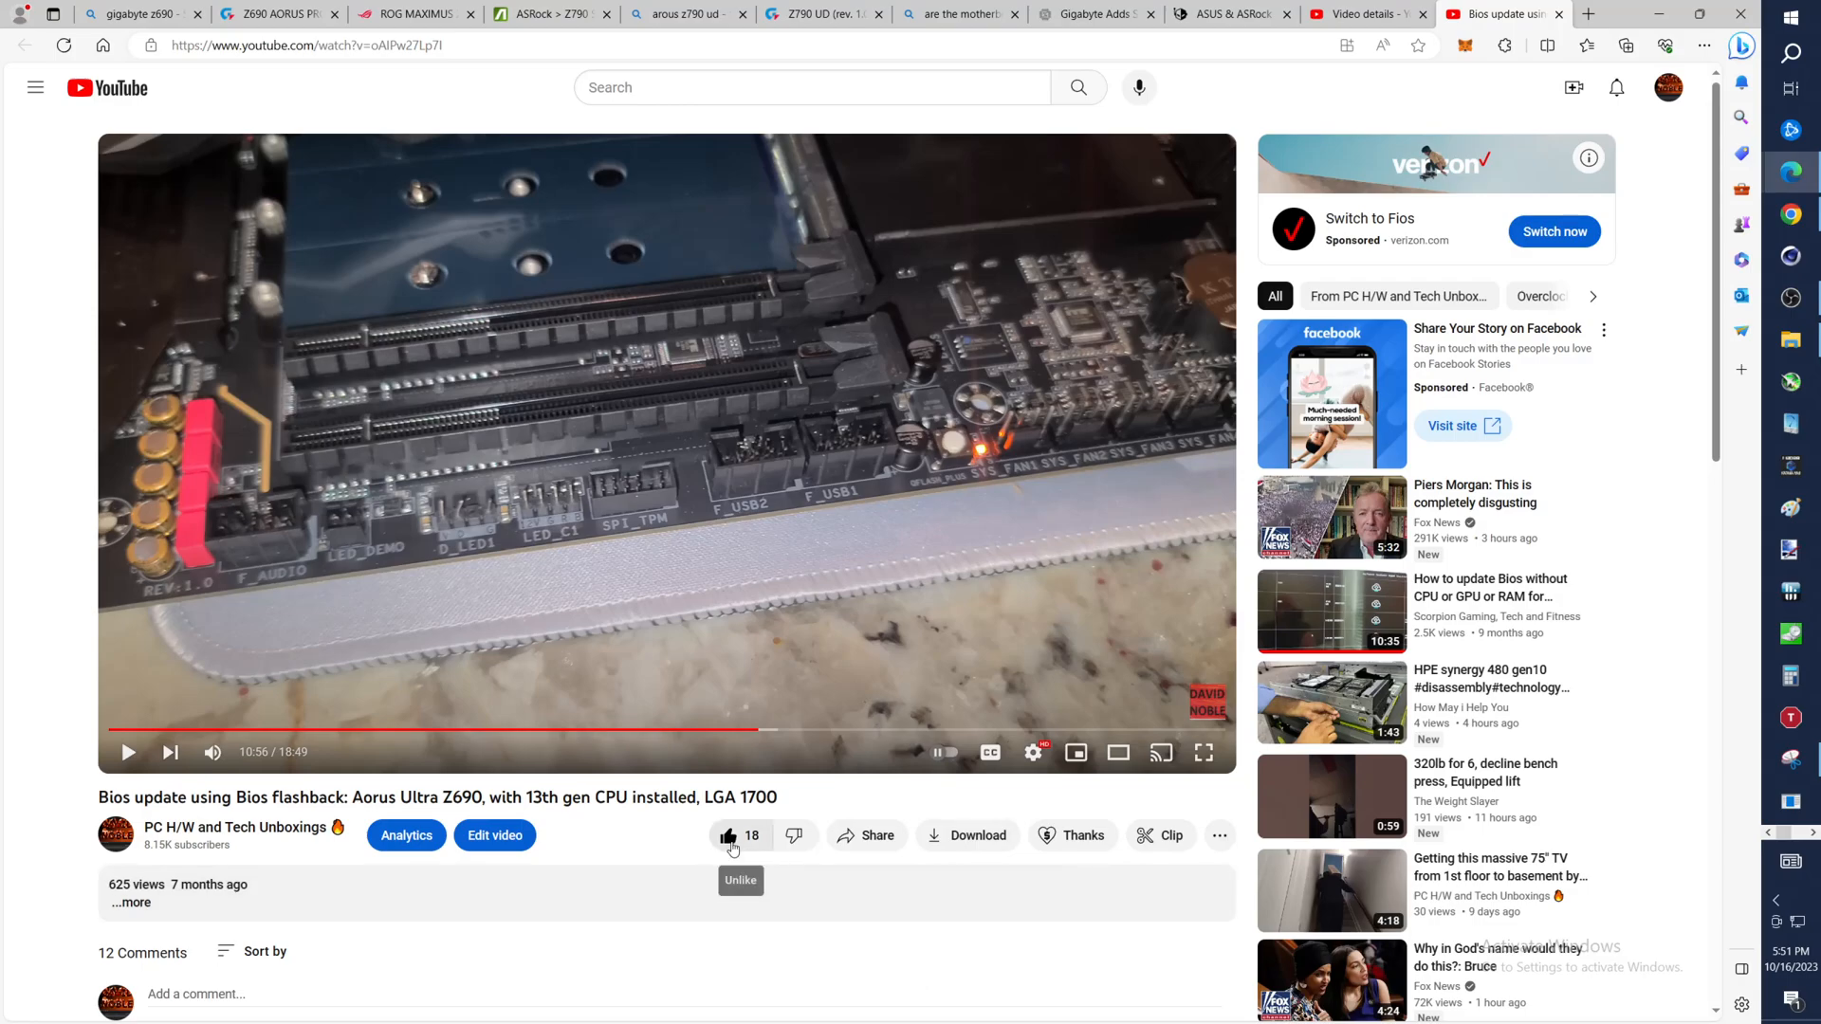
mouse_move(579, 594)
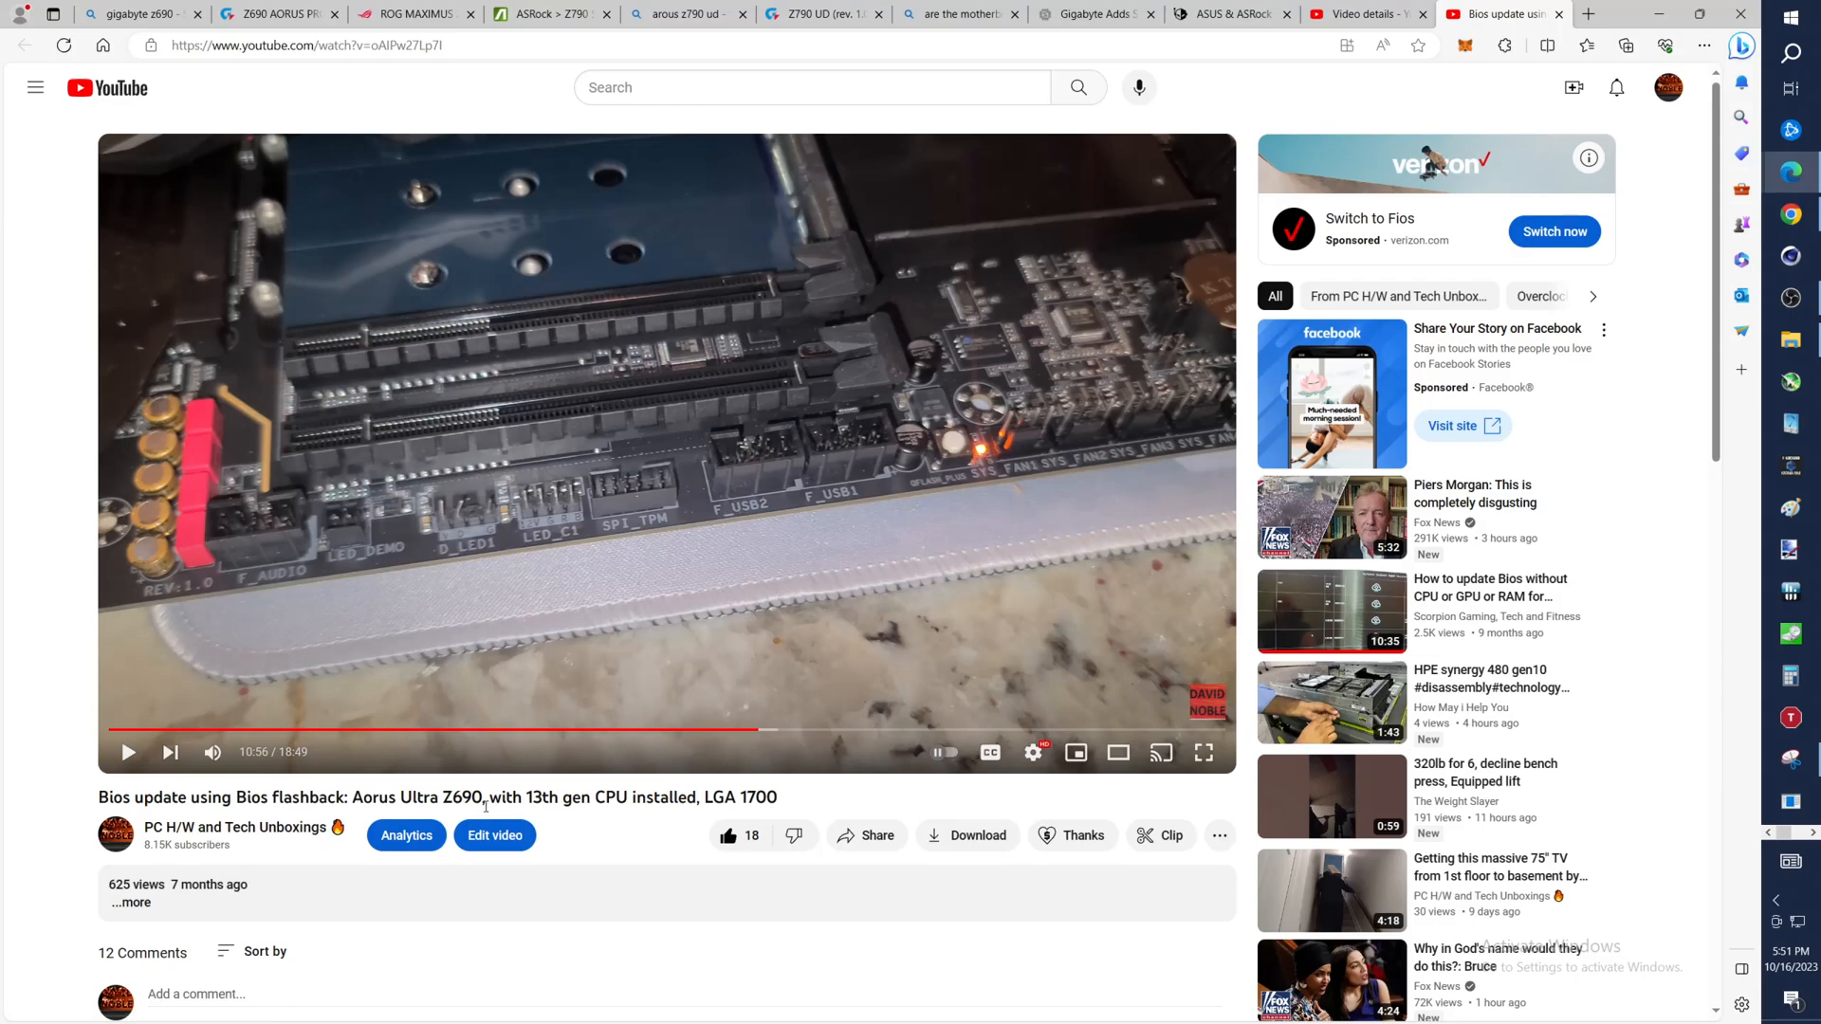
mouse_move(550, 814)
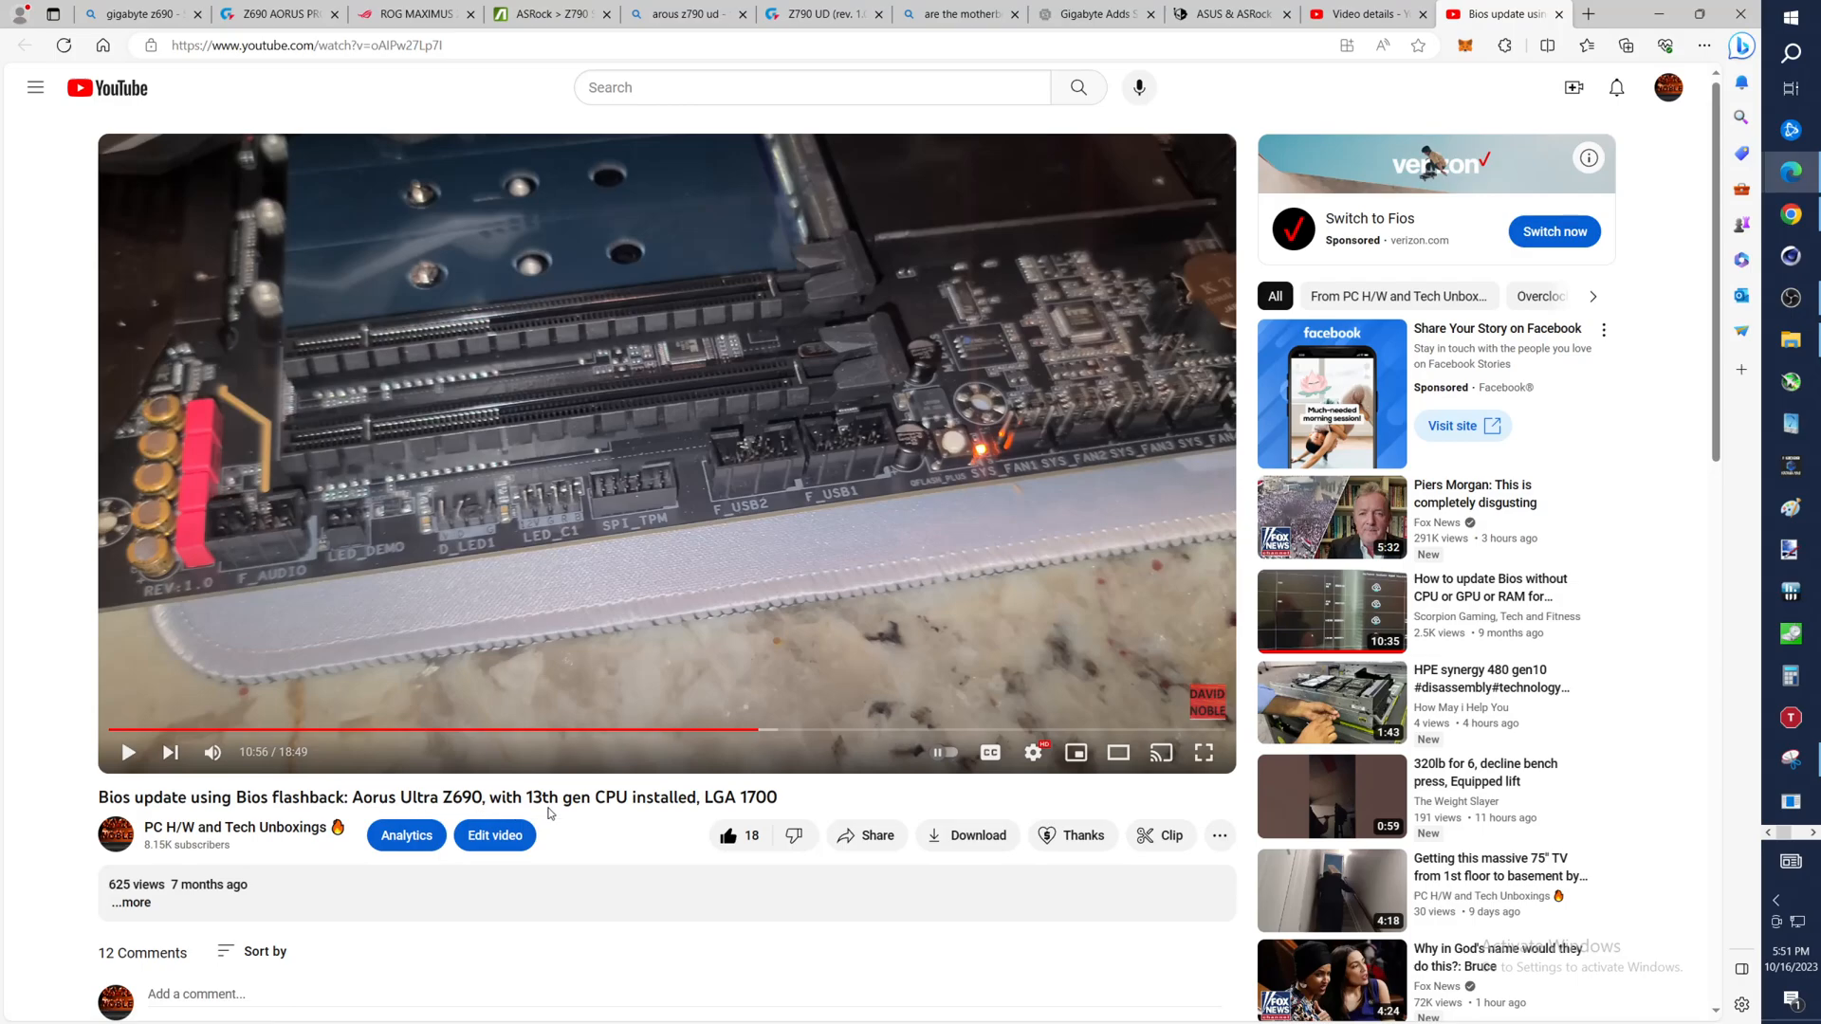
mouse_move(670, 814)
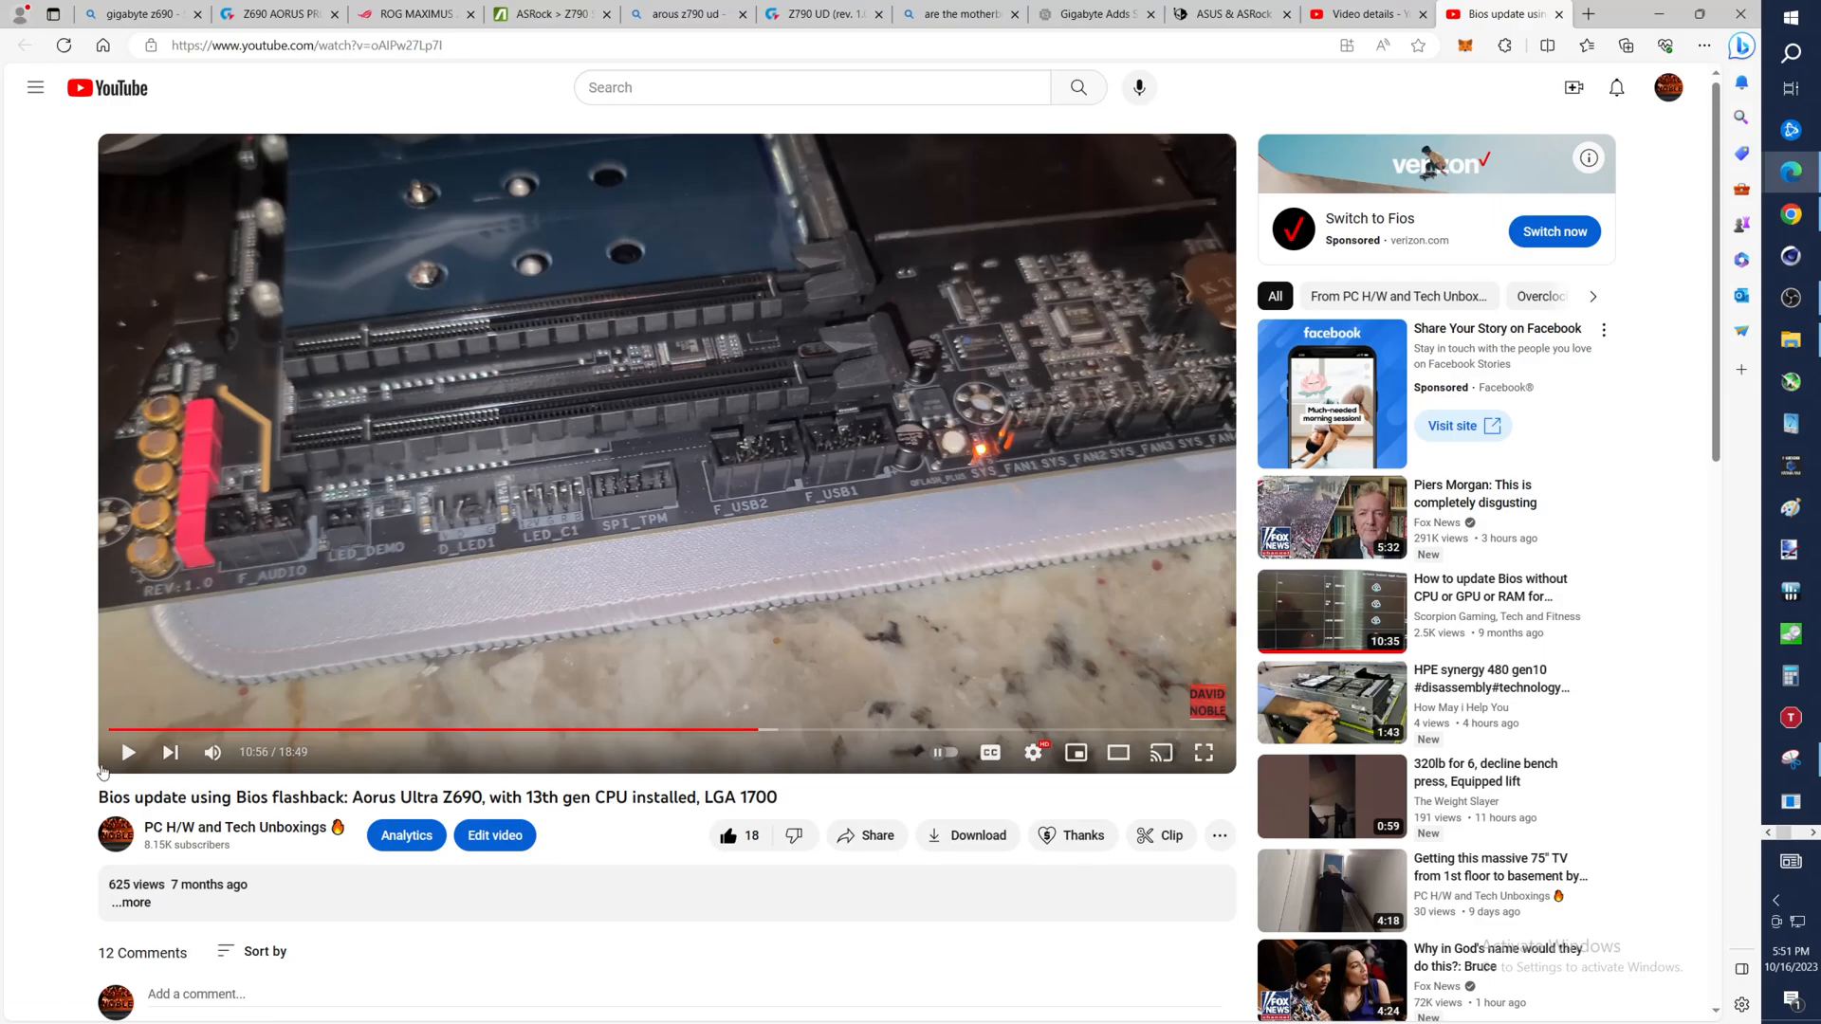
mouse_move(715, 732)
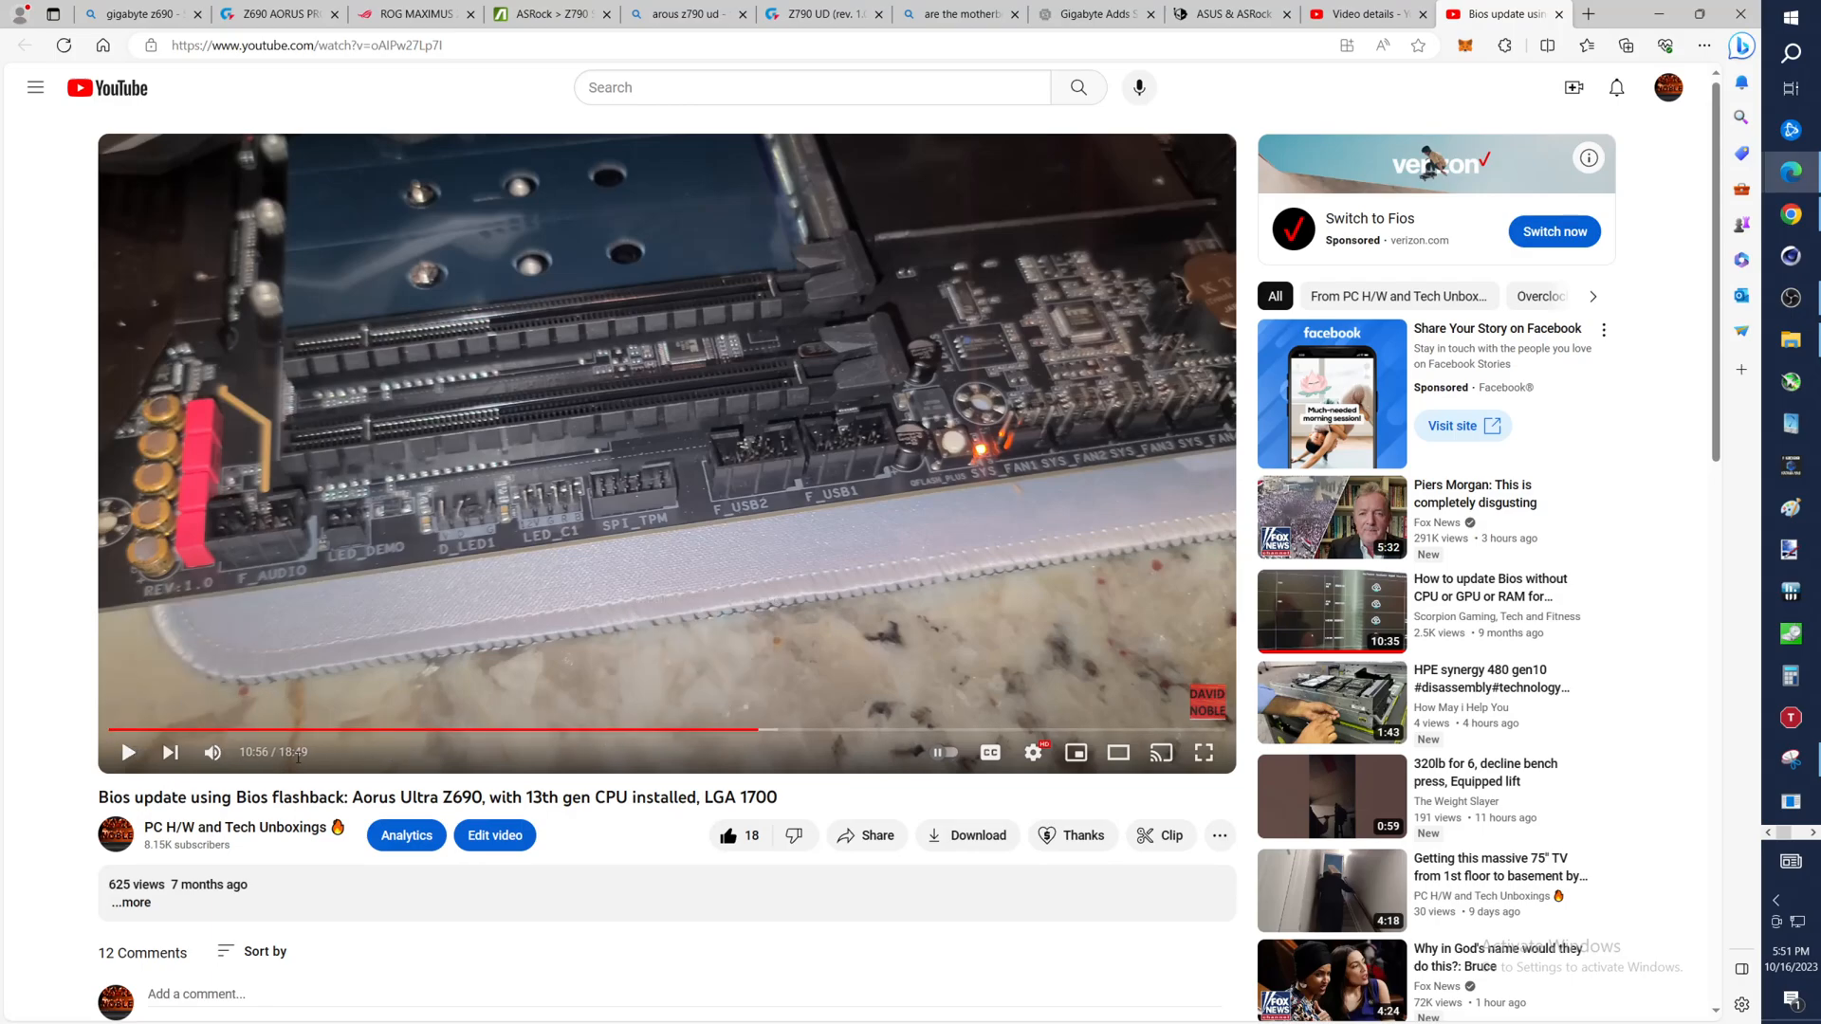
mouse_move(461, 729)
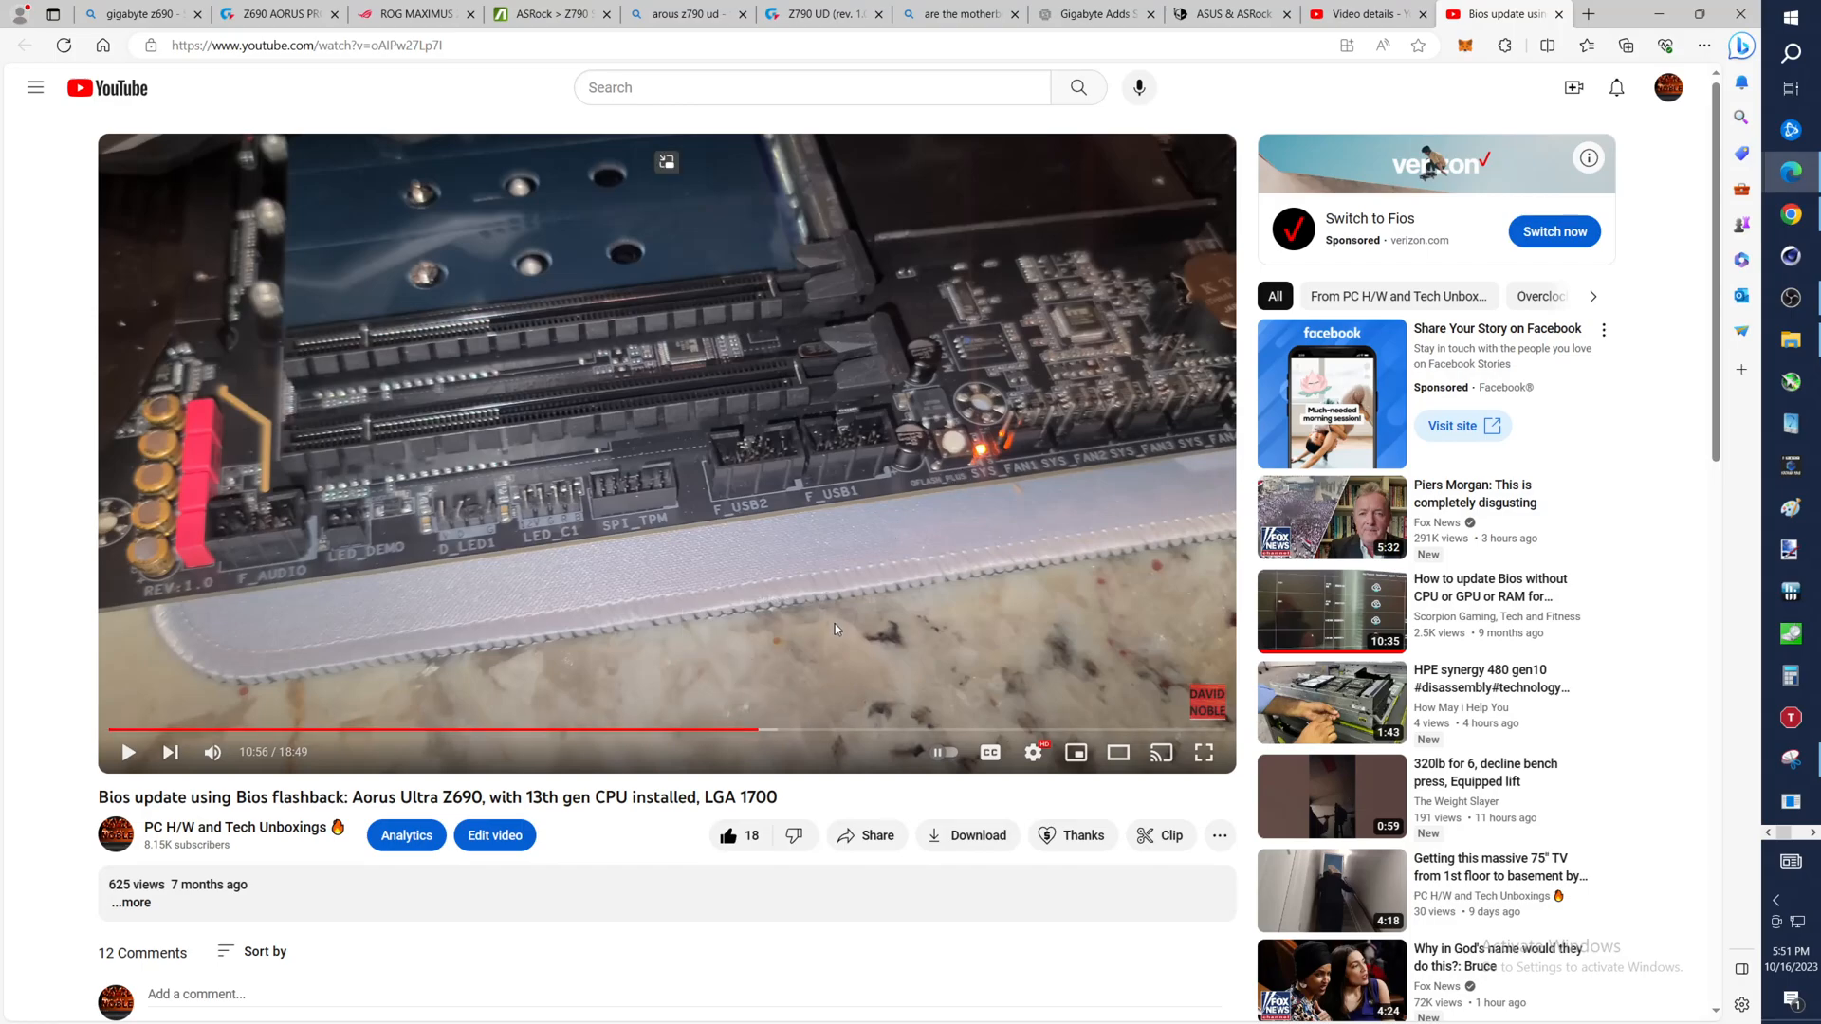
mouse_move(757, 732)
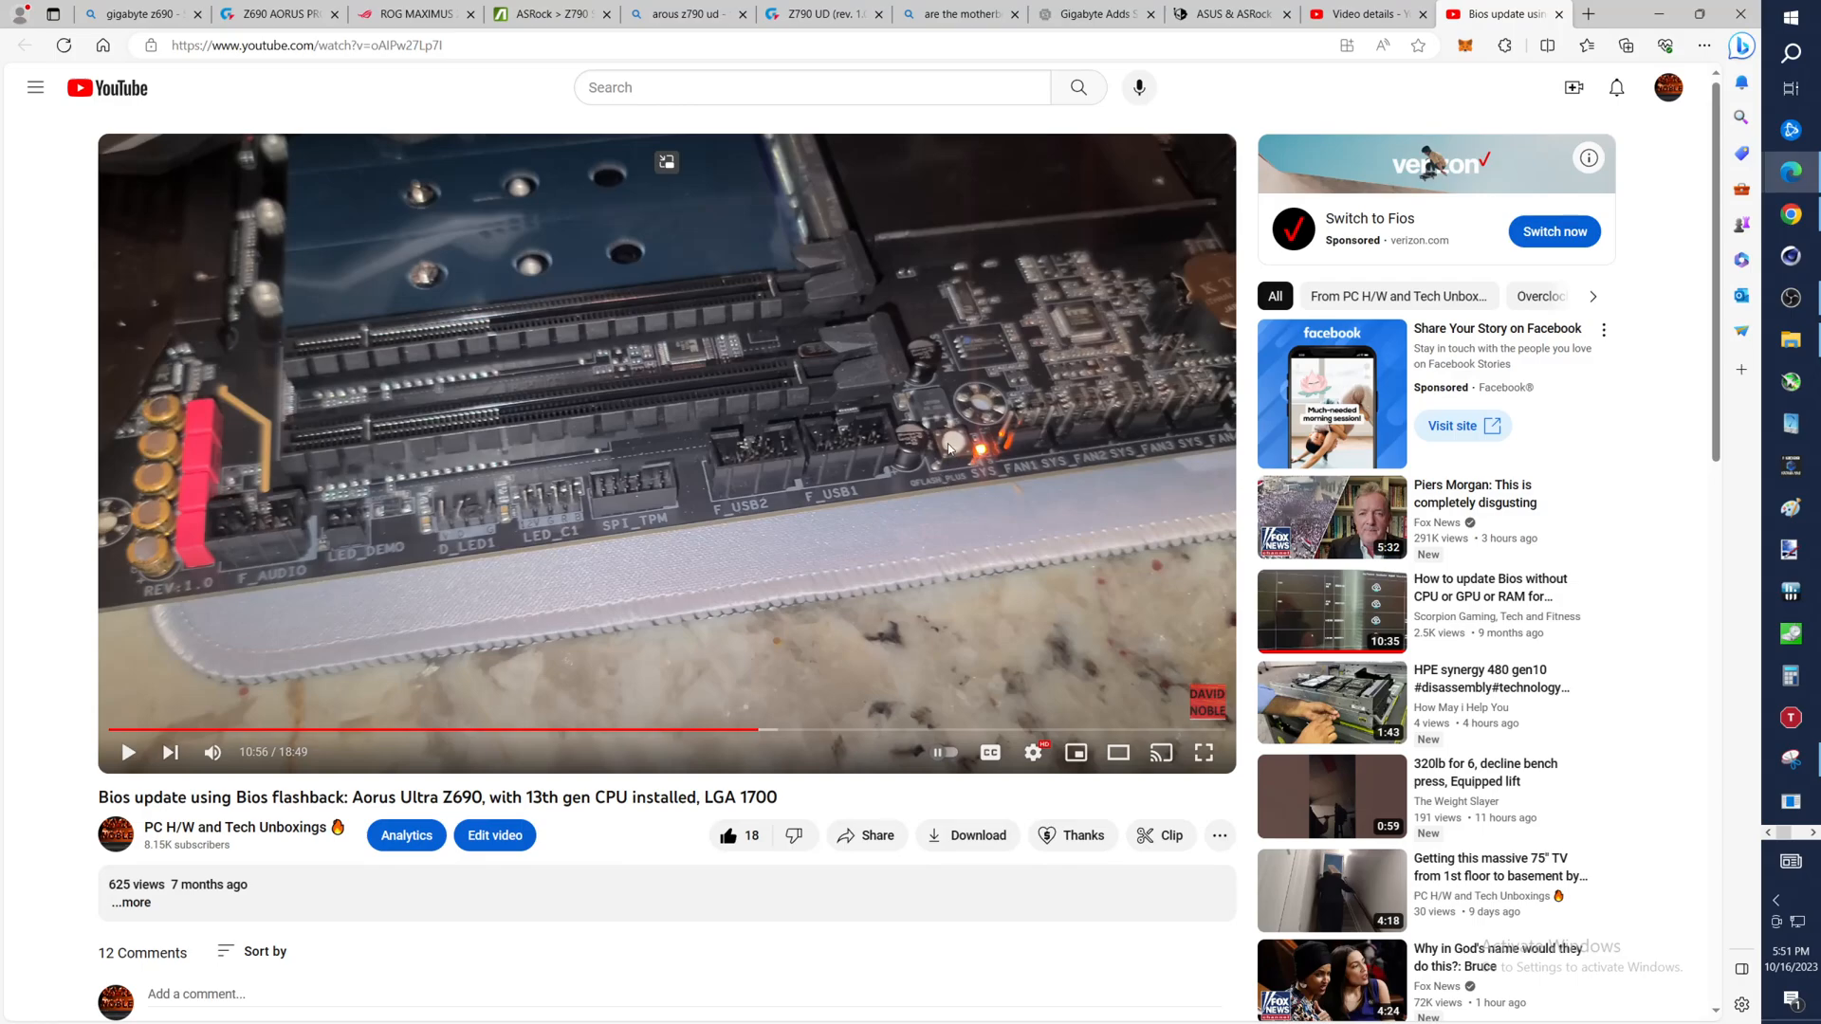
mouse_move(955, 450)
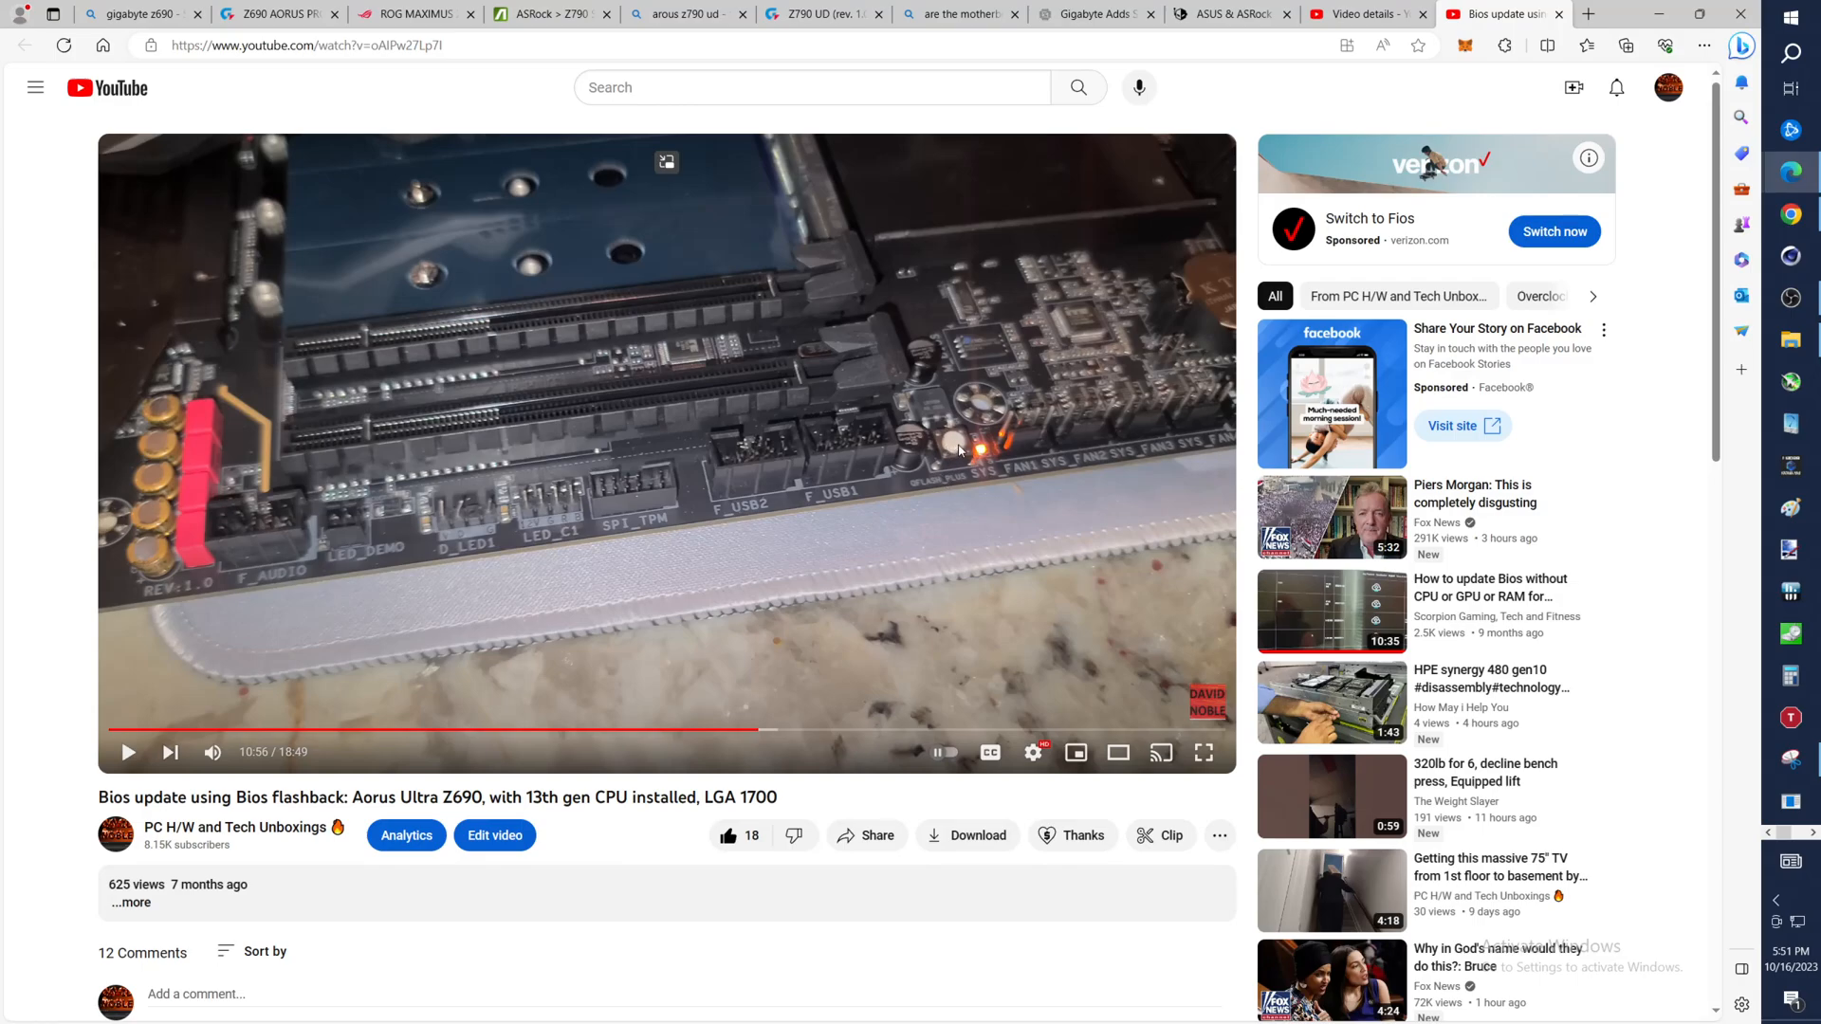
mouse_move(759, 733)
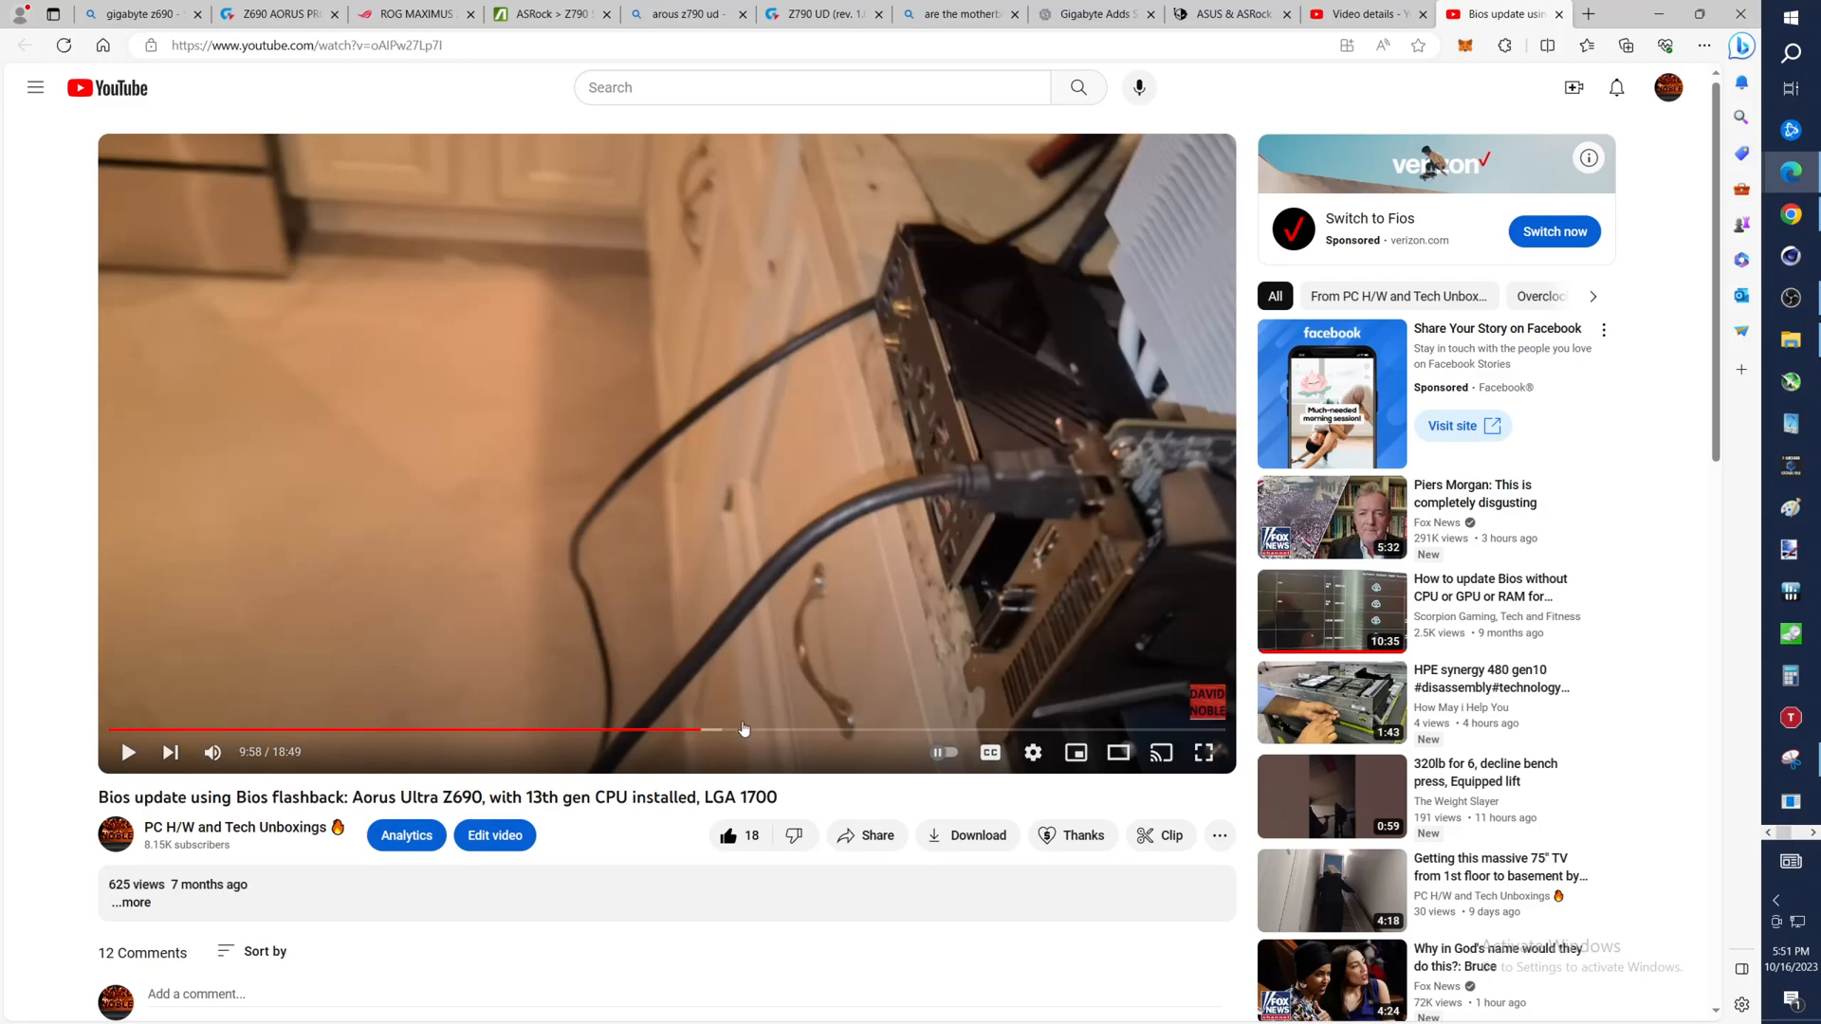
mouse_move(702, 731)
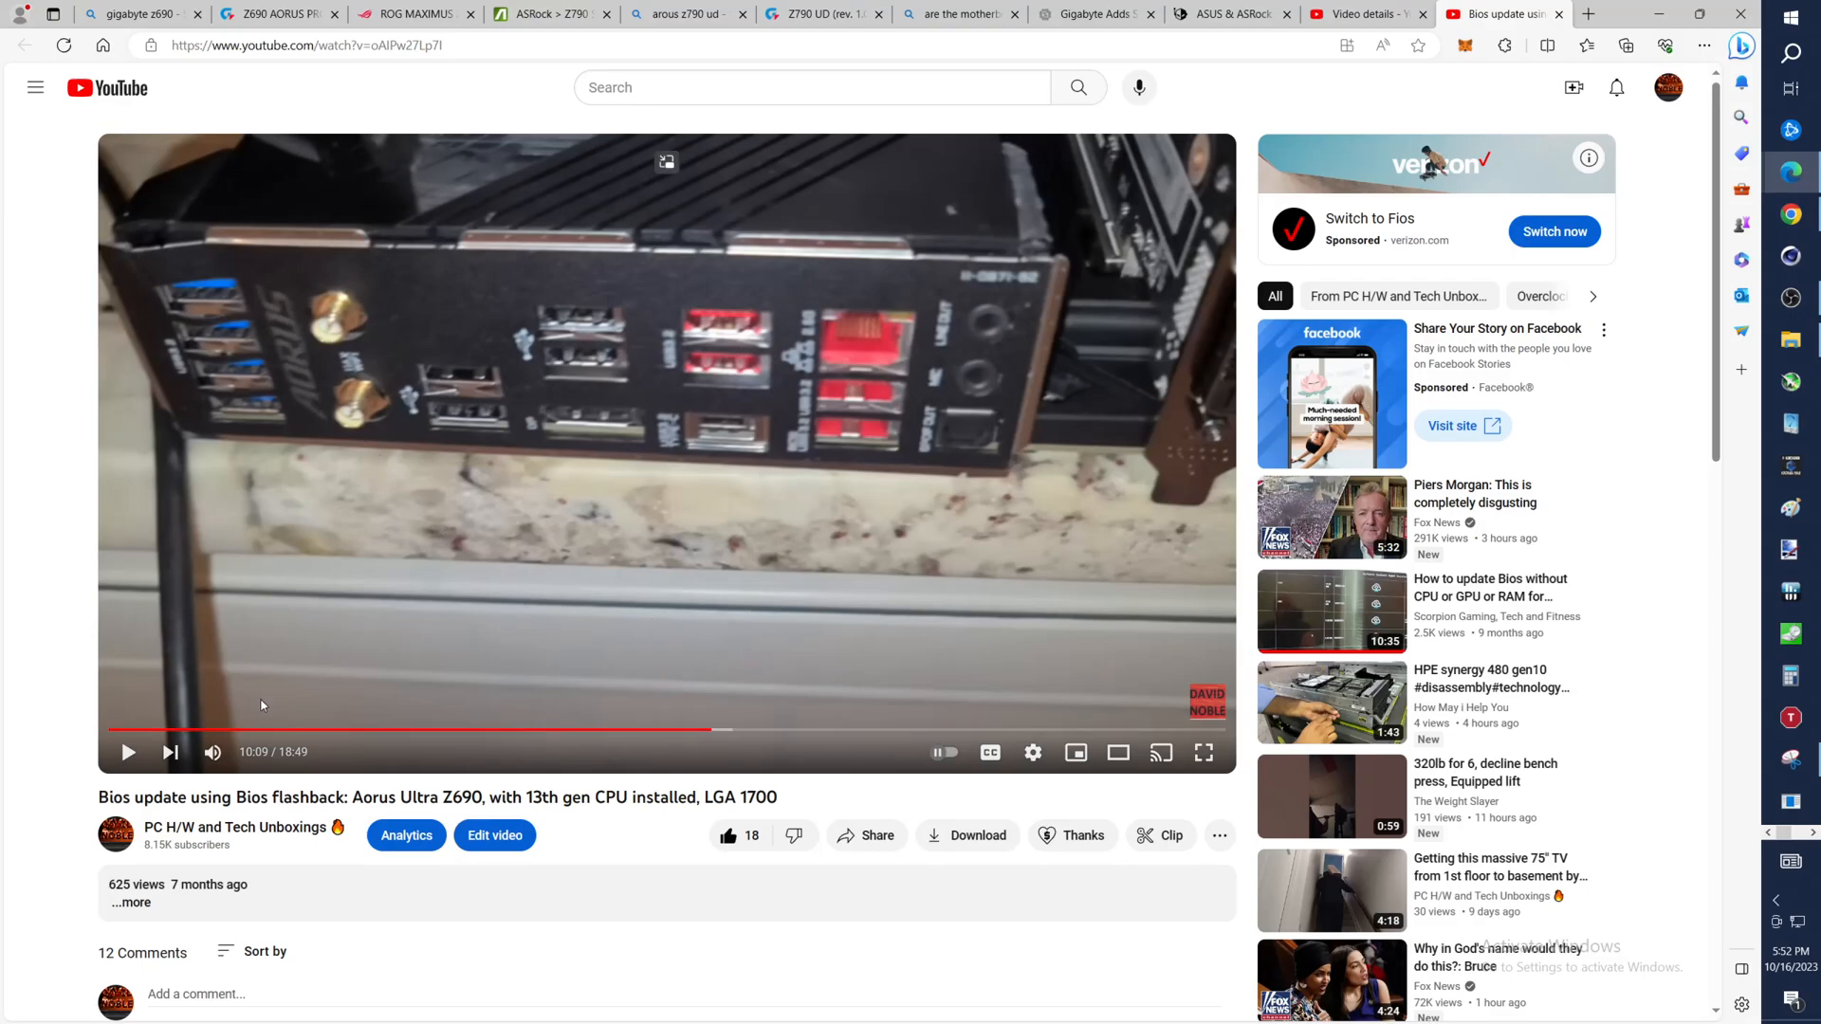
mouse_move(491, 459)
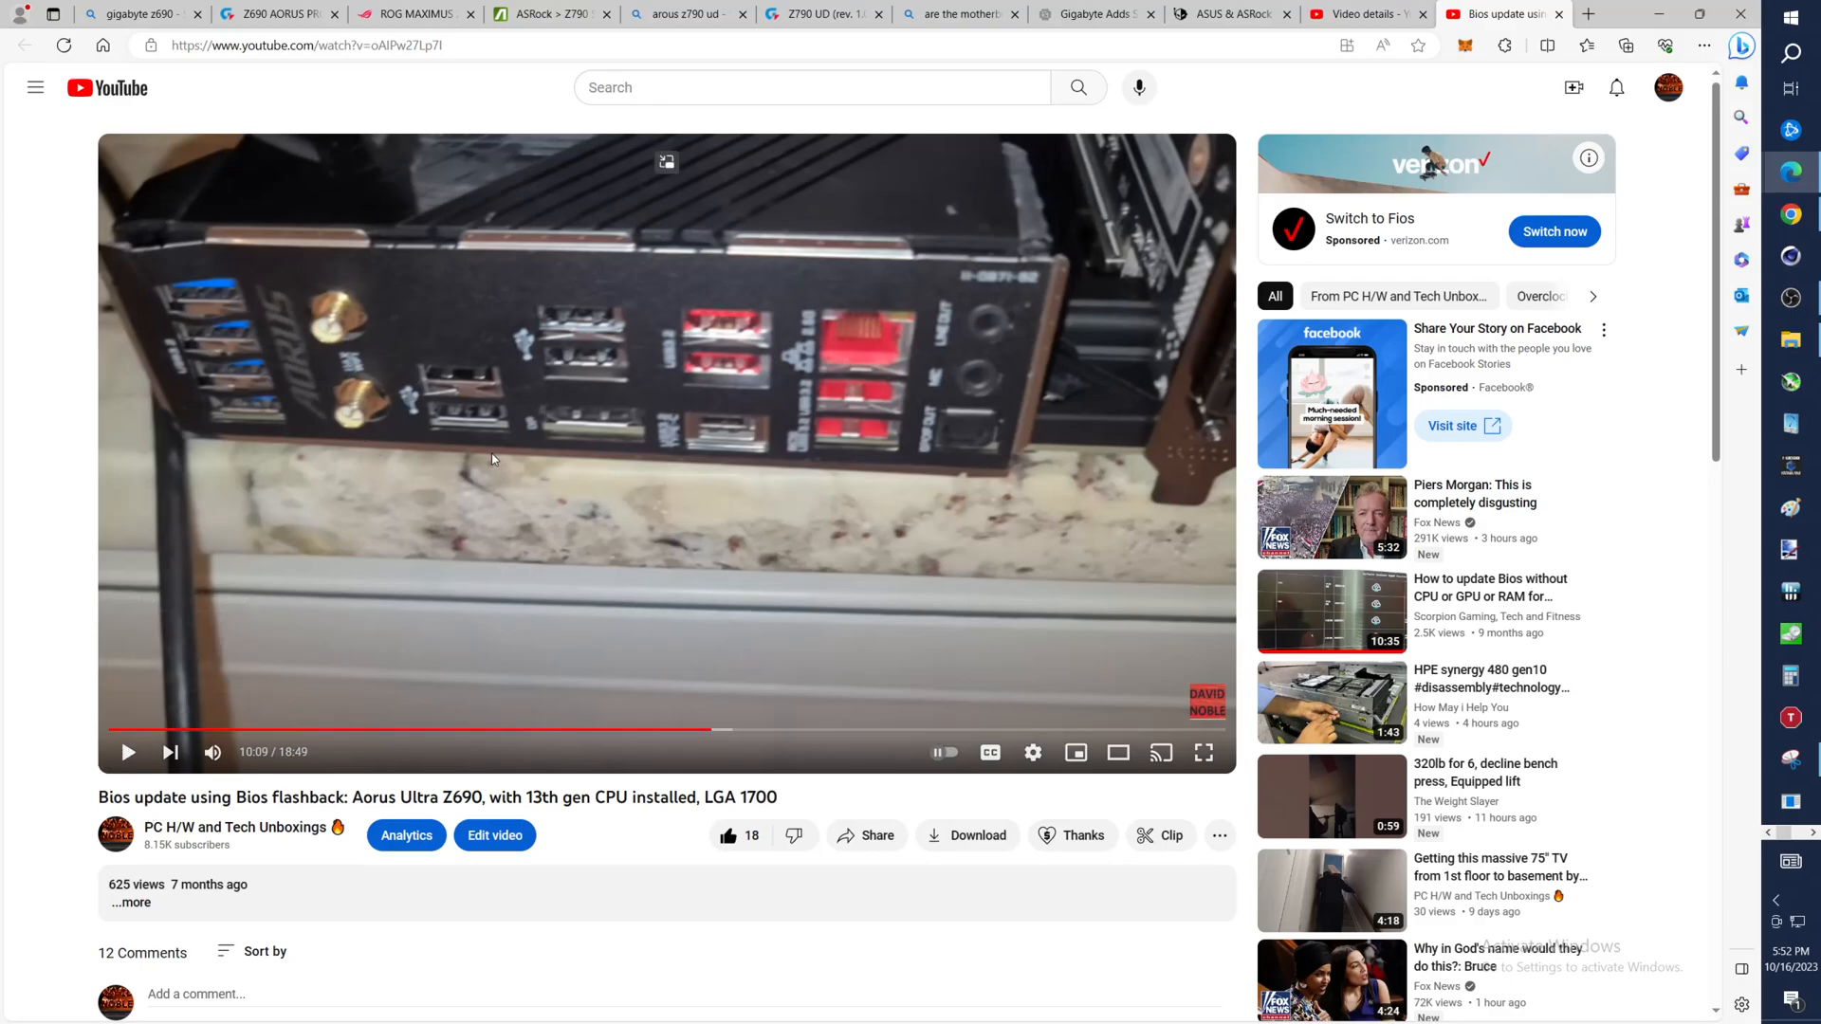
mouse_move(799, 467)
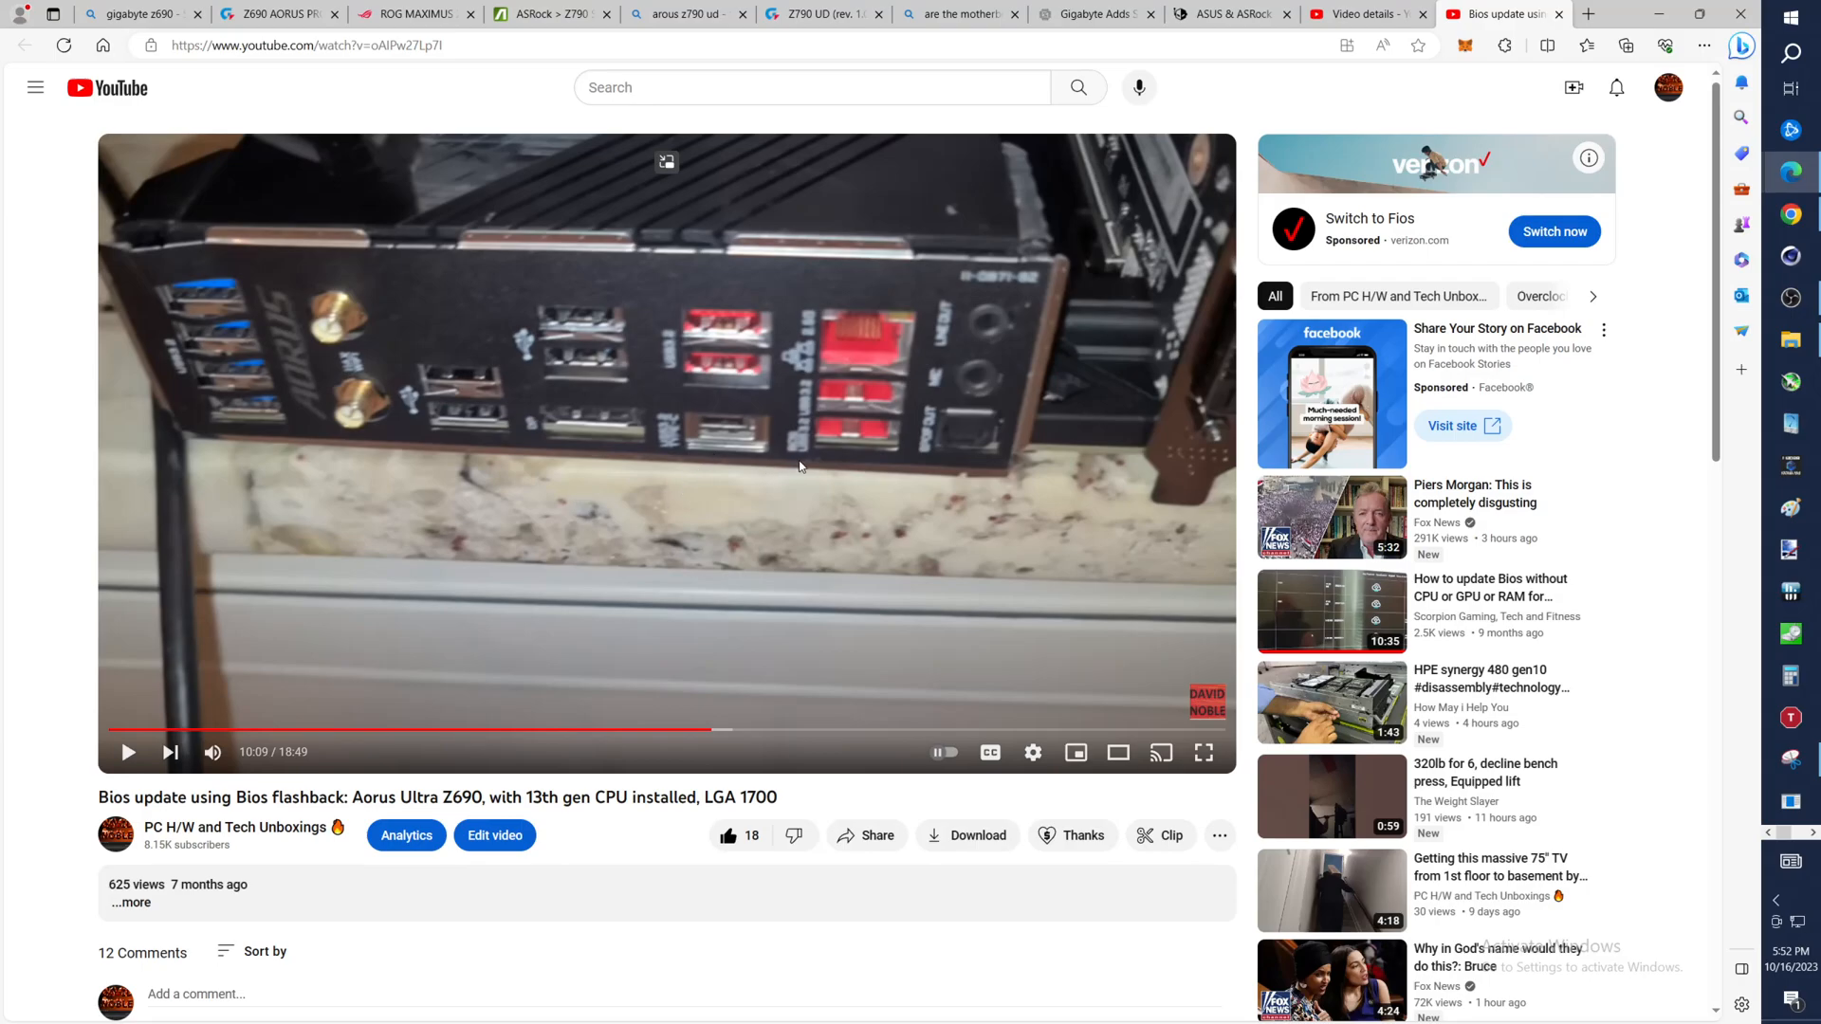
mouse_move(800, 463)
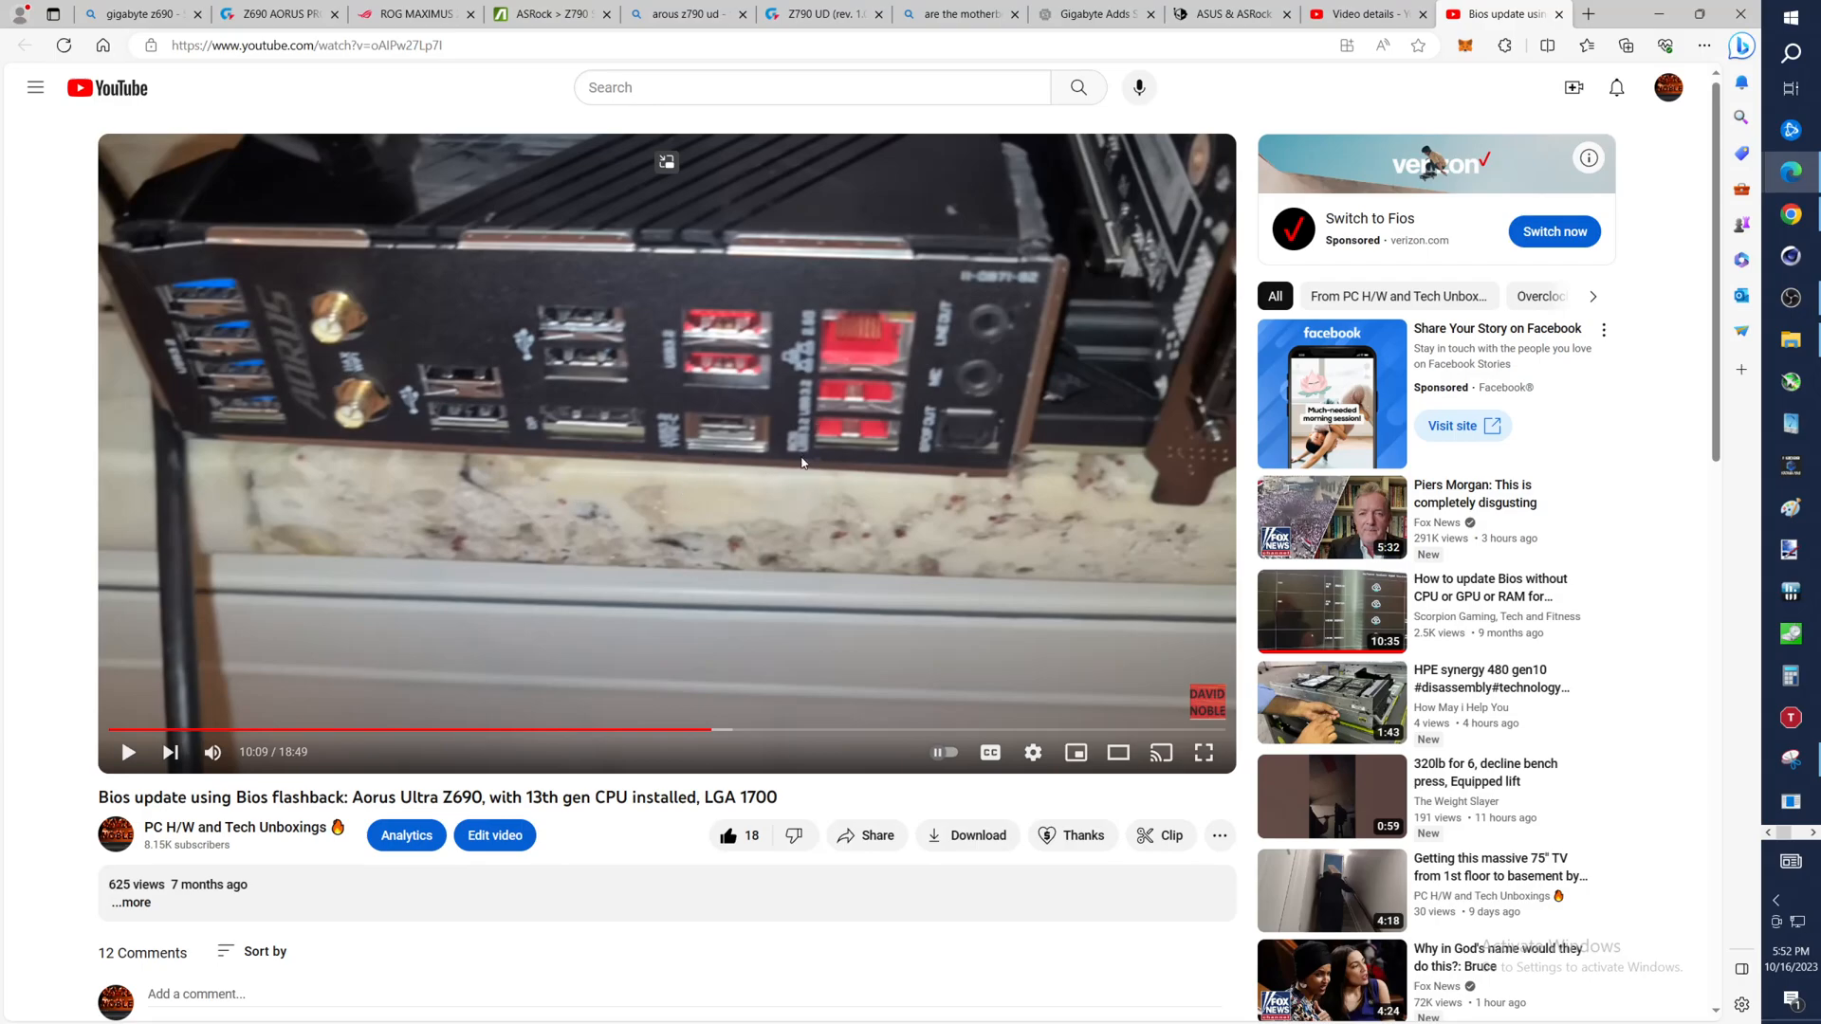
mouse_move(795, 487)
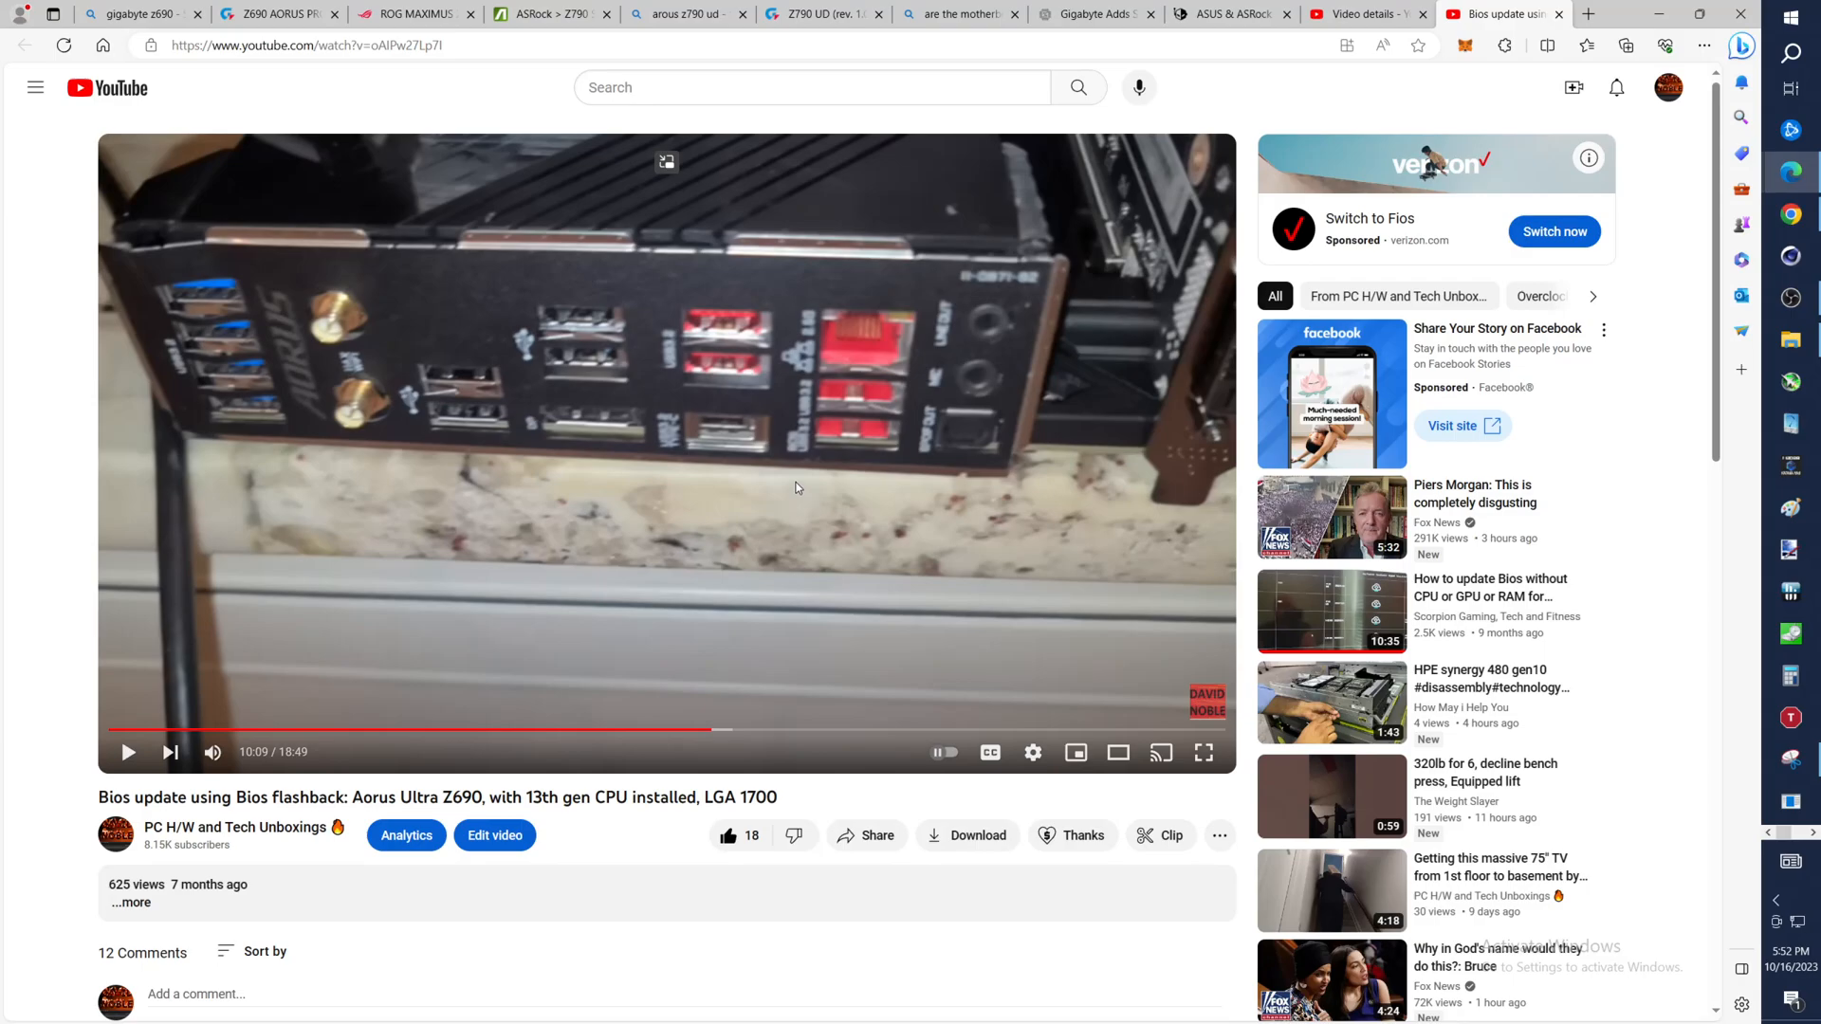
mouse_move(820, 471)
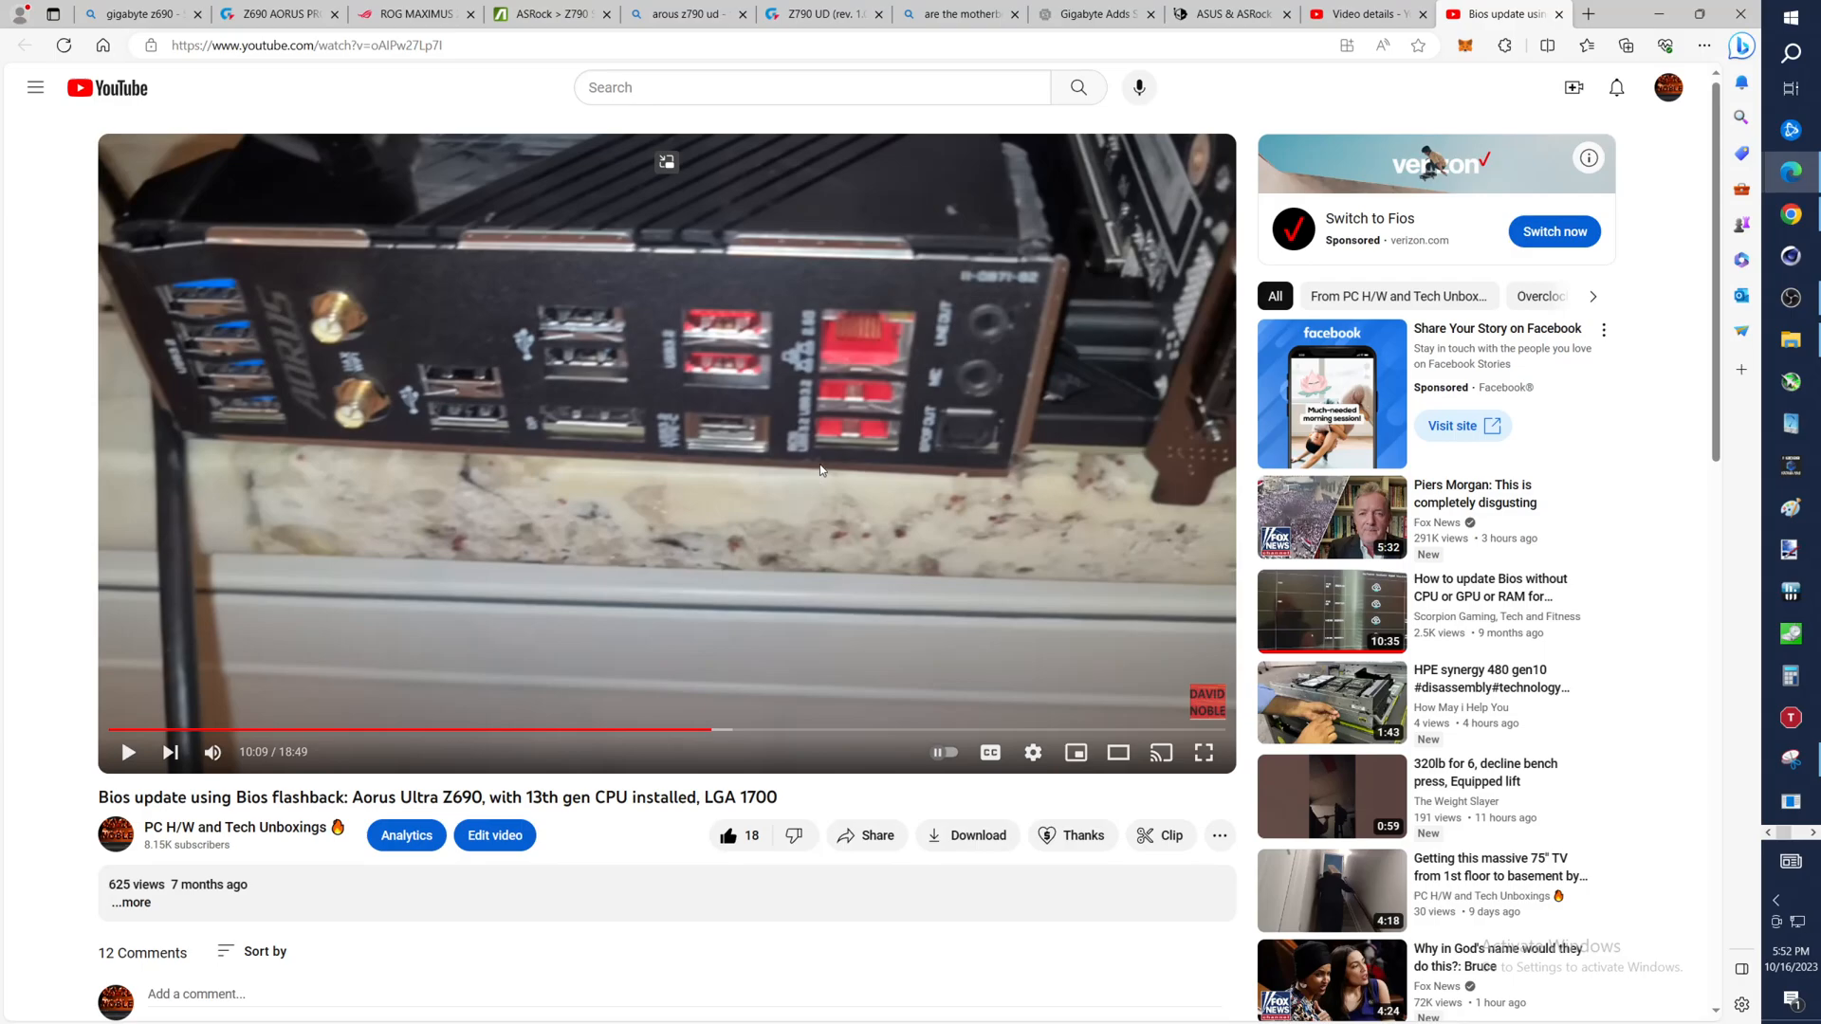
mouse_move(765, 449)
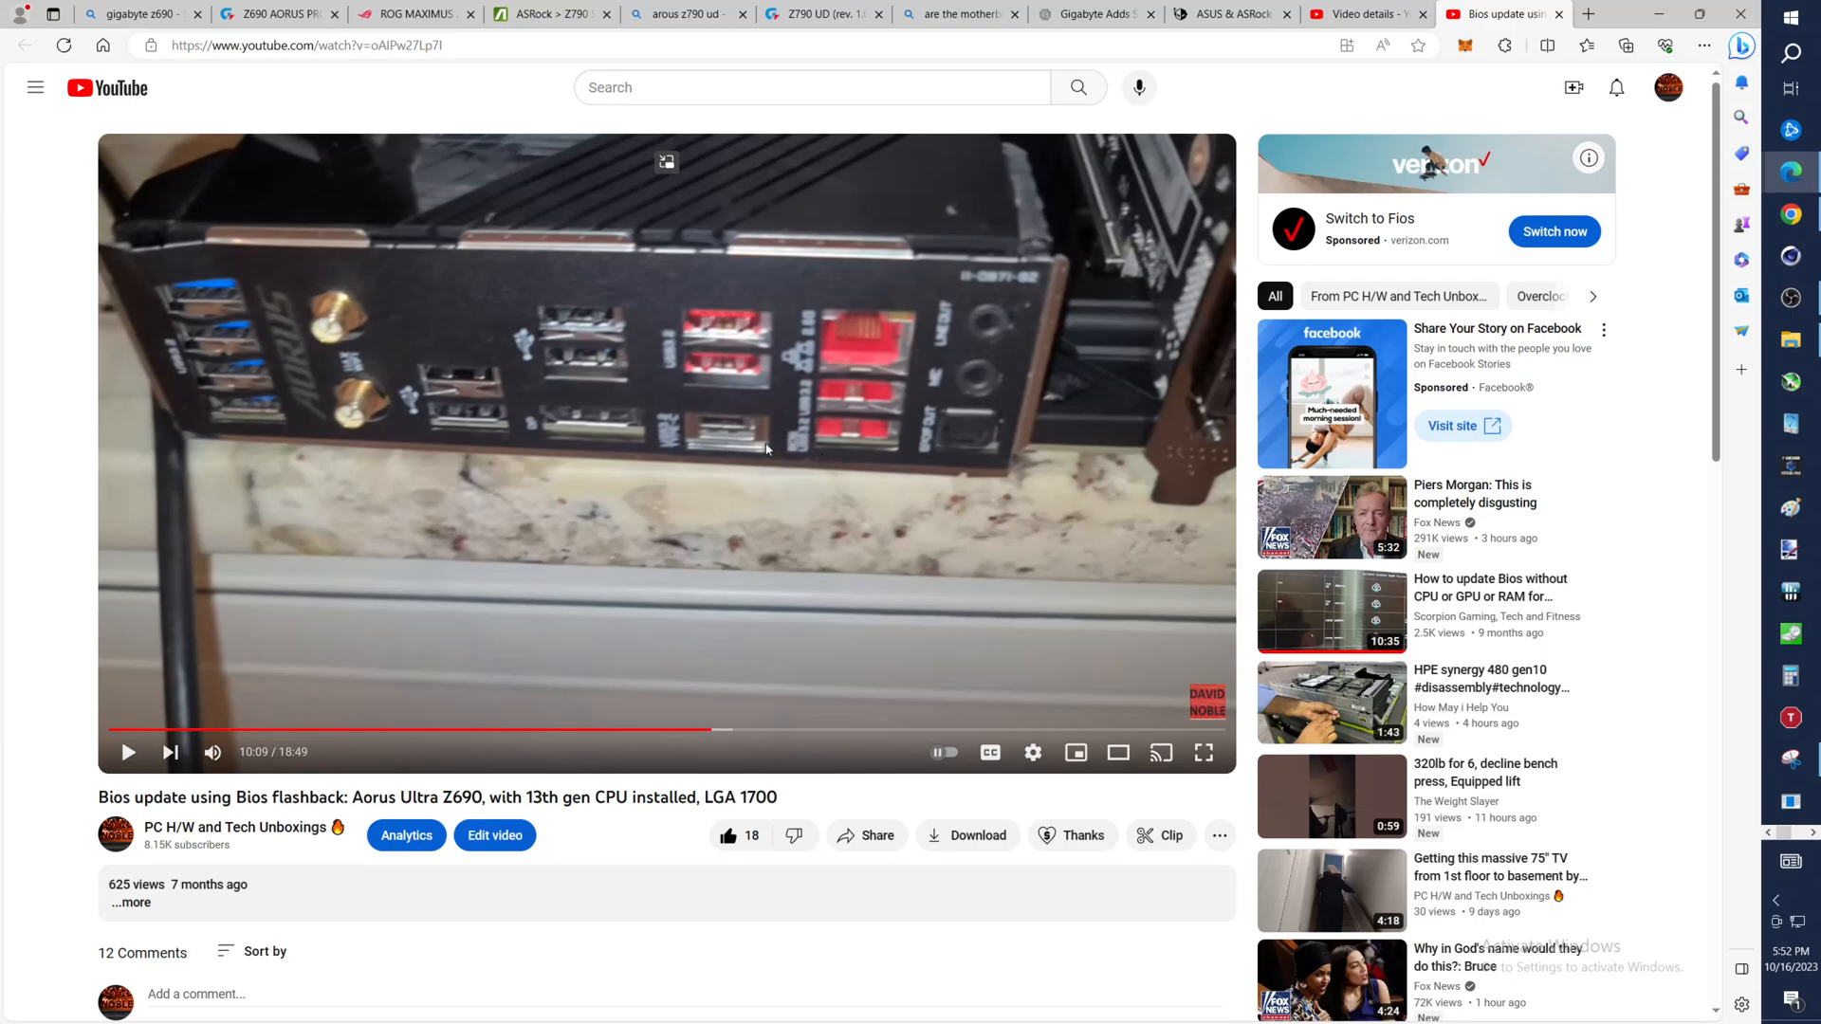
mouse_move(655, 442)
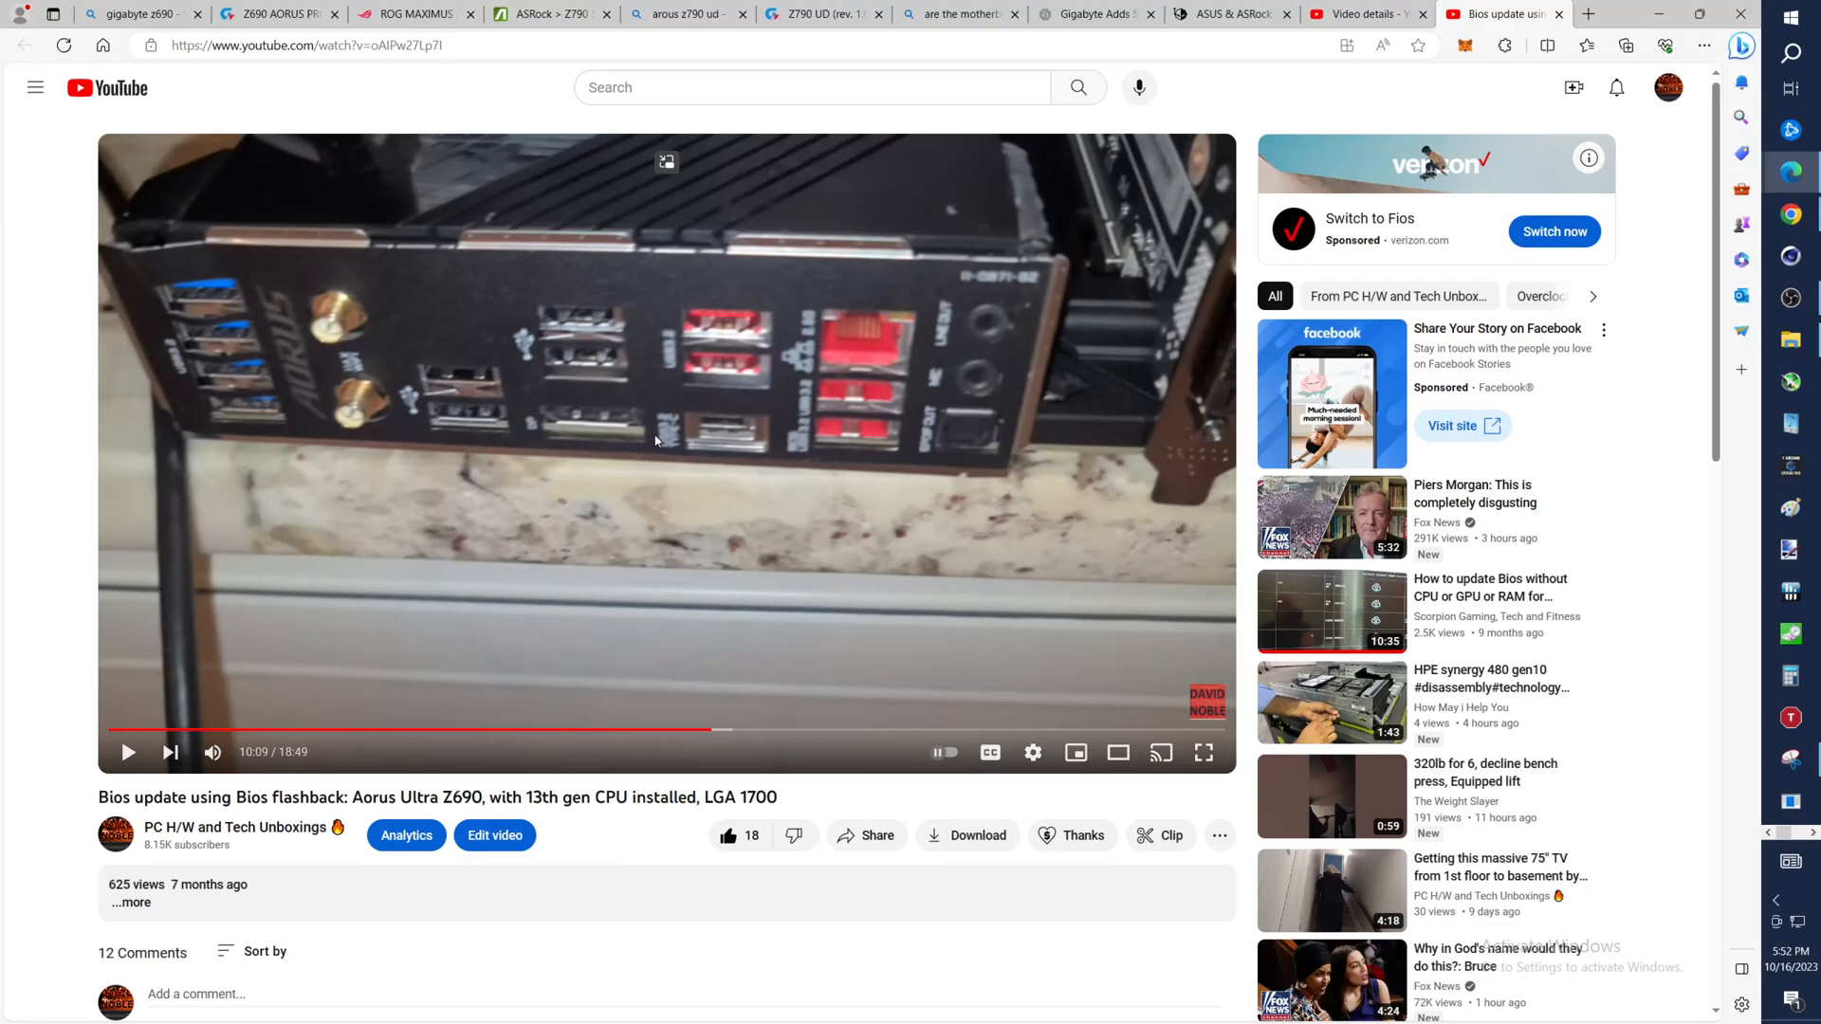
mouse_move(831, 430)
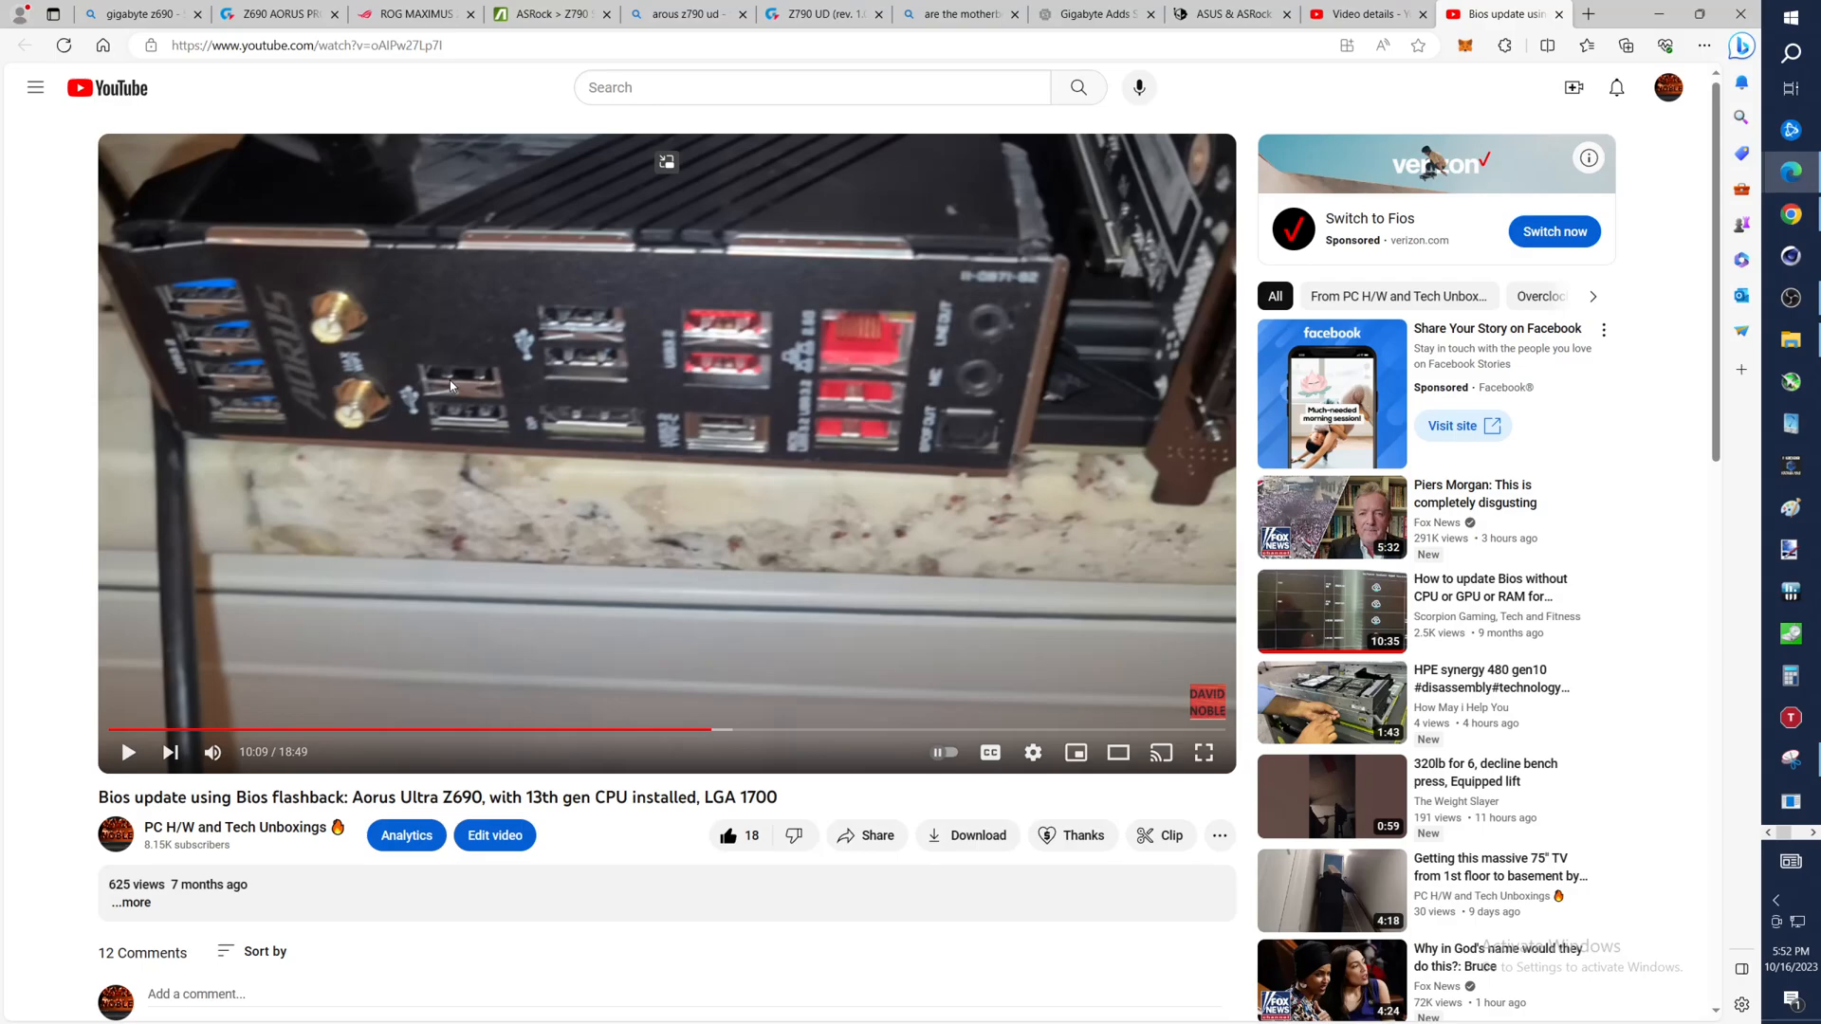
mouse_move(645, 598)
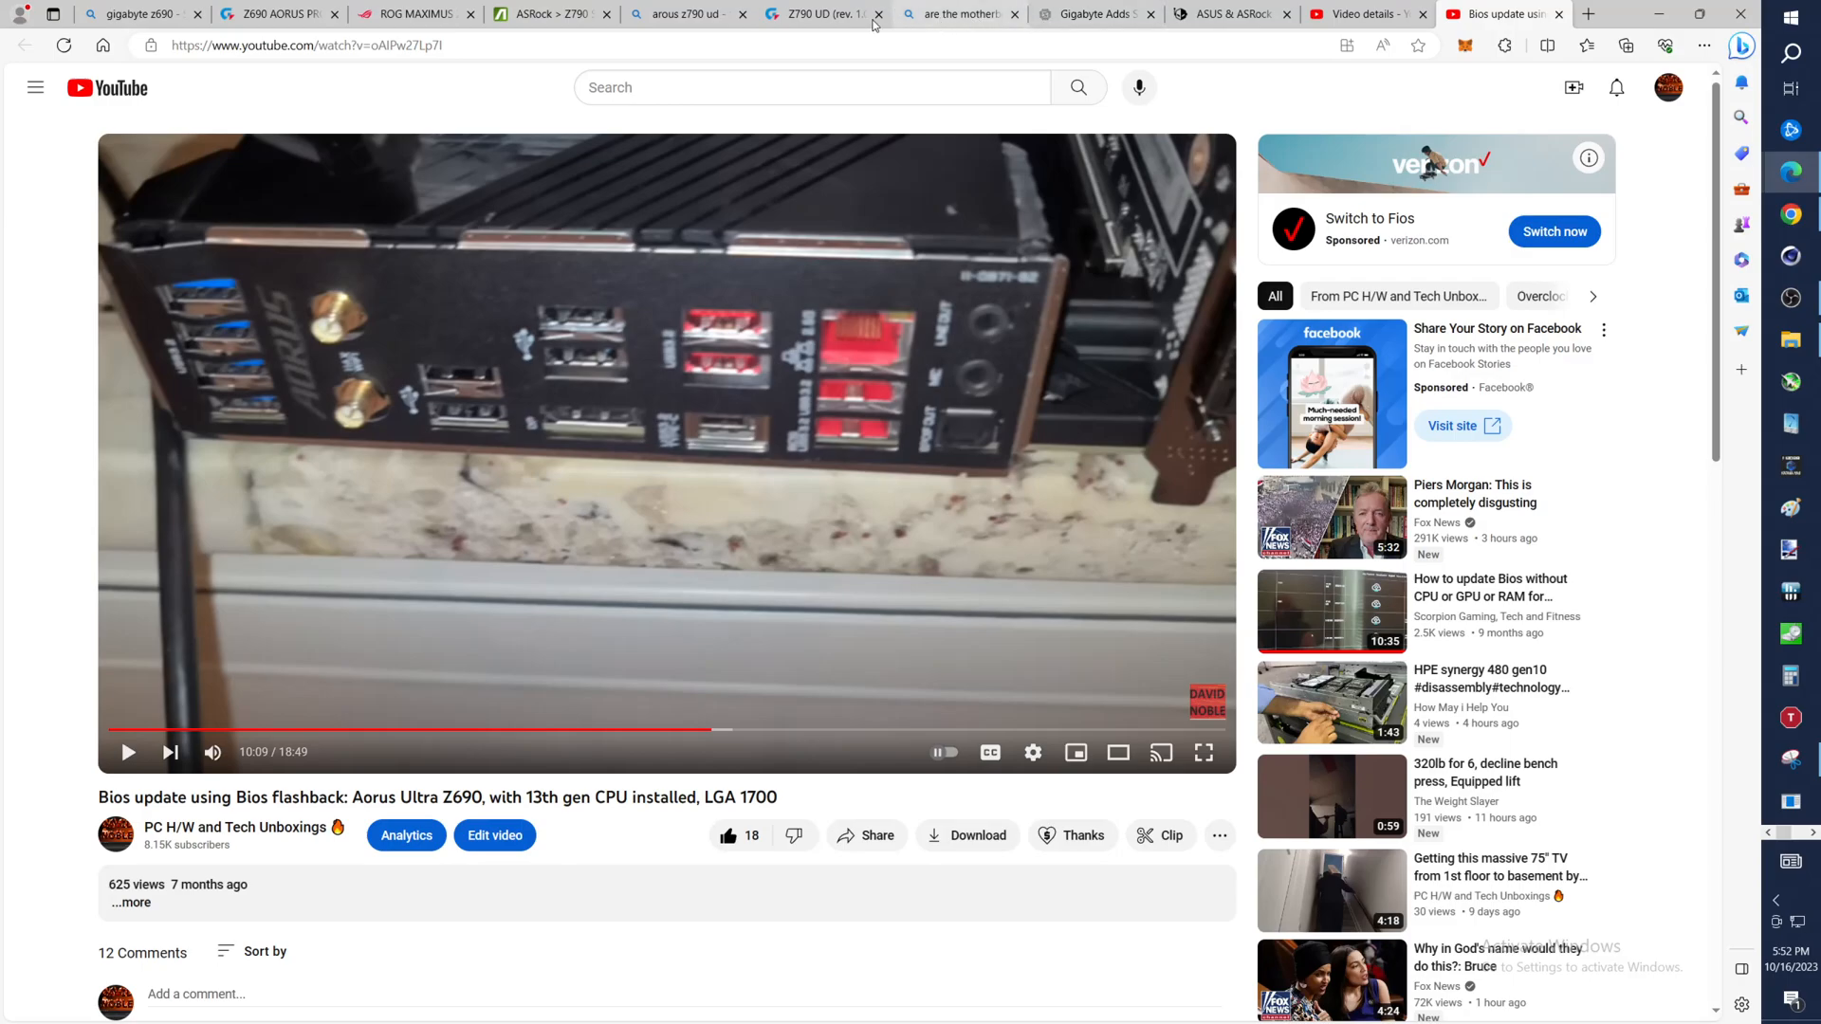
Replace the Aorus Z790 UD Bing query with a search starting 'msi z' for an MSI Z690 board
left_click(679, 13)
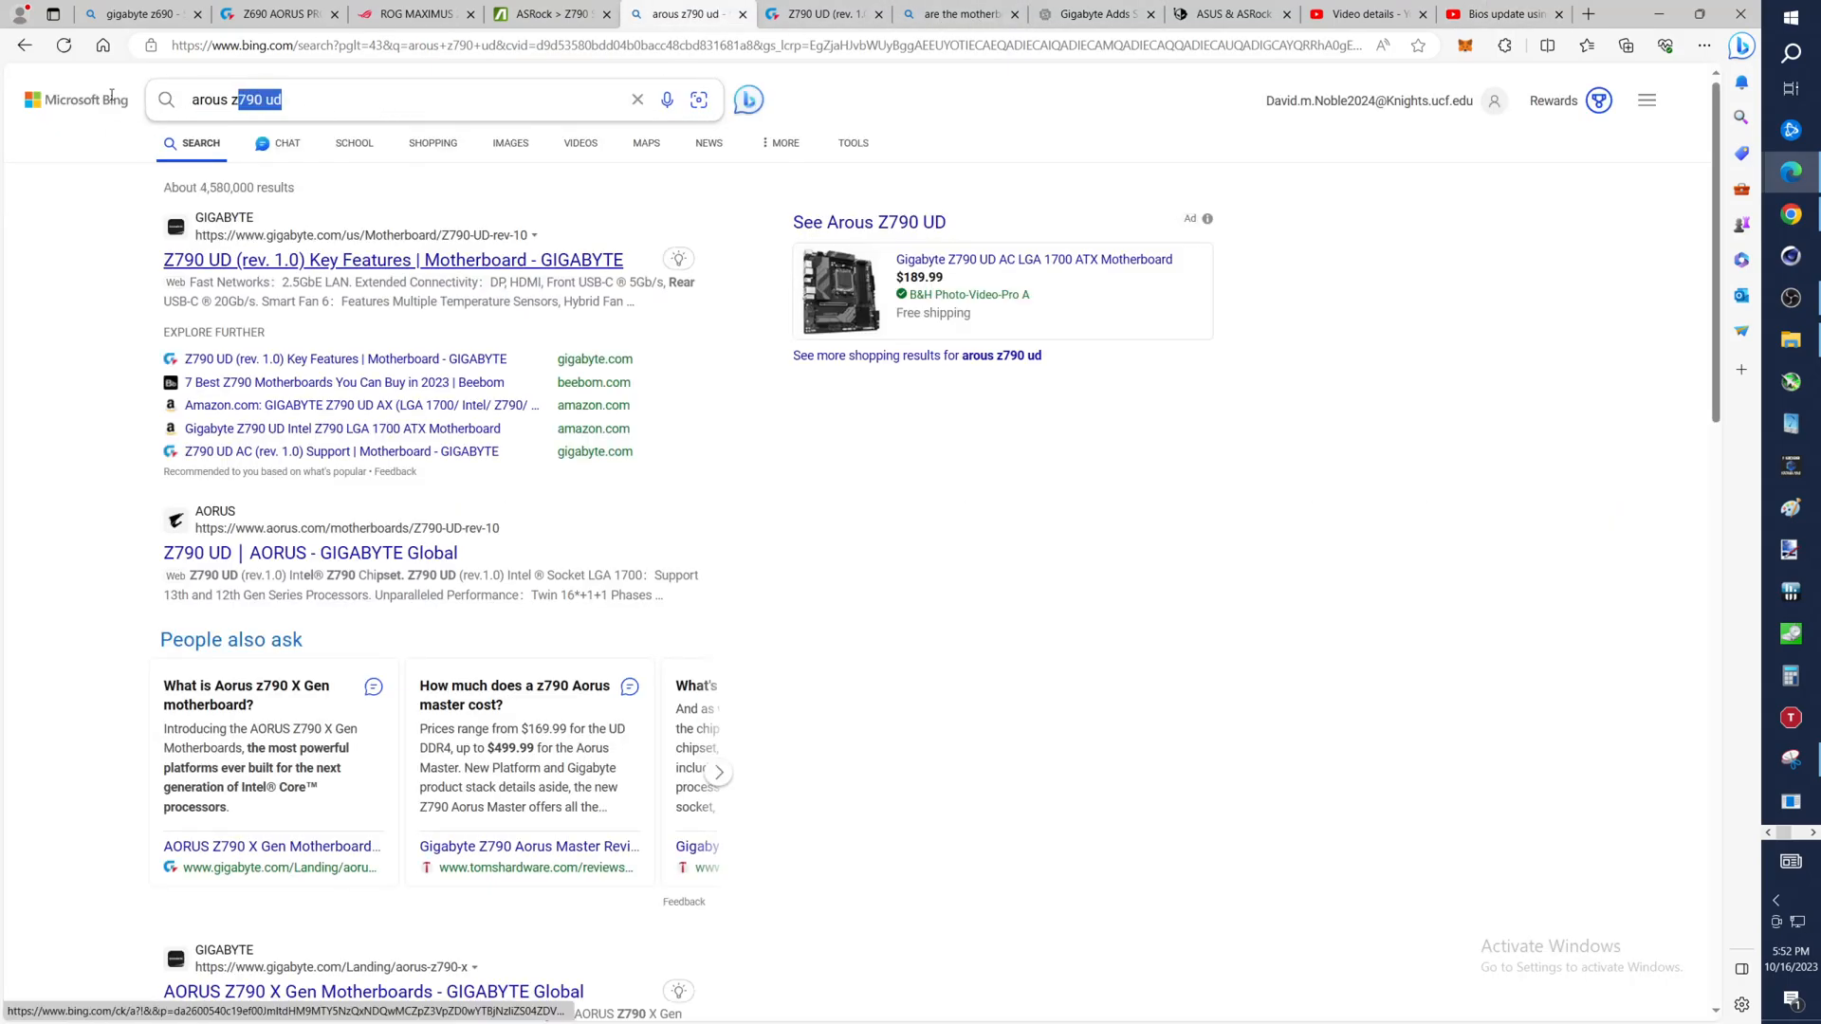
type("i")
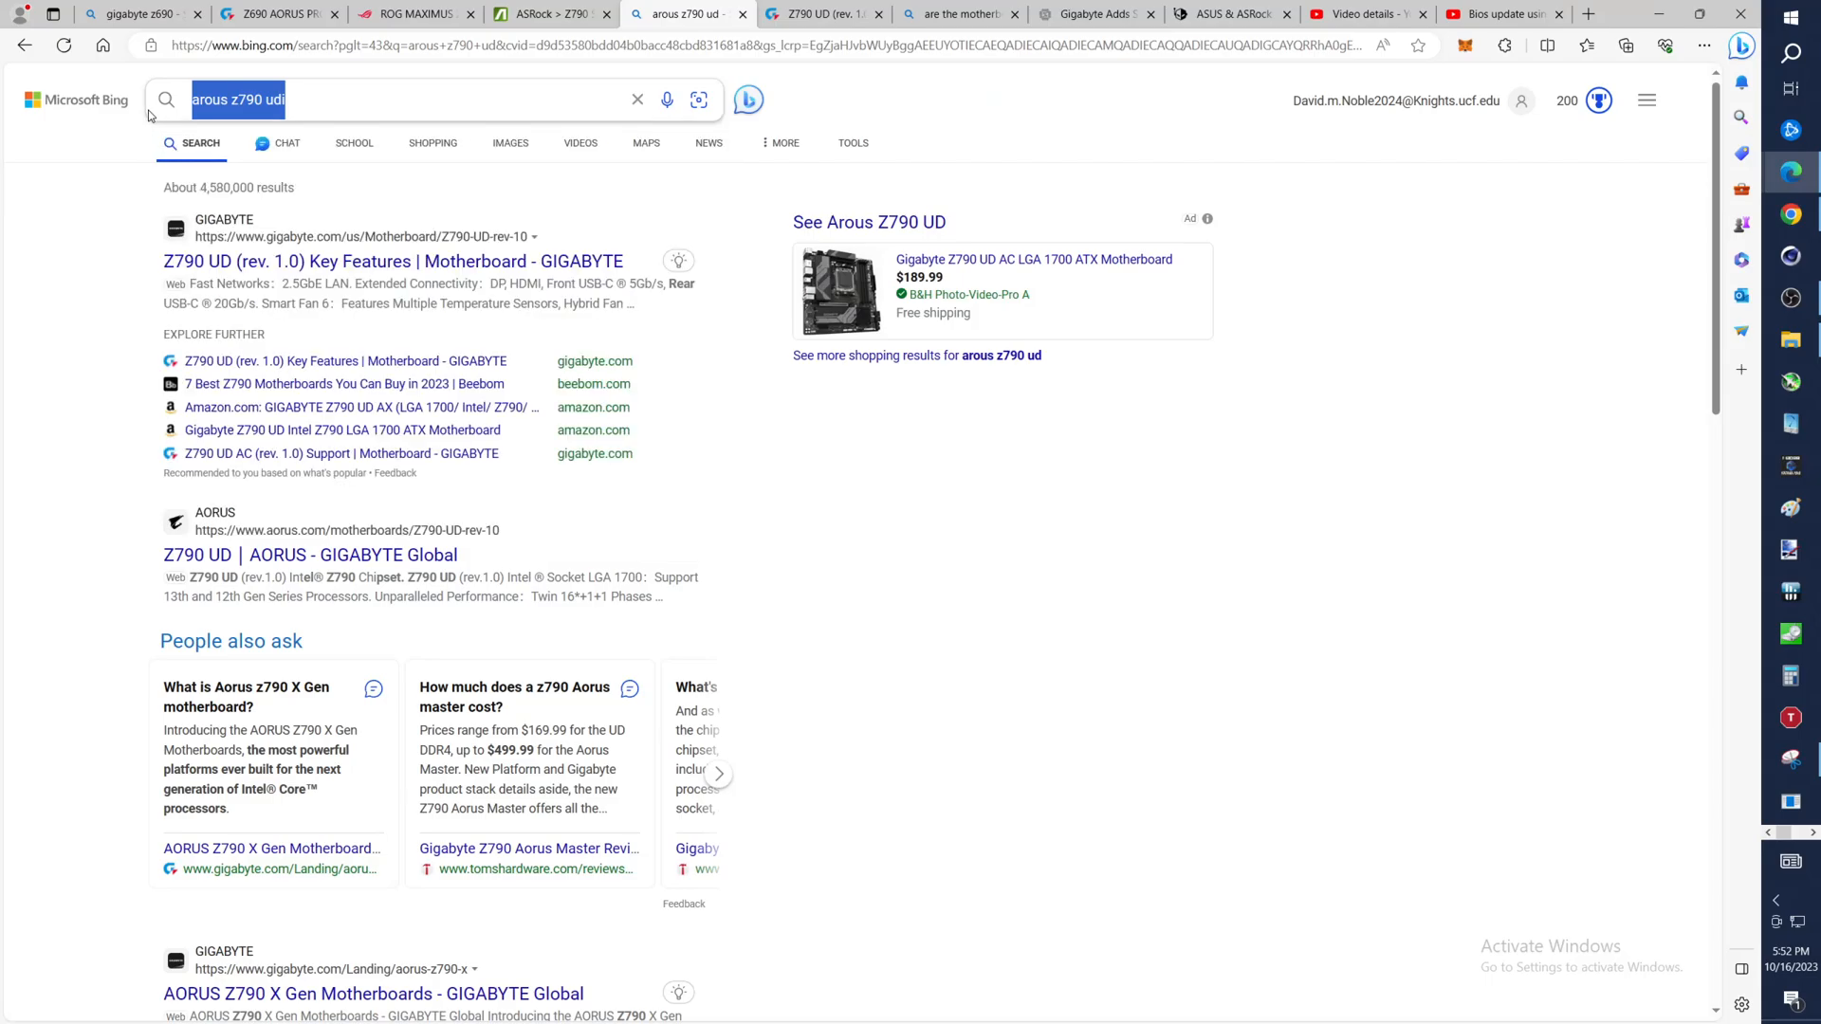
type("msi z")
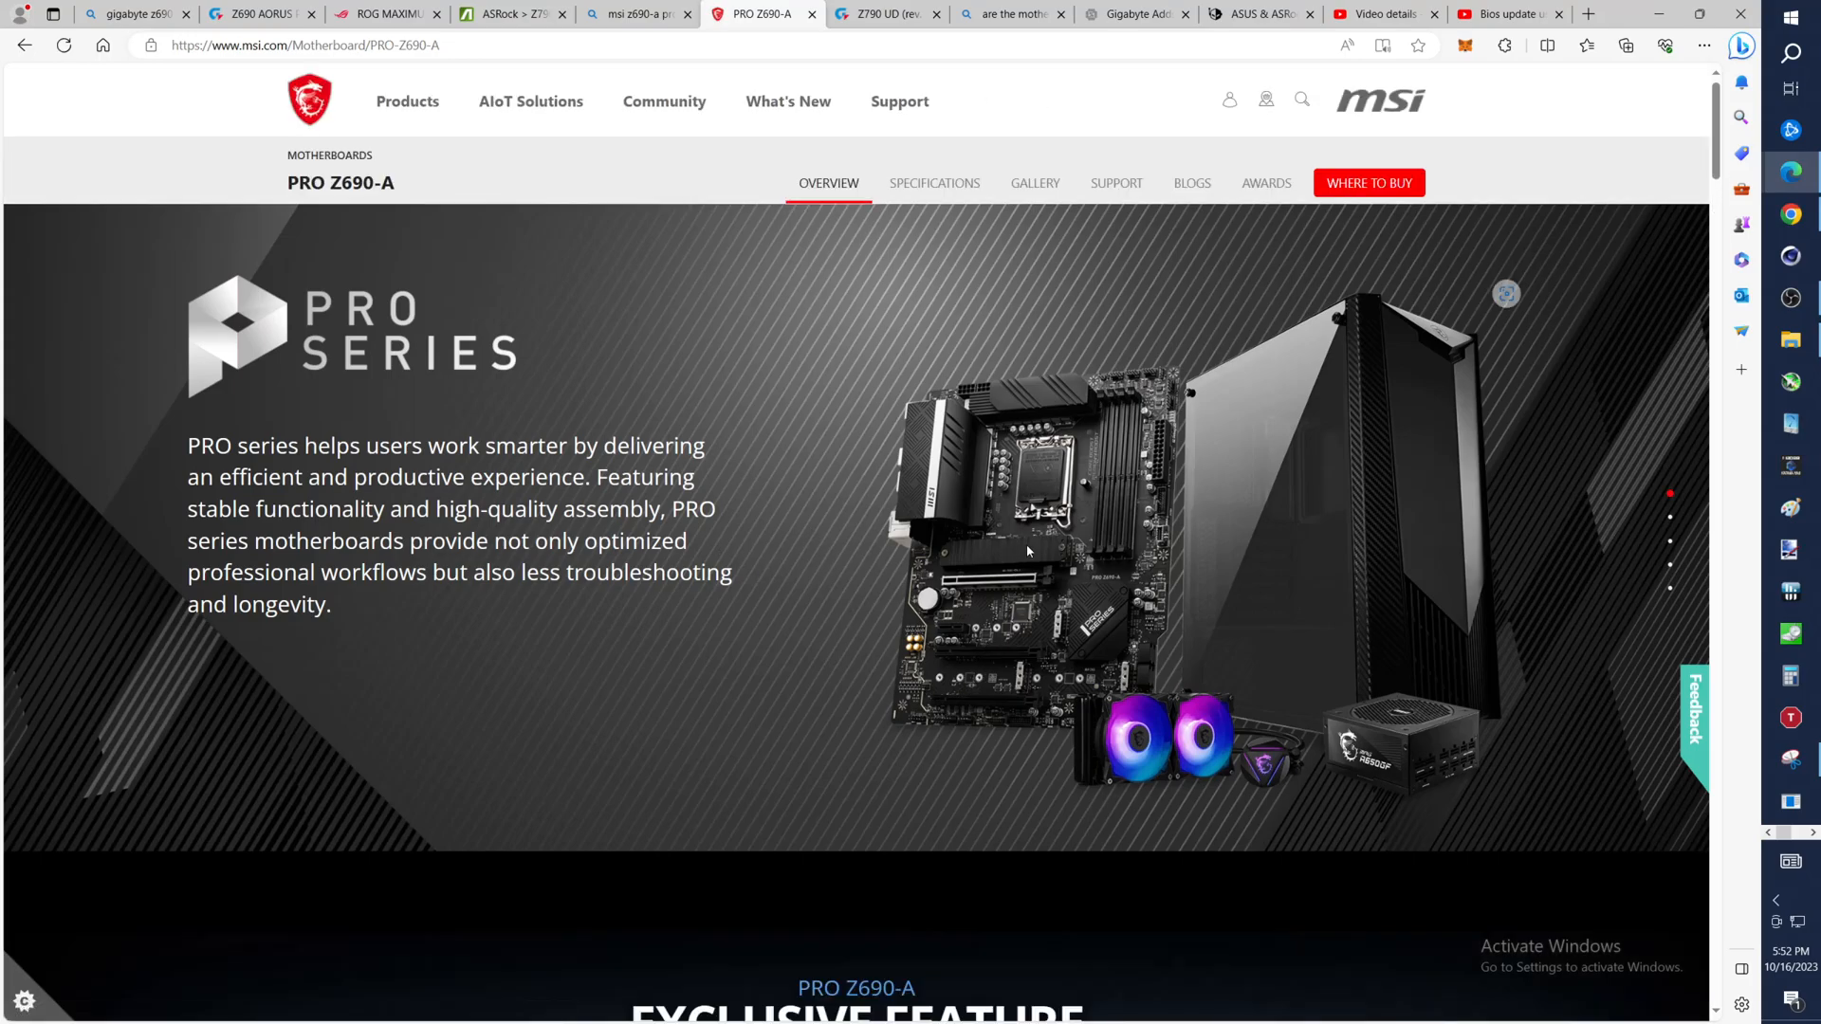
mouse_move(1033, 184)
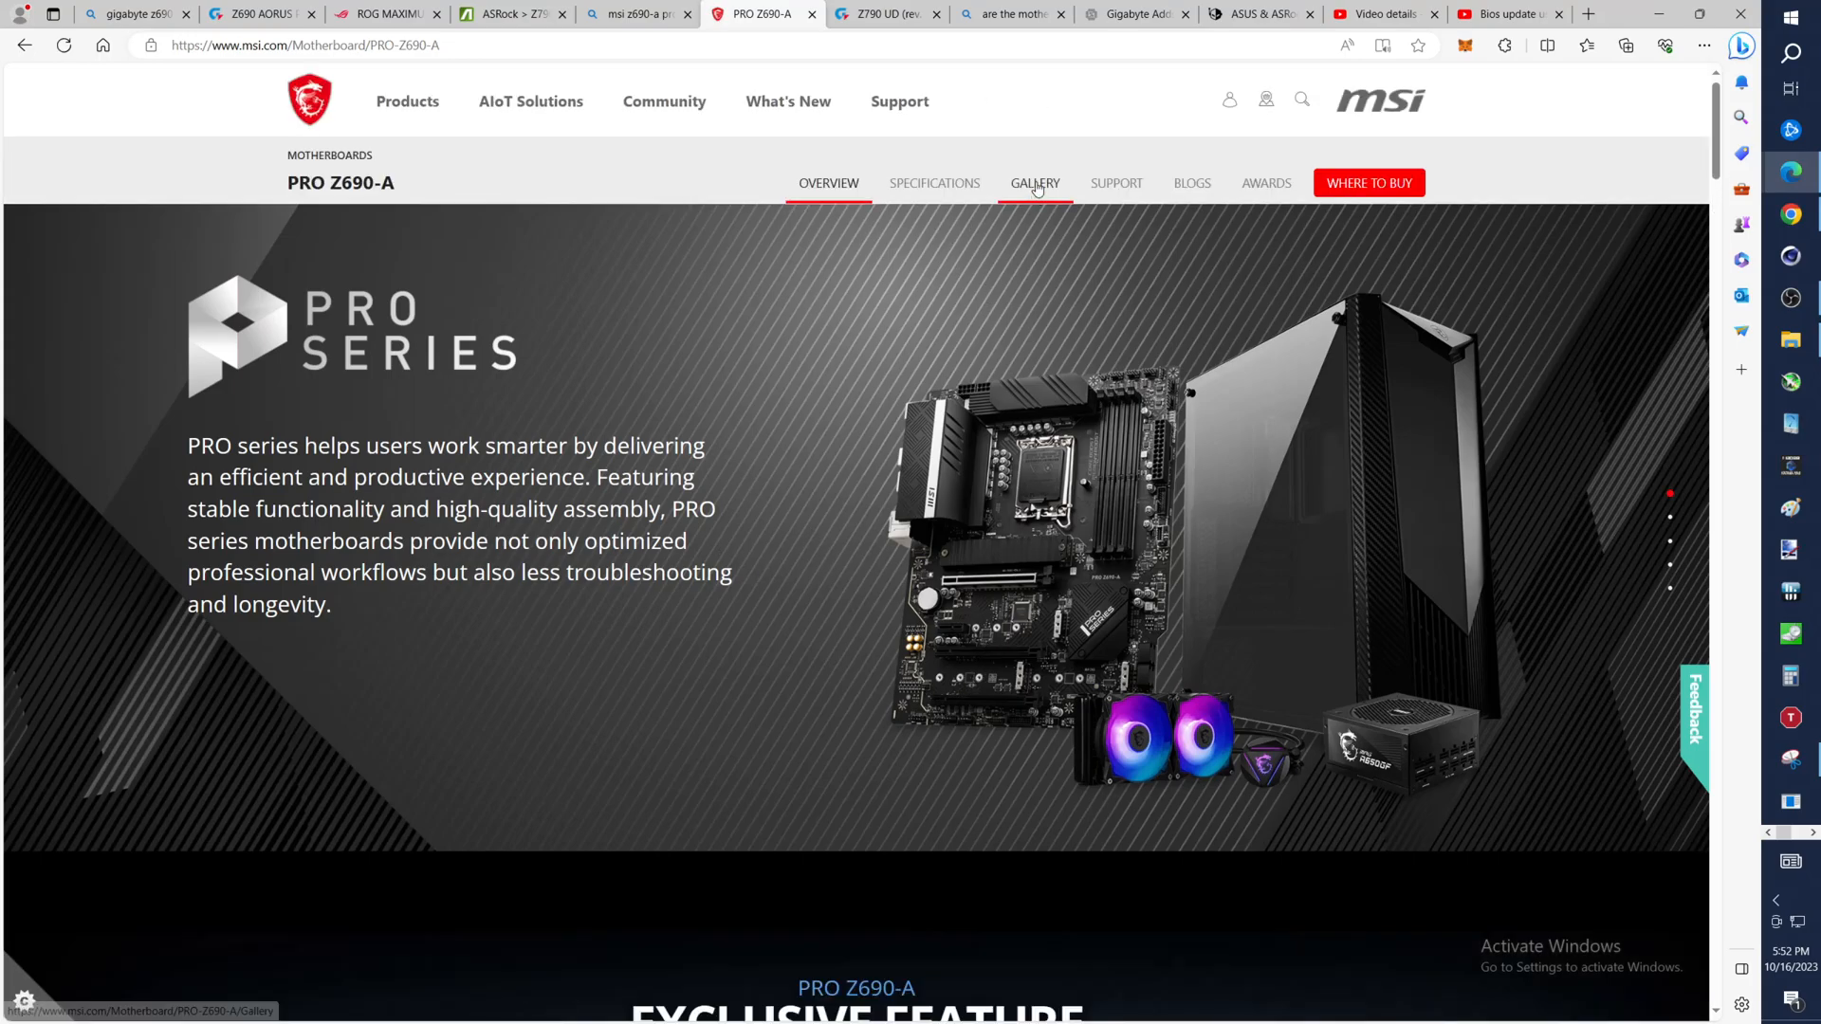
View the PRO Z690-A gallery's rear I/O panel photo full-size and close it again
left_click(1034, 182)
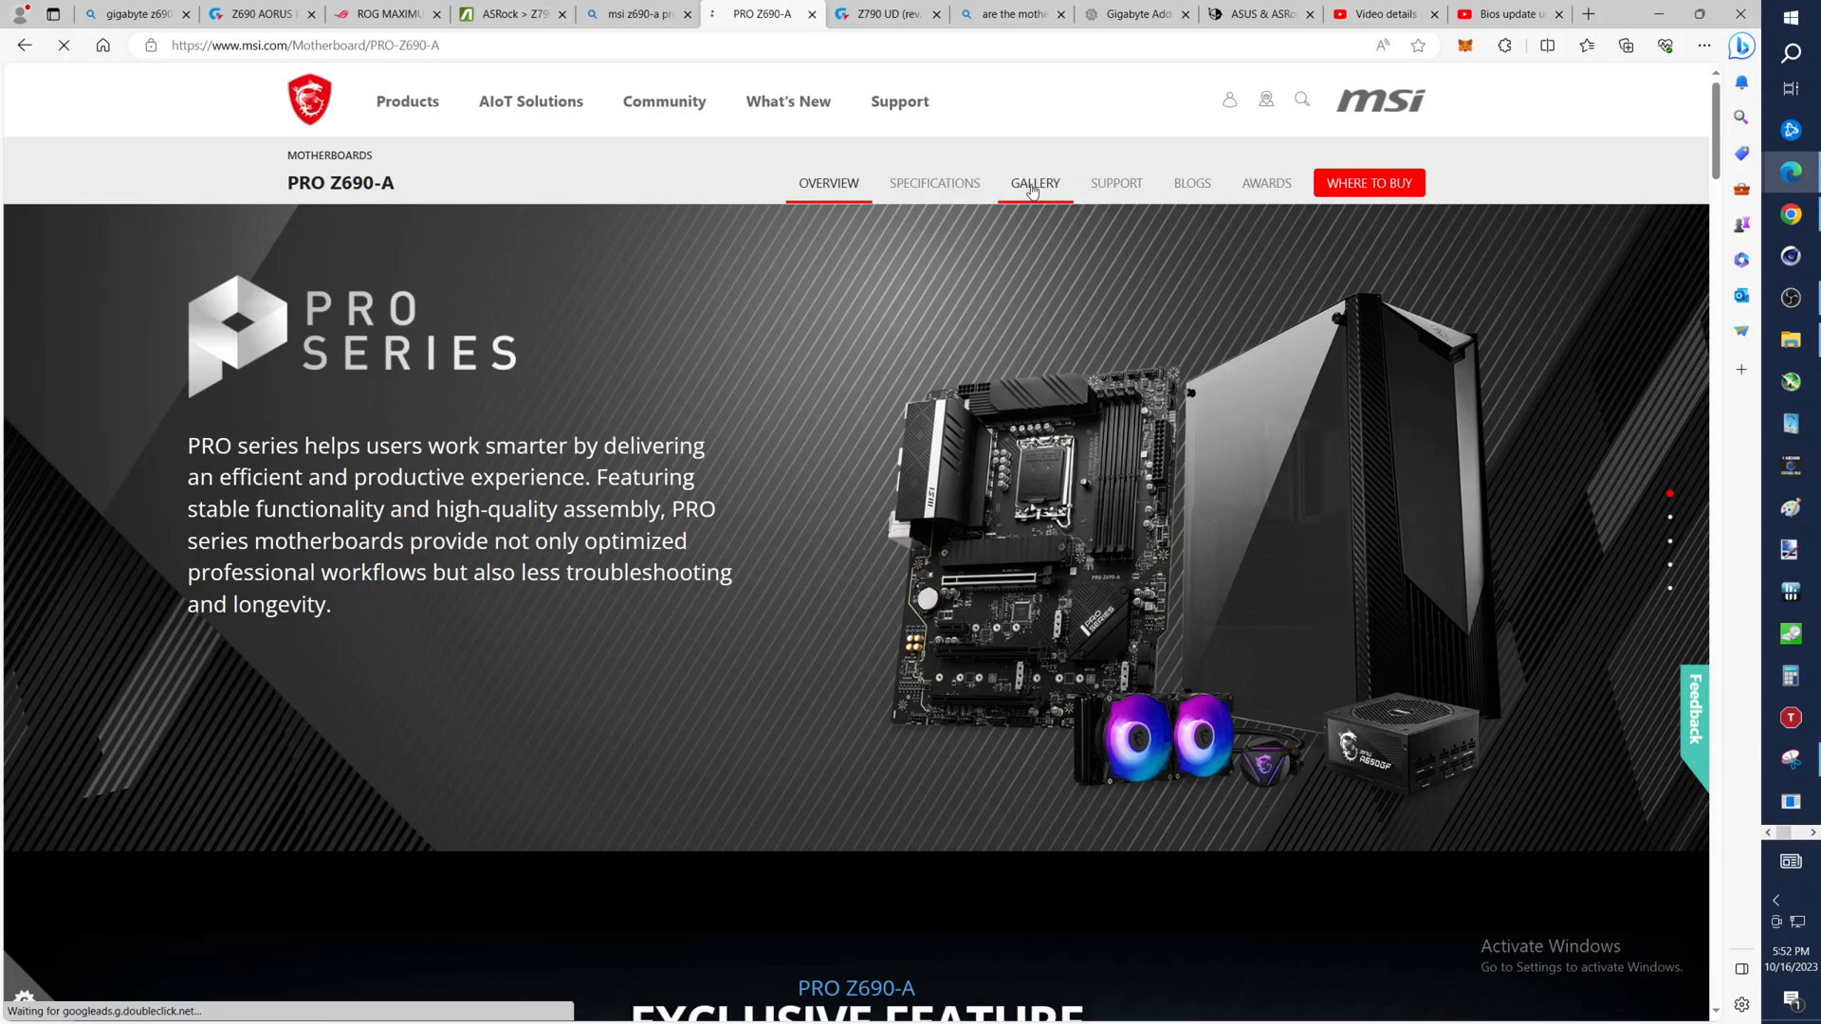
left_click(1034, 182)
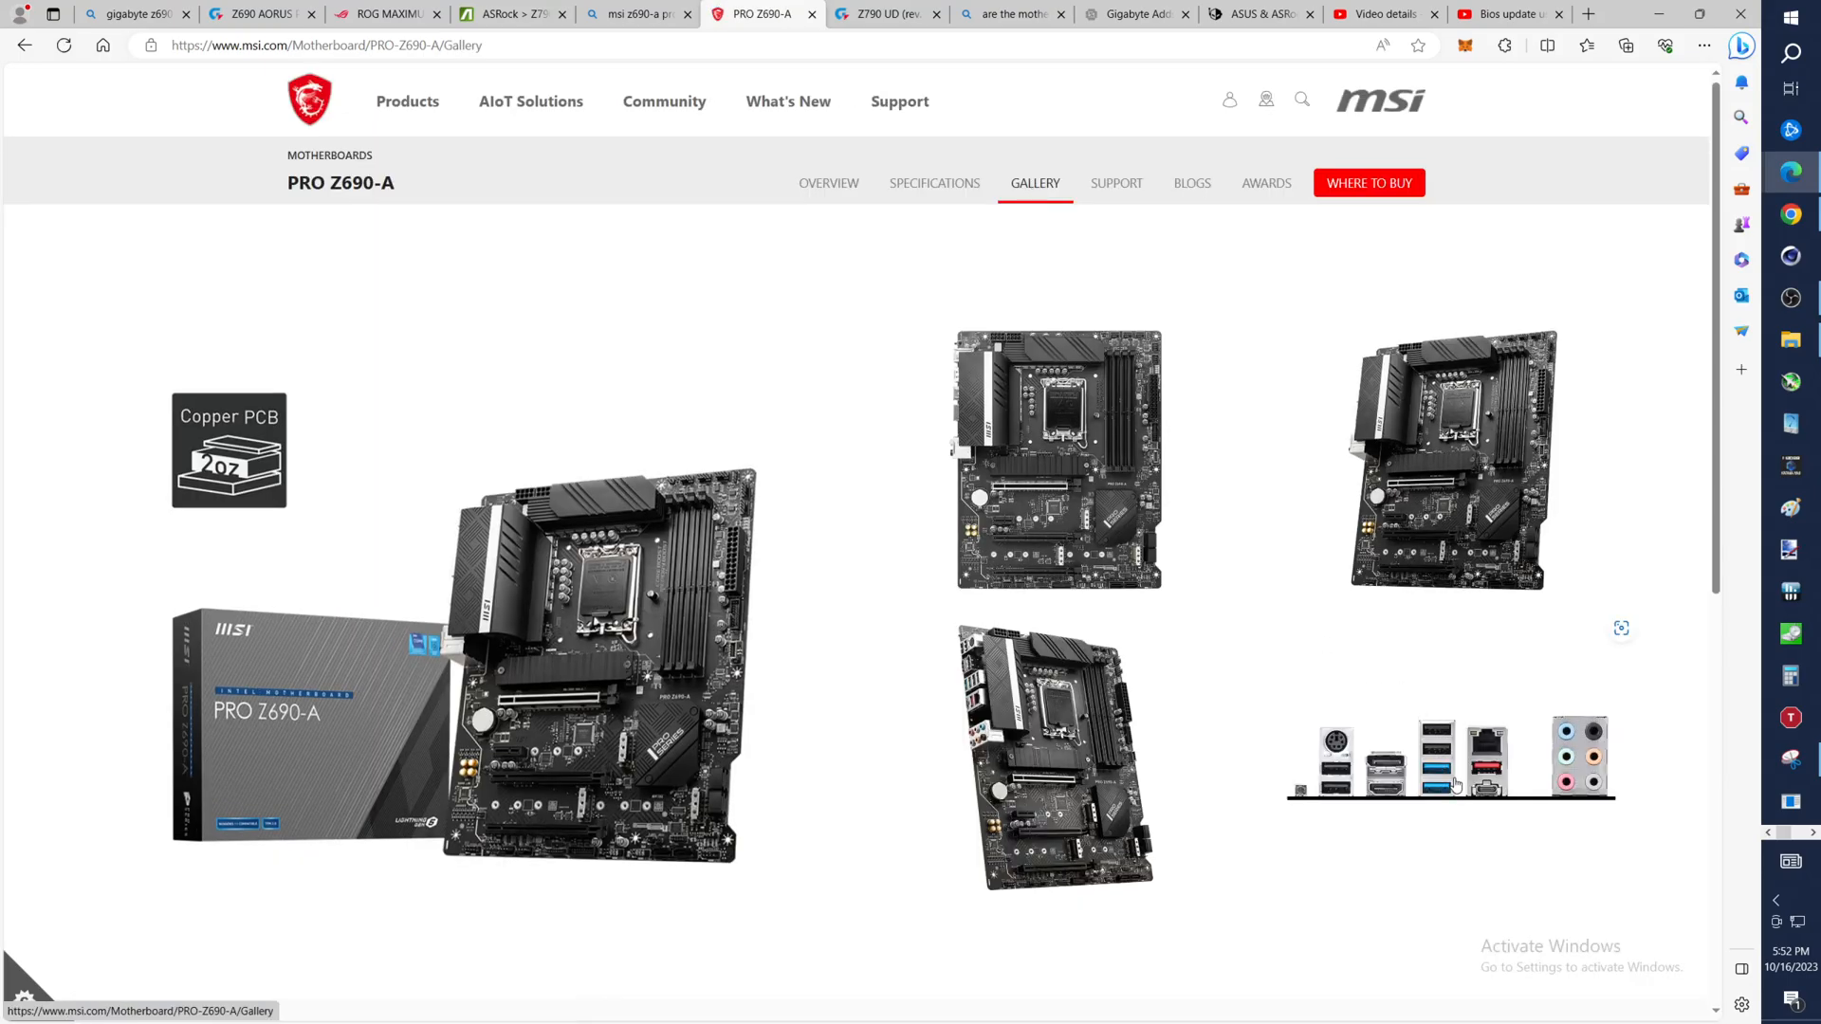
left_click(1448, 761)
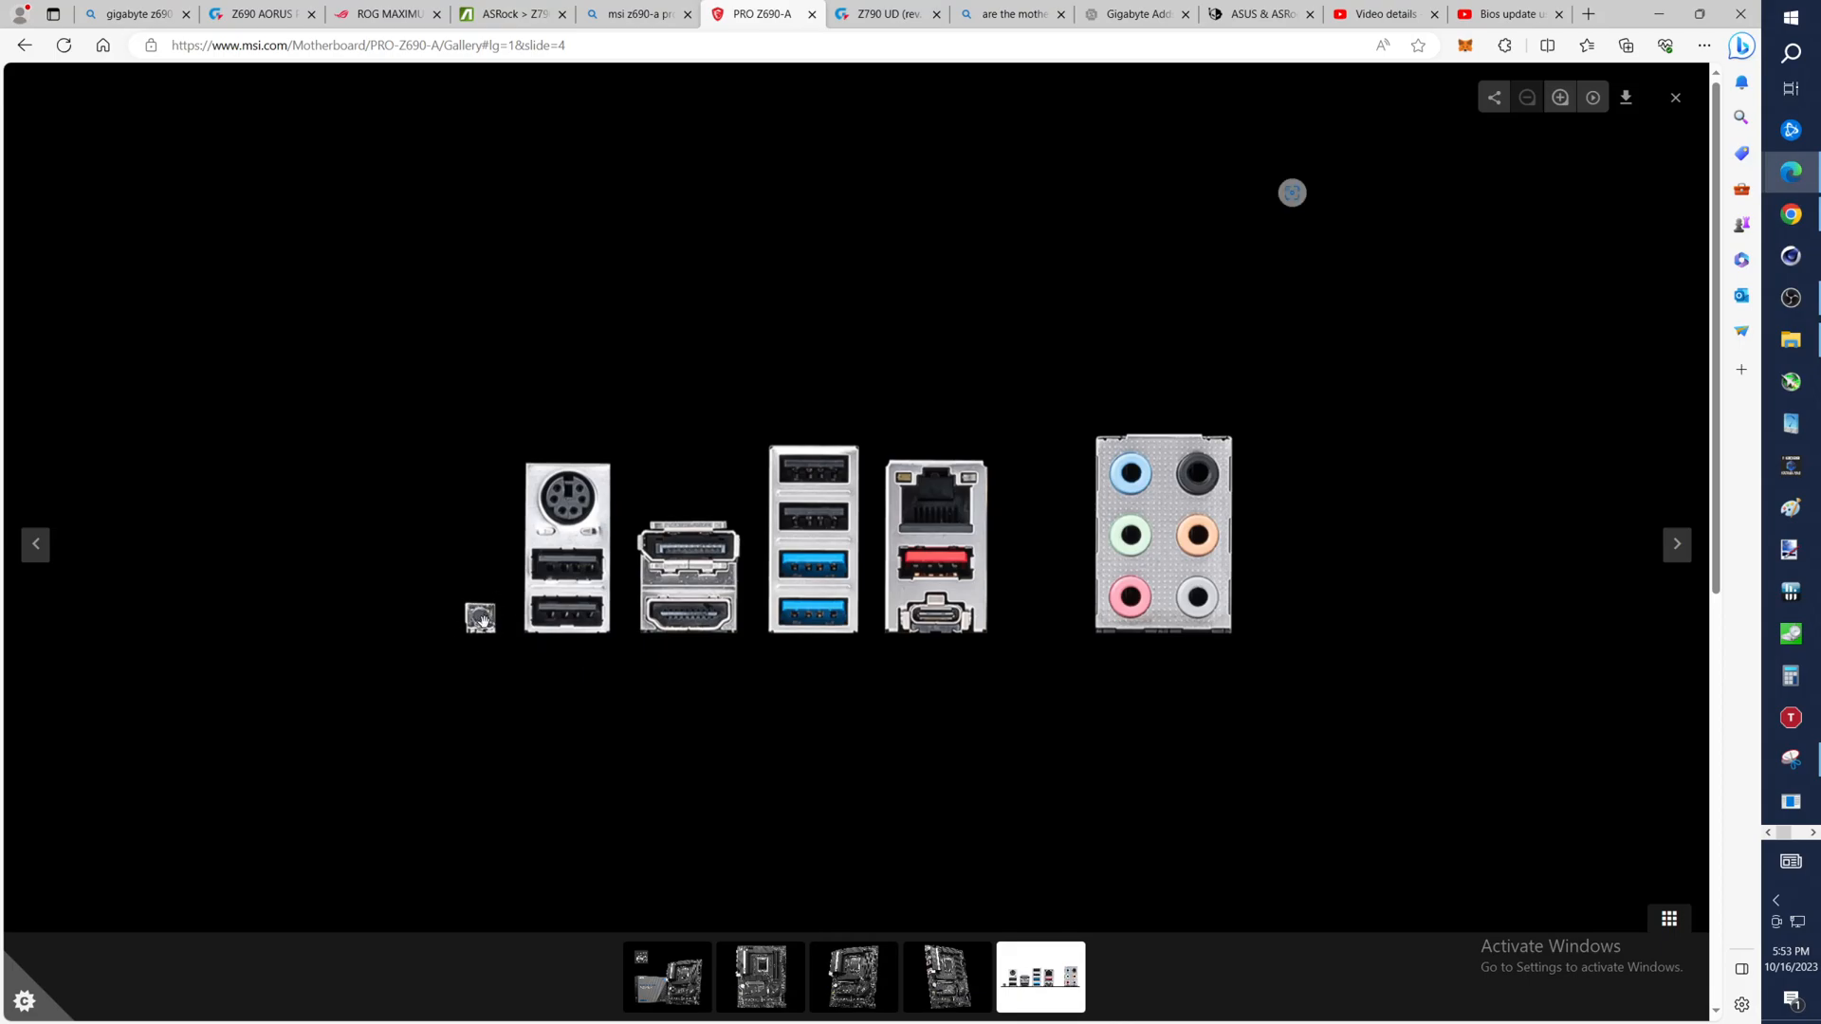
mouse_move(503, 614)
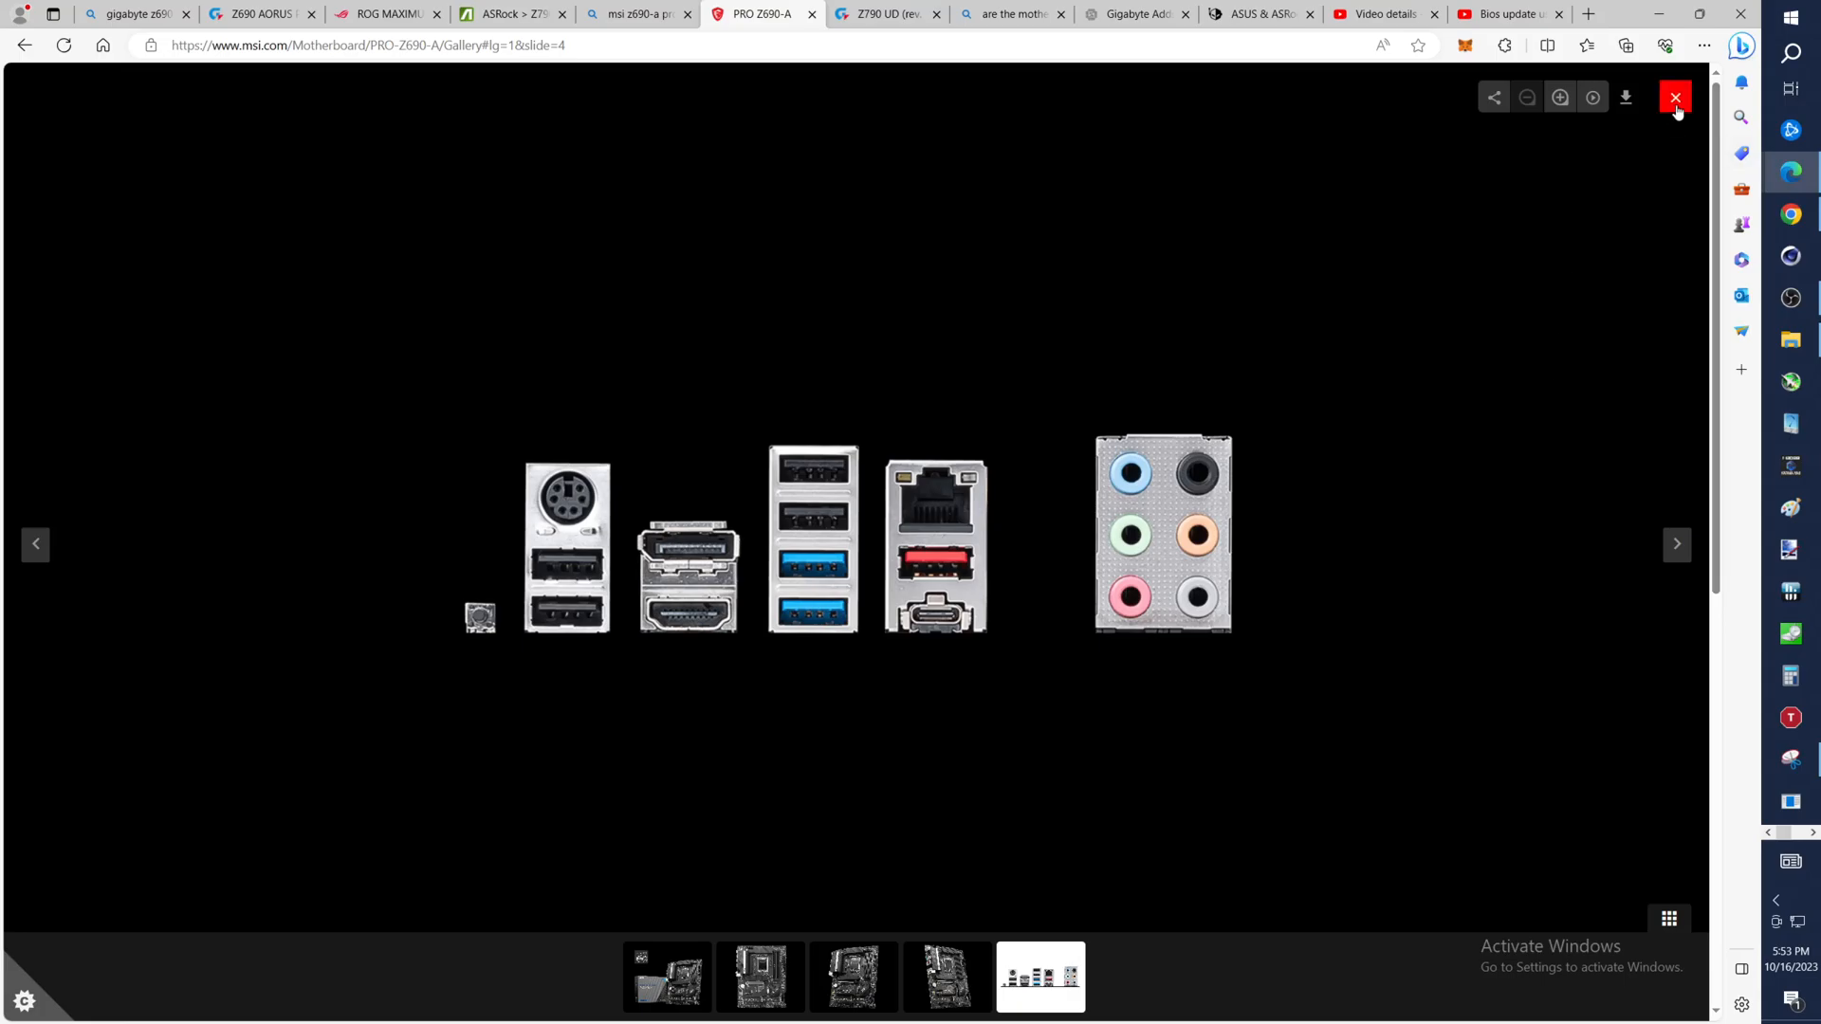
left_click(1676, 97)
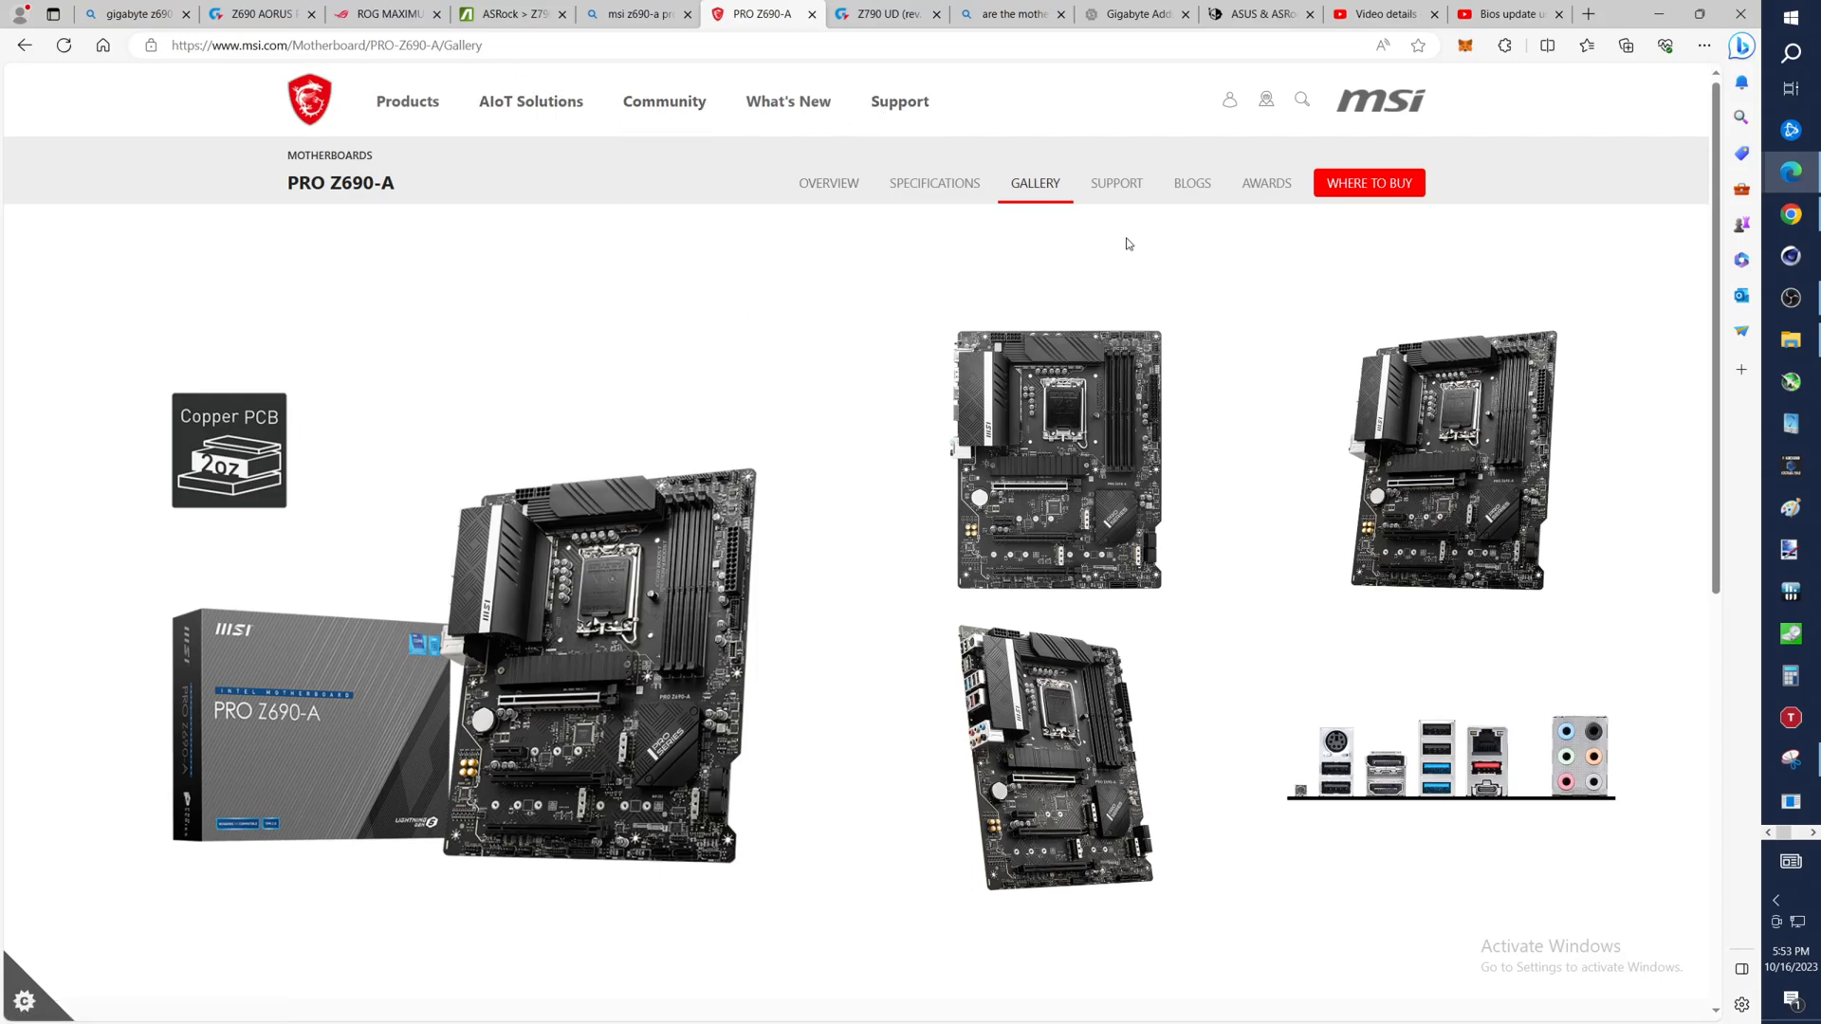
Review the PRO Z690-A BIOS downloads, newest 7D25vAE (2023-09-12), then vAC, vAB and vAA
left_click(1116, 182)
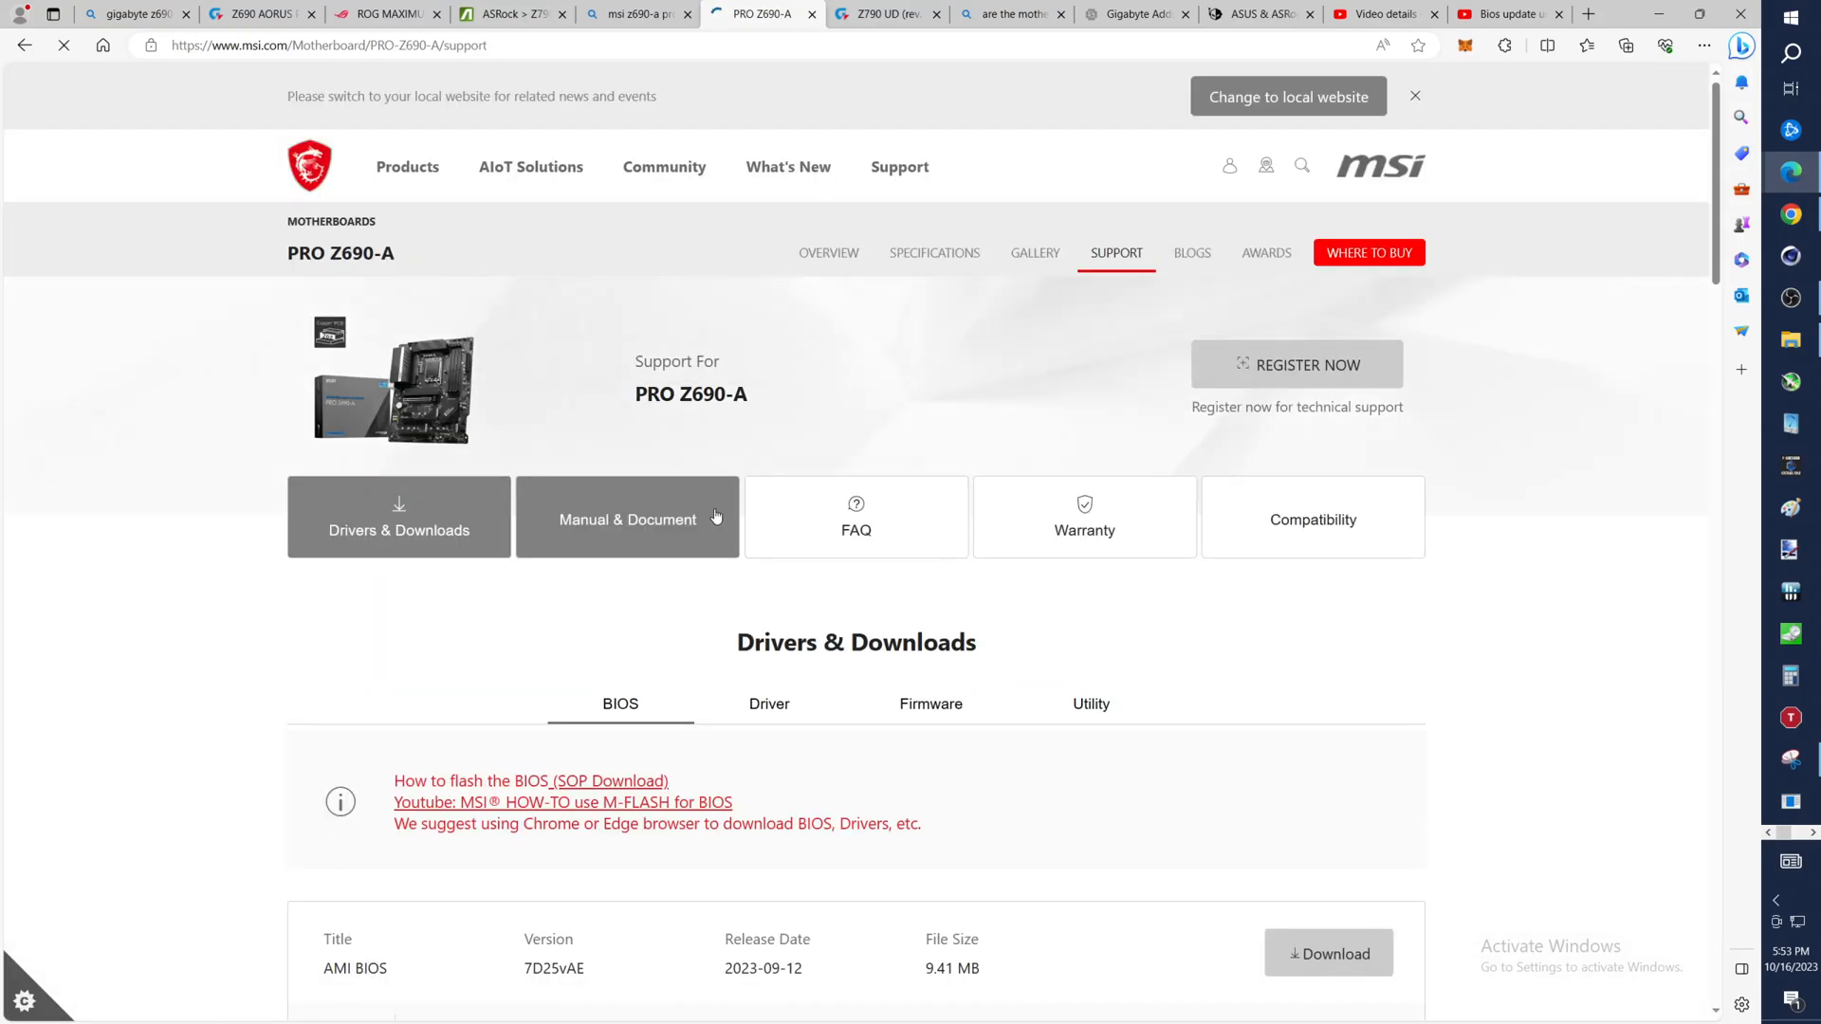
scroll("down", 3)
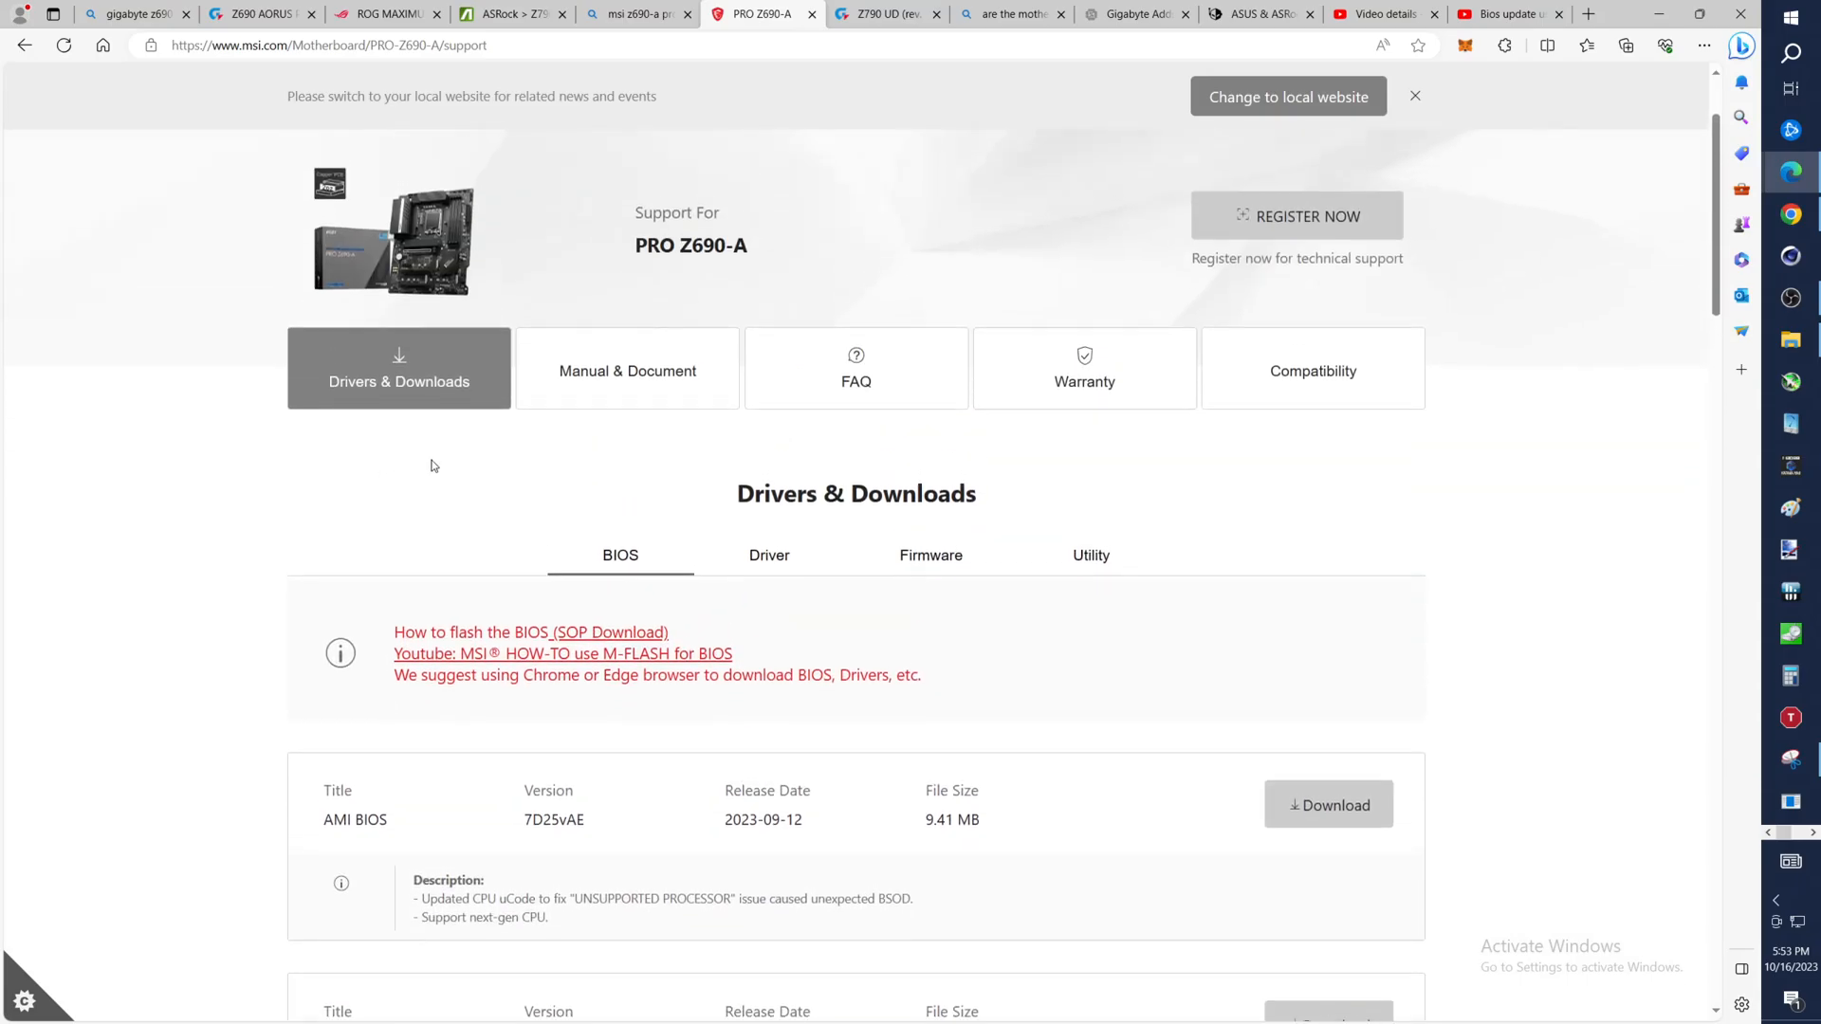
scroll("down", 3)
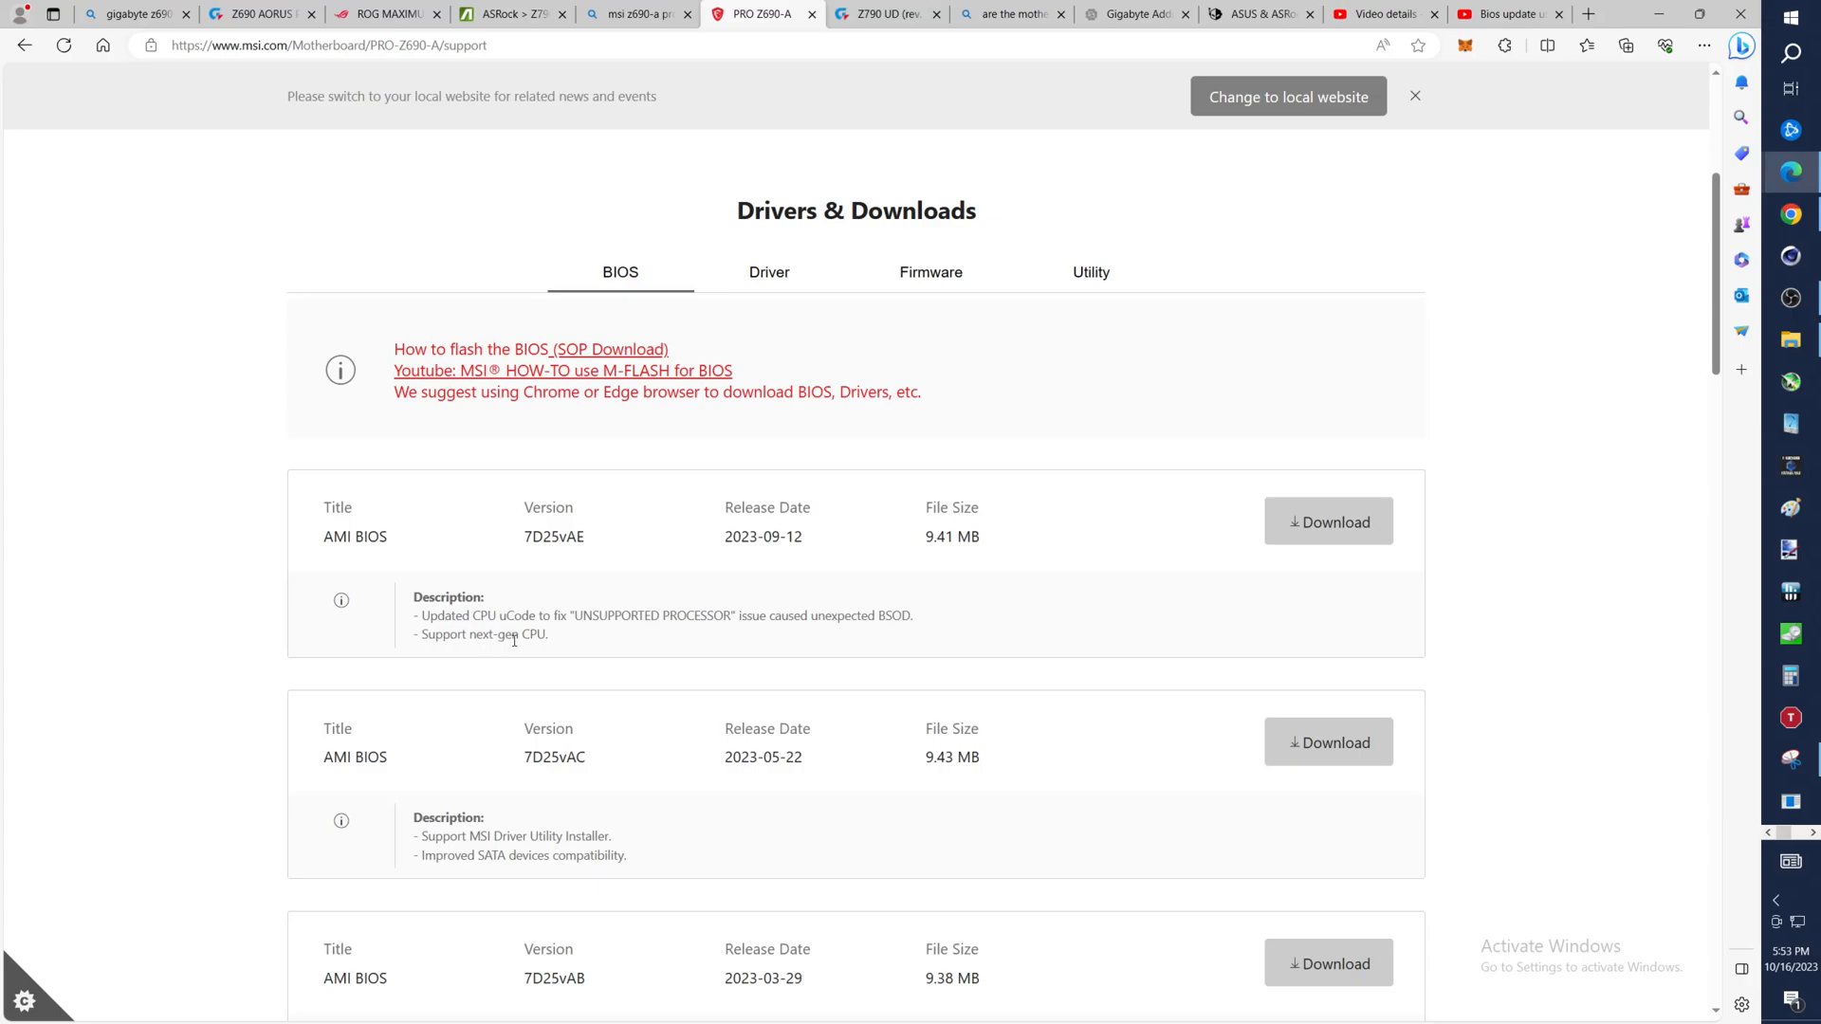
mouse_move(786, 537)
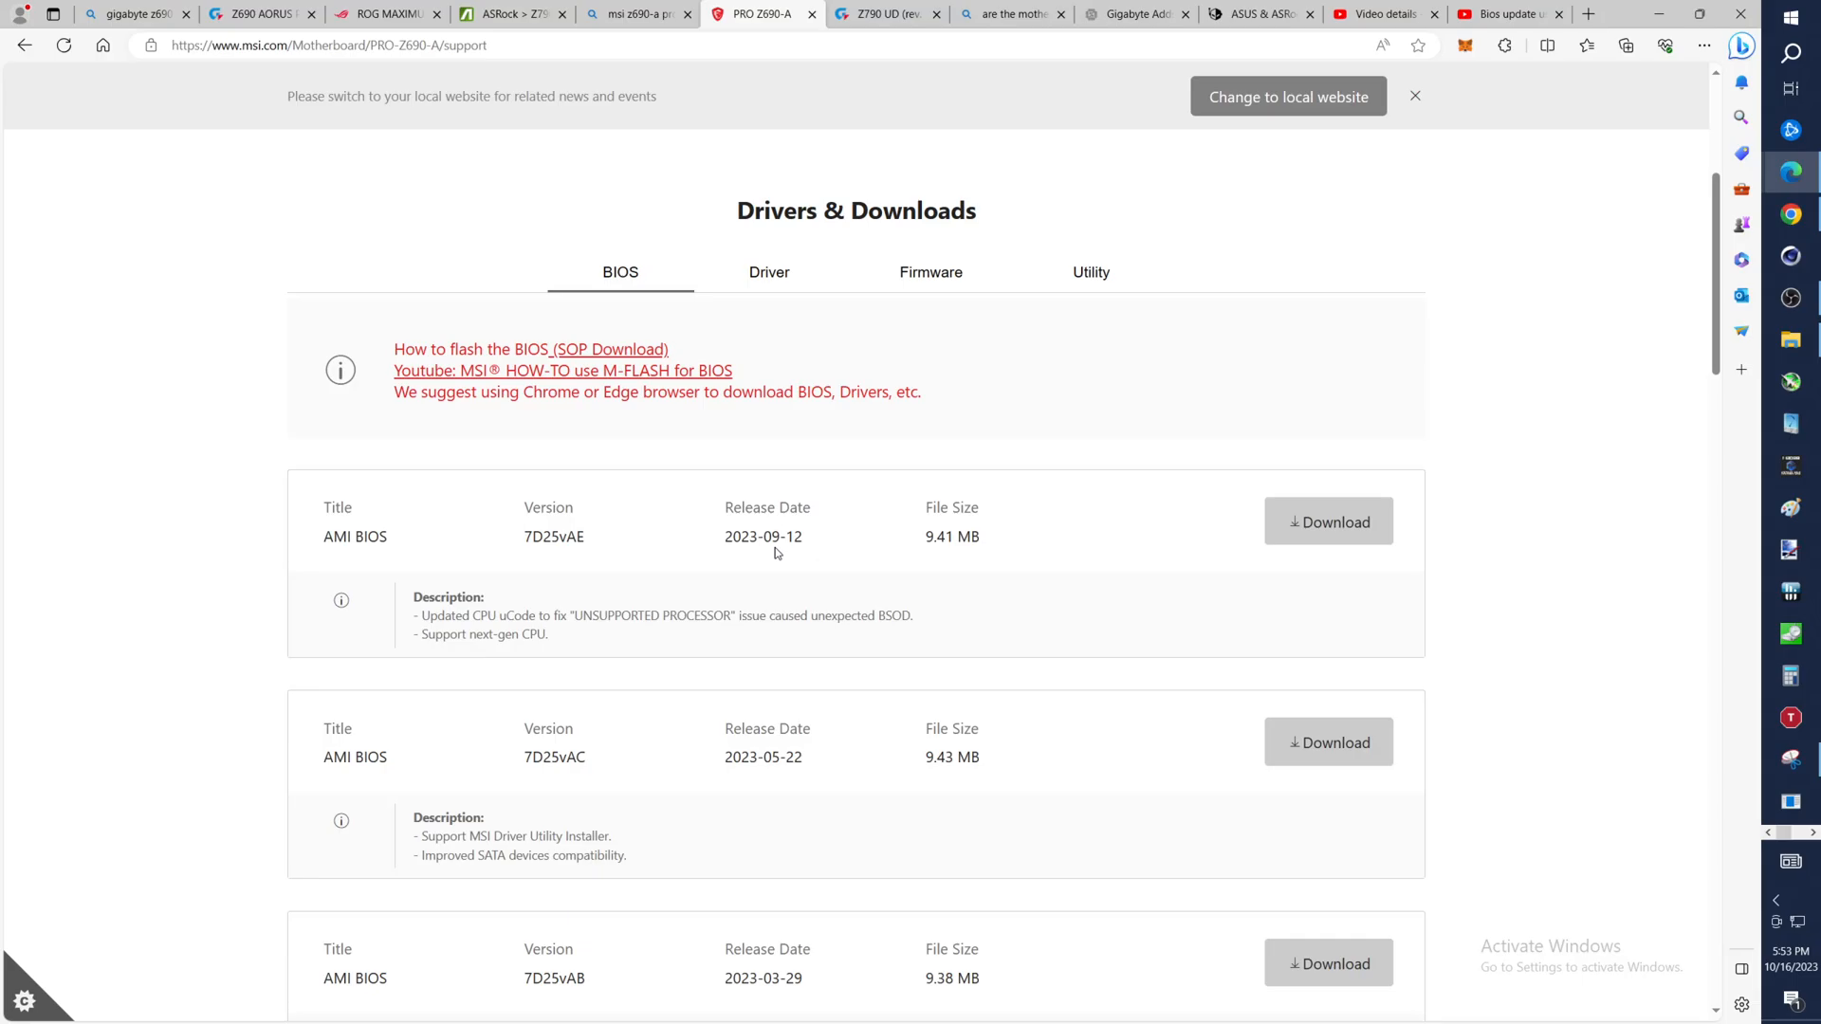
scroll("down", 3)
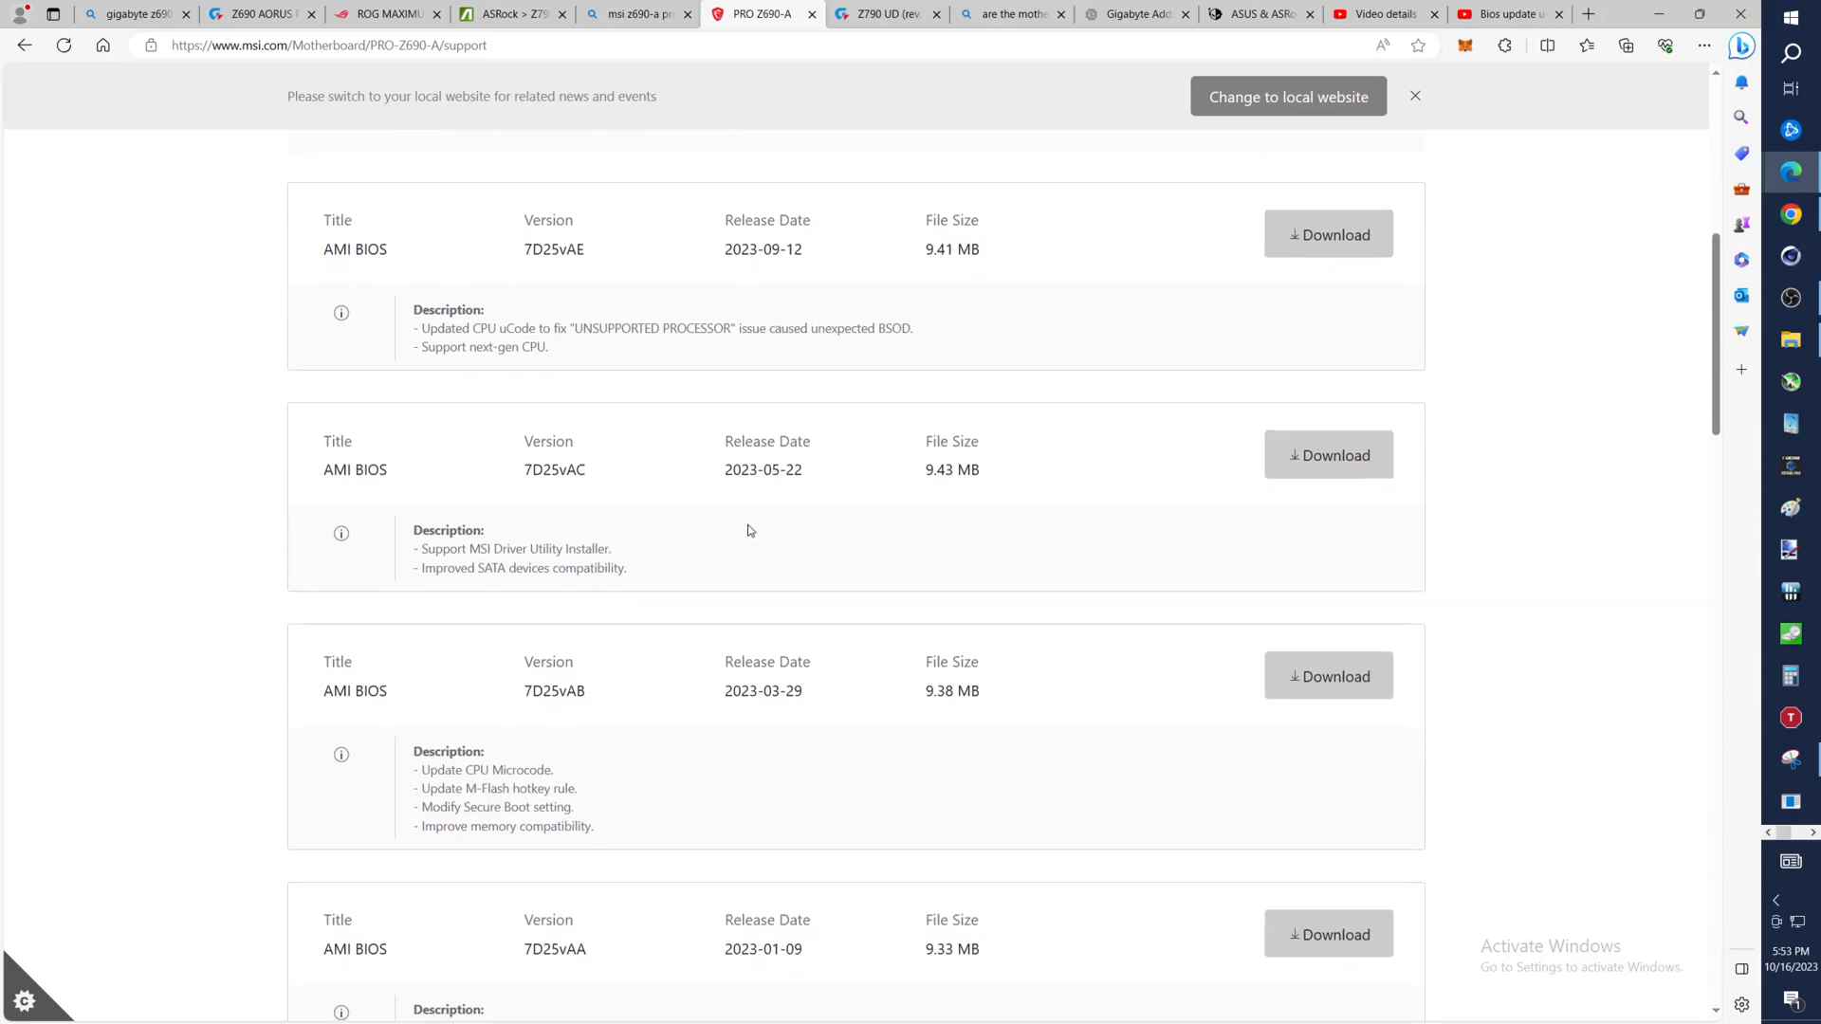